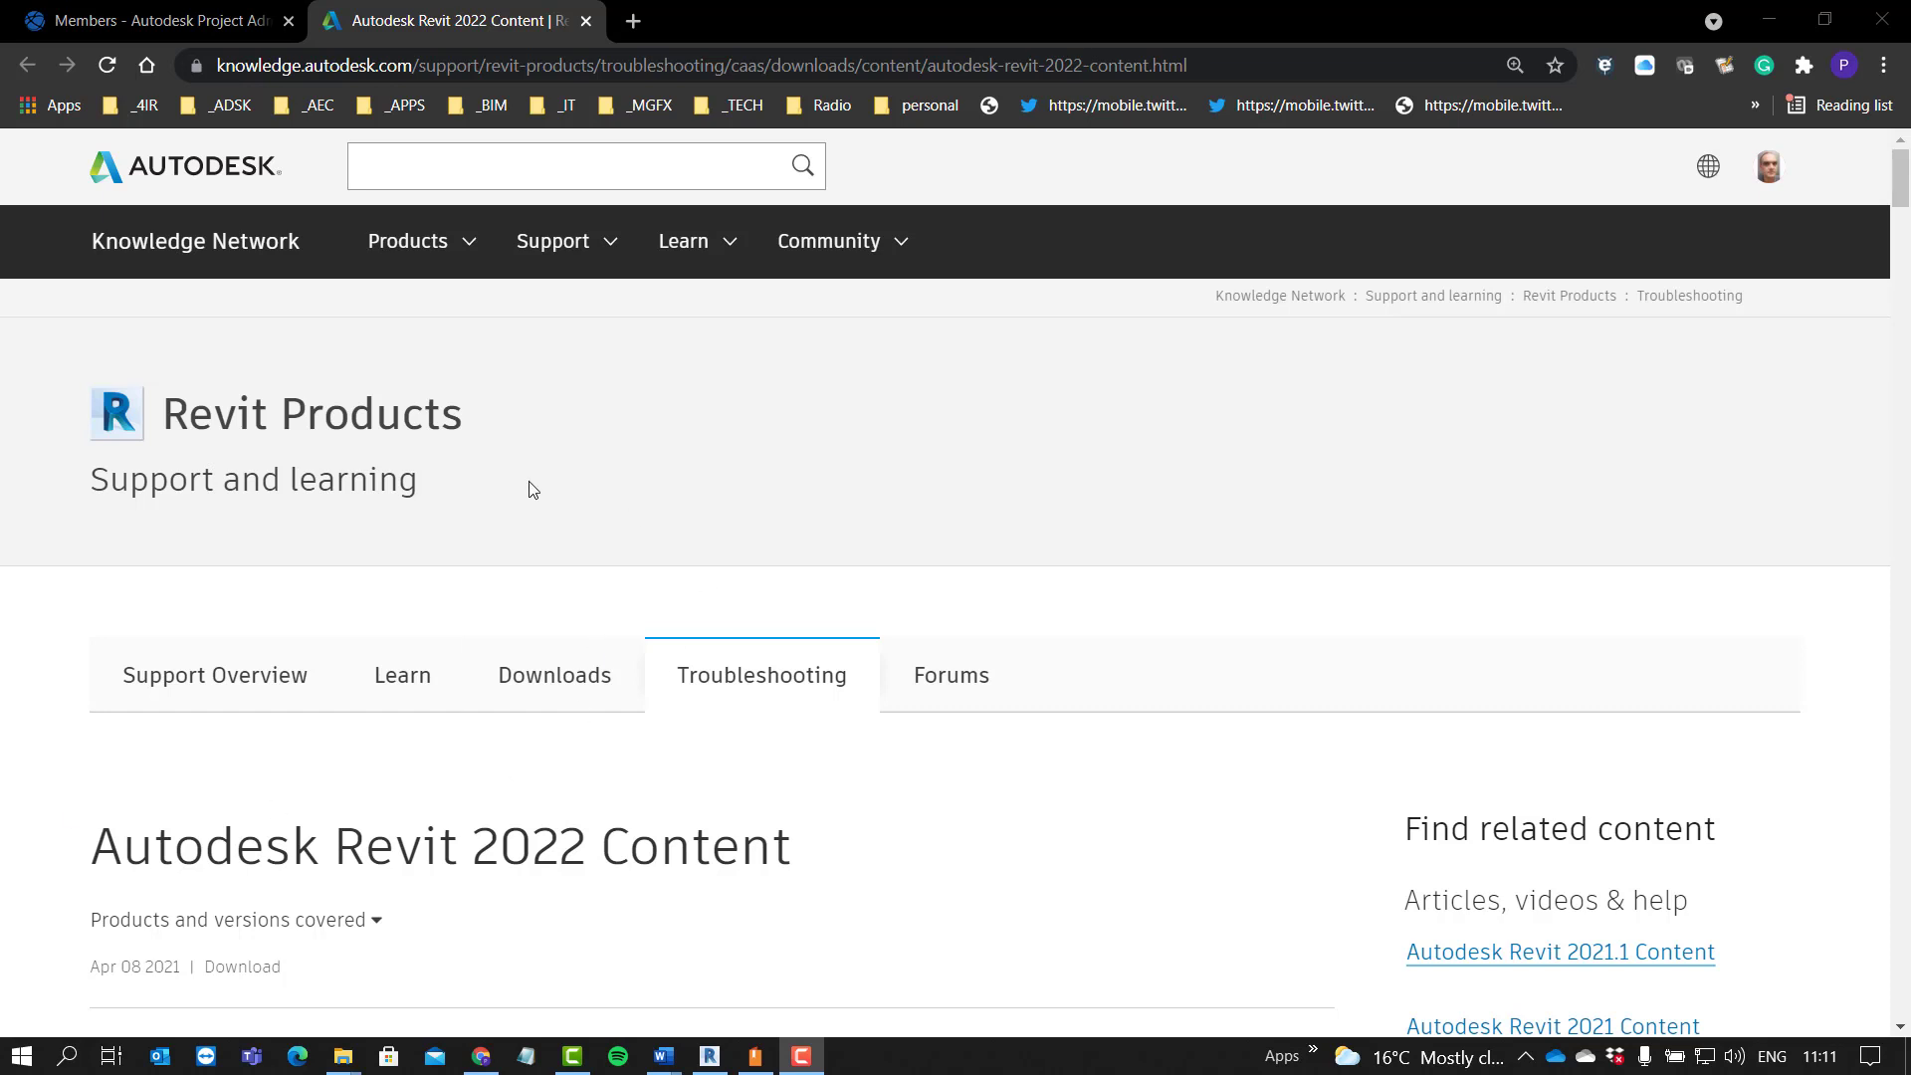
mouse_move(293, 442)
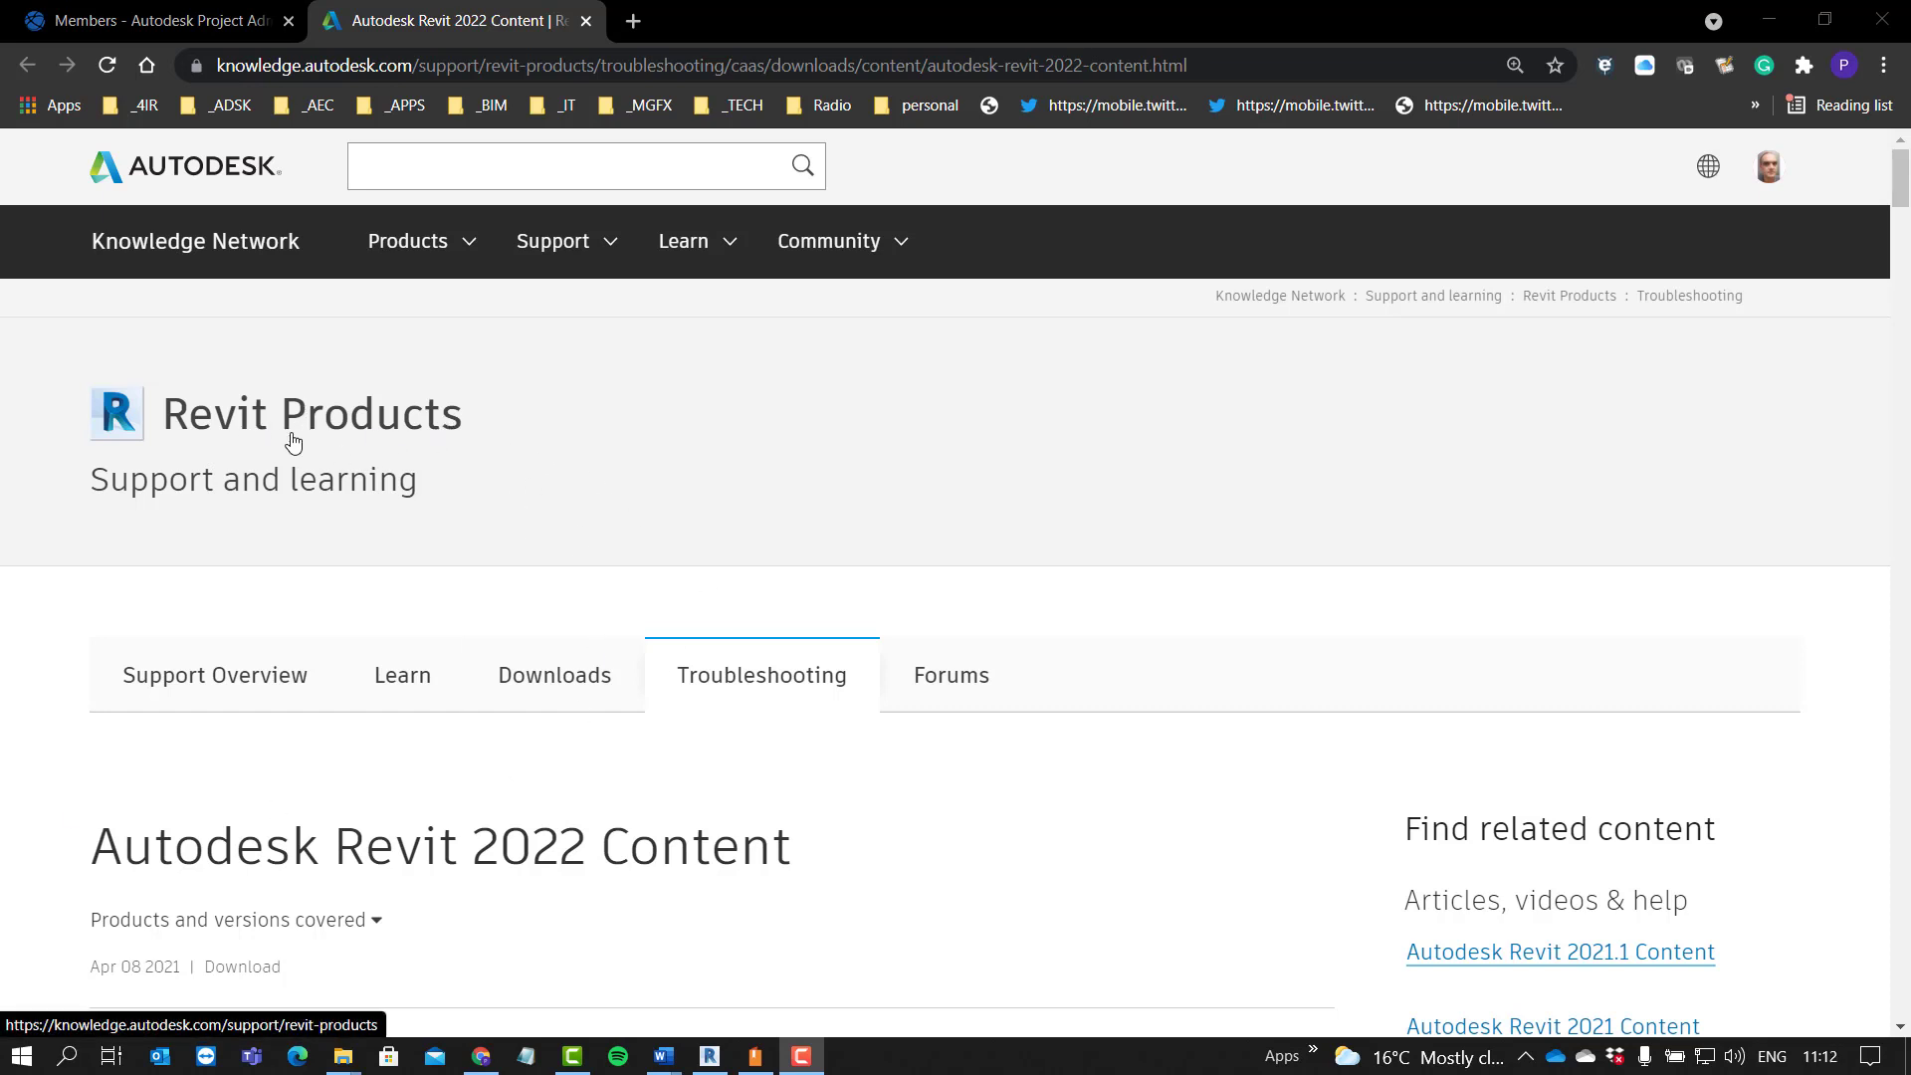
mouse_move(279, 444)
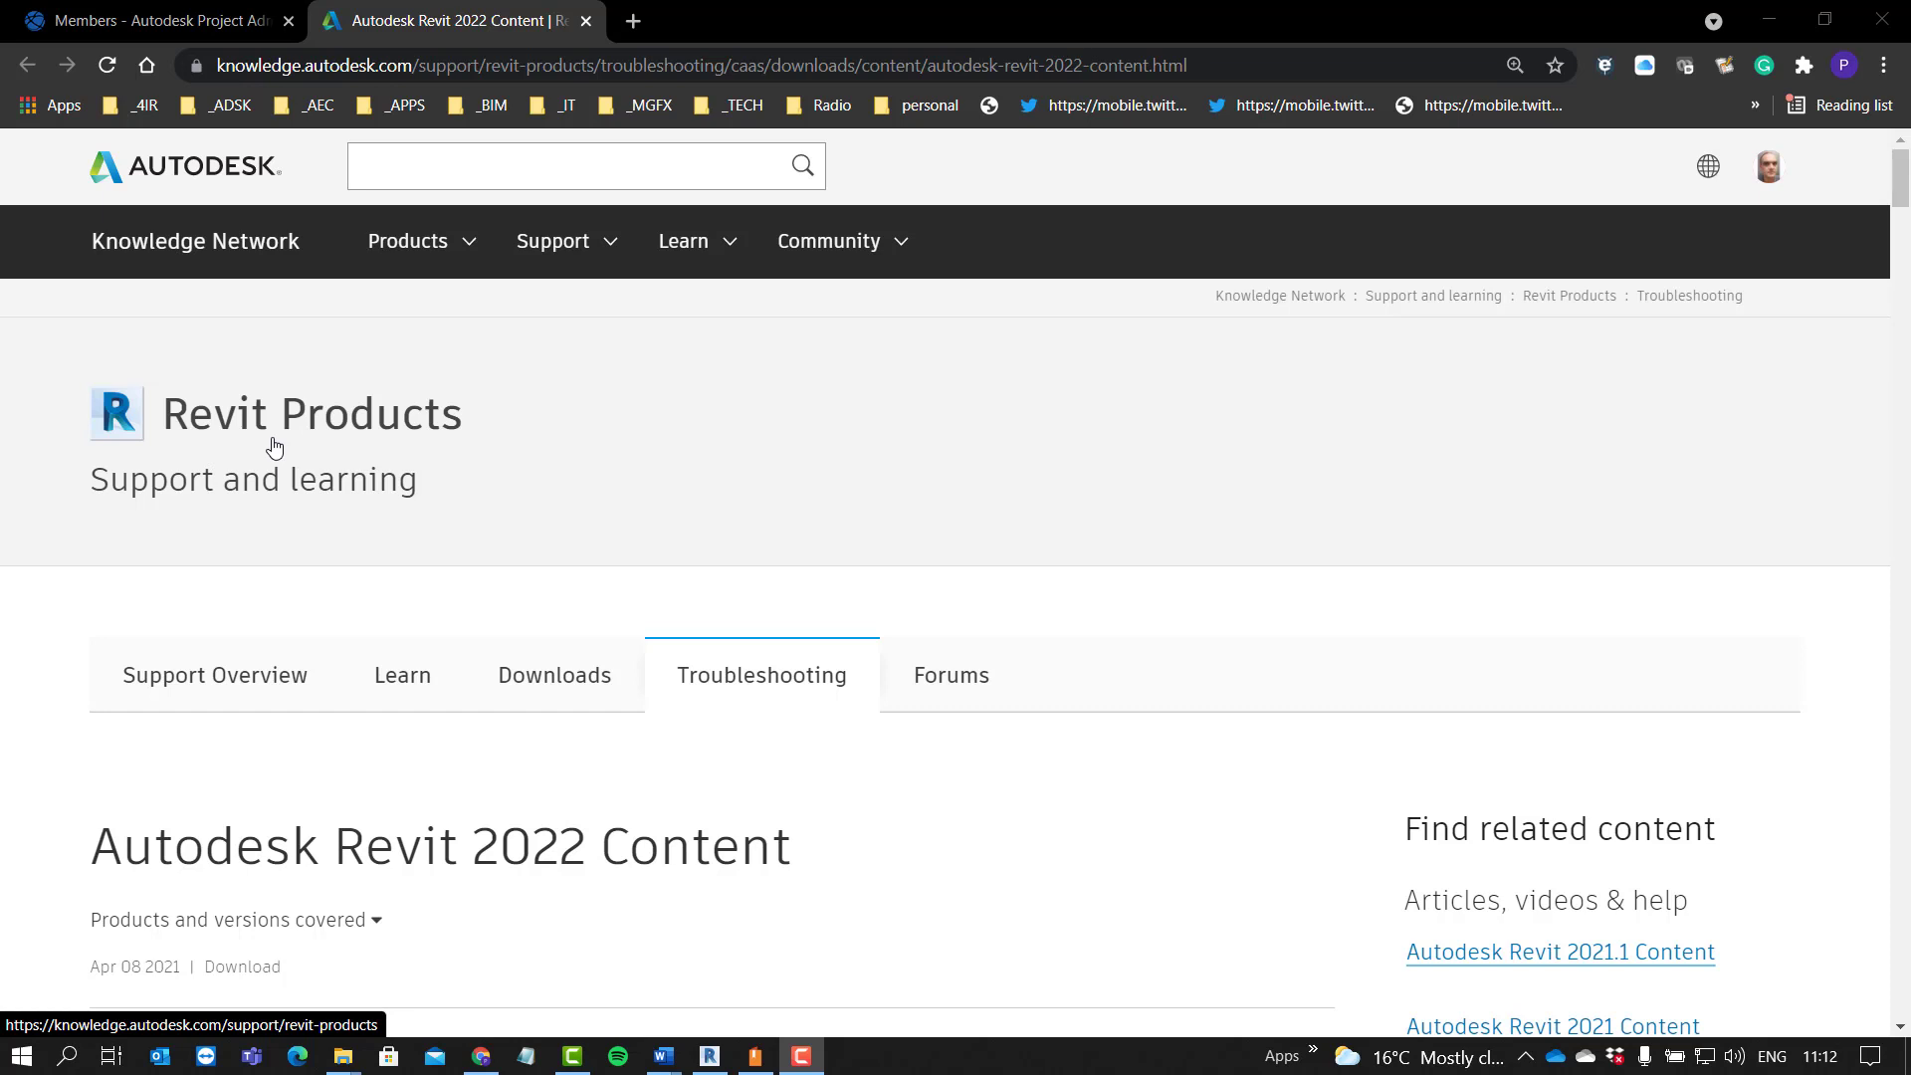
mouse_move(446, 434)
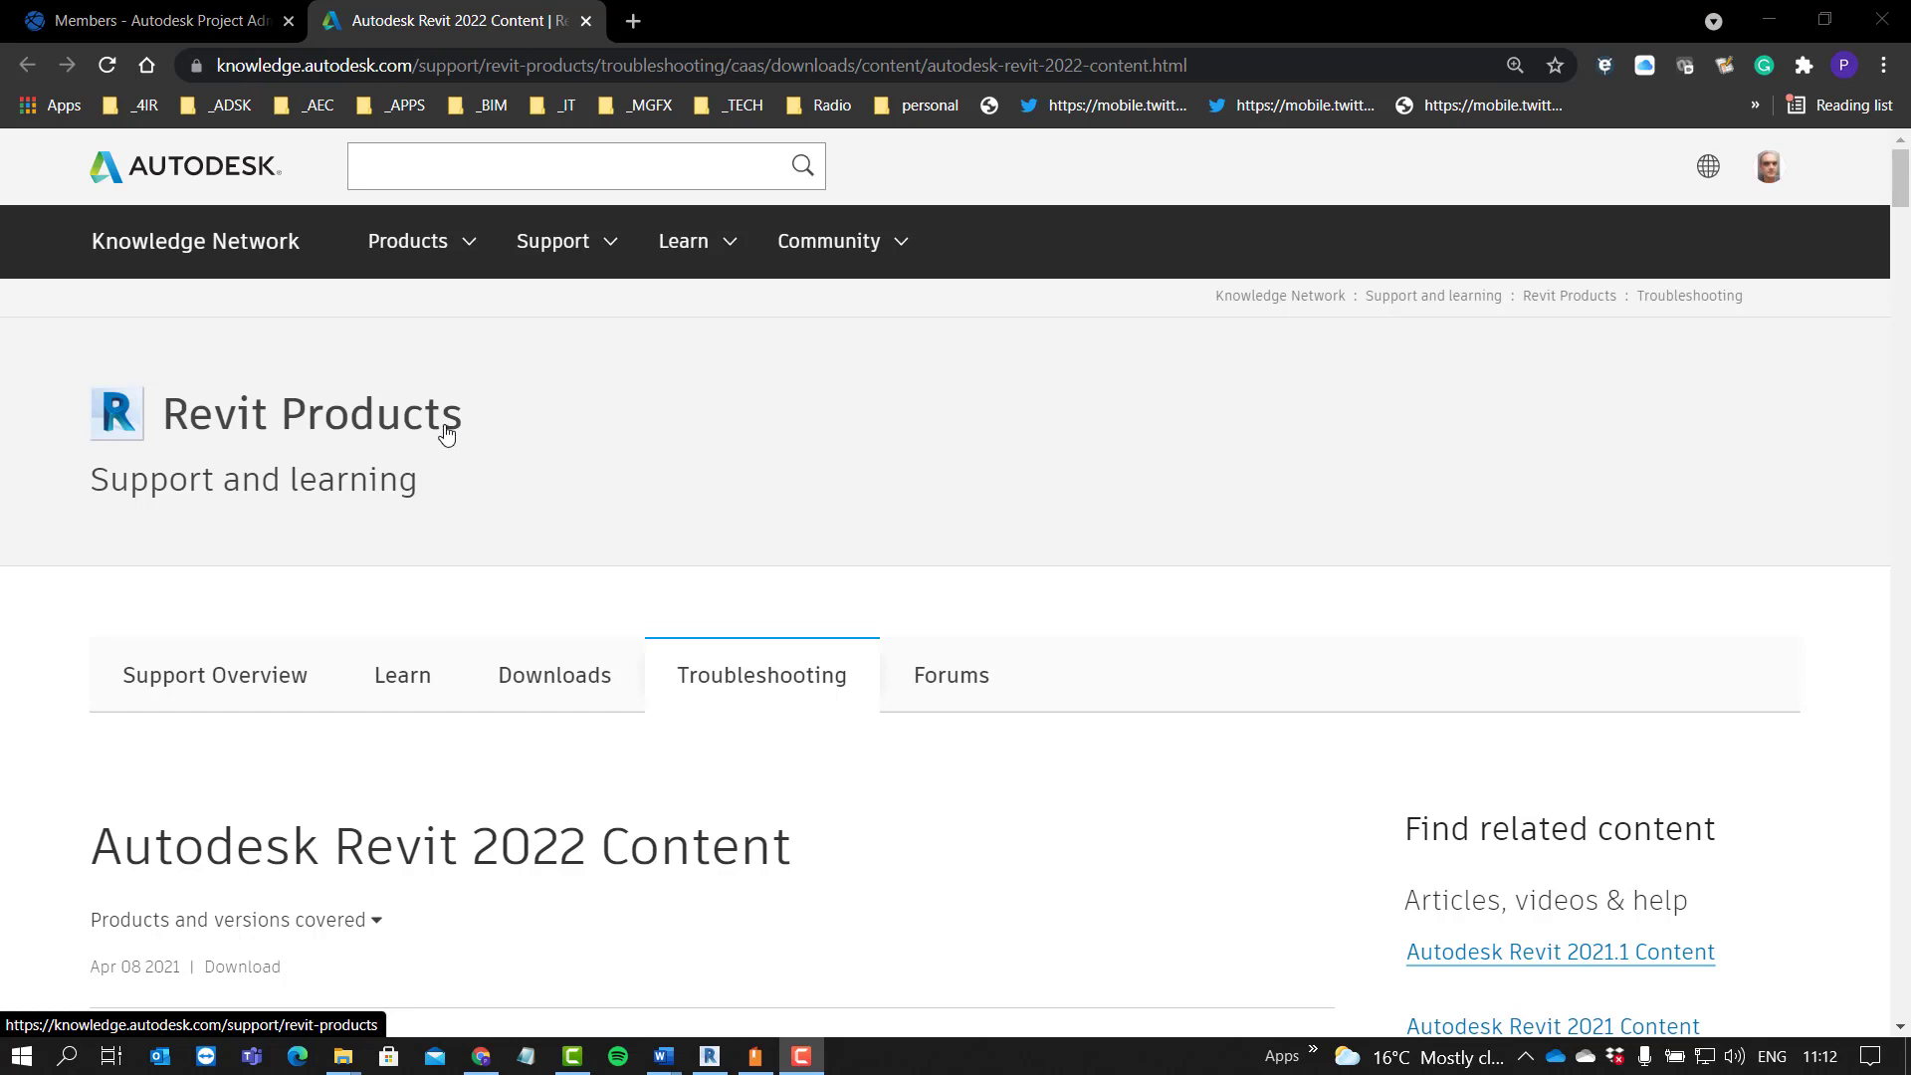
mouse_move(466, 436)
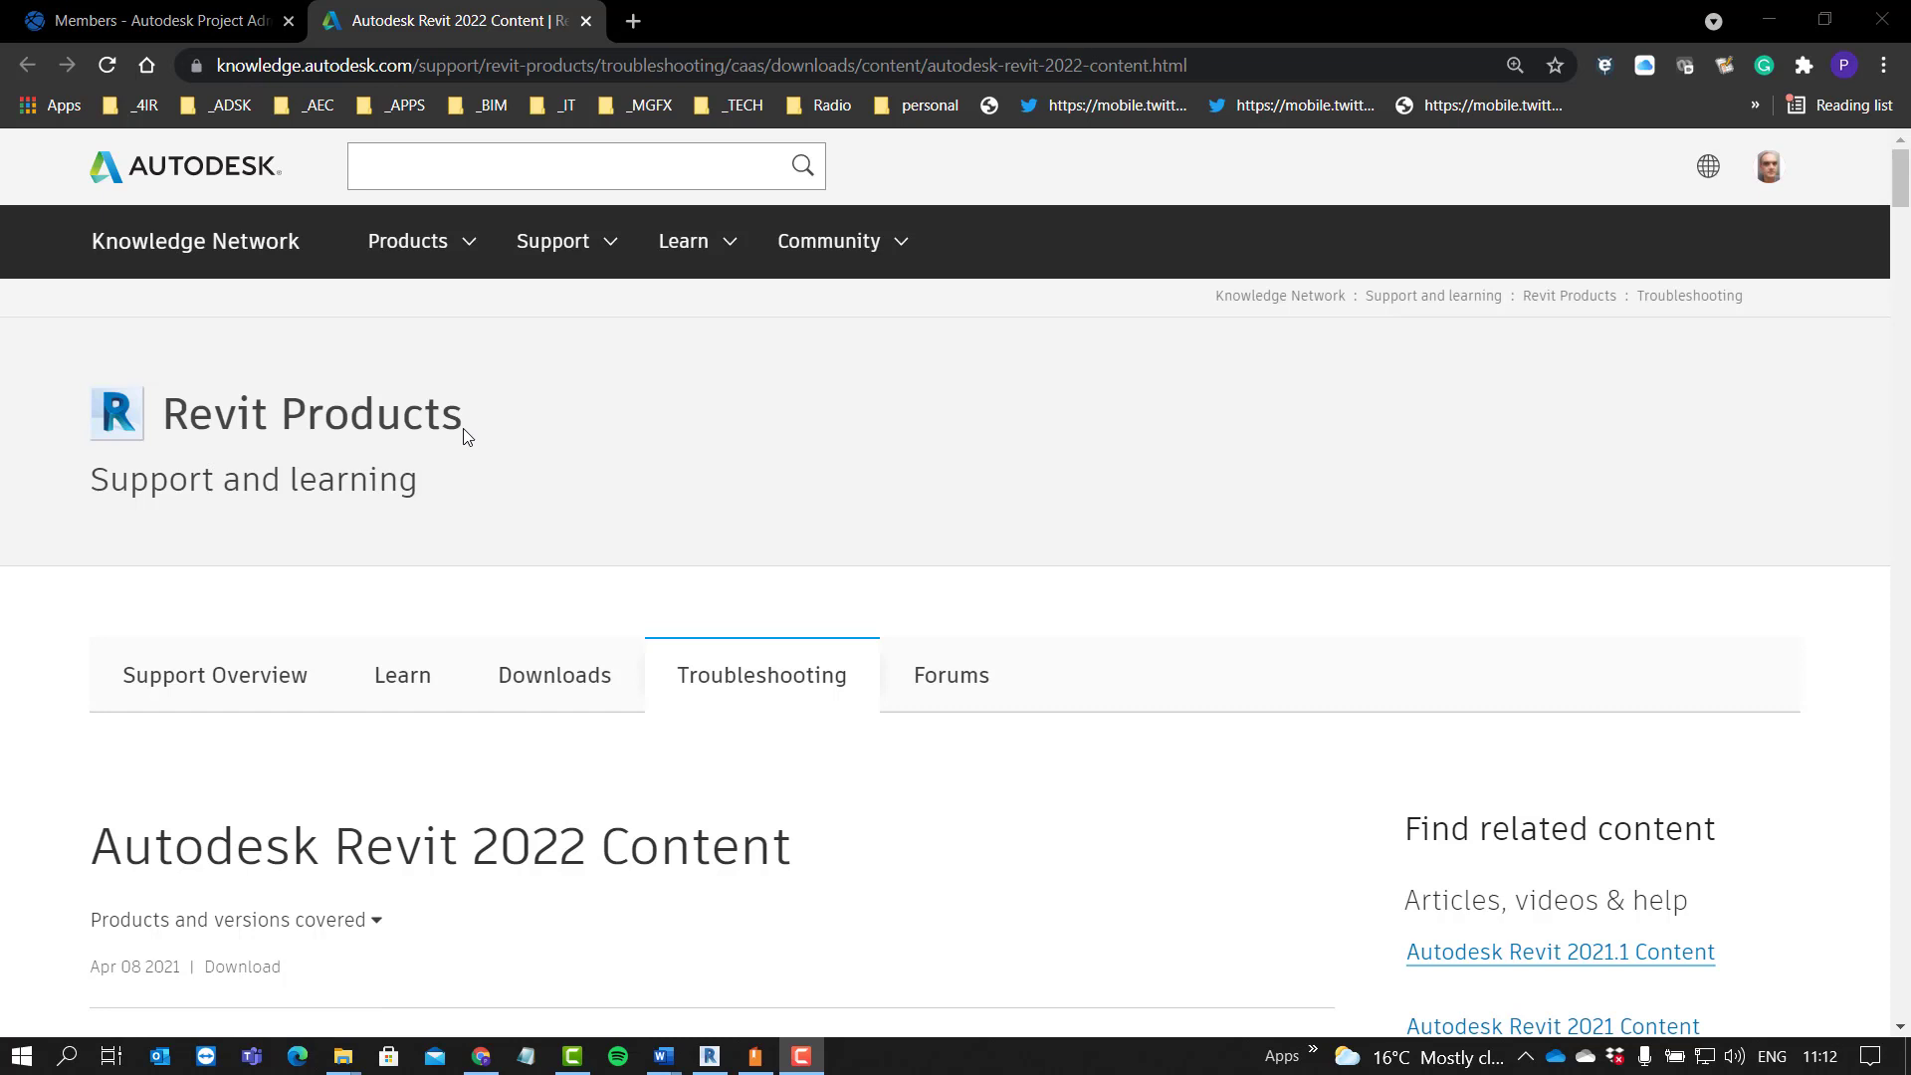
Step: Read through the Revit 2022 content page from Important Notes down to the content pack table
scroll("down", 3)
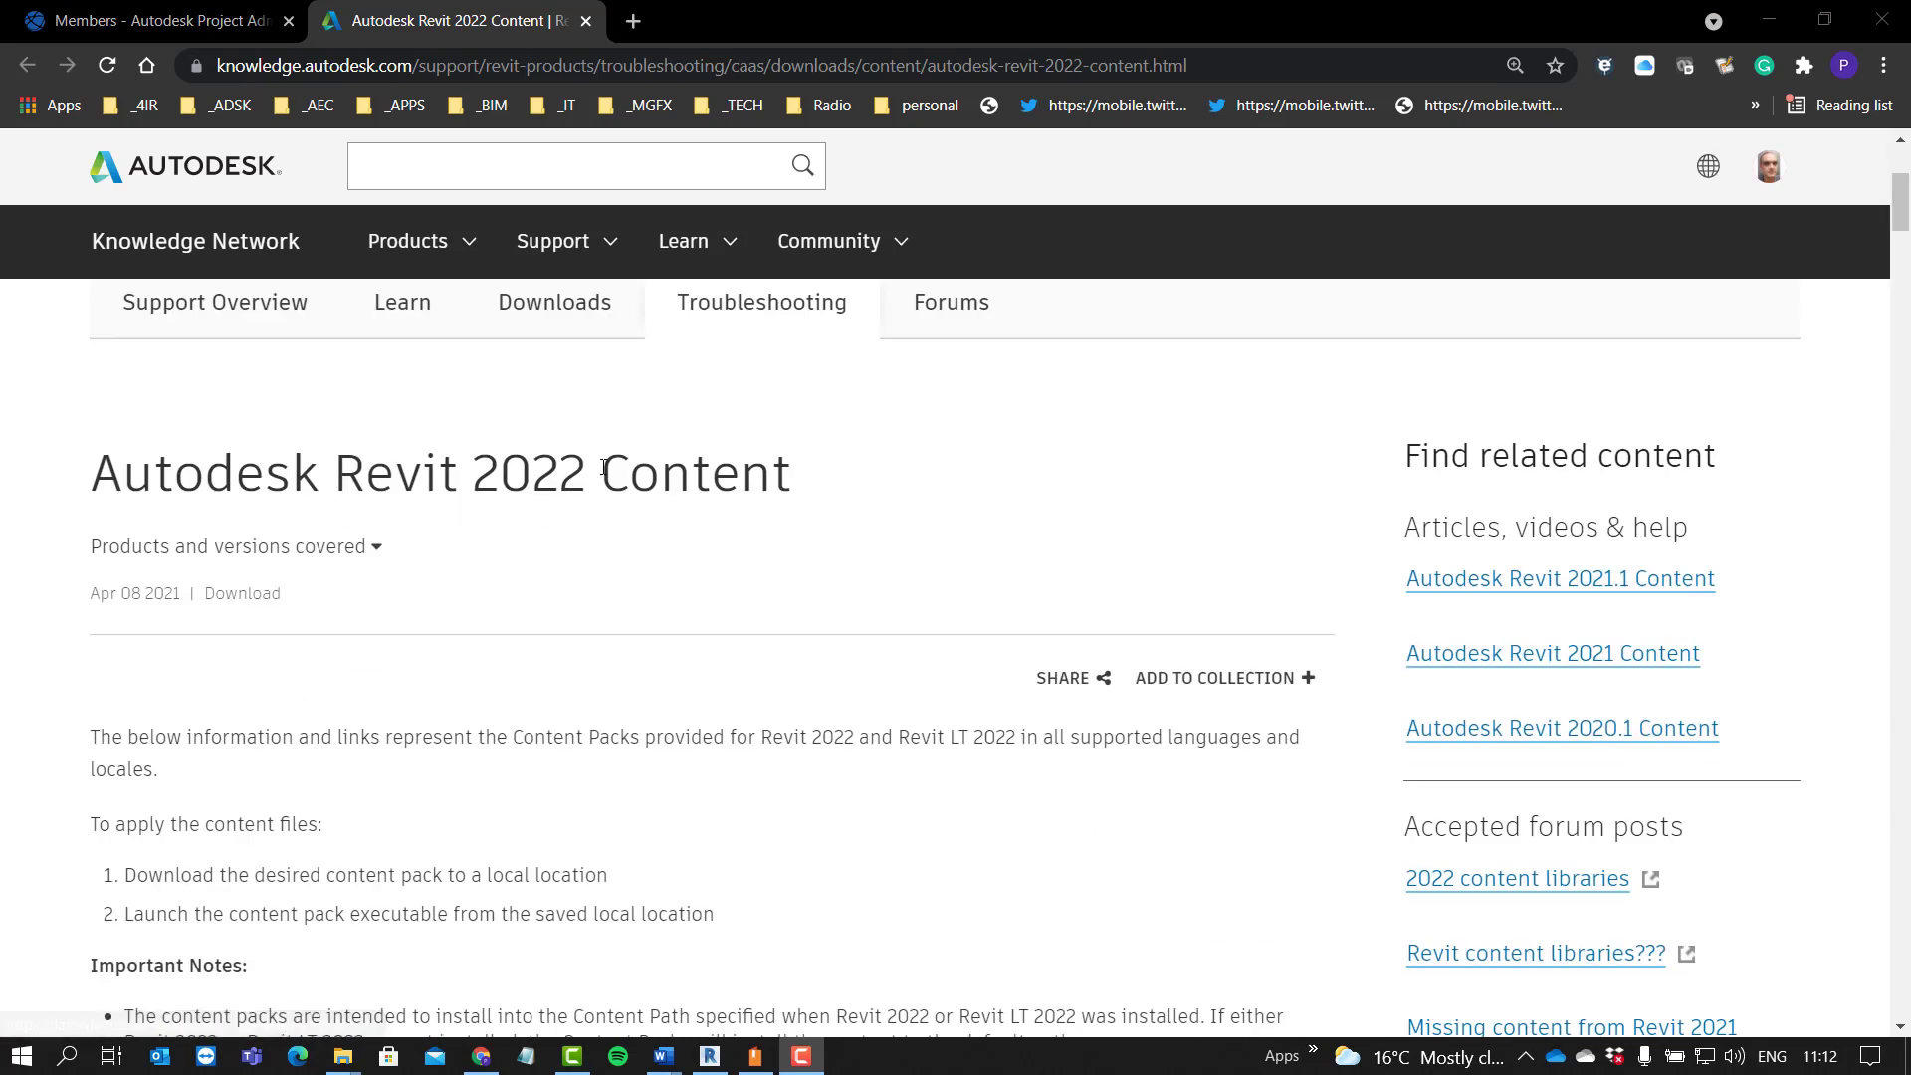
mouse_move(630, 500)
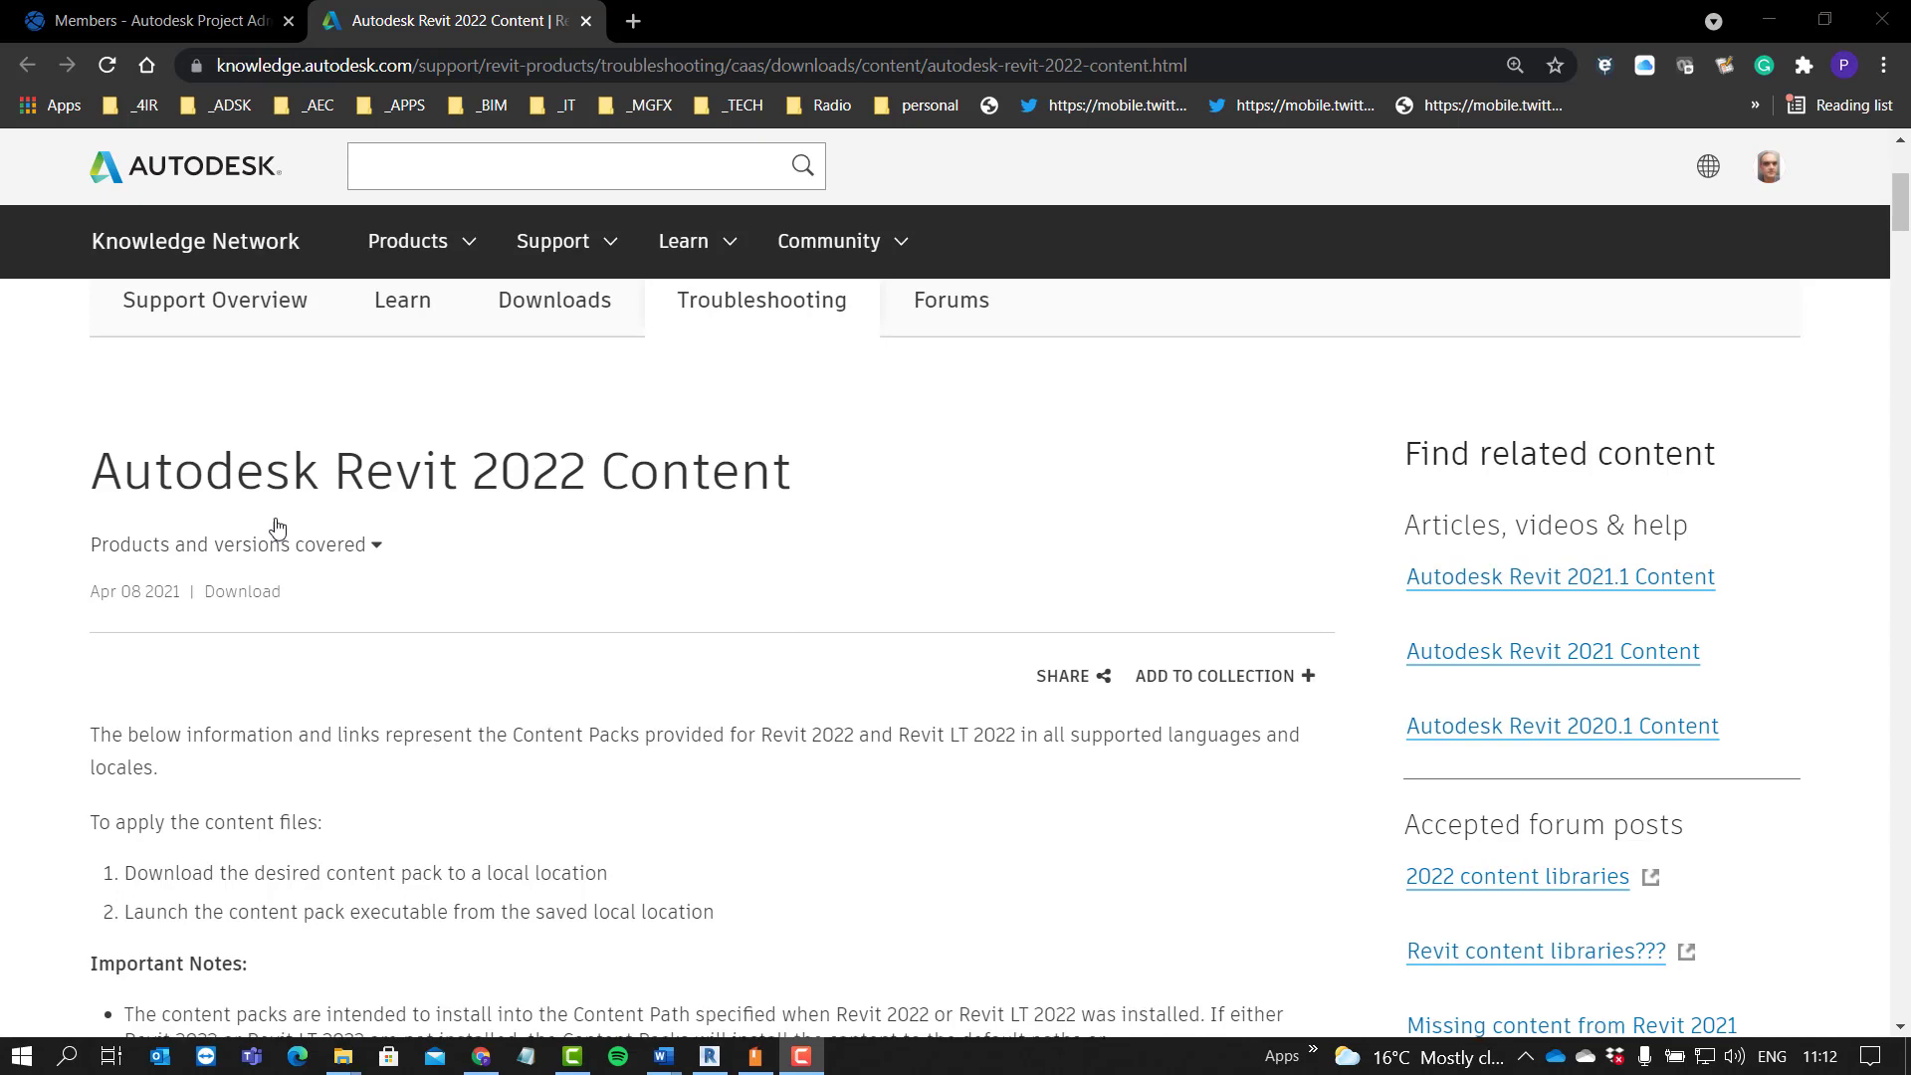
scroll("down", 3)
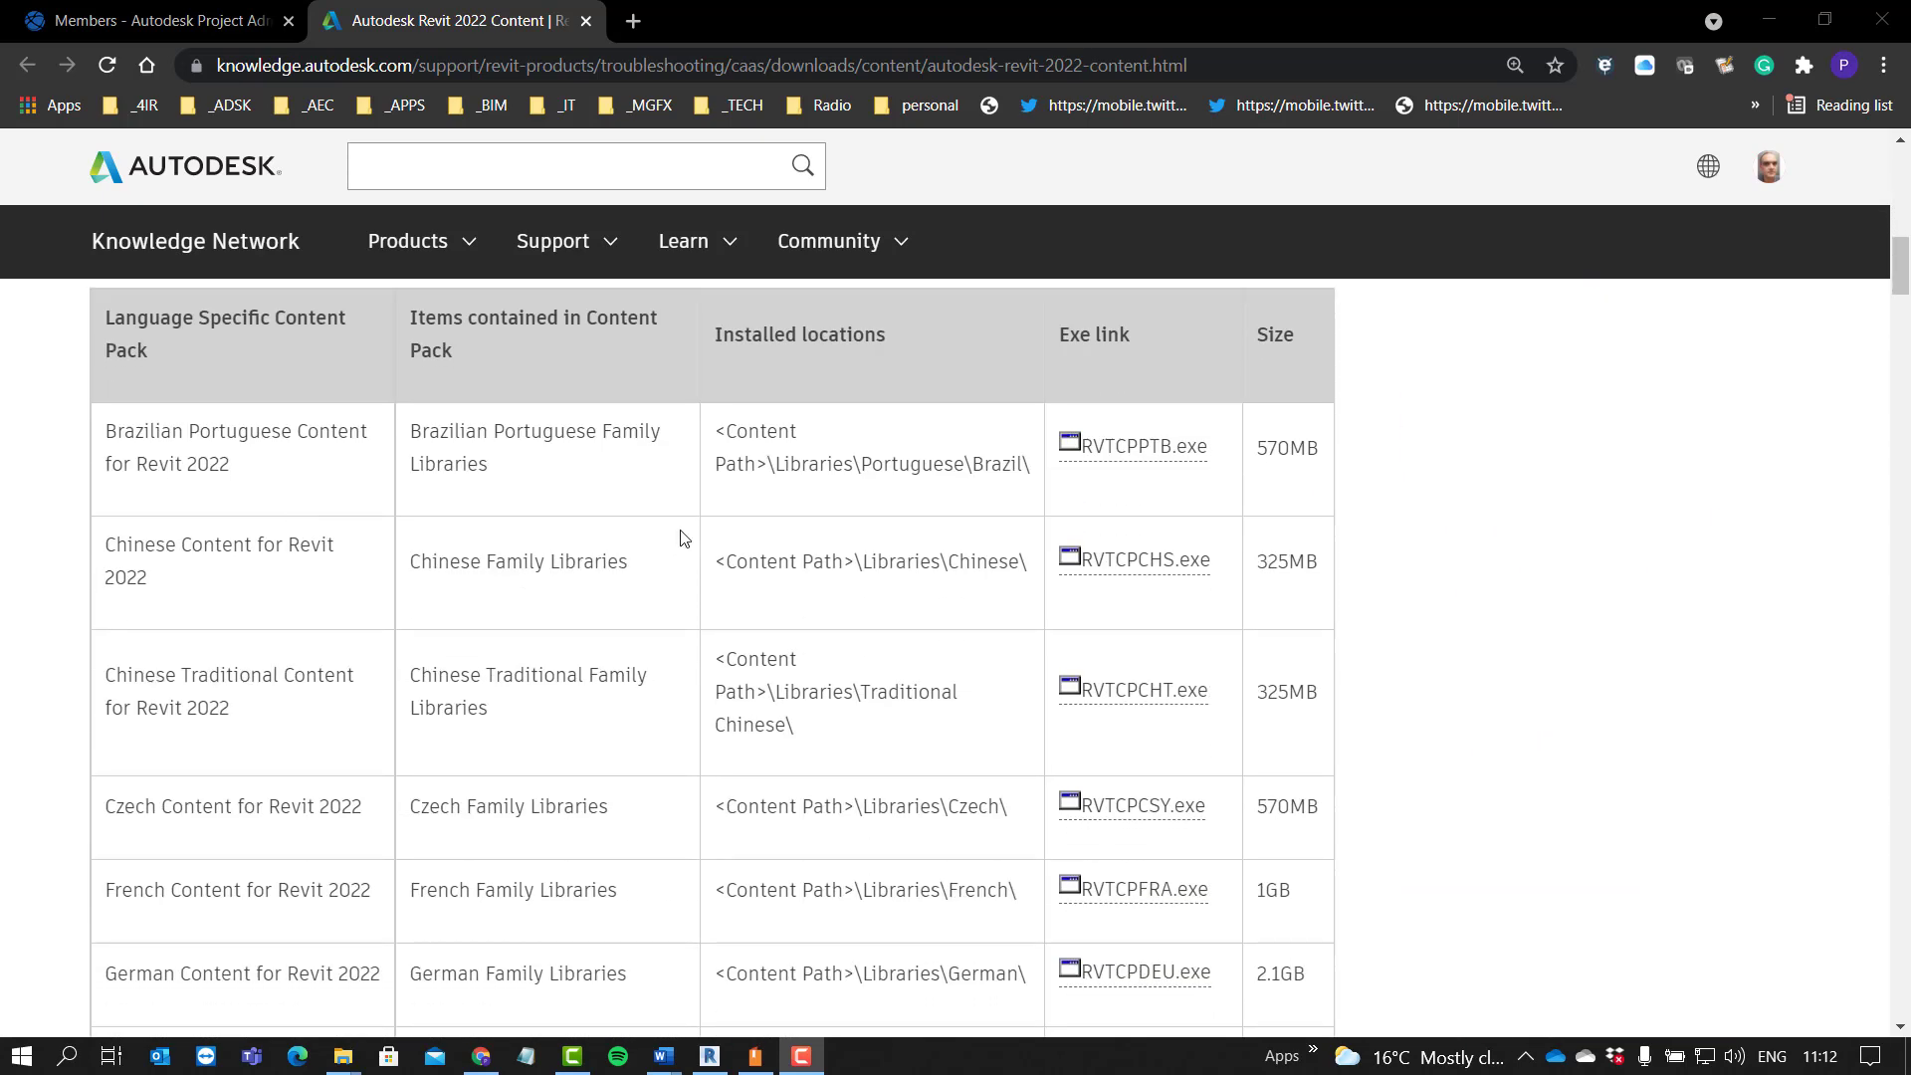
mouse_move(1290, 498)
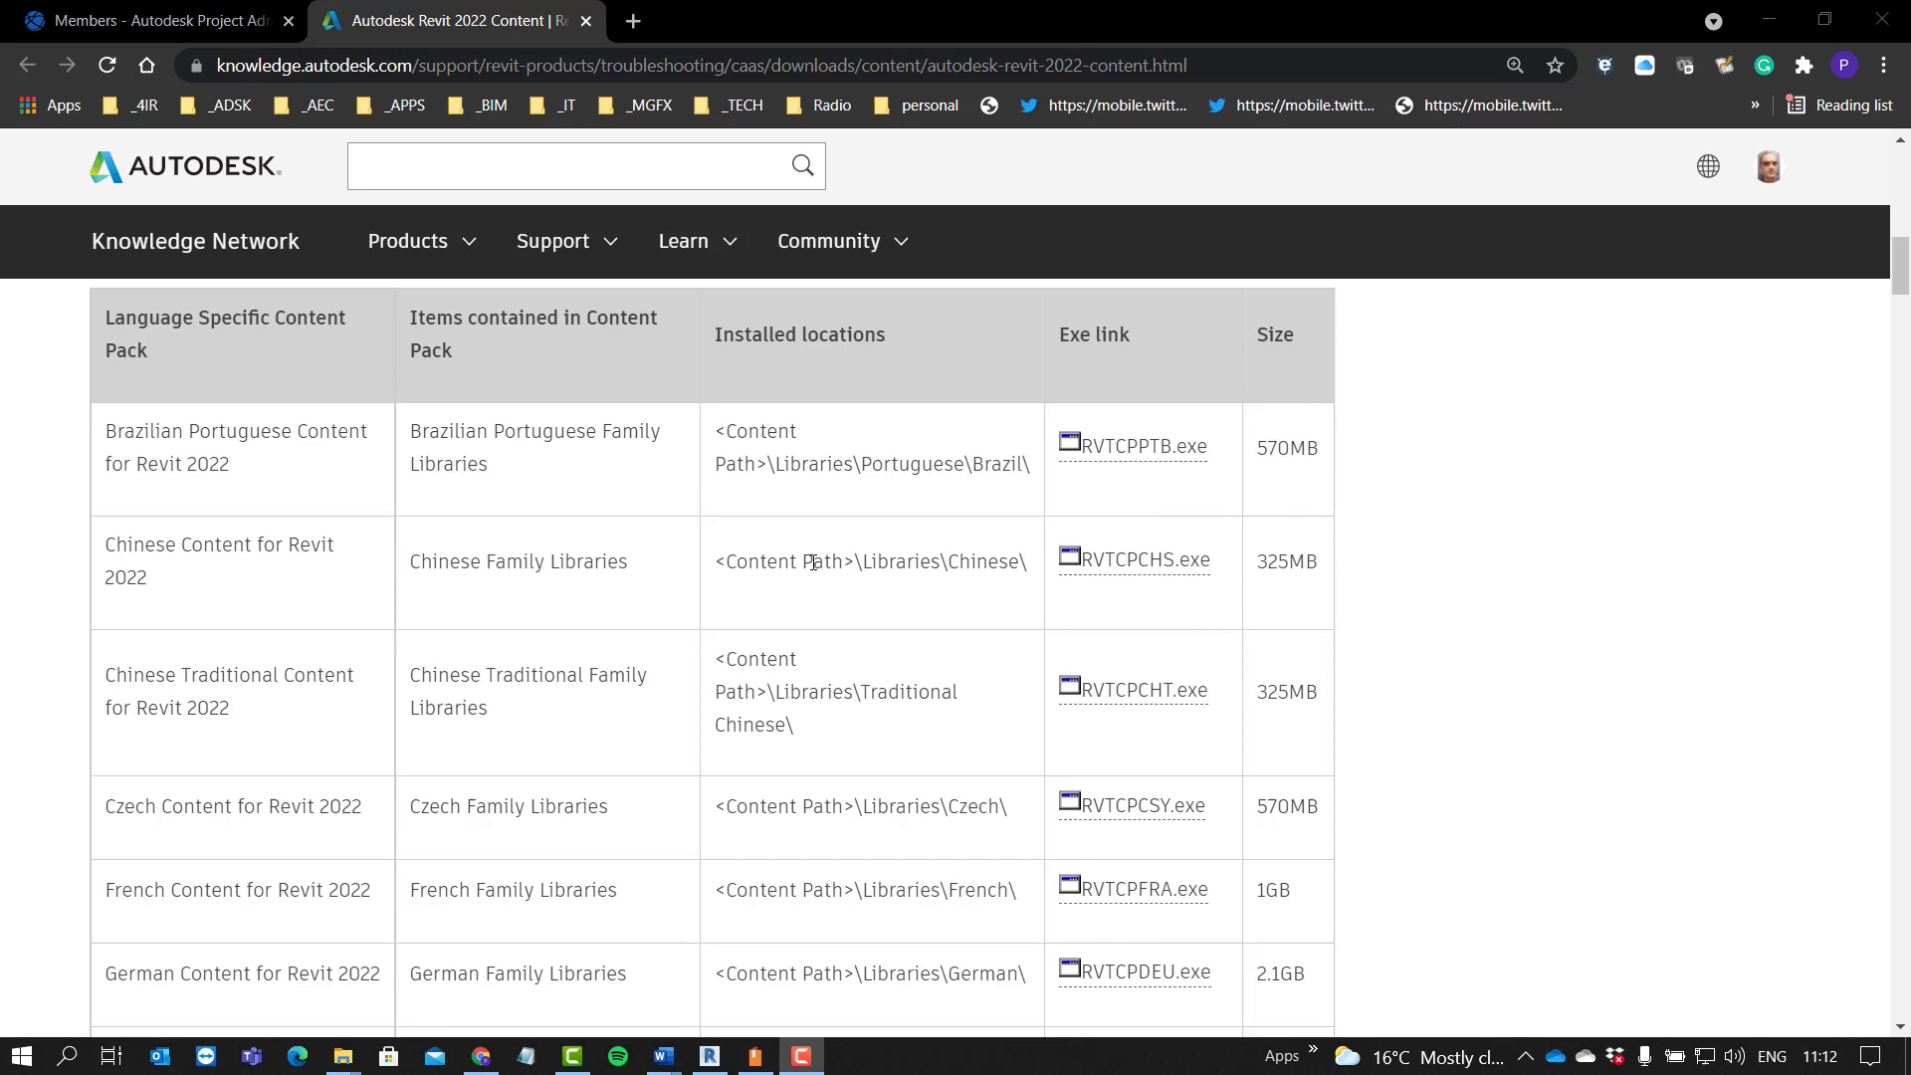
scroll("down", 3)
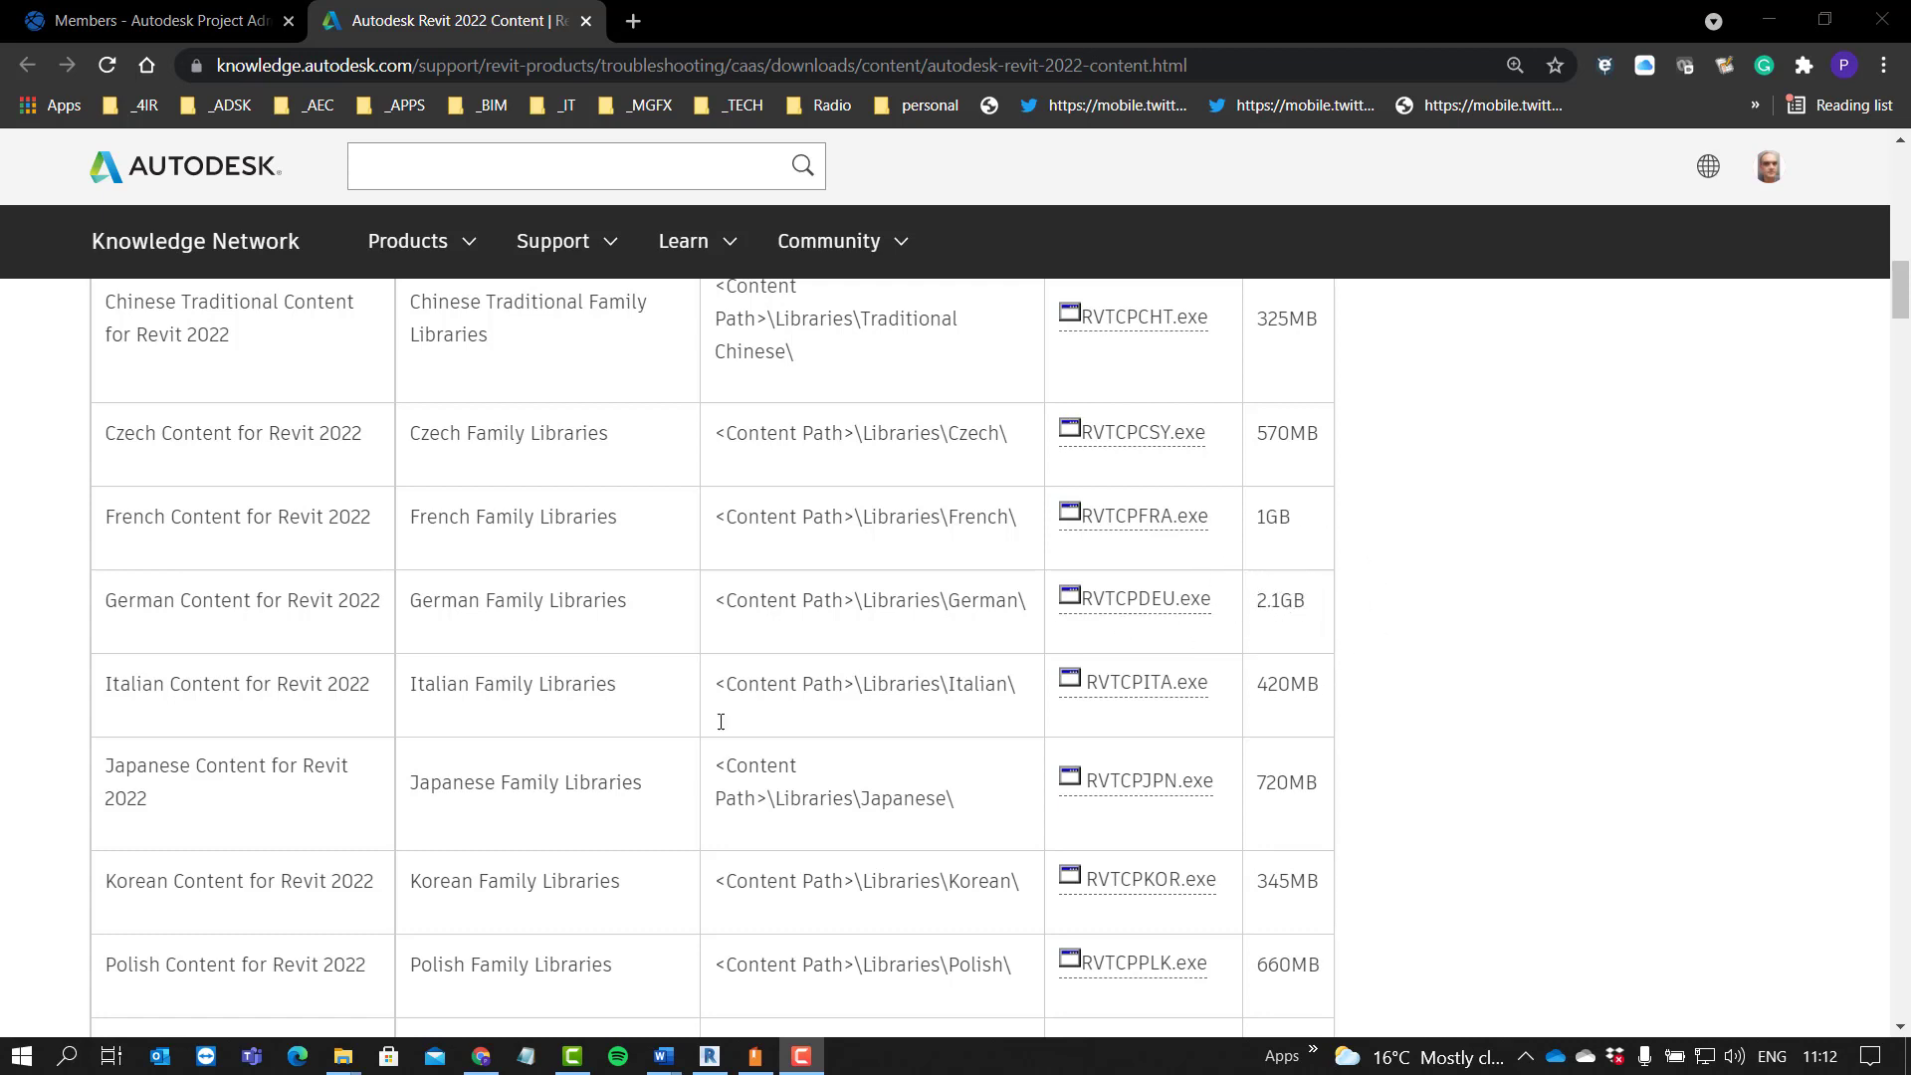
scroll("down", 3)
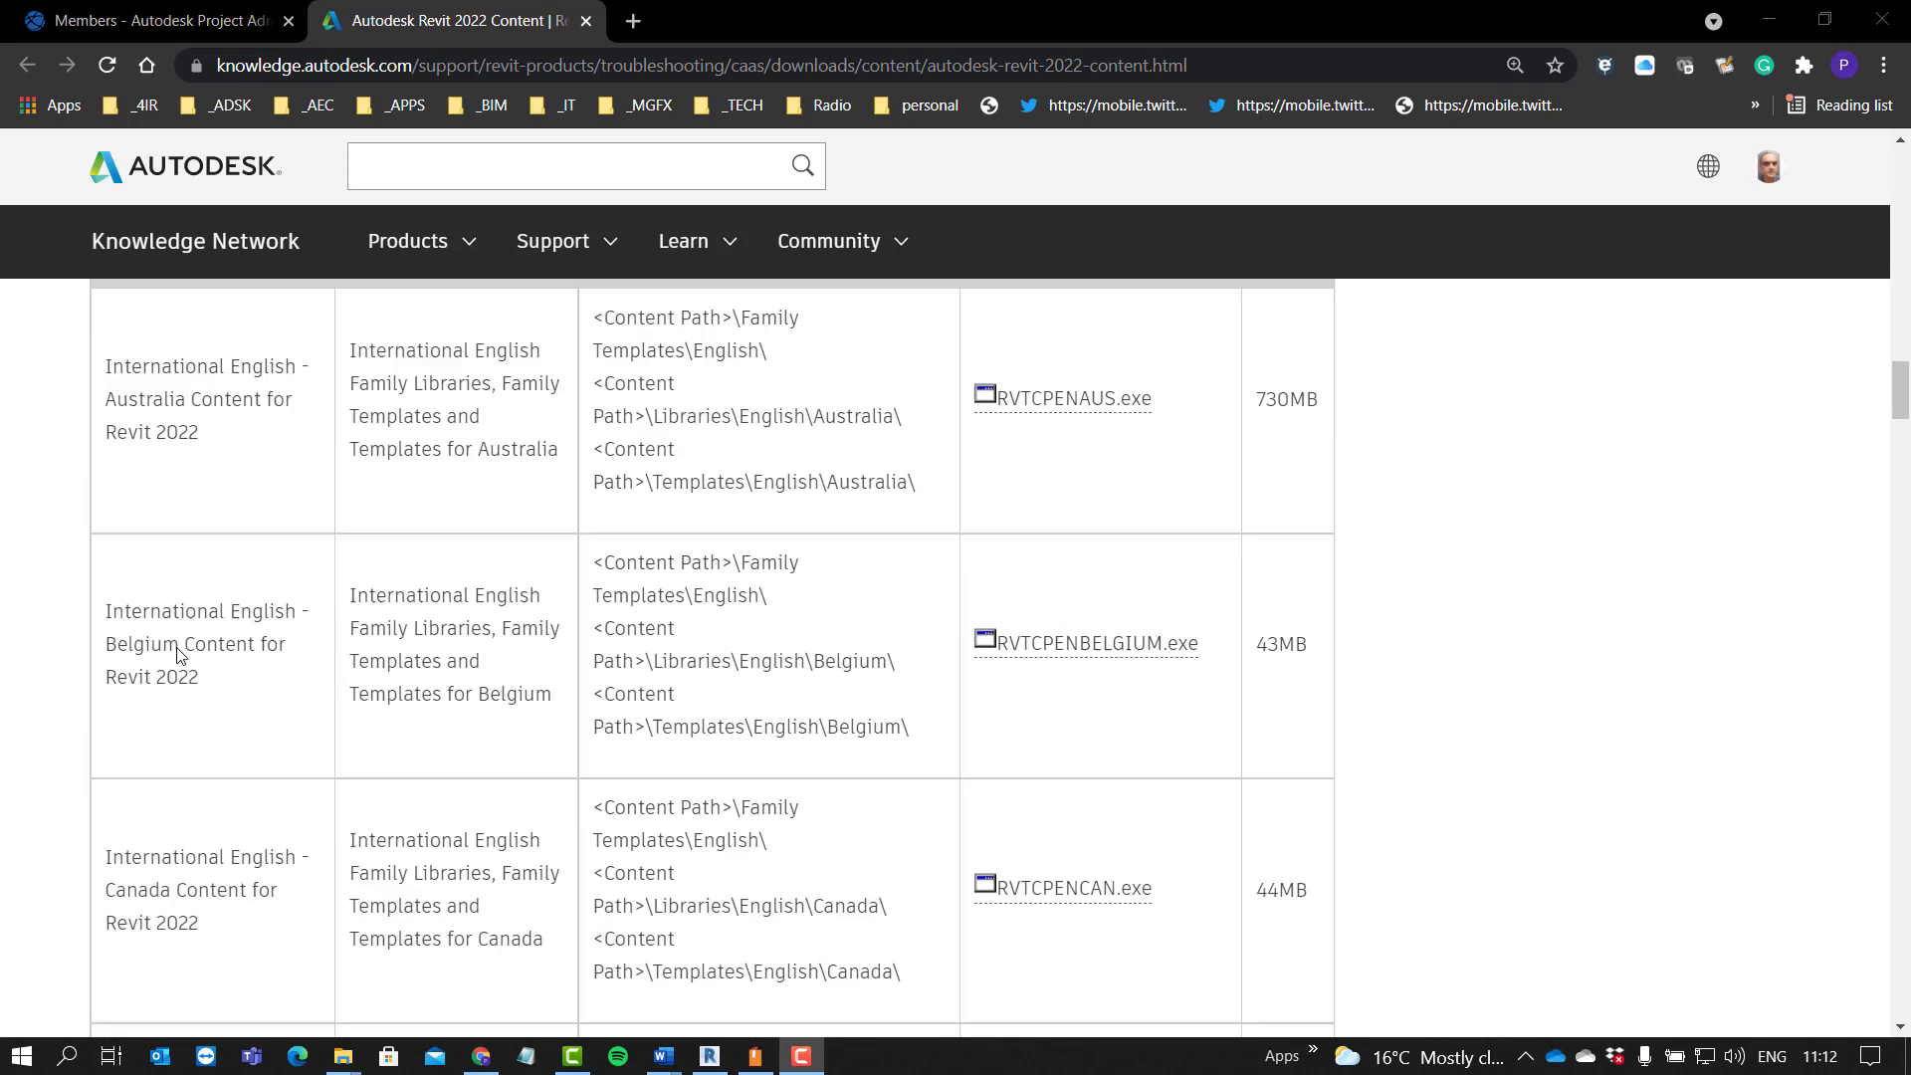
scroll("down", 3)
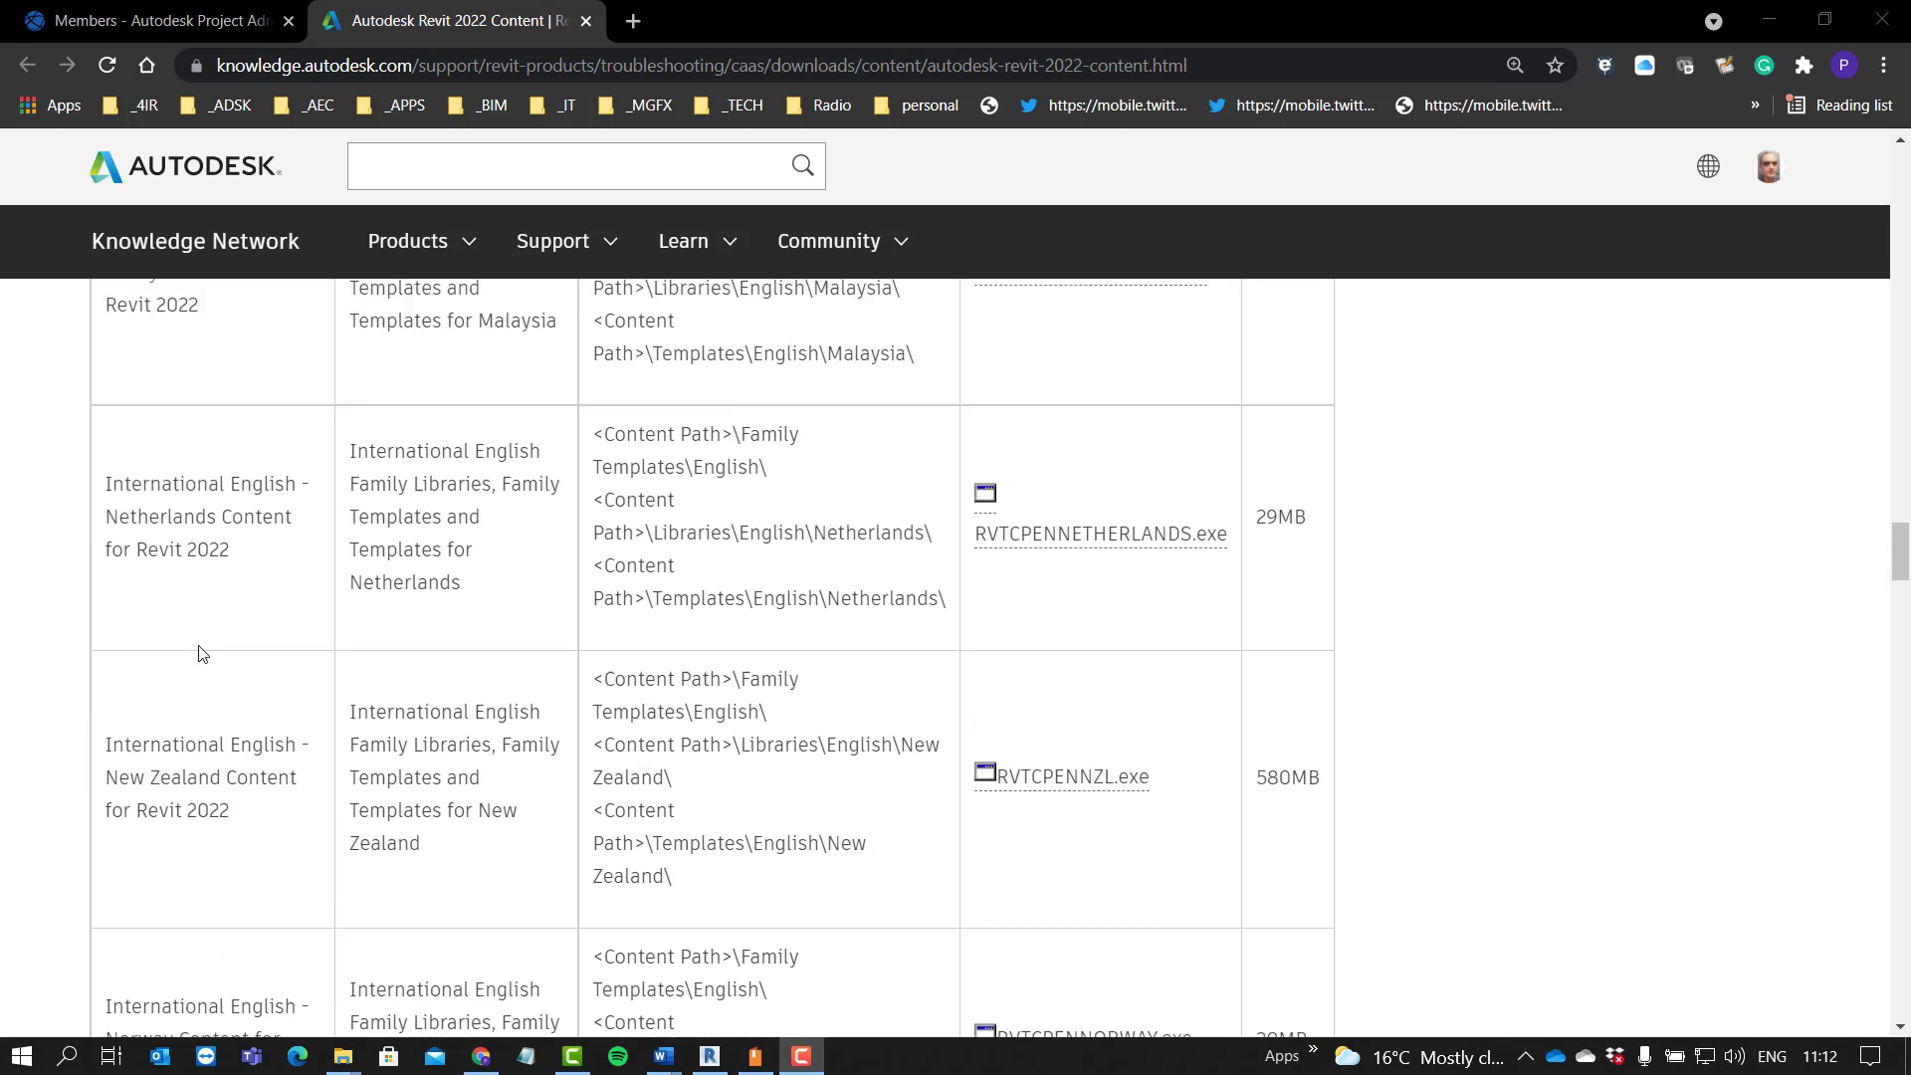
scroll("up", 3)
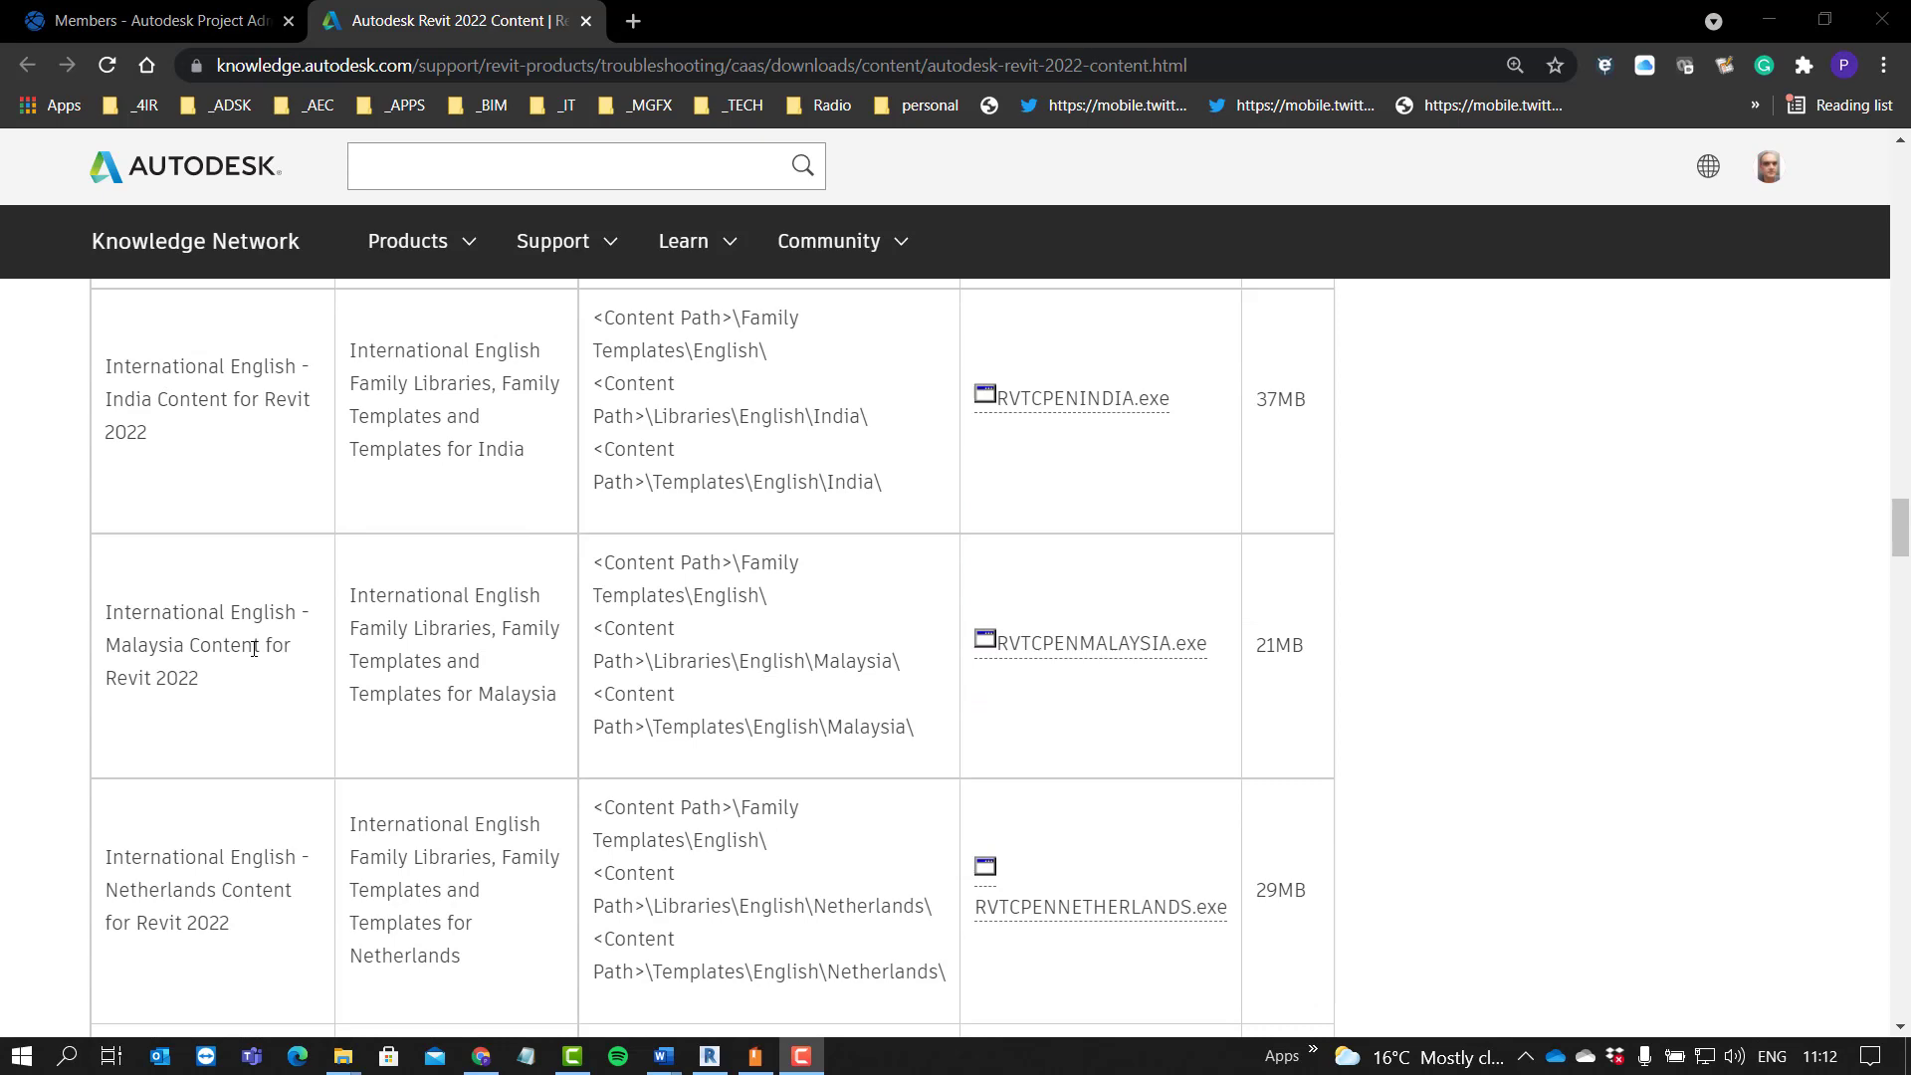
scroll("up", 3)
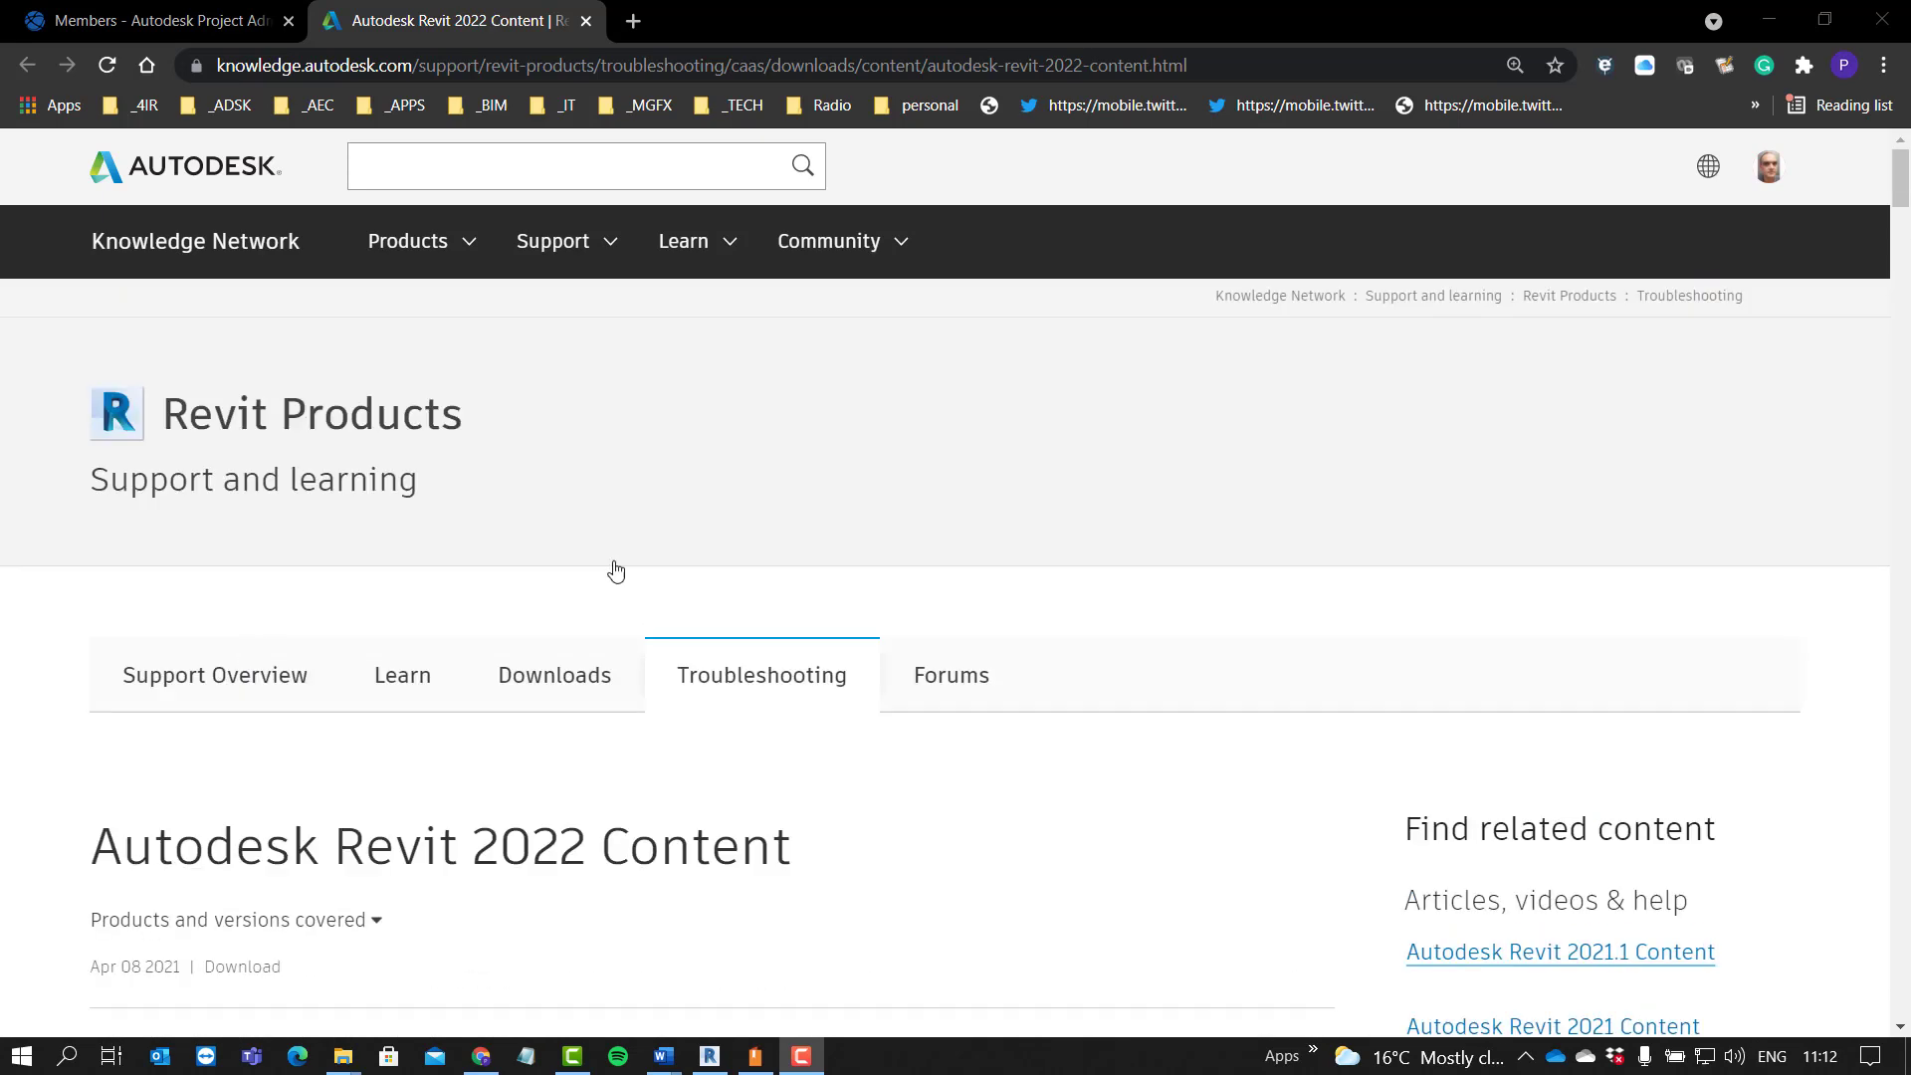
mouse_move(1412, 388)
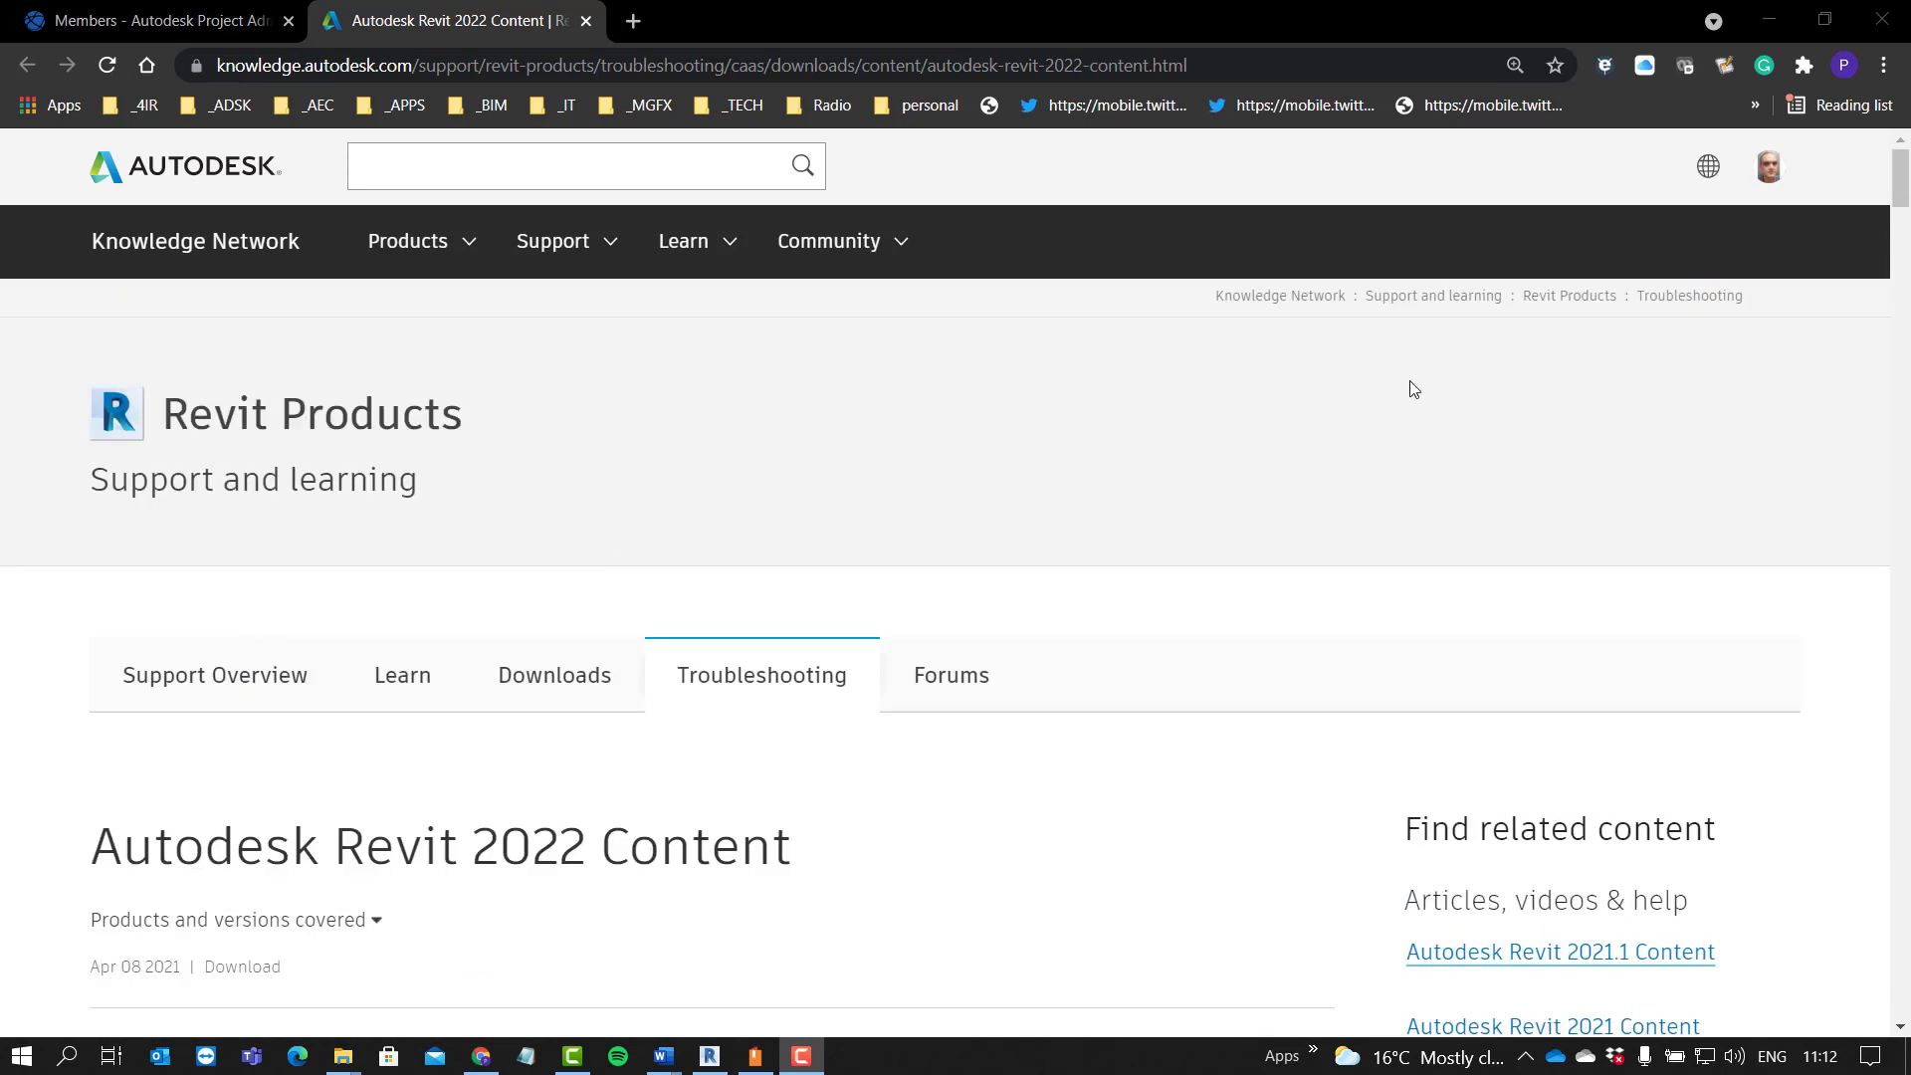
mouse_move(1288, 165)
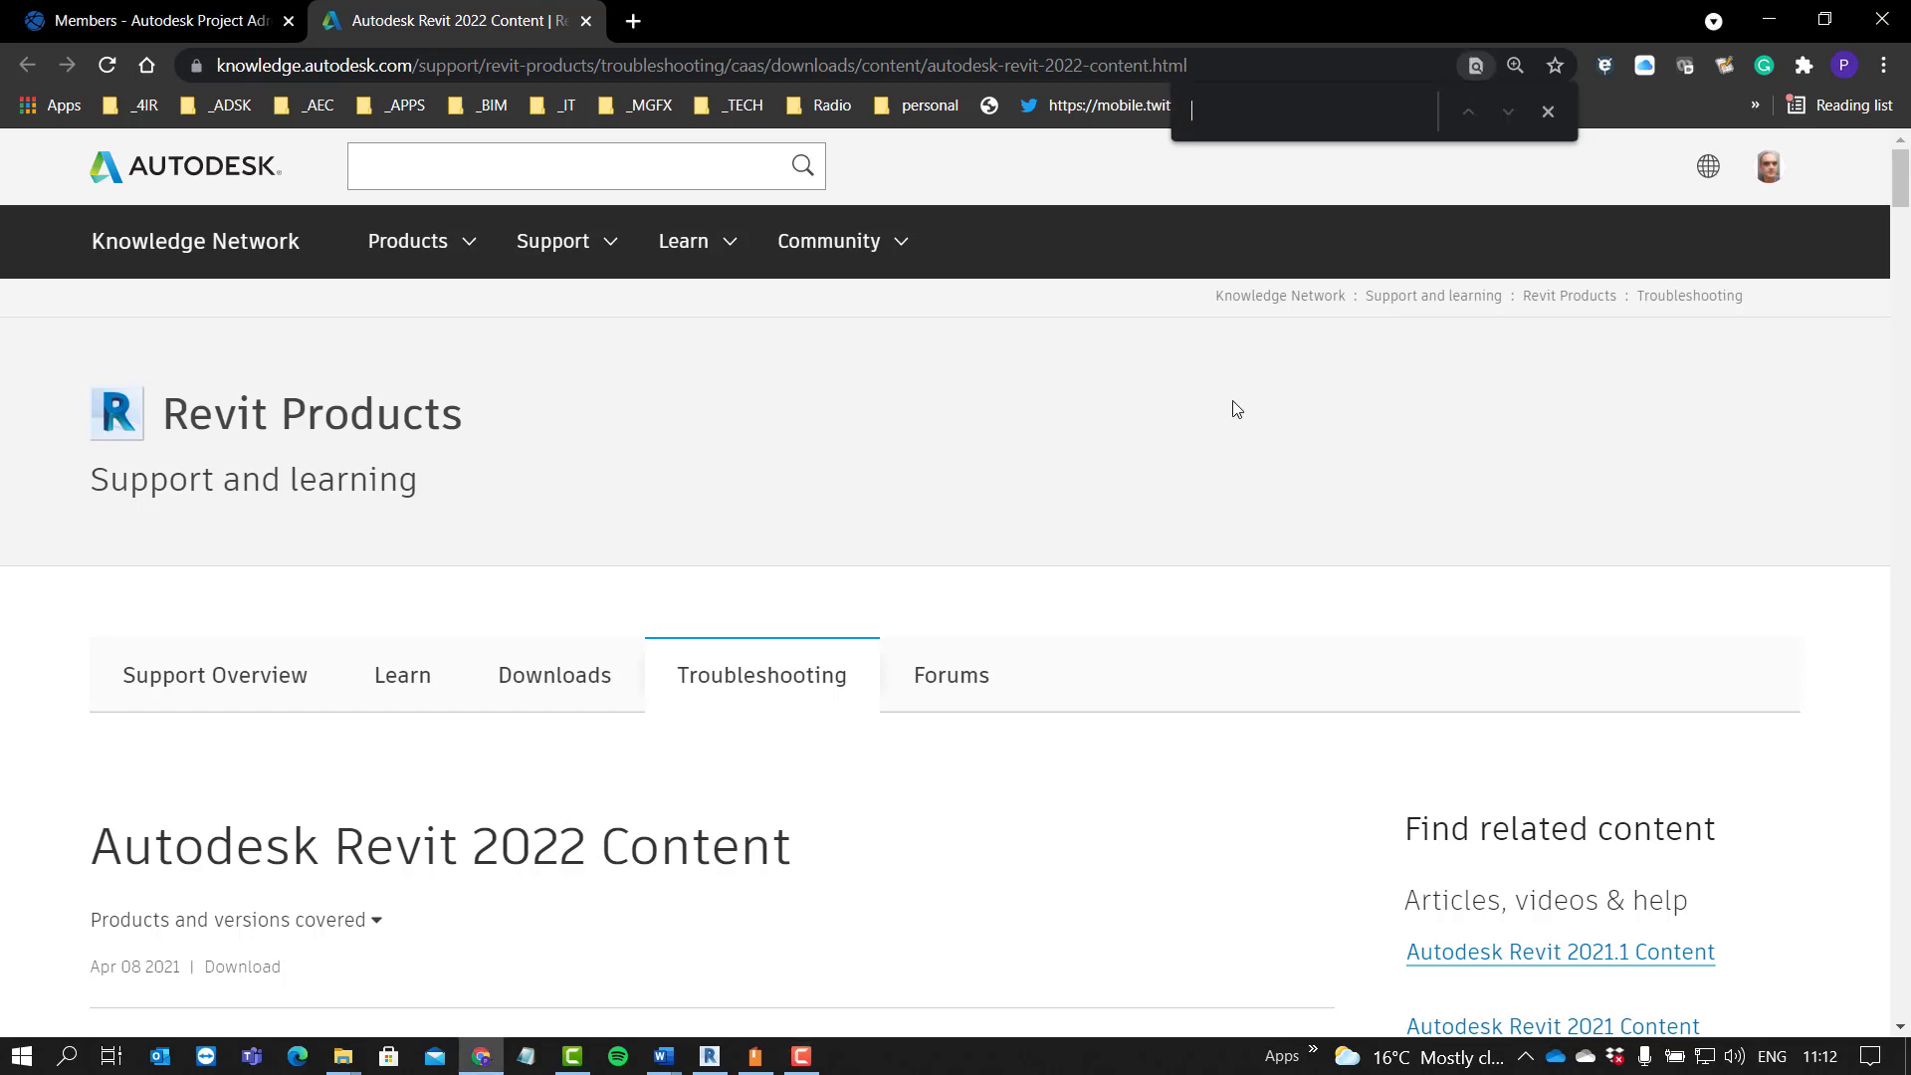
Step: Search for 'south' and locate the South Africa English pack among the downloaded installers
type("south")
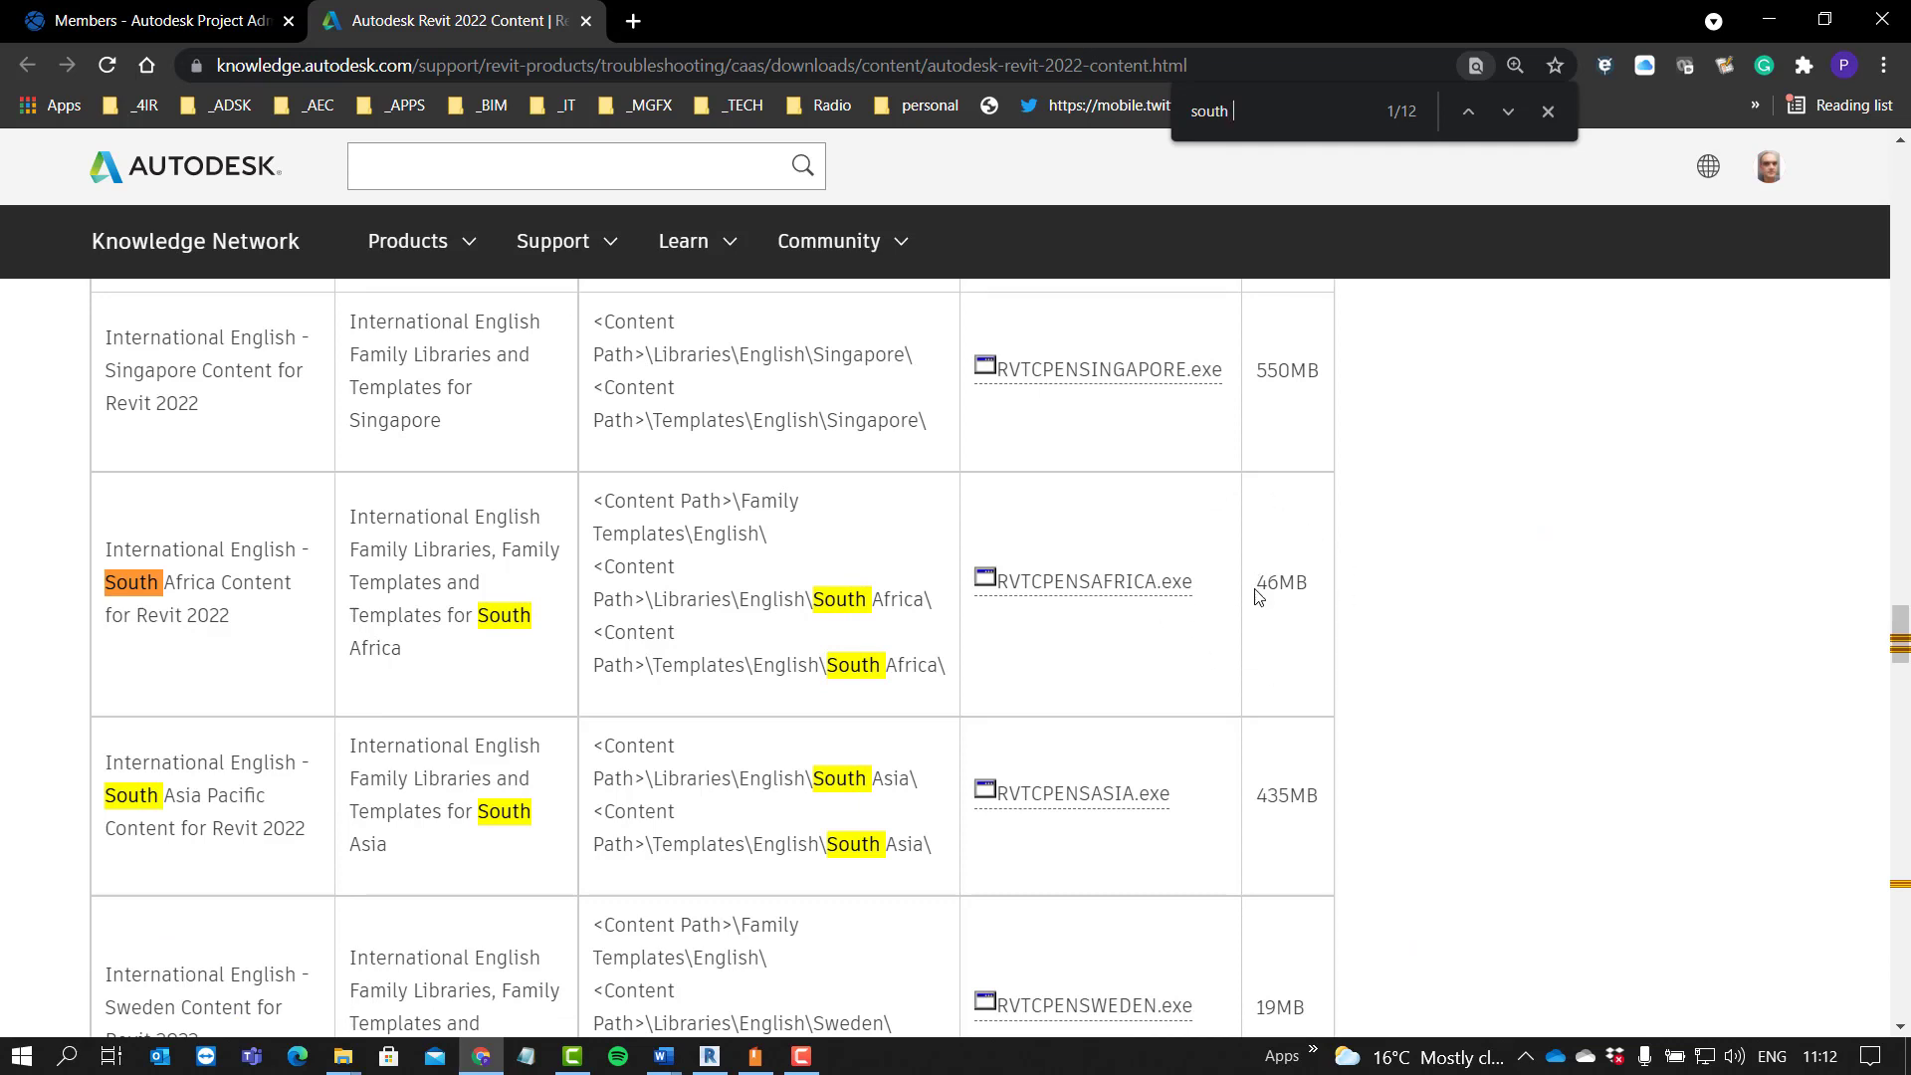
mouse_move(1315, 595)
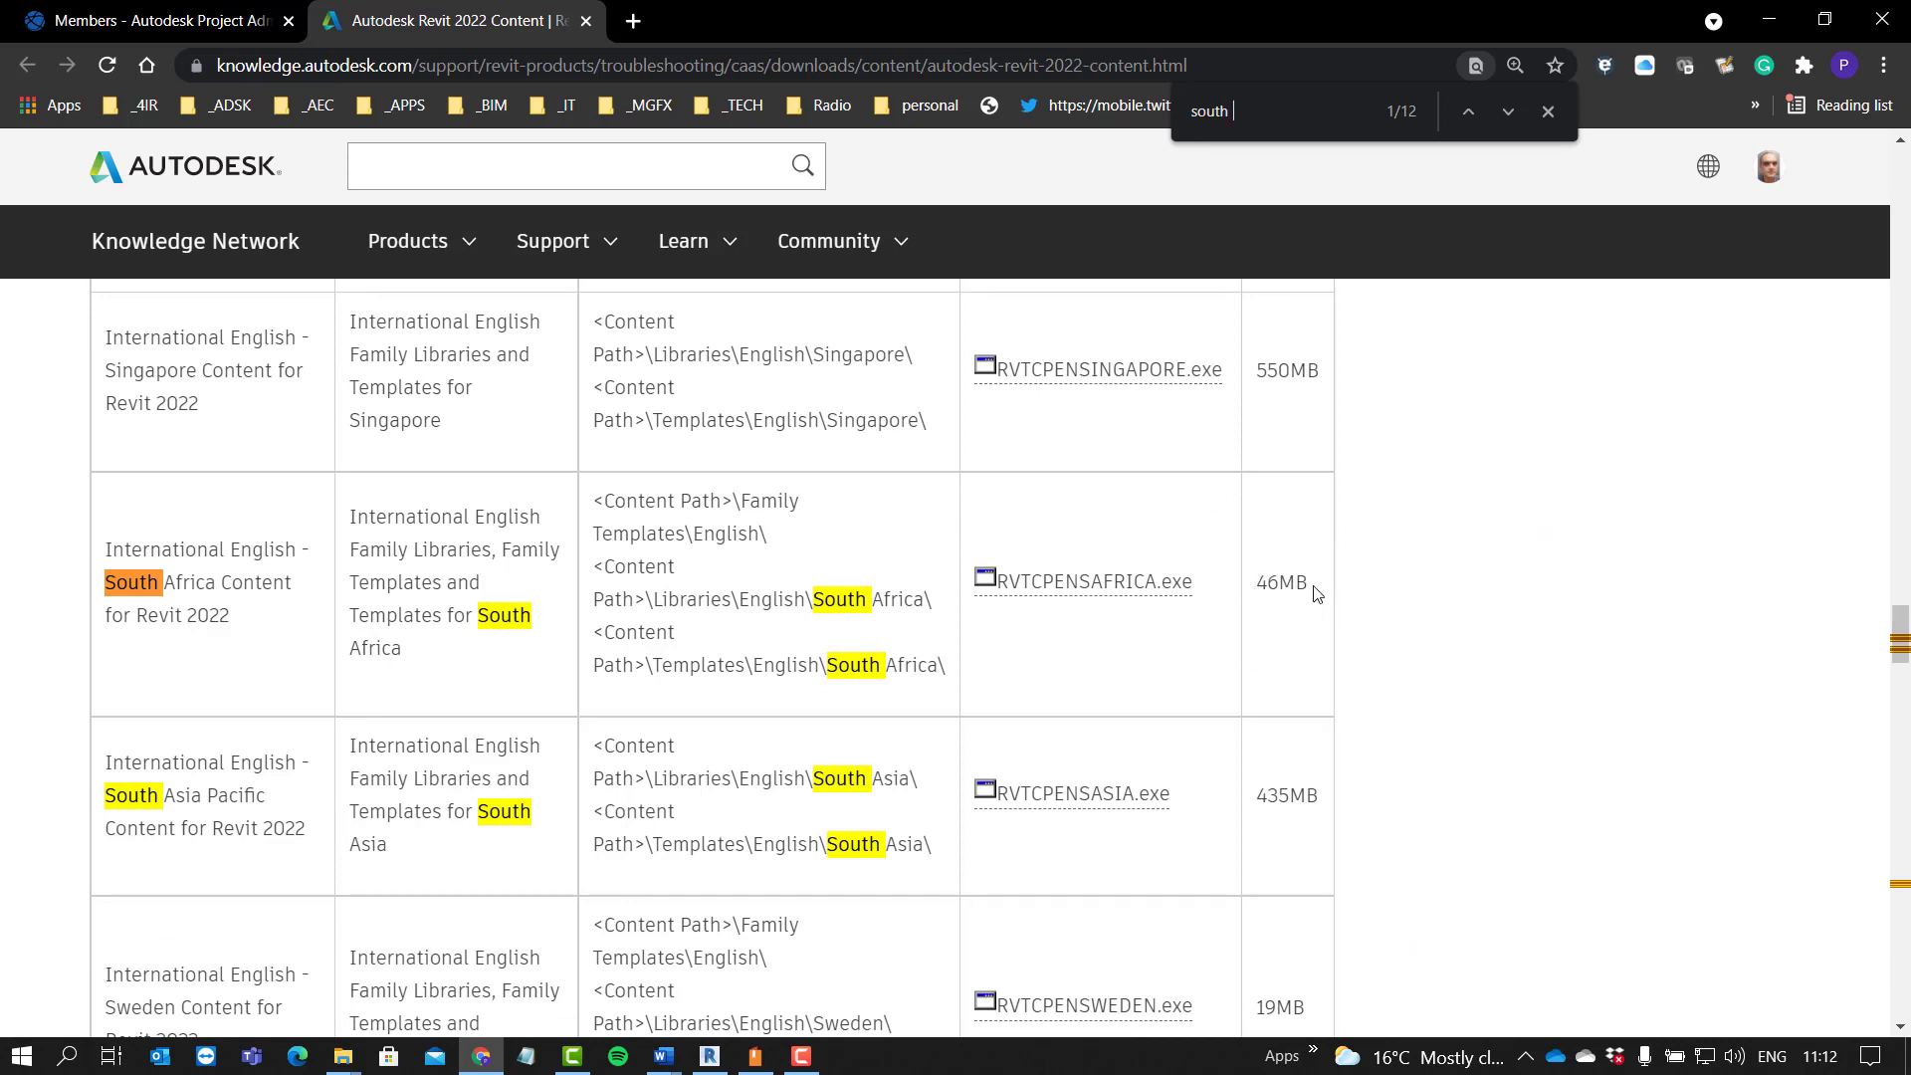
mouse_move(1362, 586)
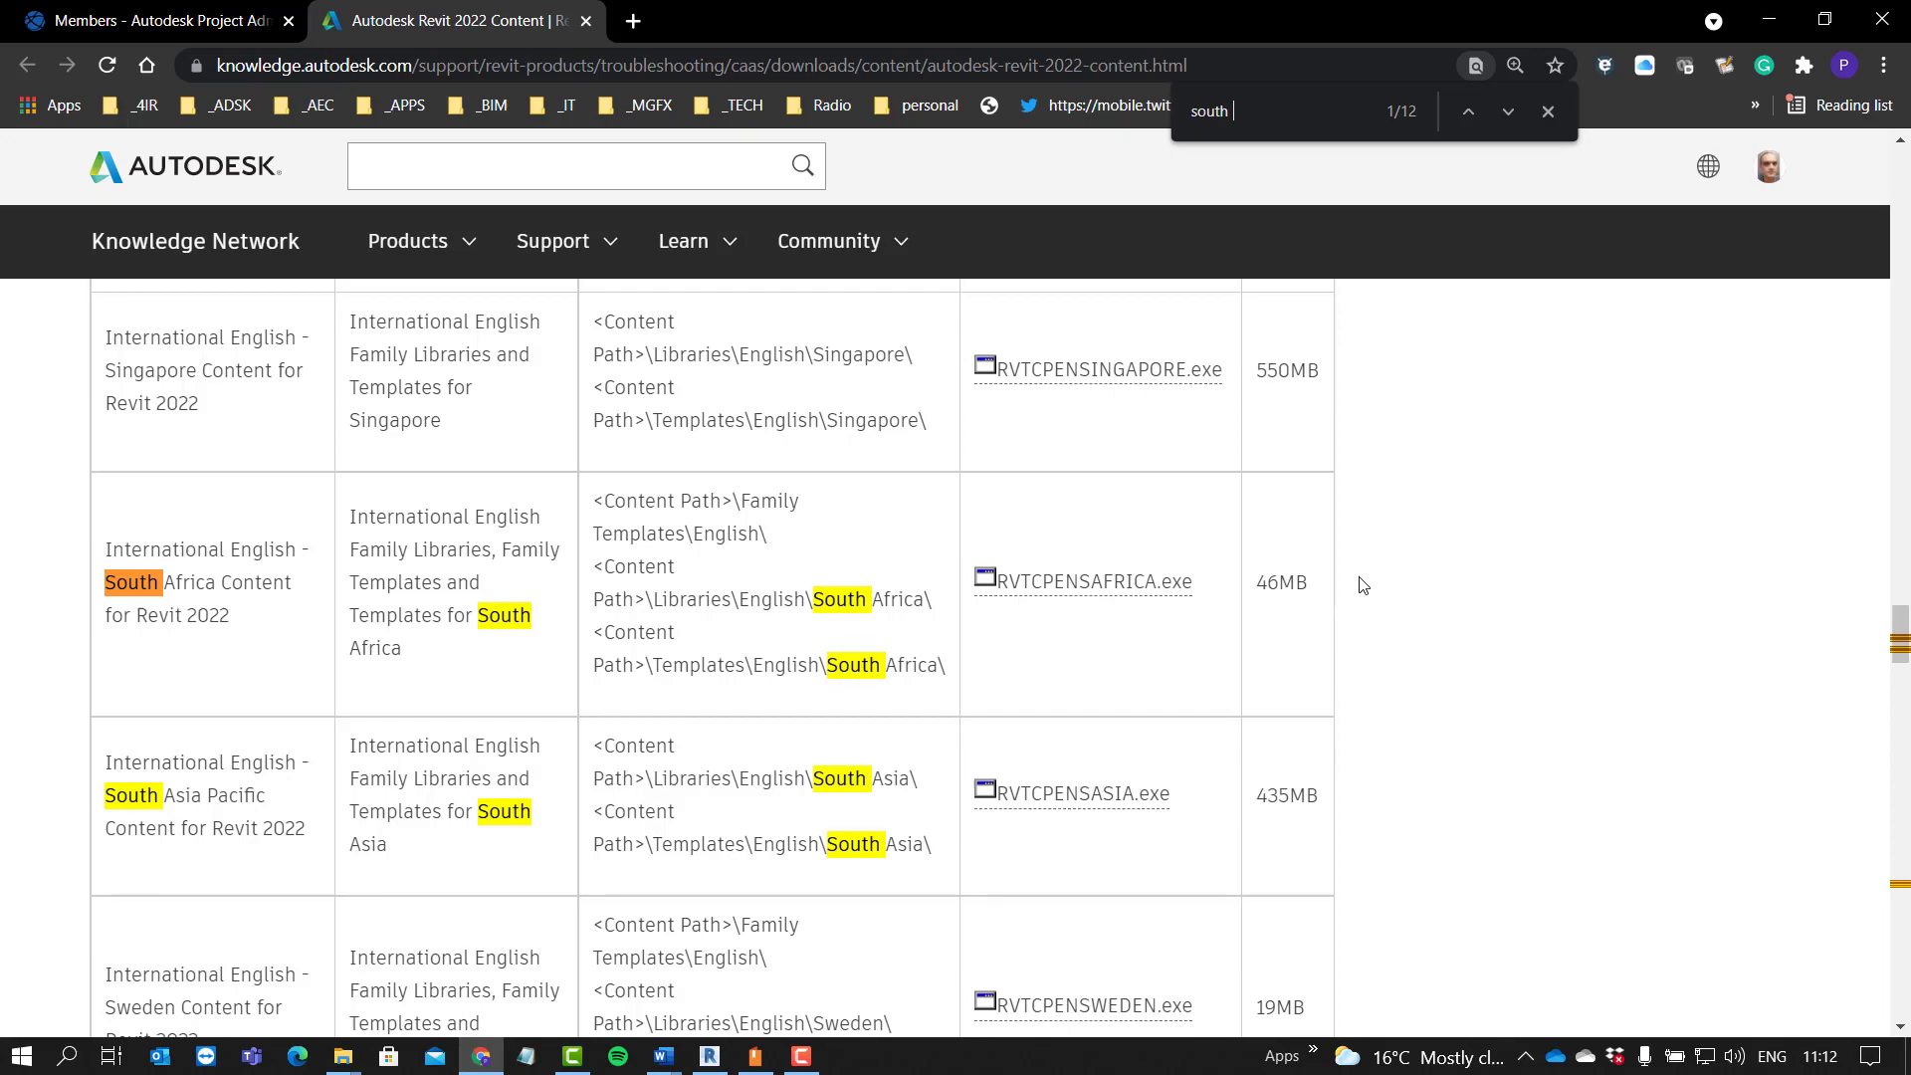
scroll("down", 3)
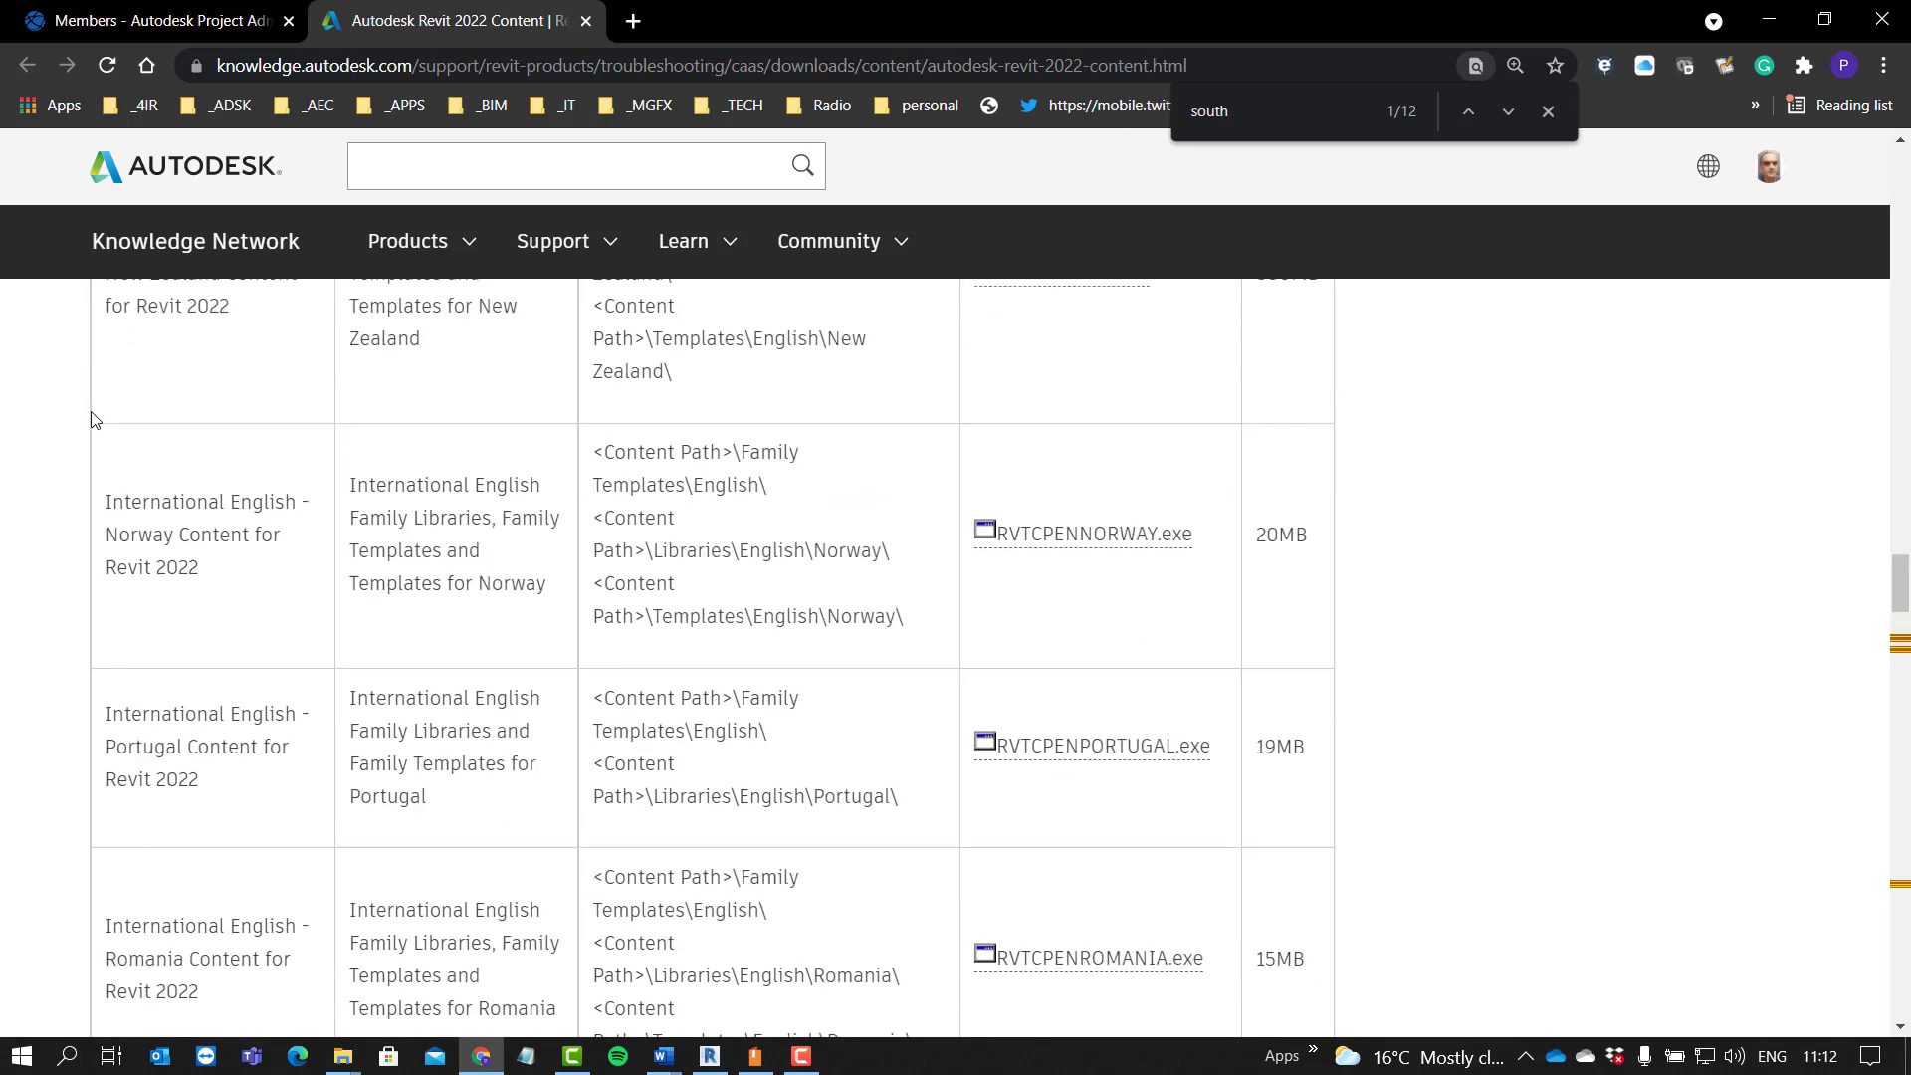
scroll("down", 3)
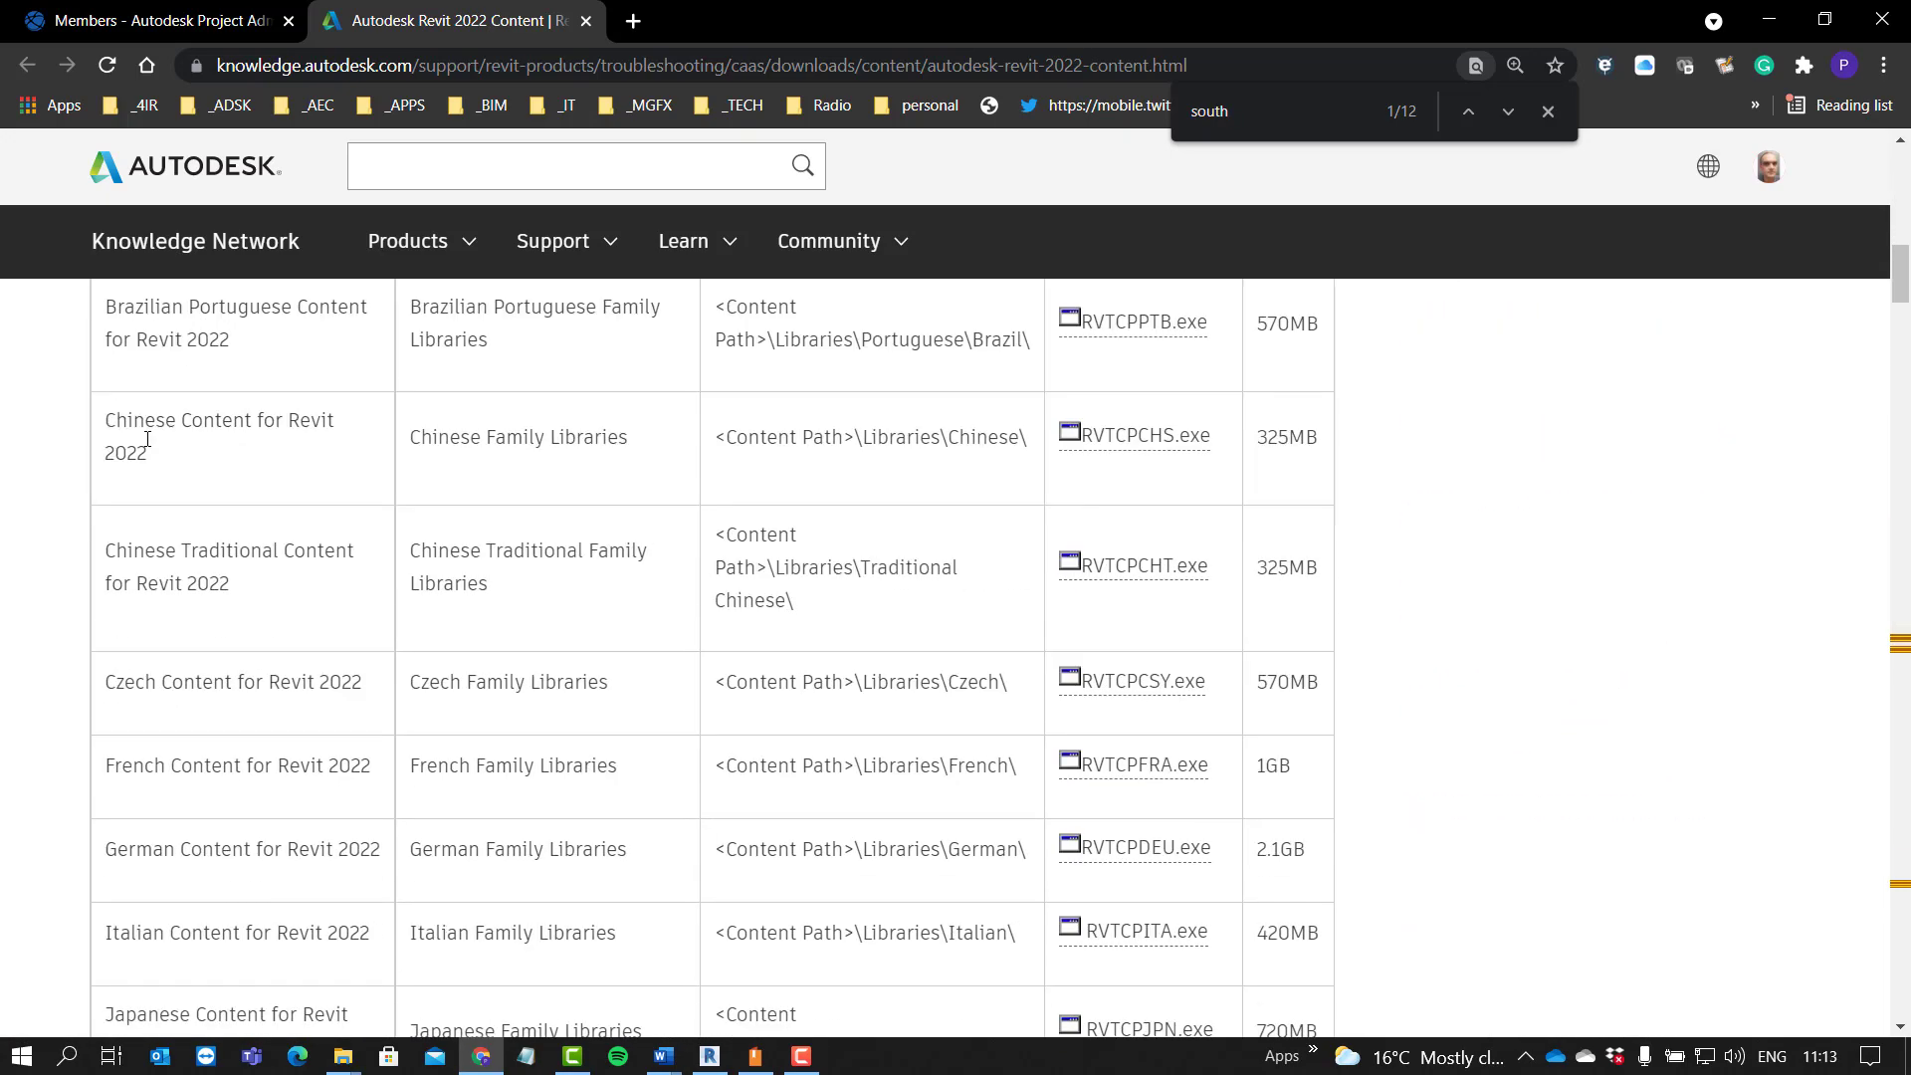
scroll("down", 3)
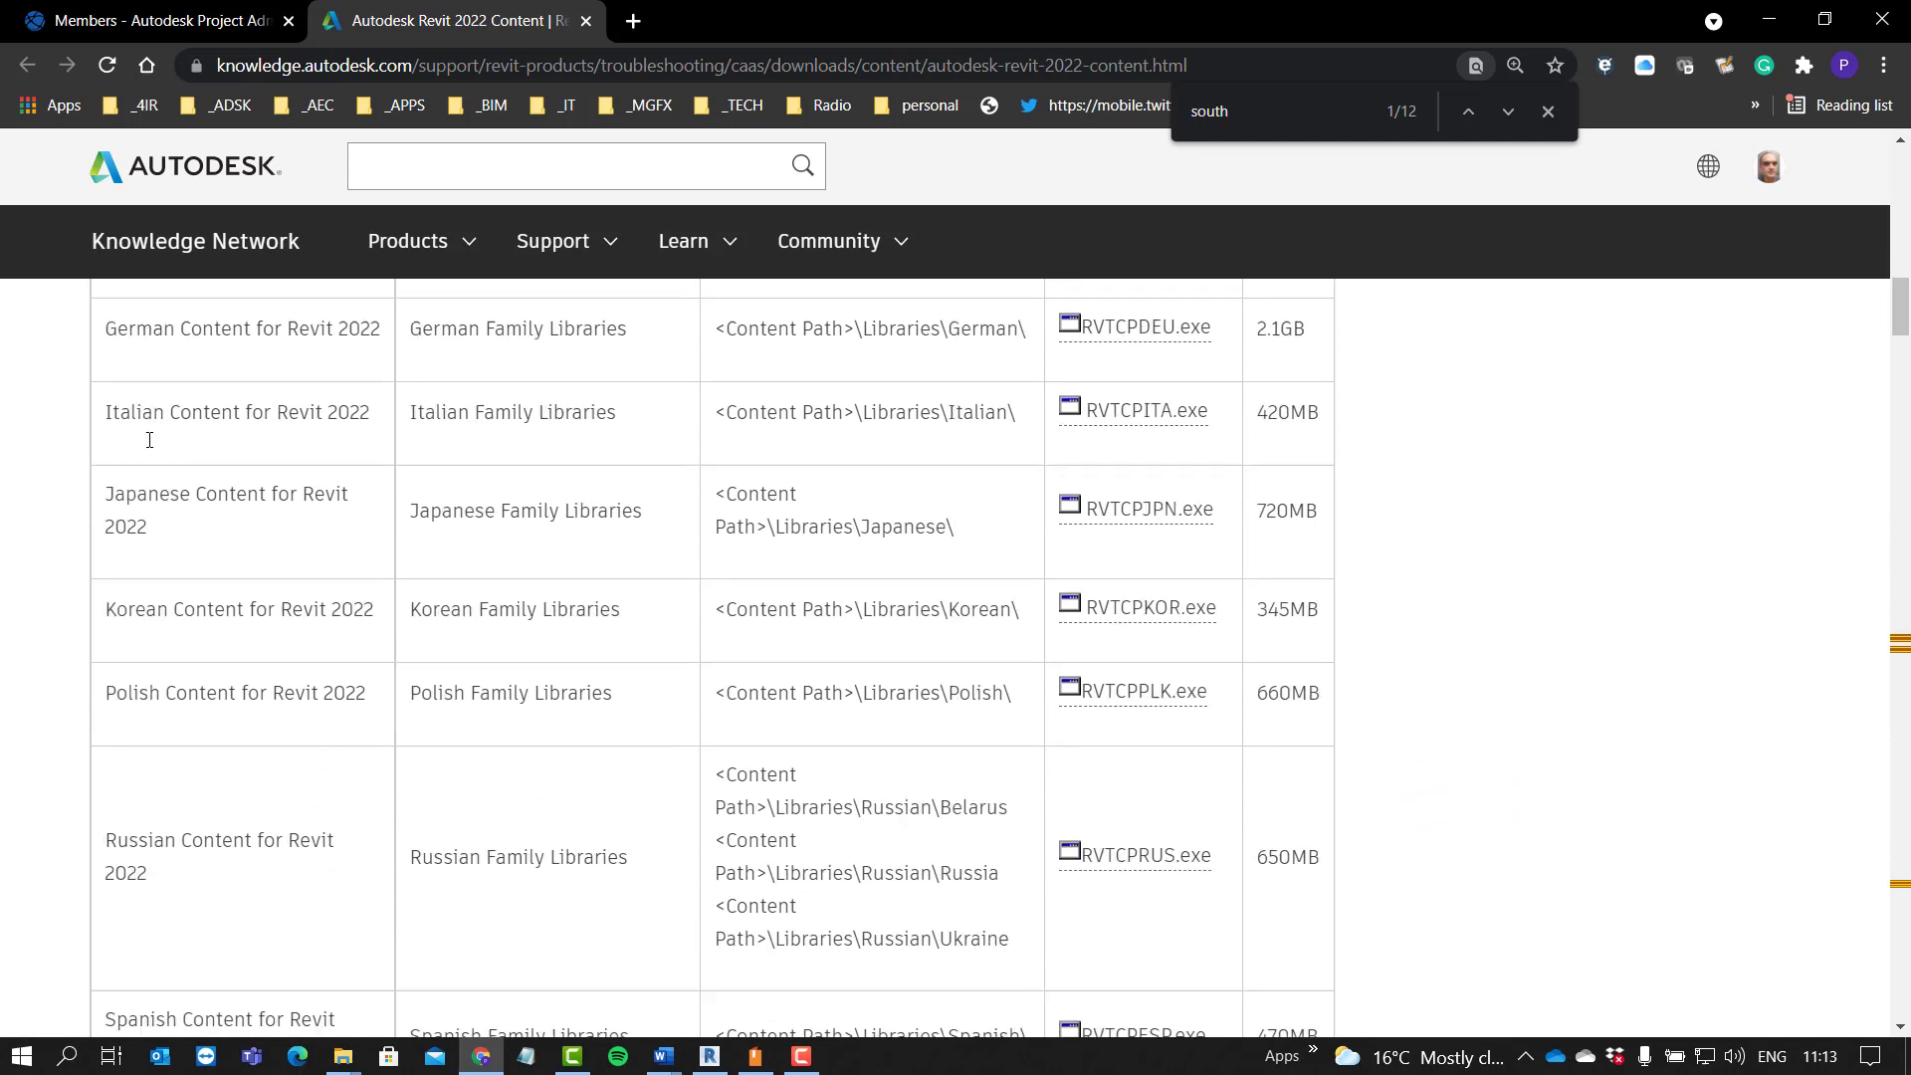
scroll("down", 3)
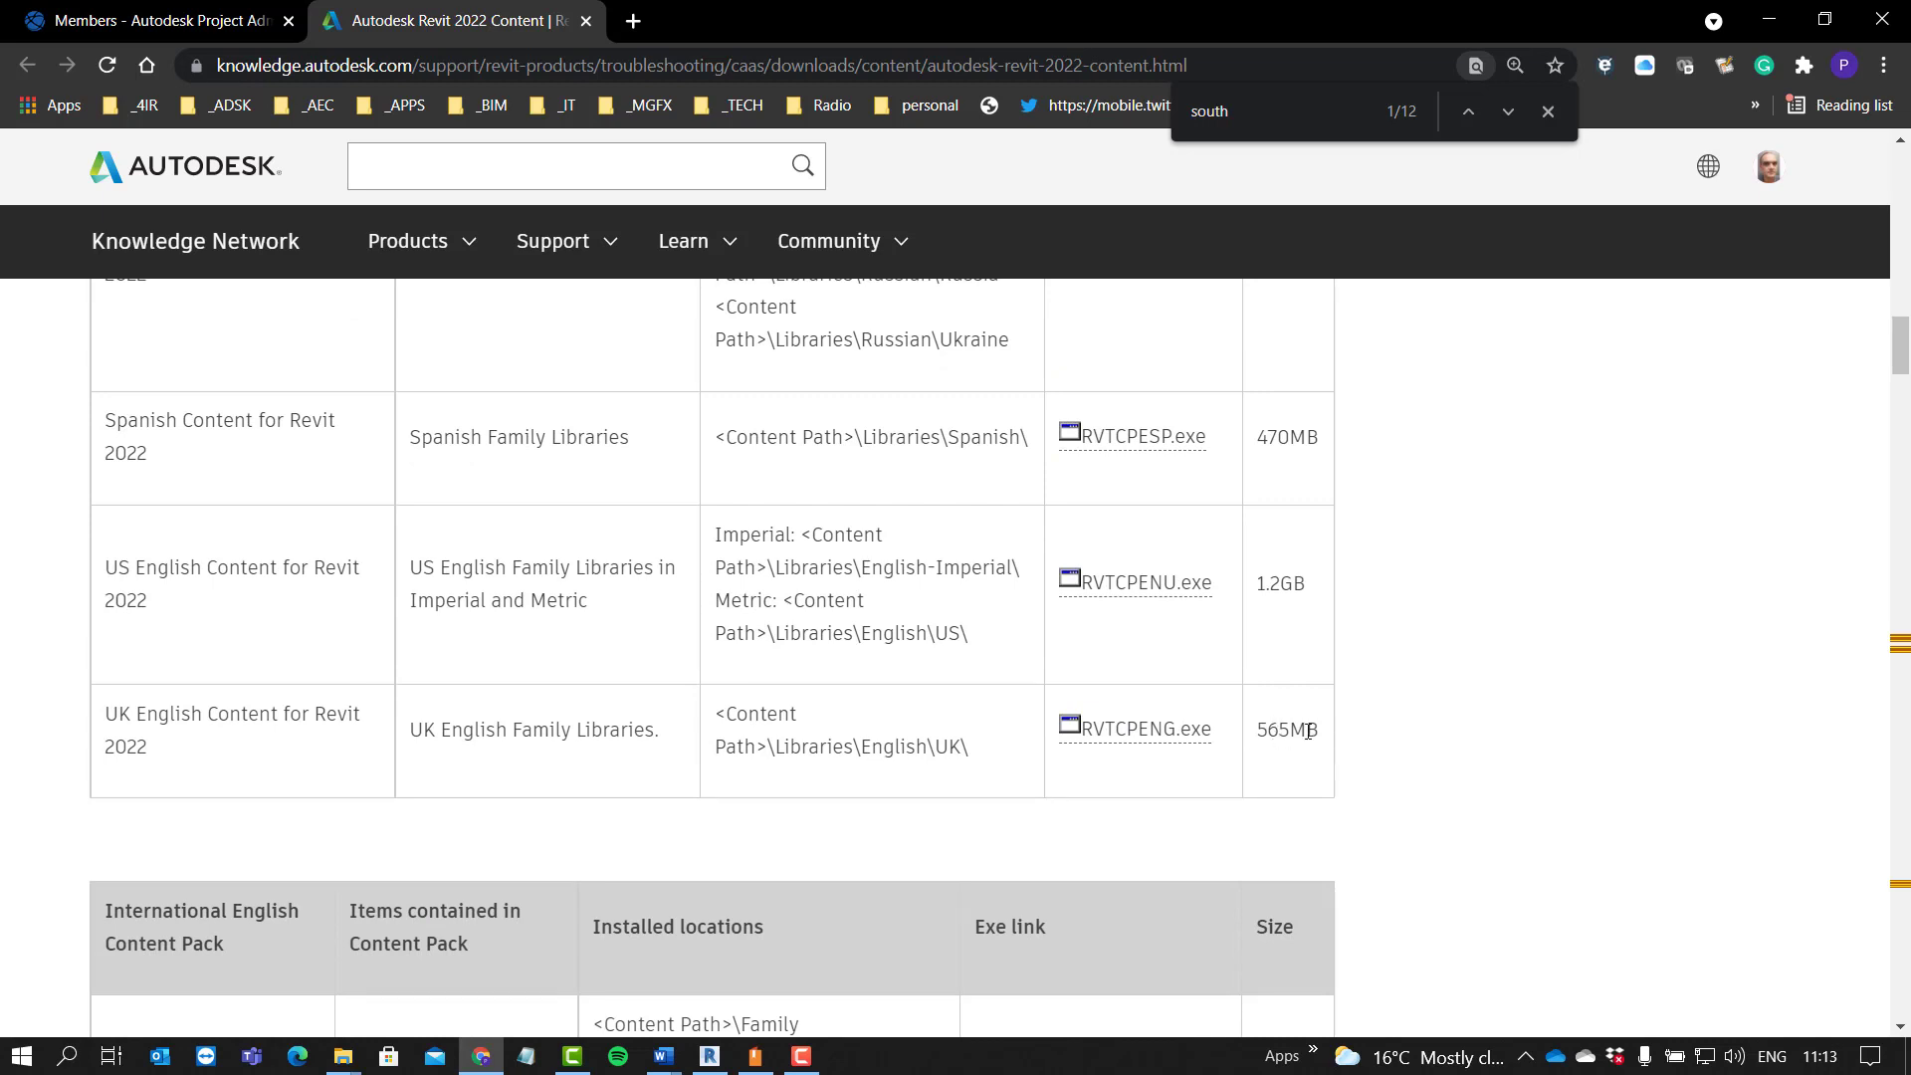
mouse_move(1230, 707)
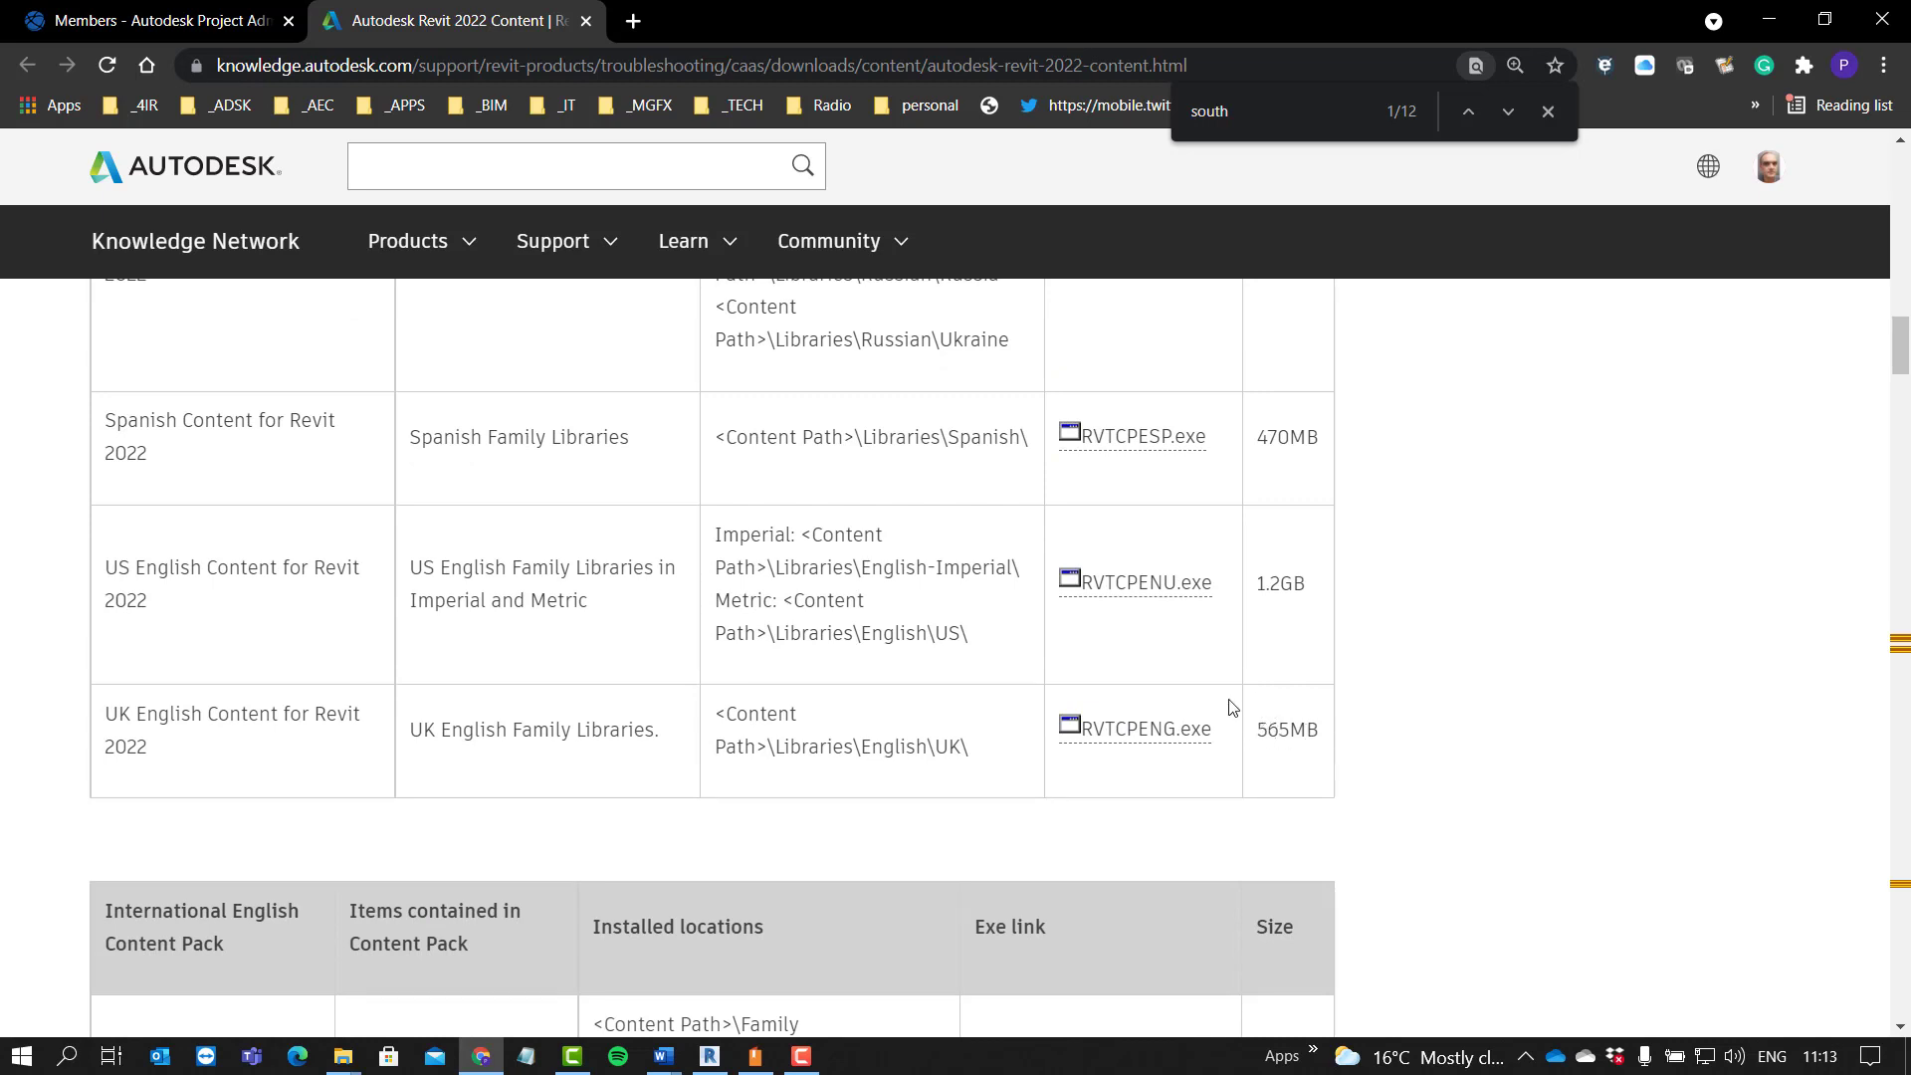
scroll("down", 3)
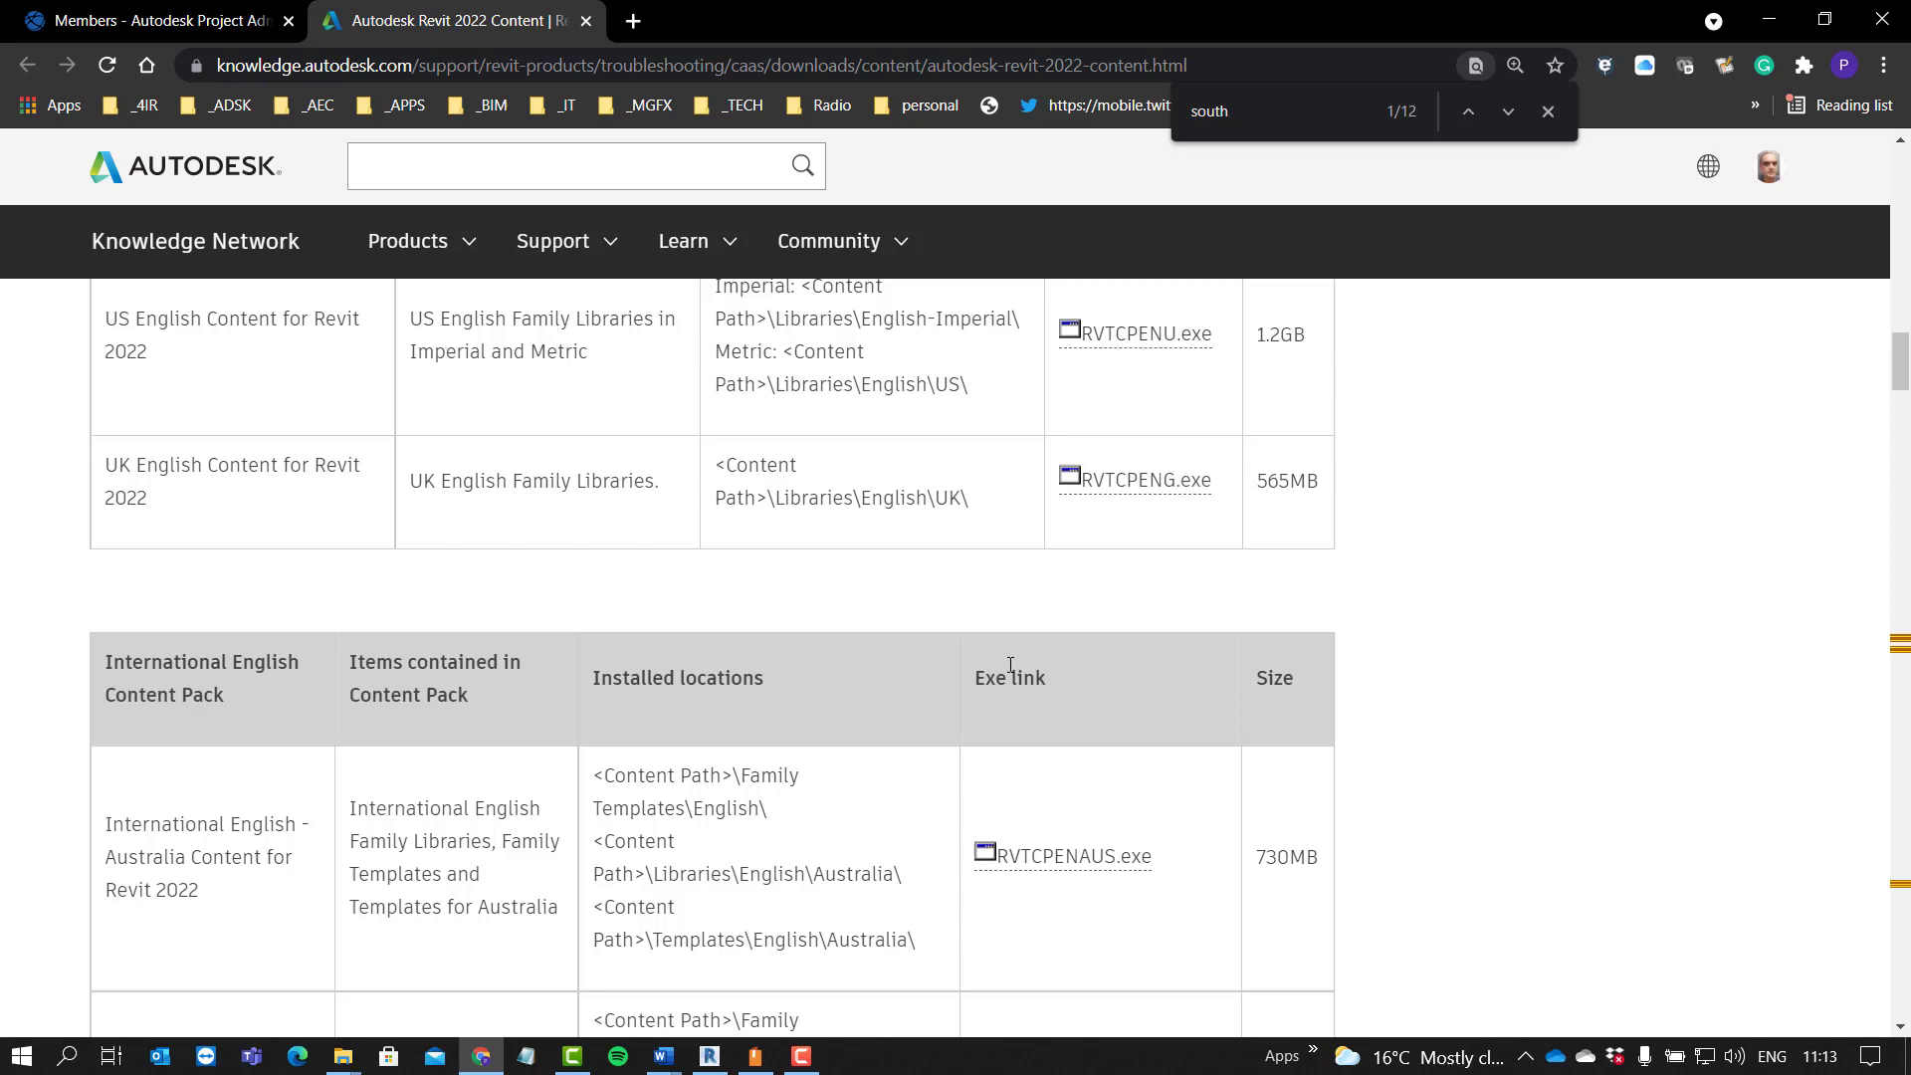
mouse_move(971, 677)
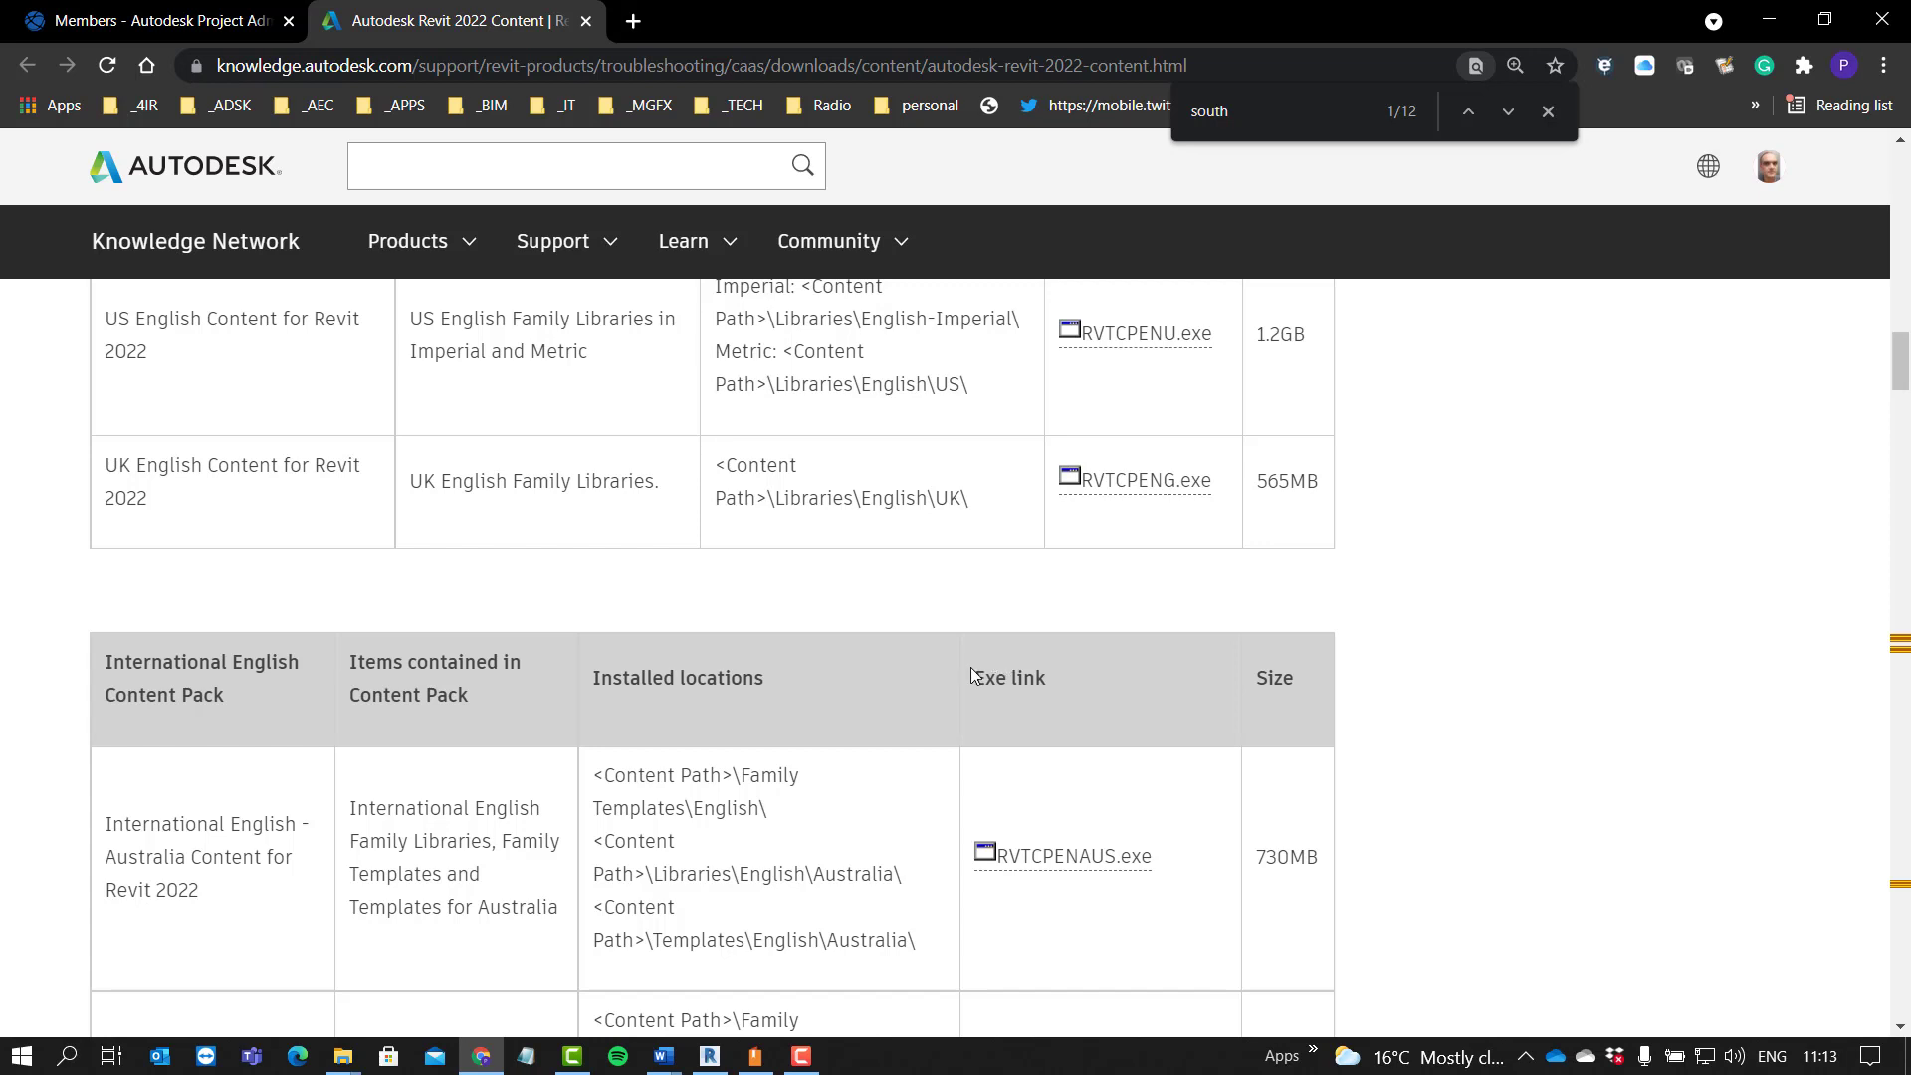
scroll("up", 3)
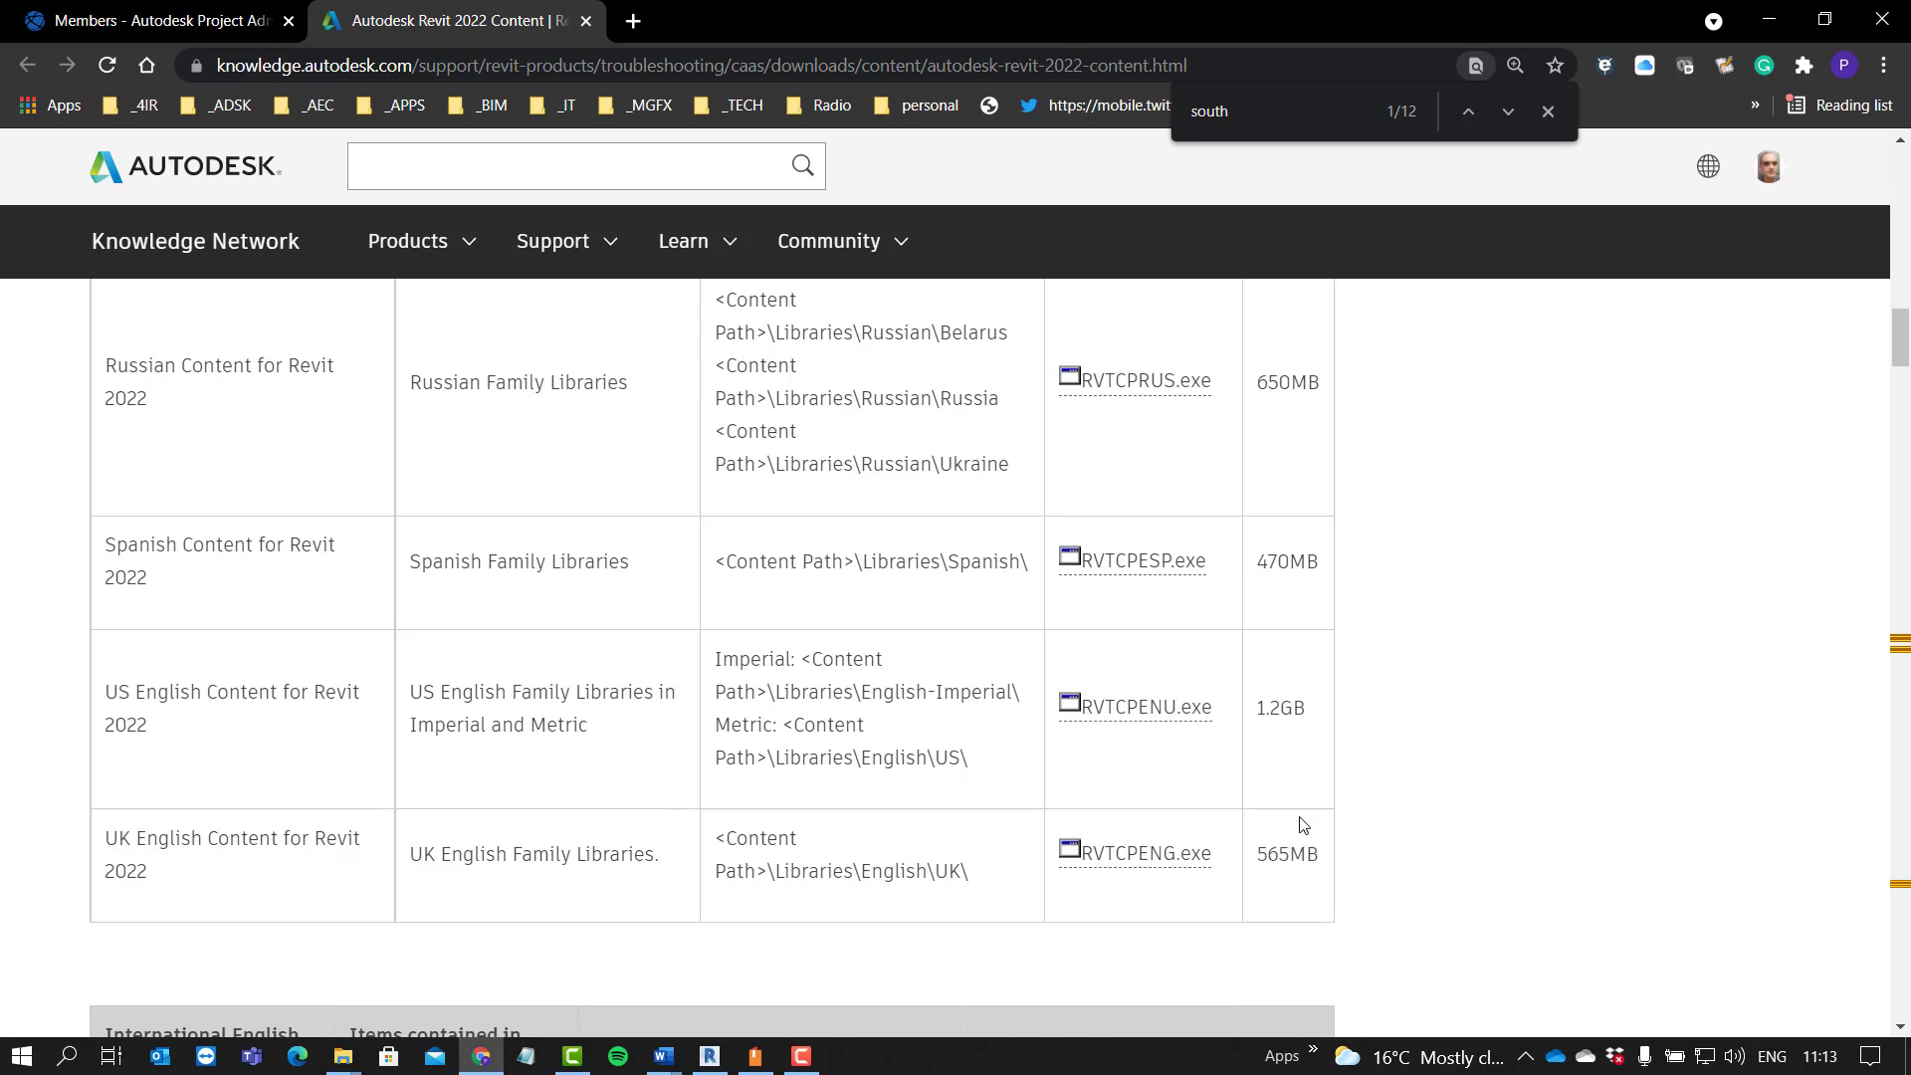
mouse_move(1246, 790)
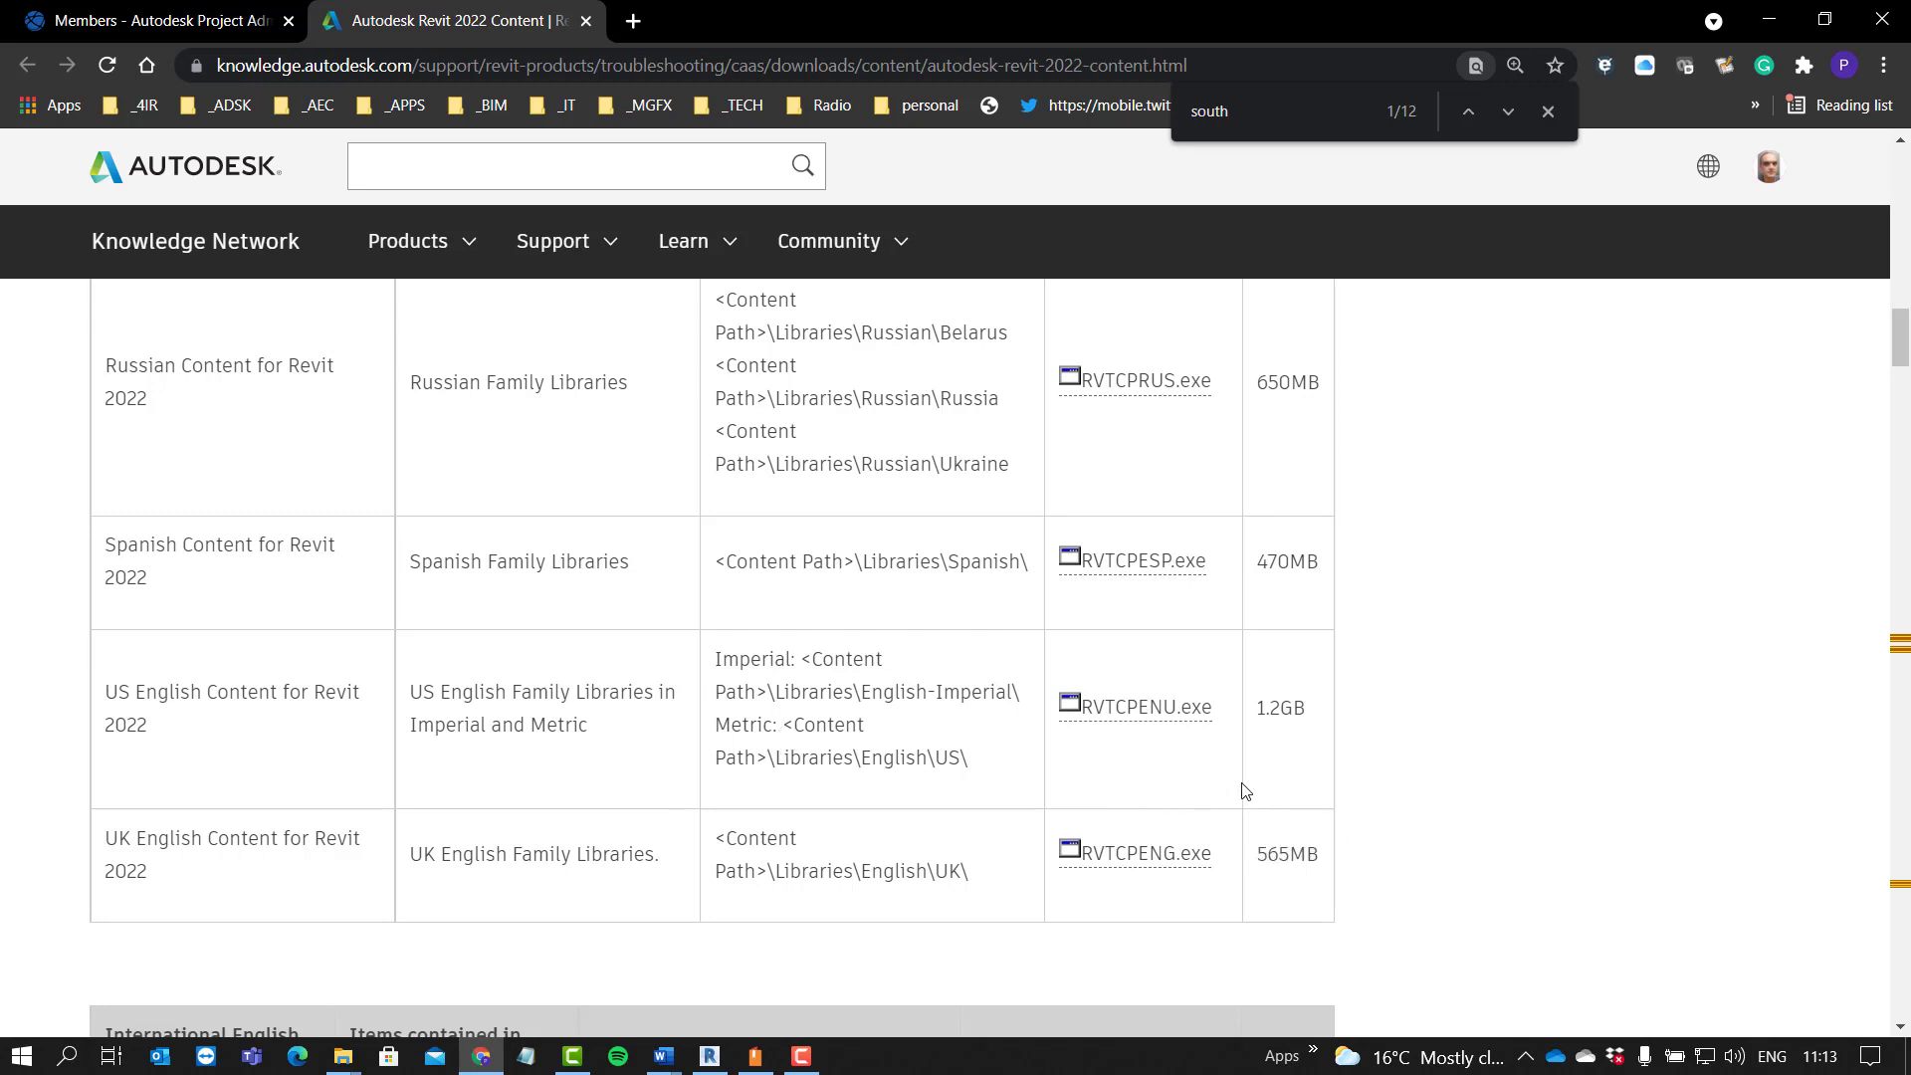
mouse_move(1081, 784)
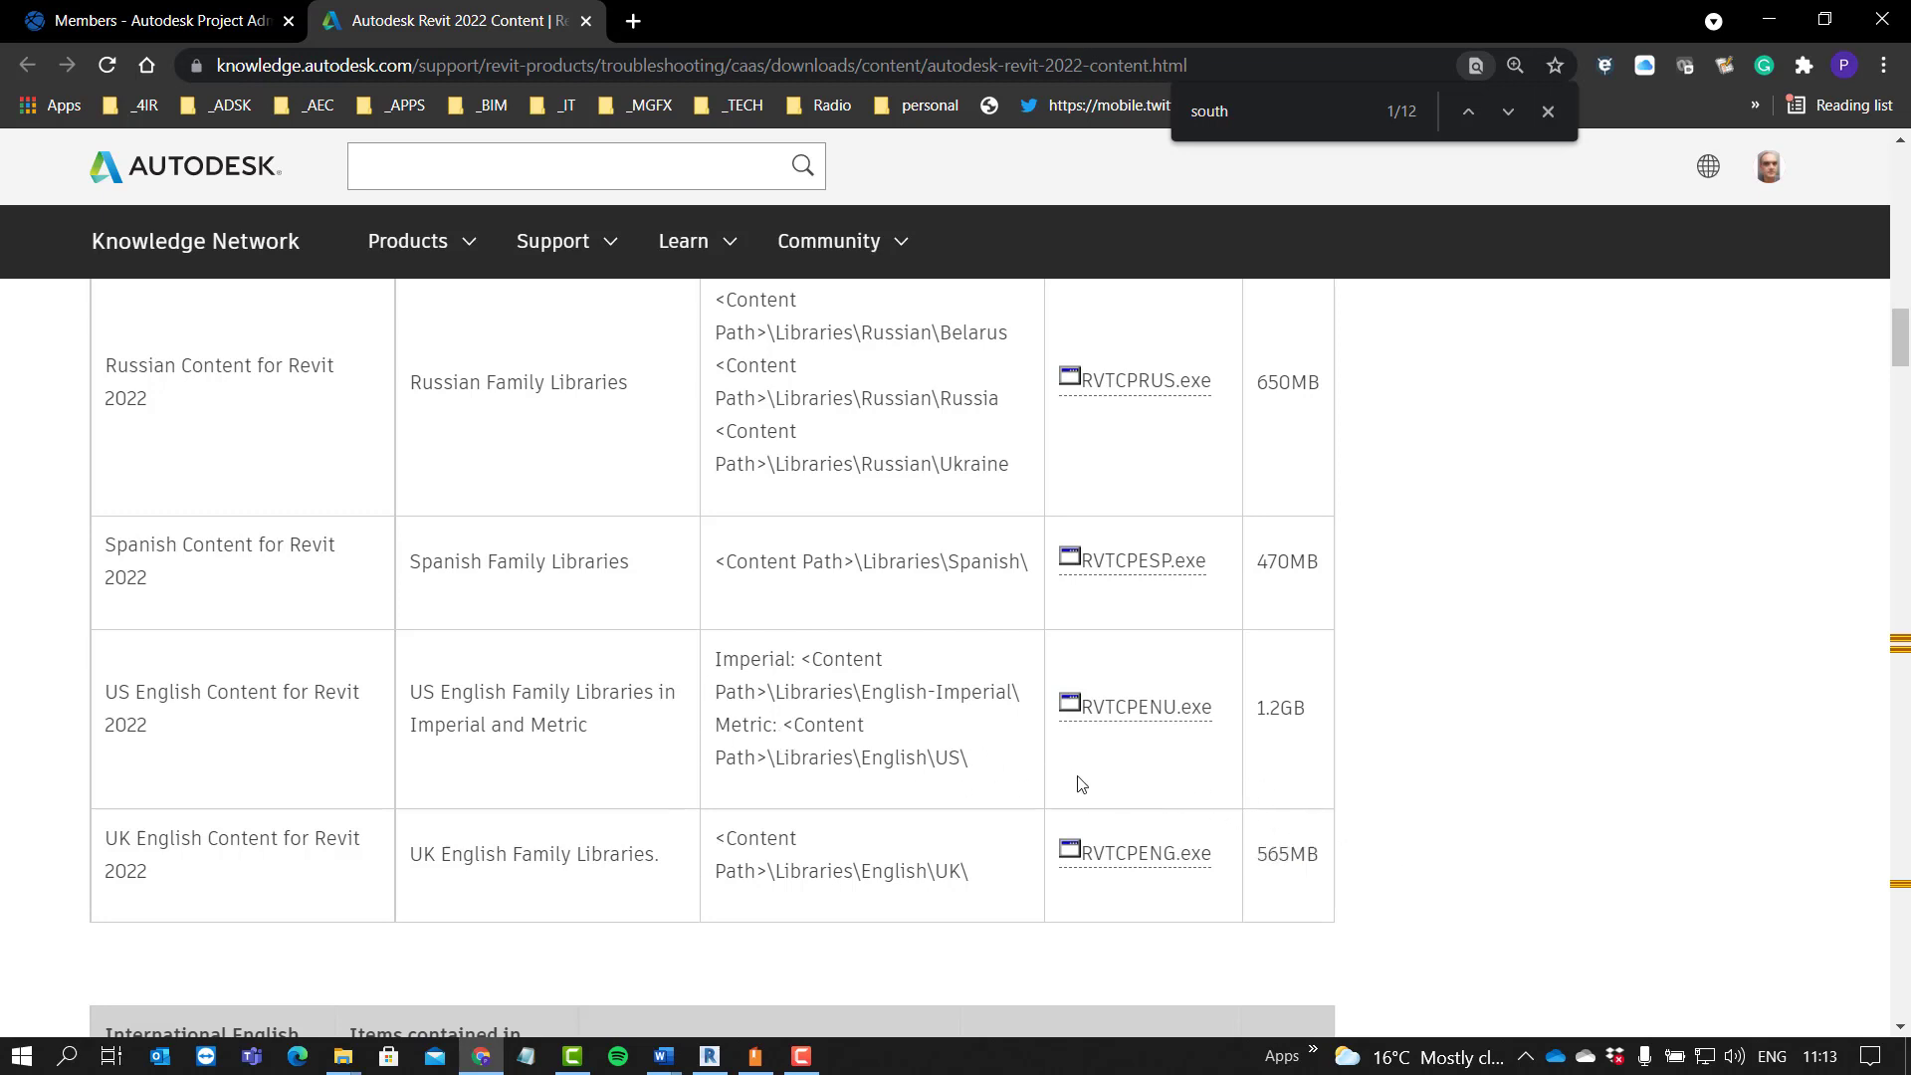
mouse_move(303, 605)
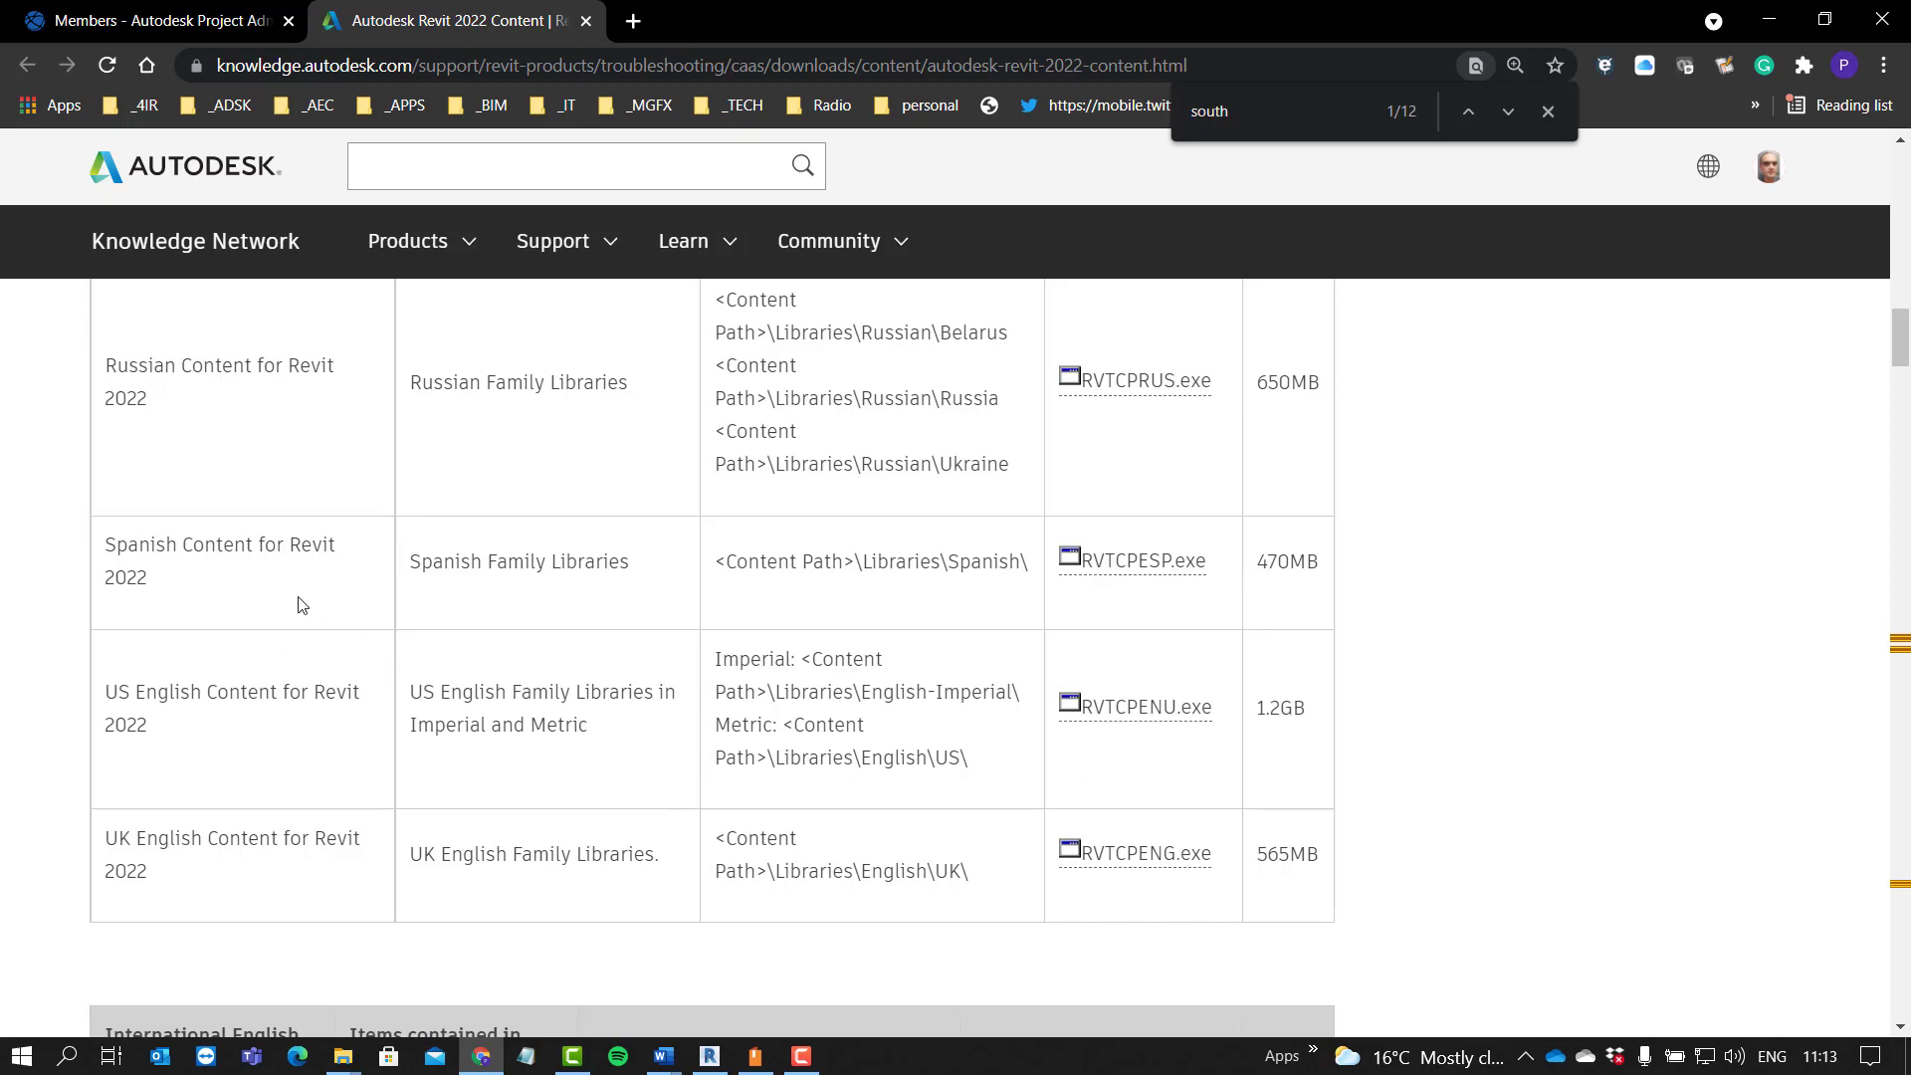
scroll("down", 3)
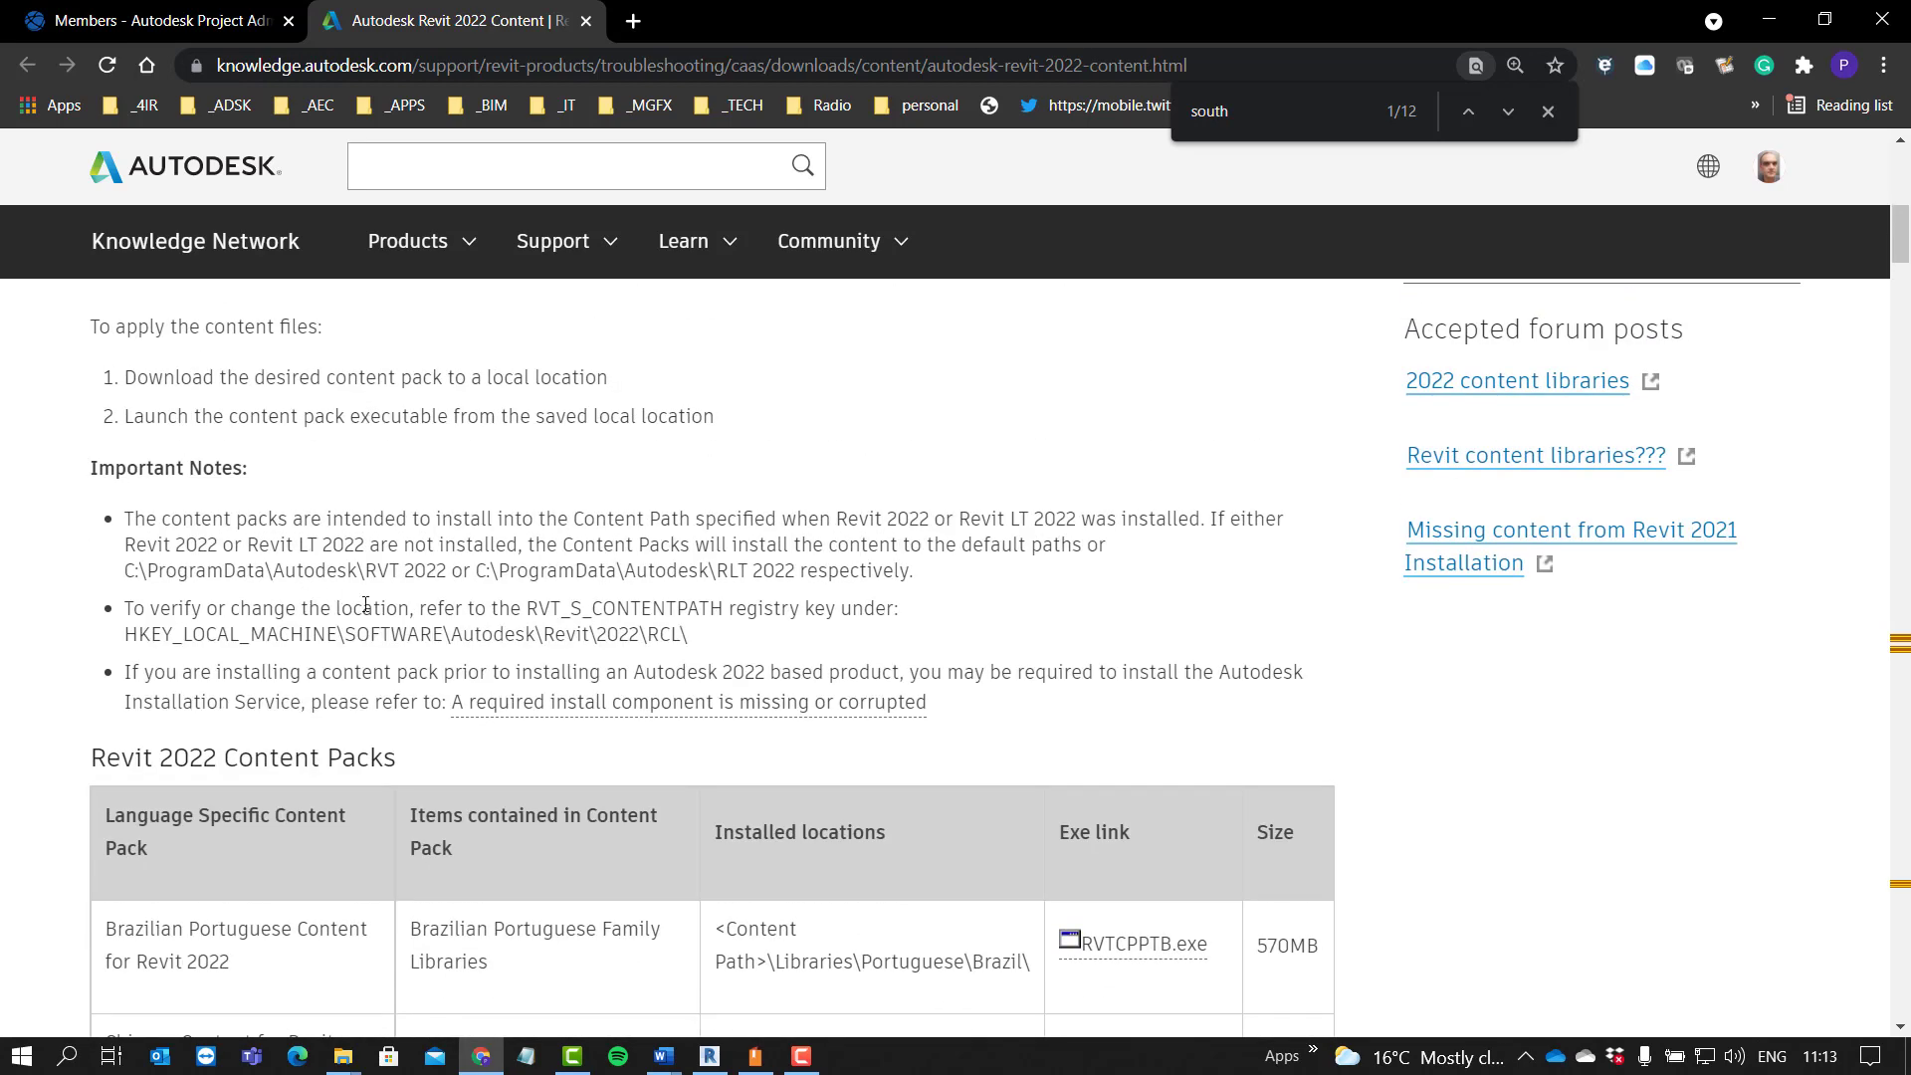
scroll("down", 3)
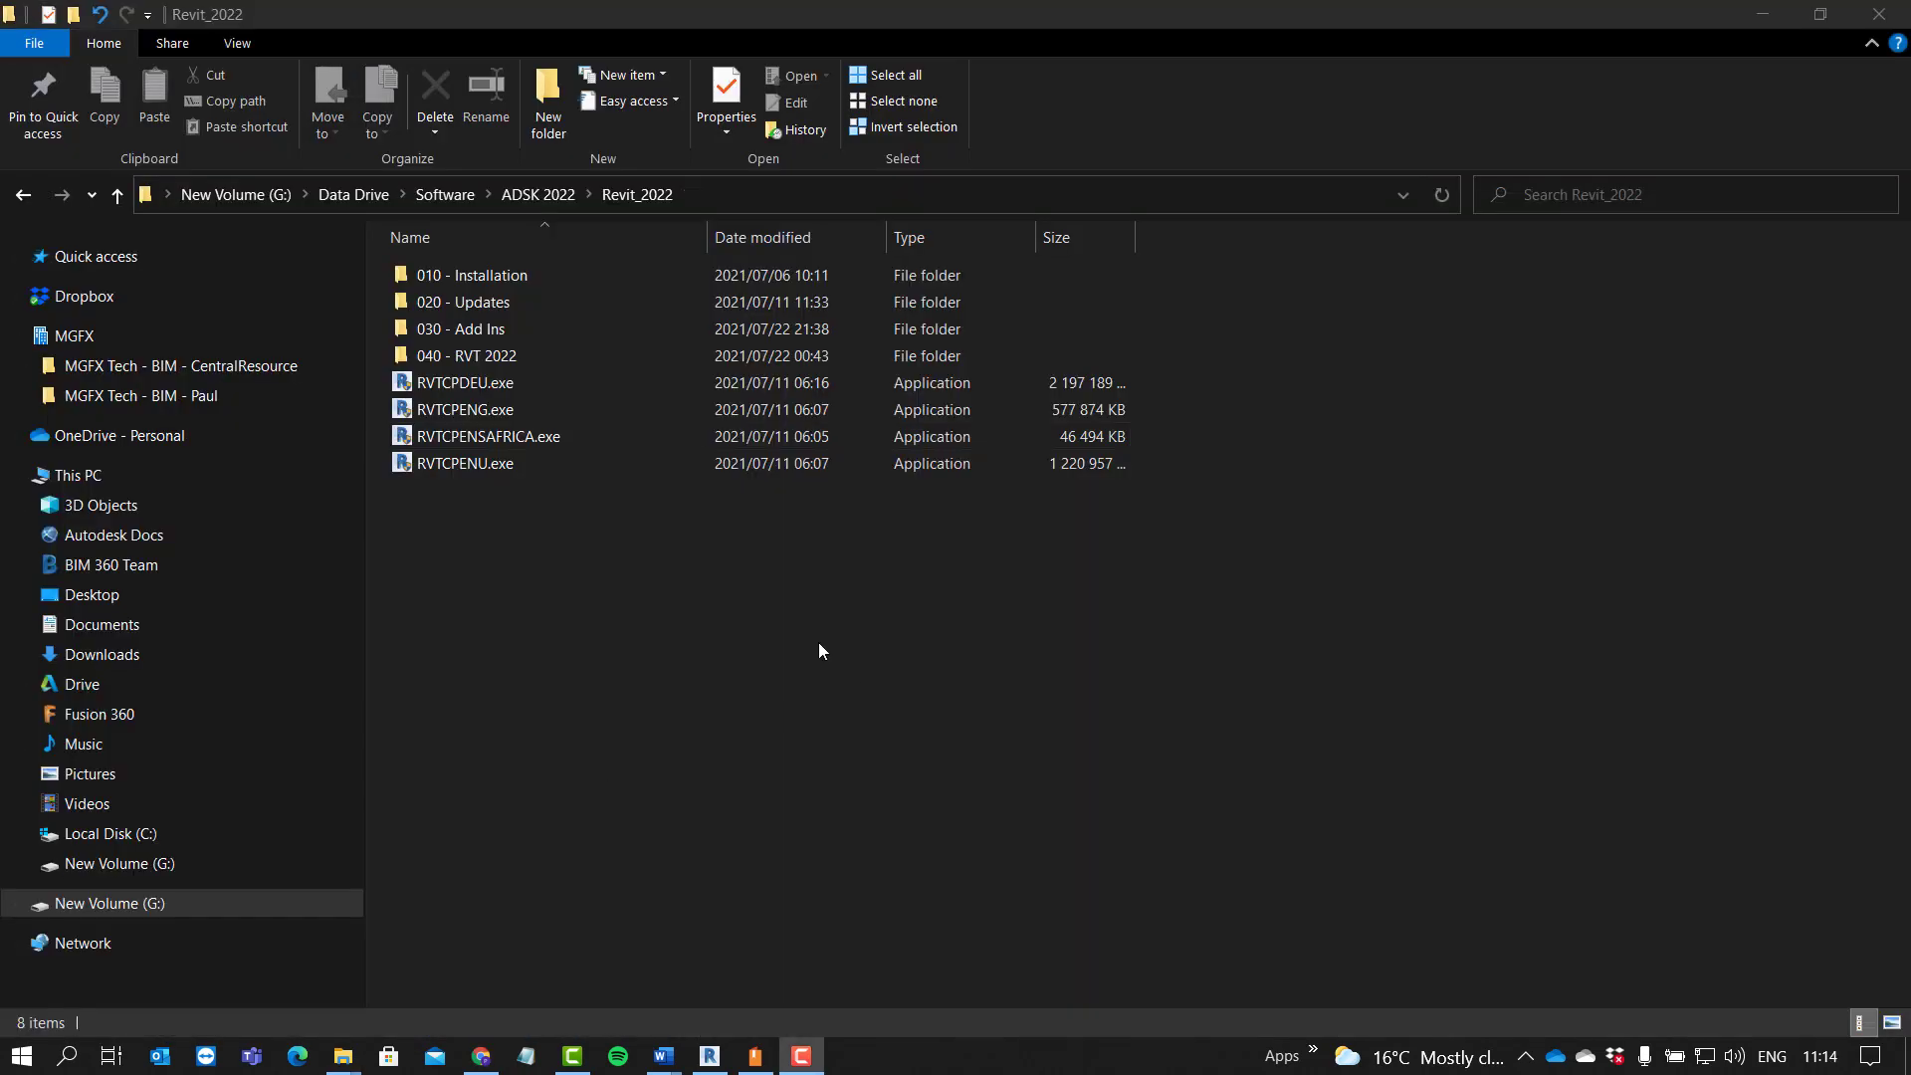
Step: Run RVTCPENSAFRICA.exe from the Revit_2022 folder to start the South Africa content installer
left_click(487, 436)
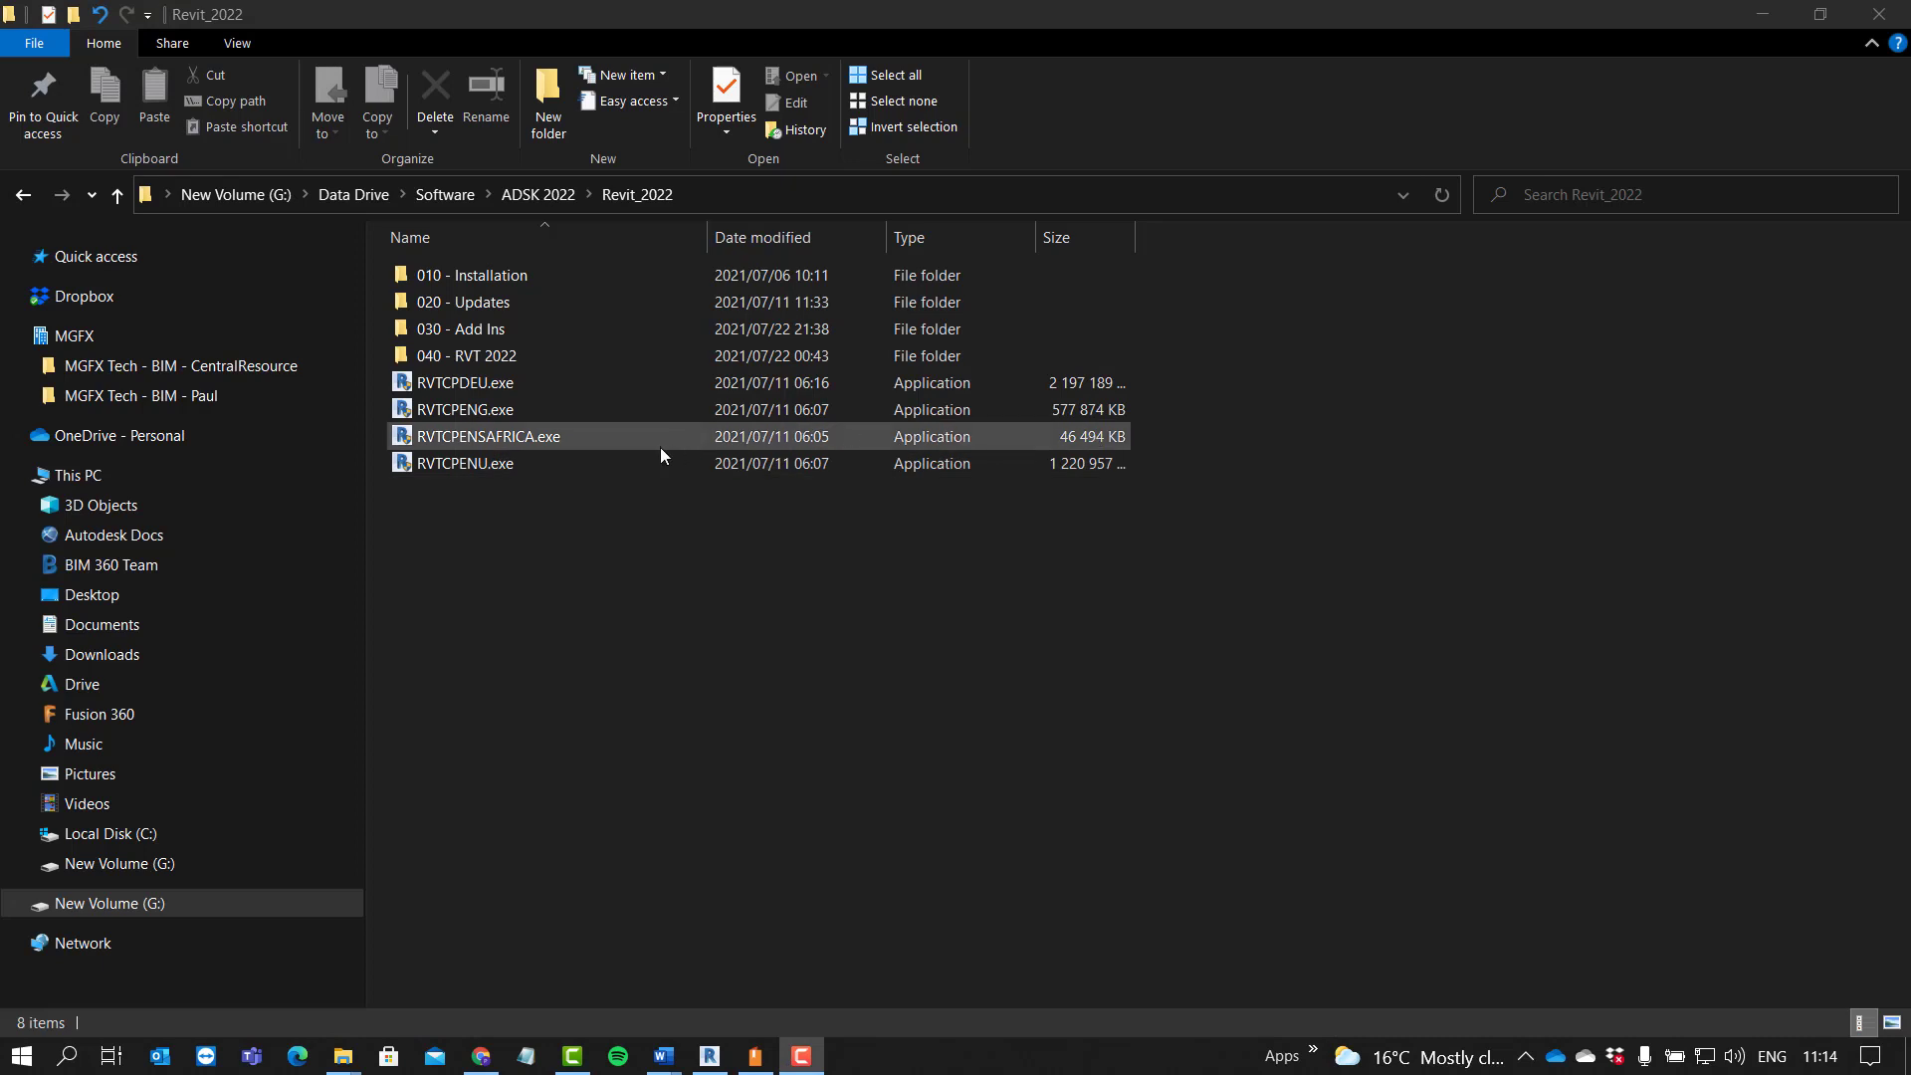
mouse_move(503, 438)
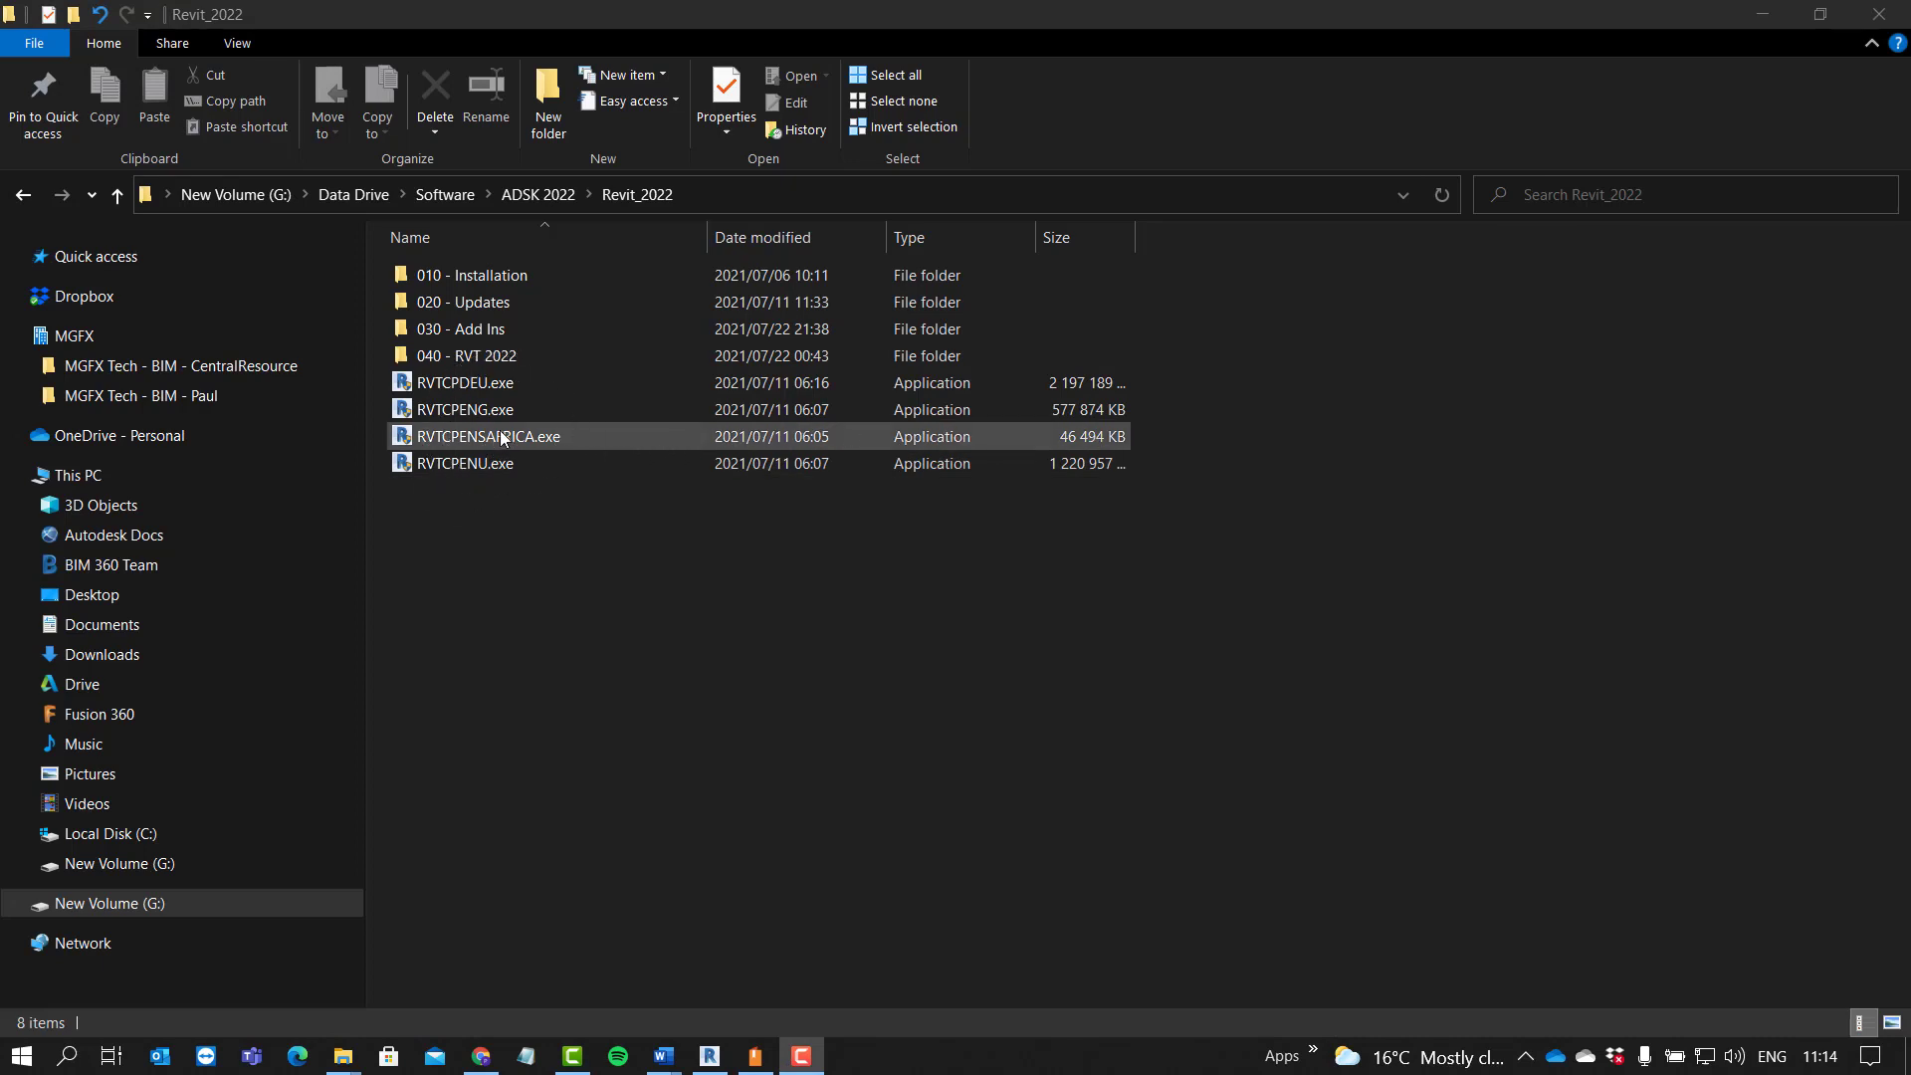
left_click(488, 435)
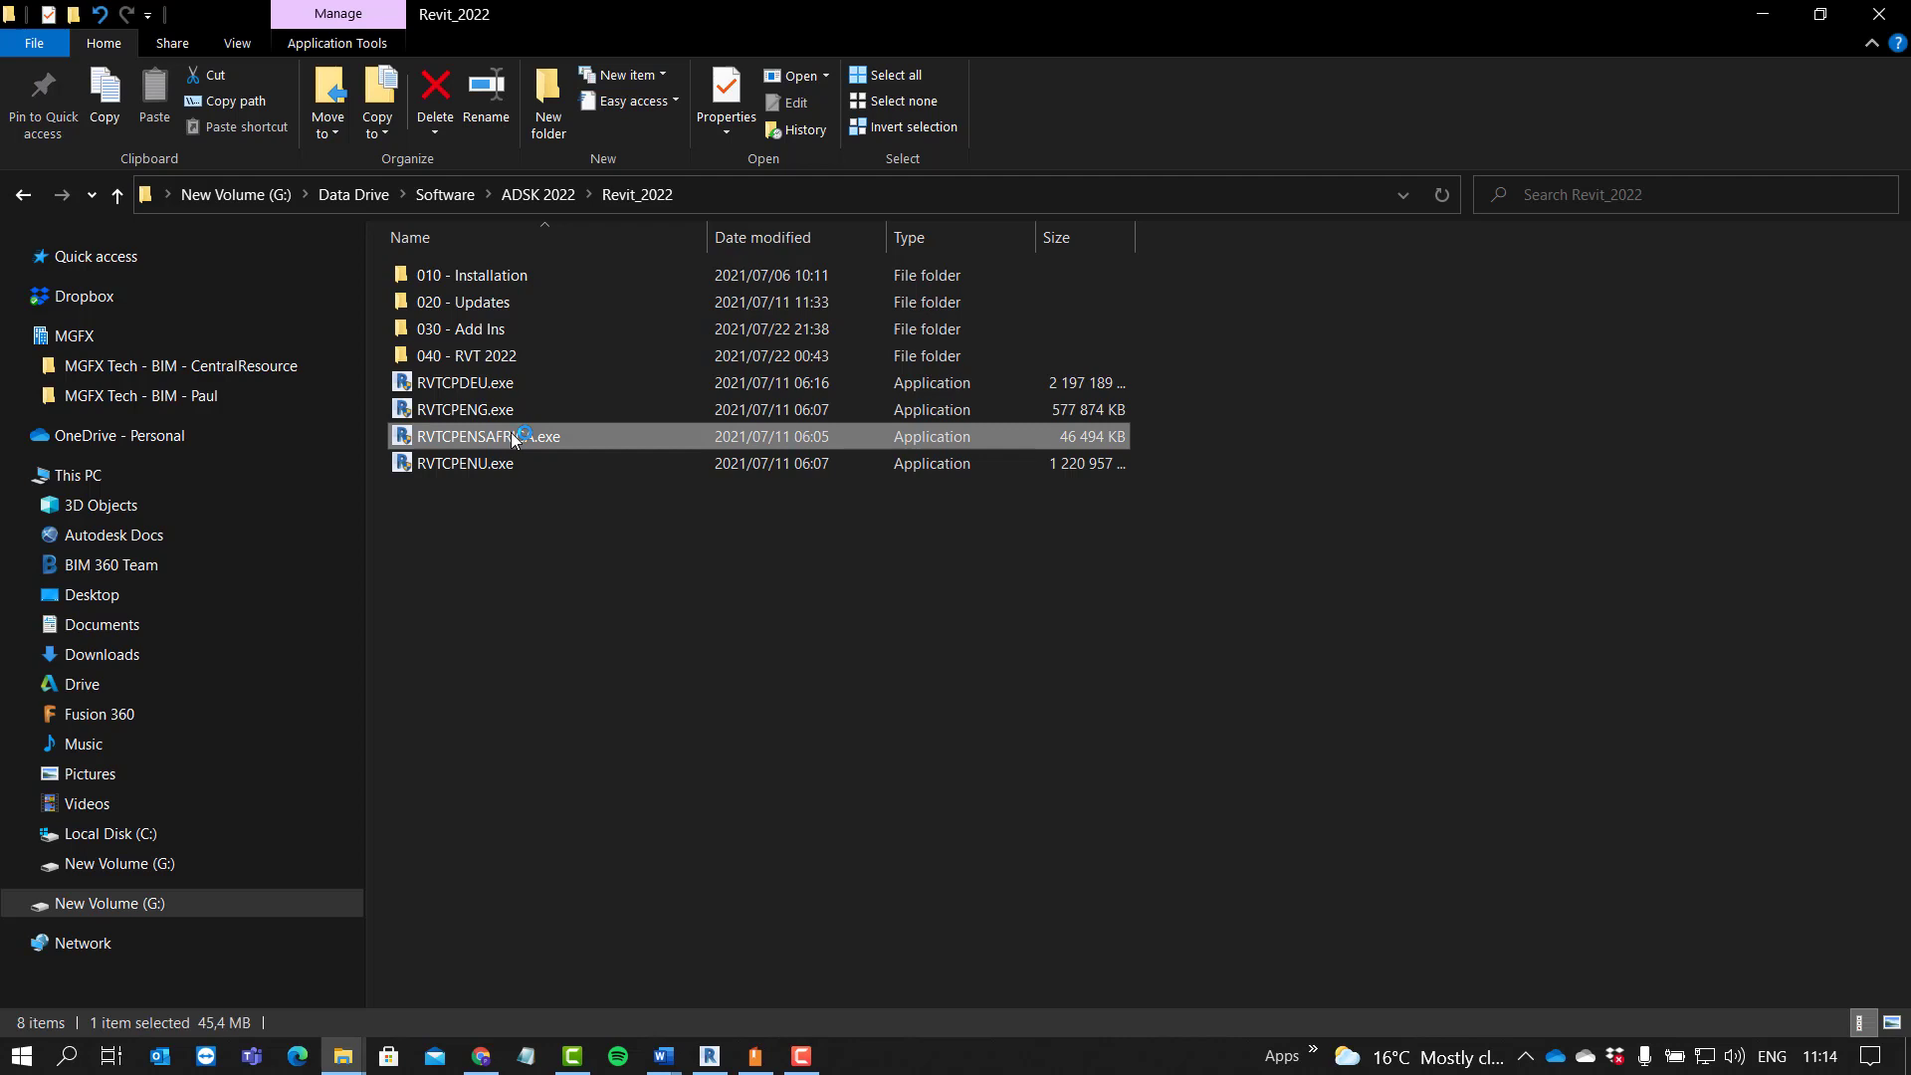
double_click(490, 436)
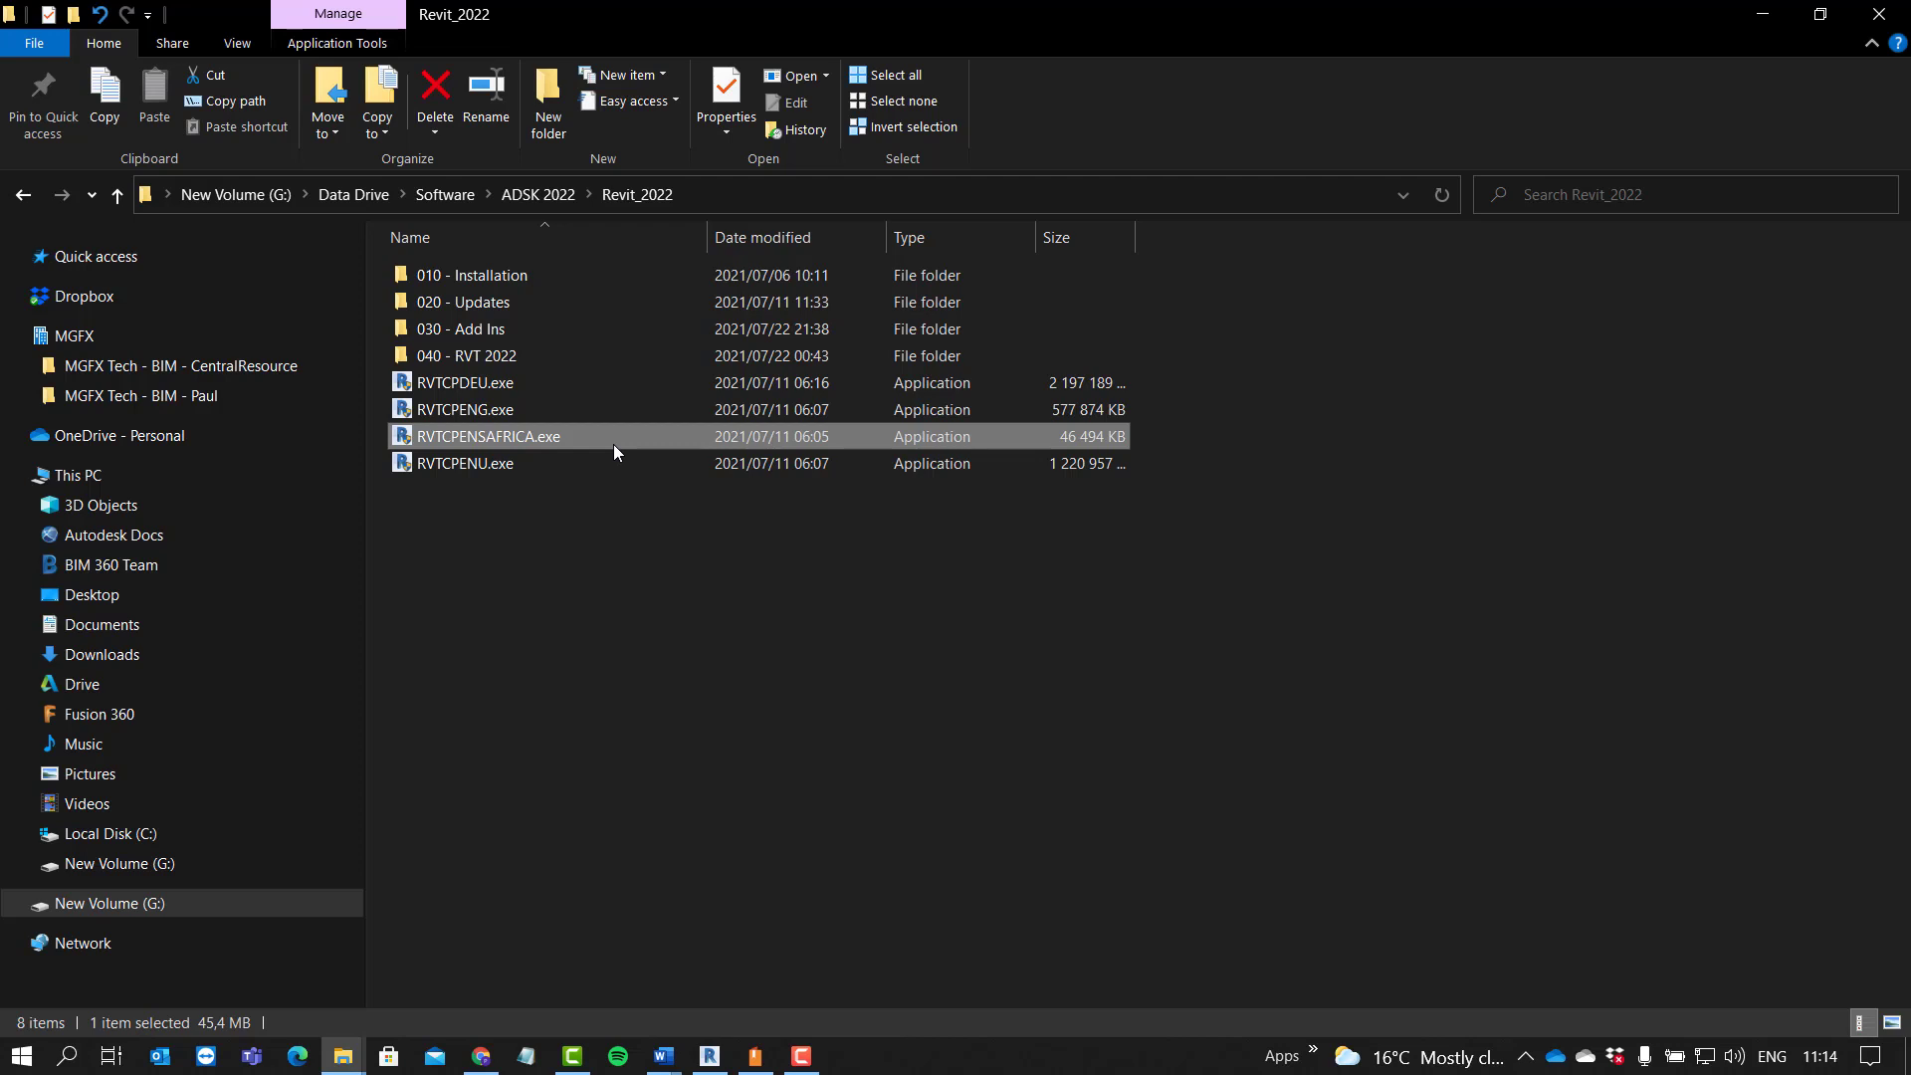
double_click(488, 436)
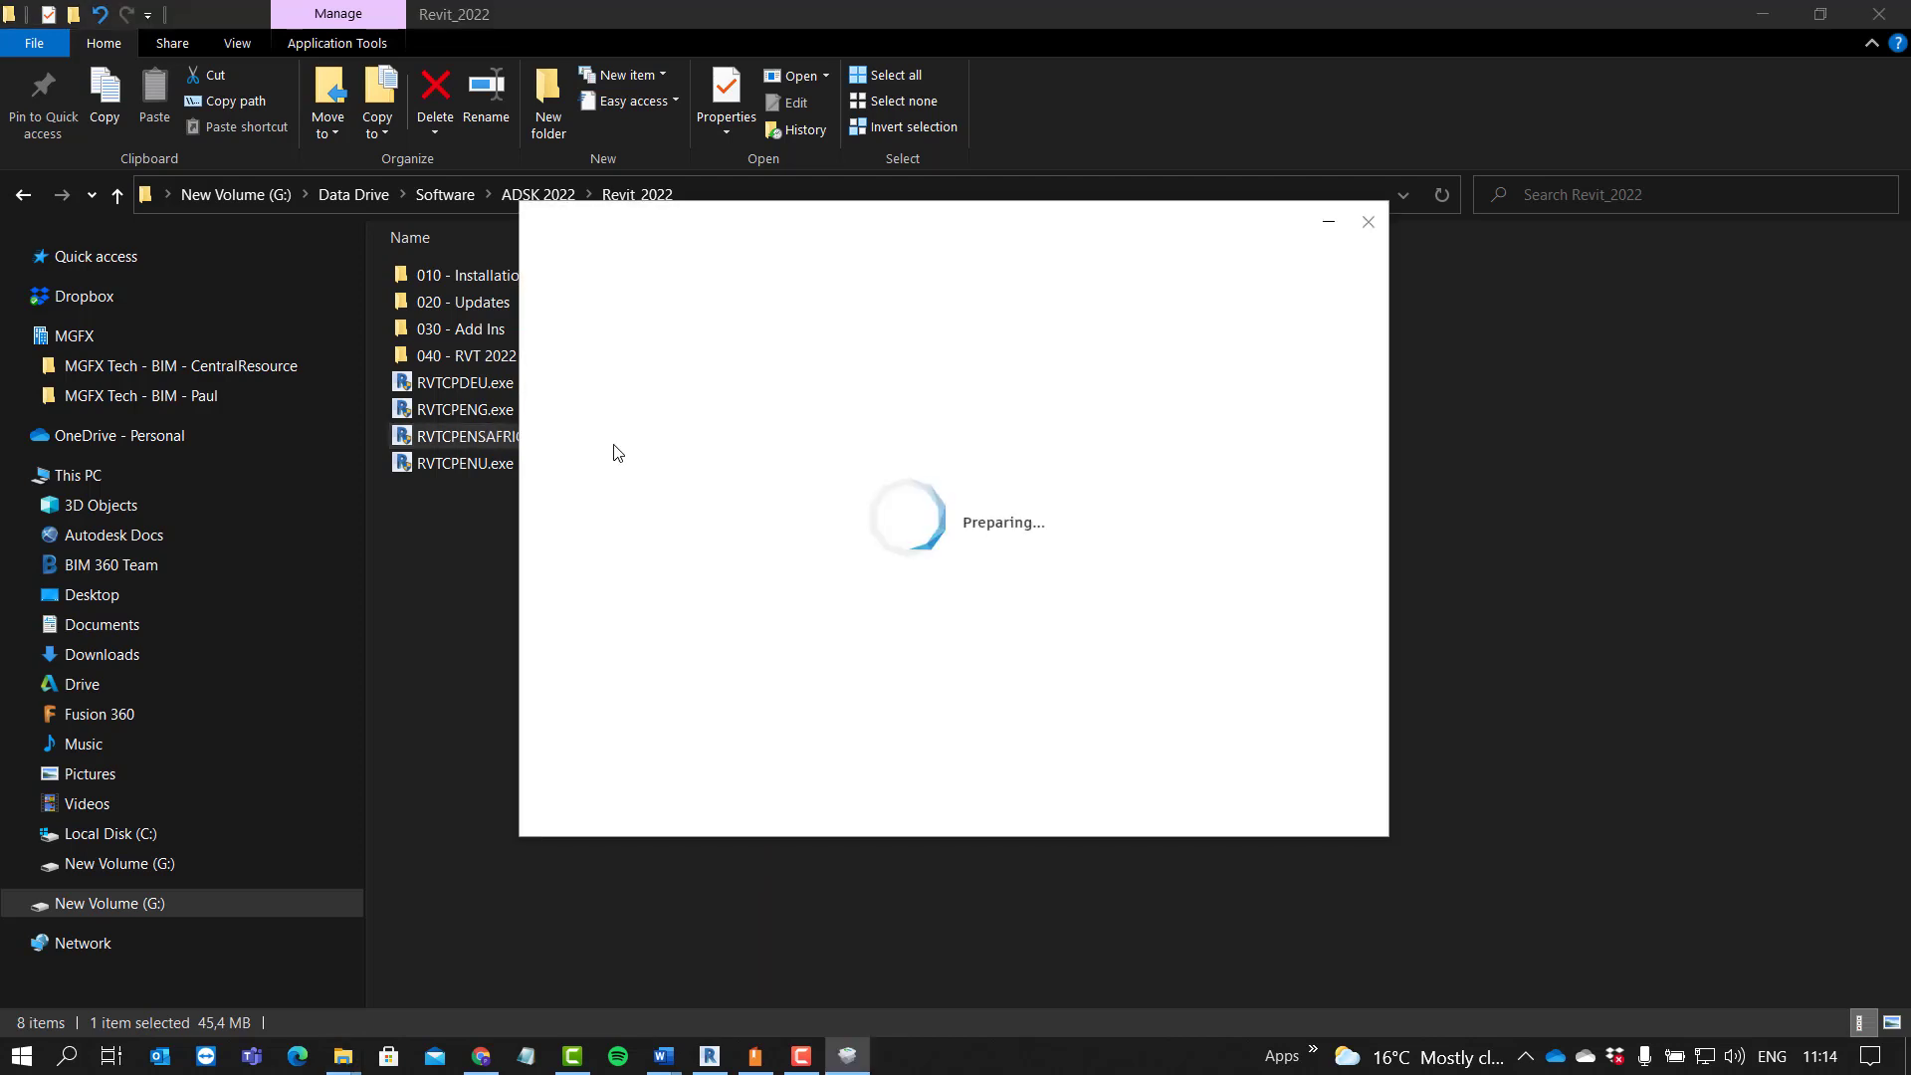
mouse_move(870, 535)
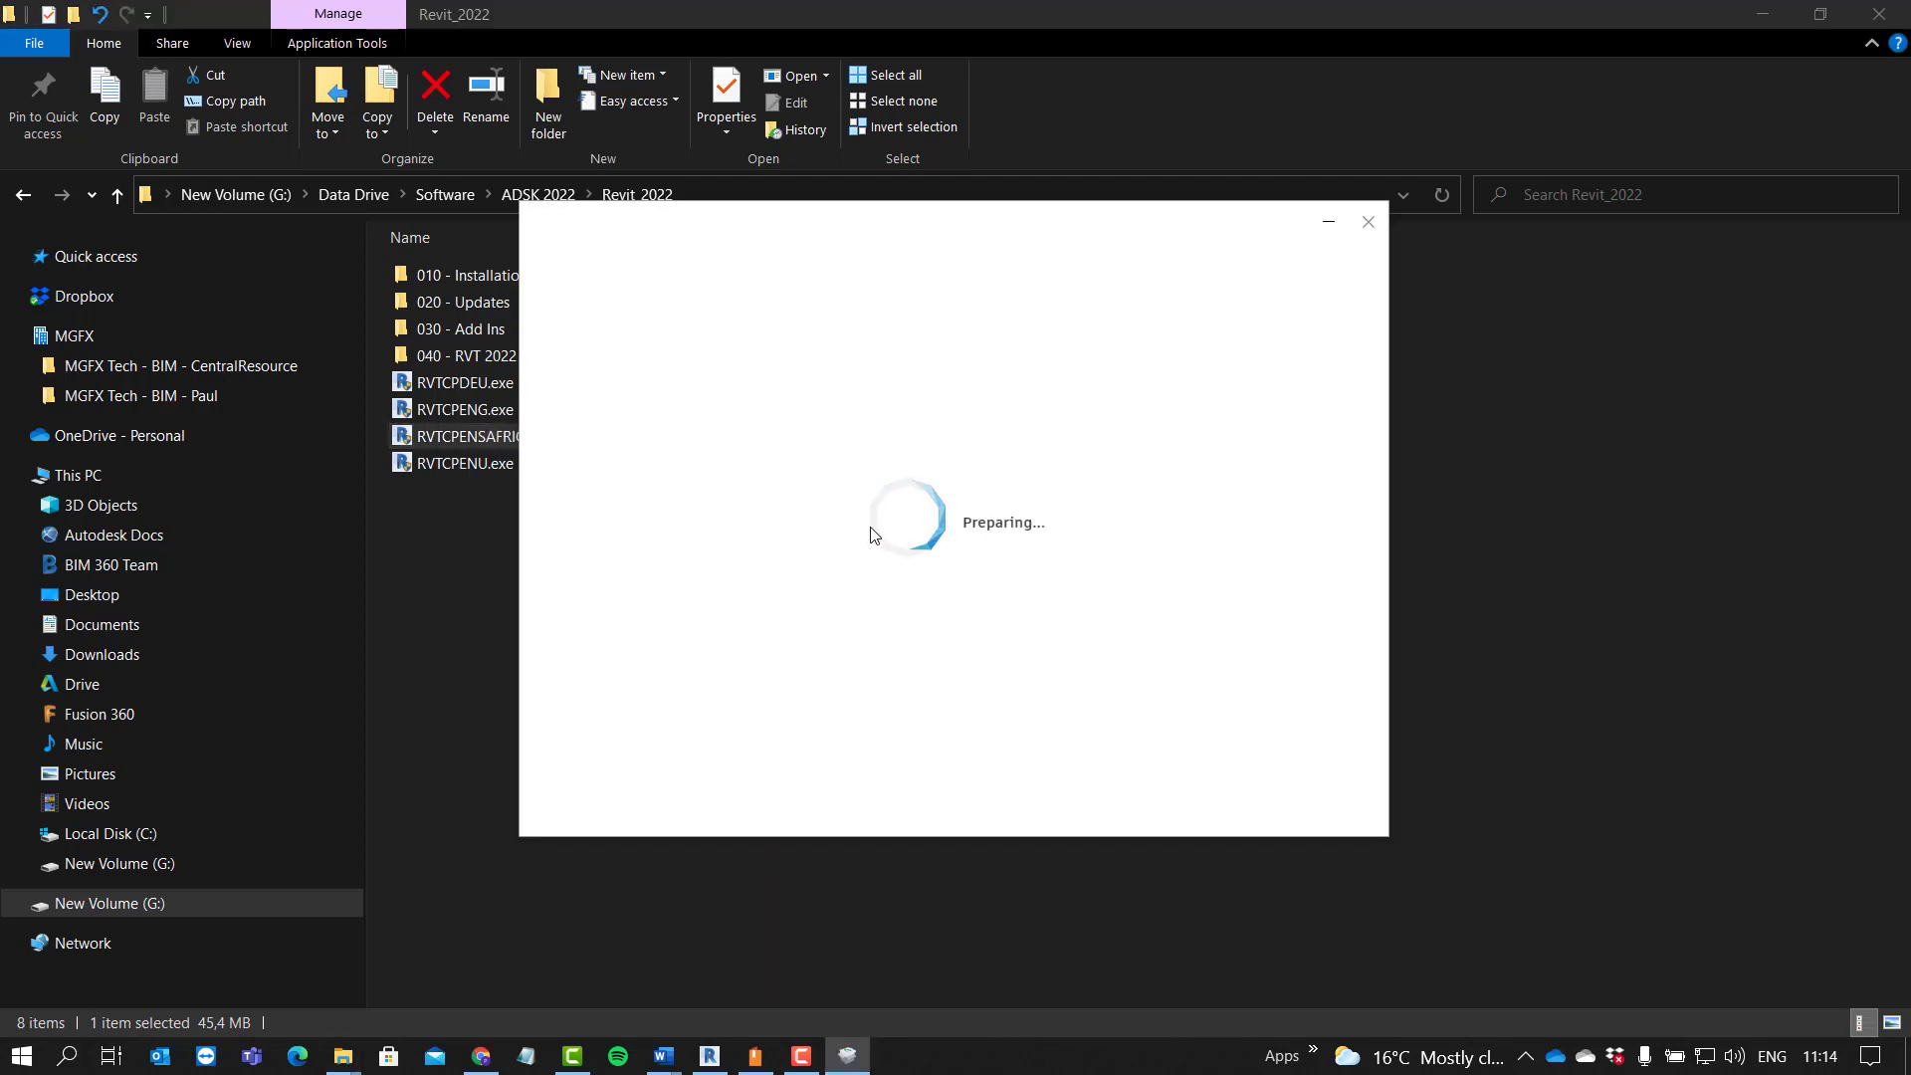
mouse_move(860, 542)
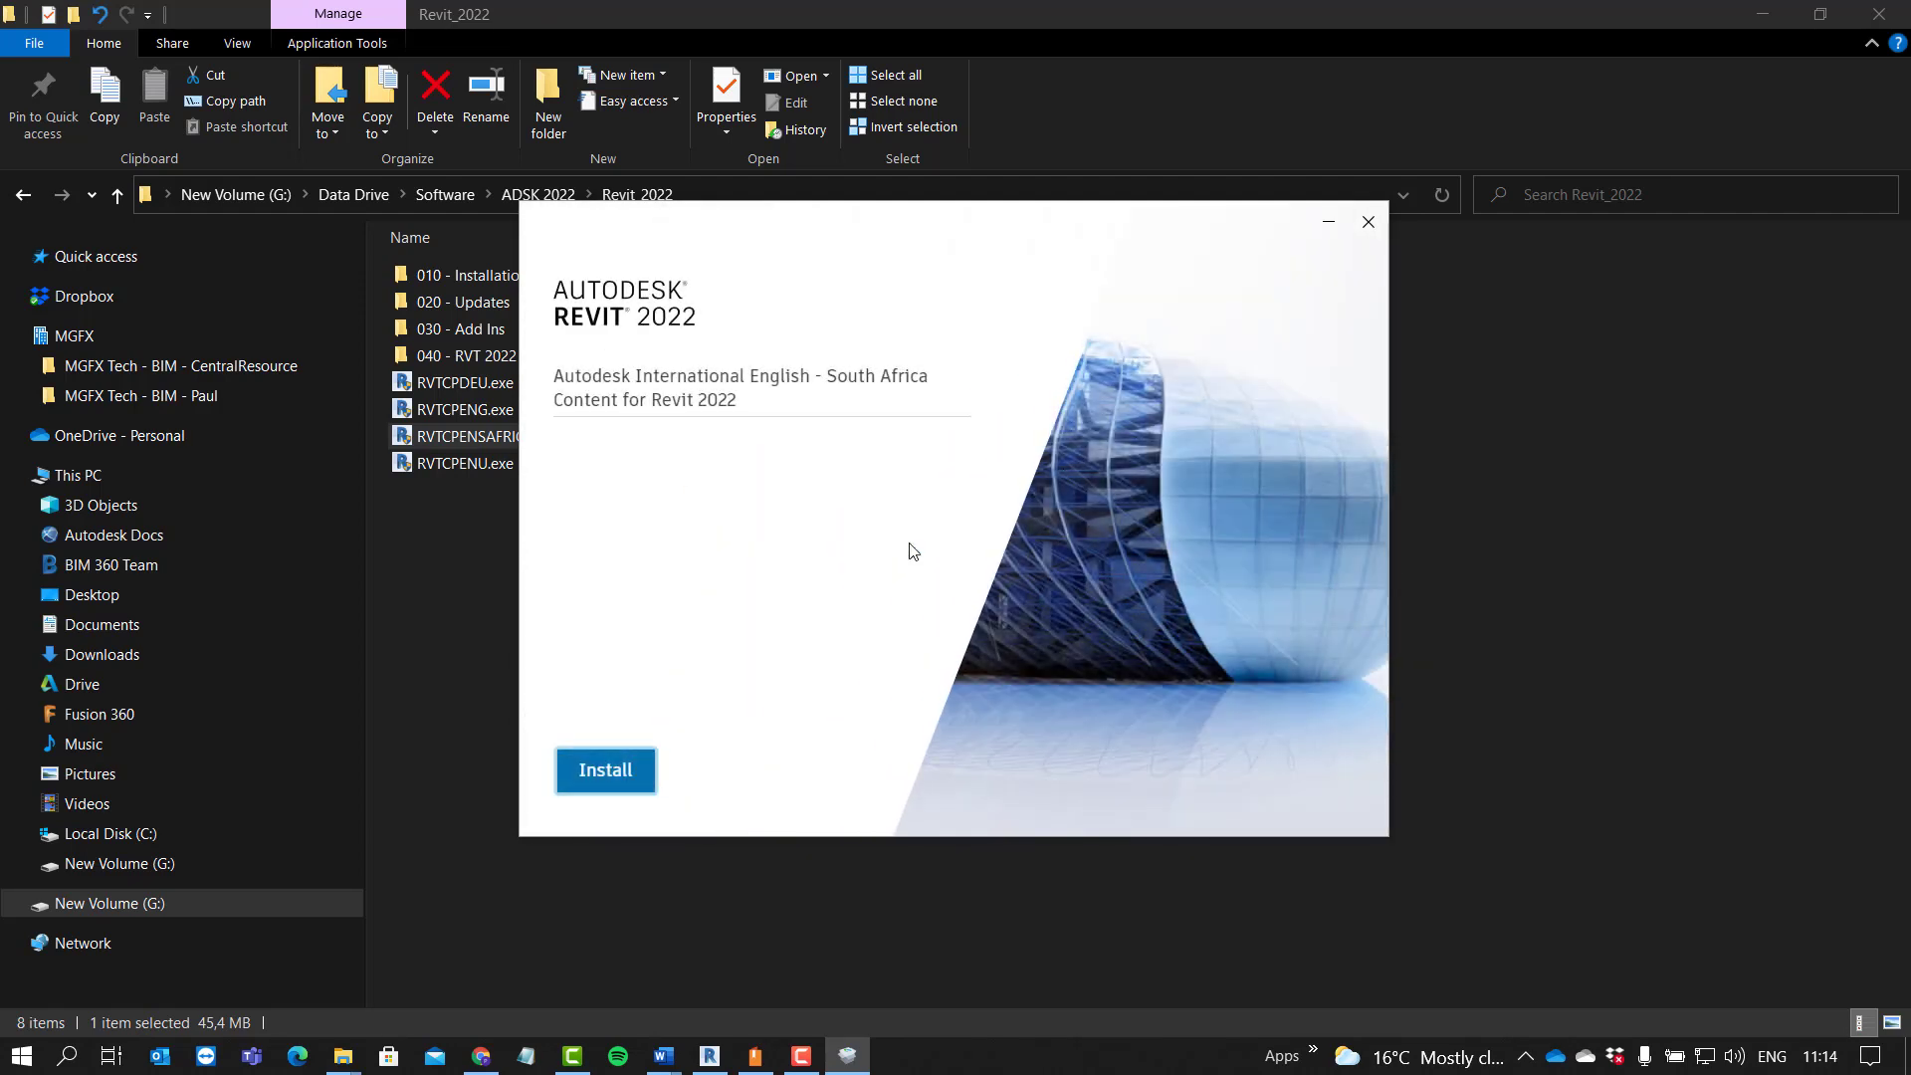
mouse_move(553, 579)
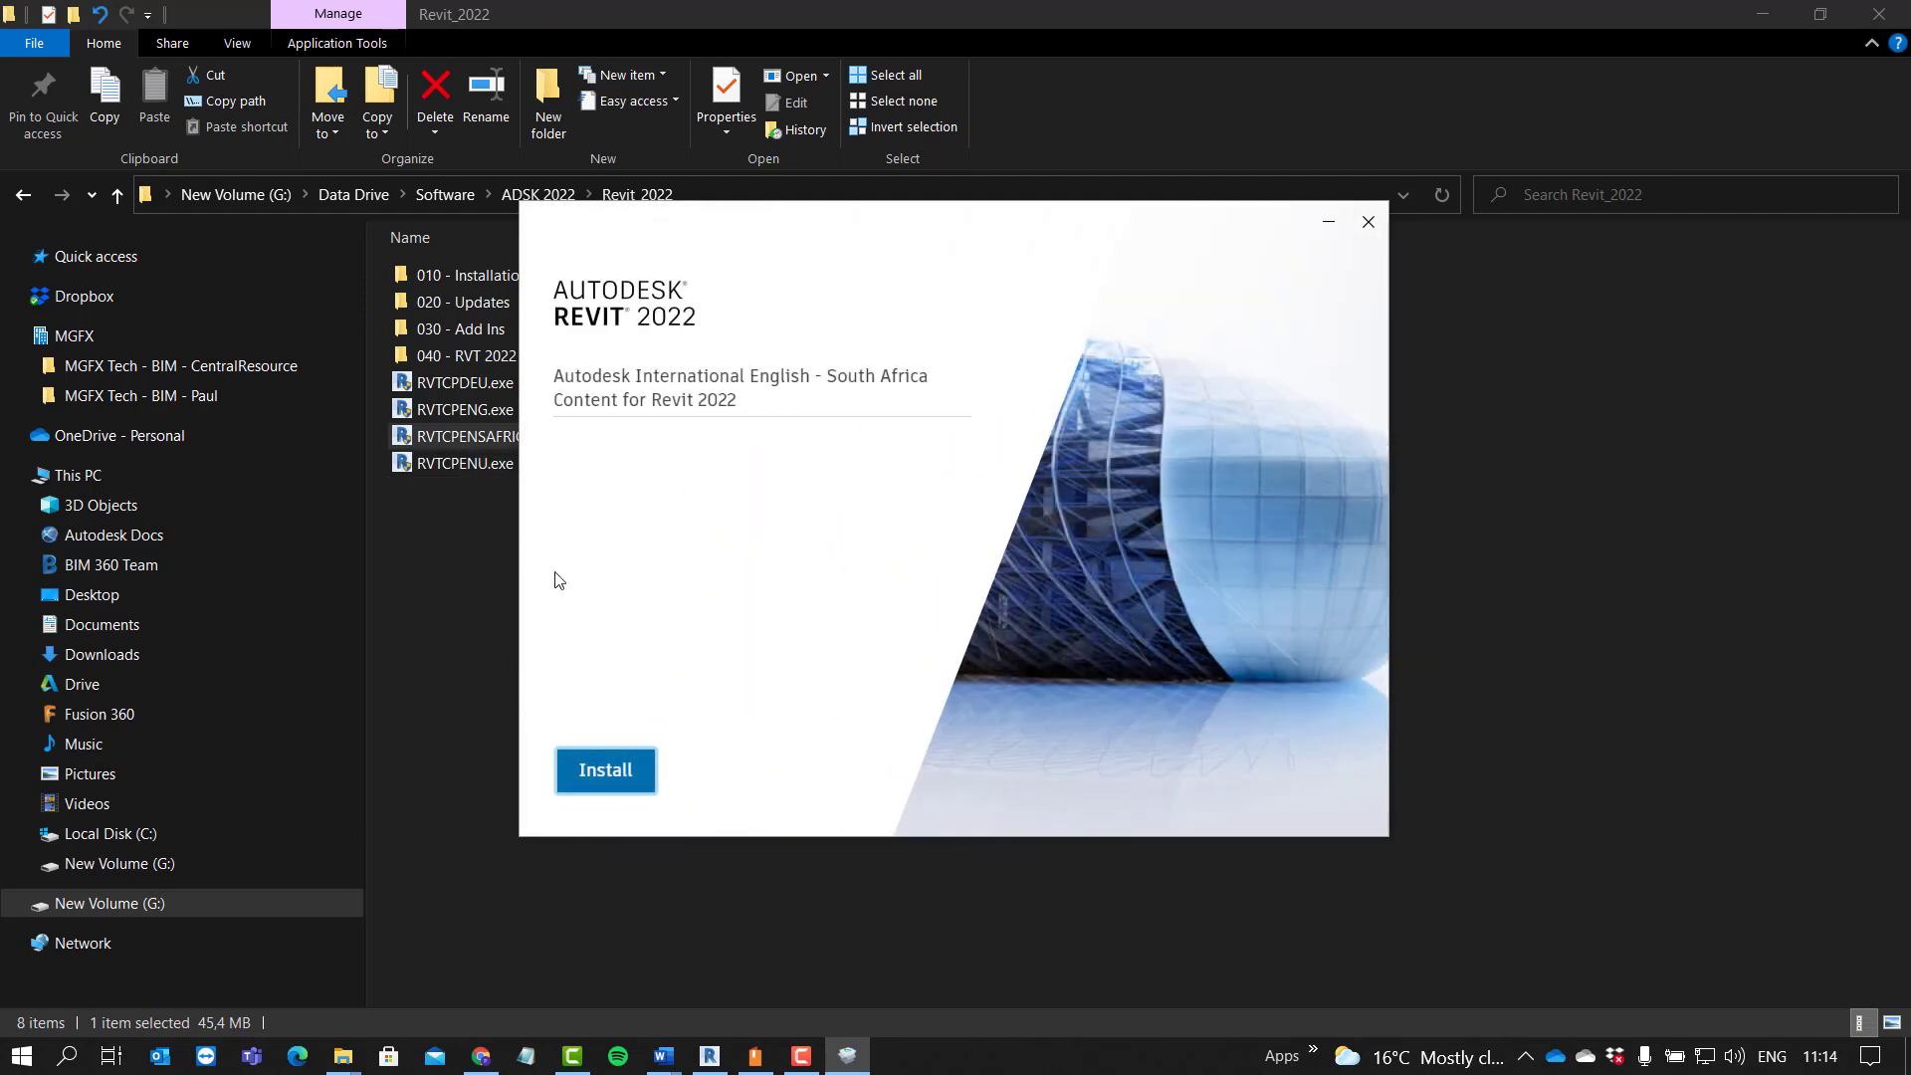
mouse_move(1355, 231)
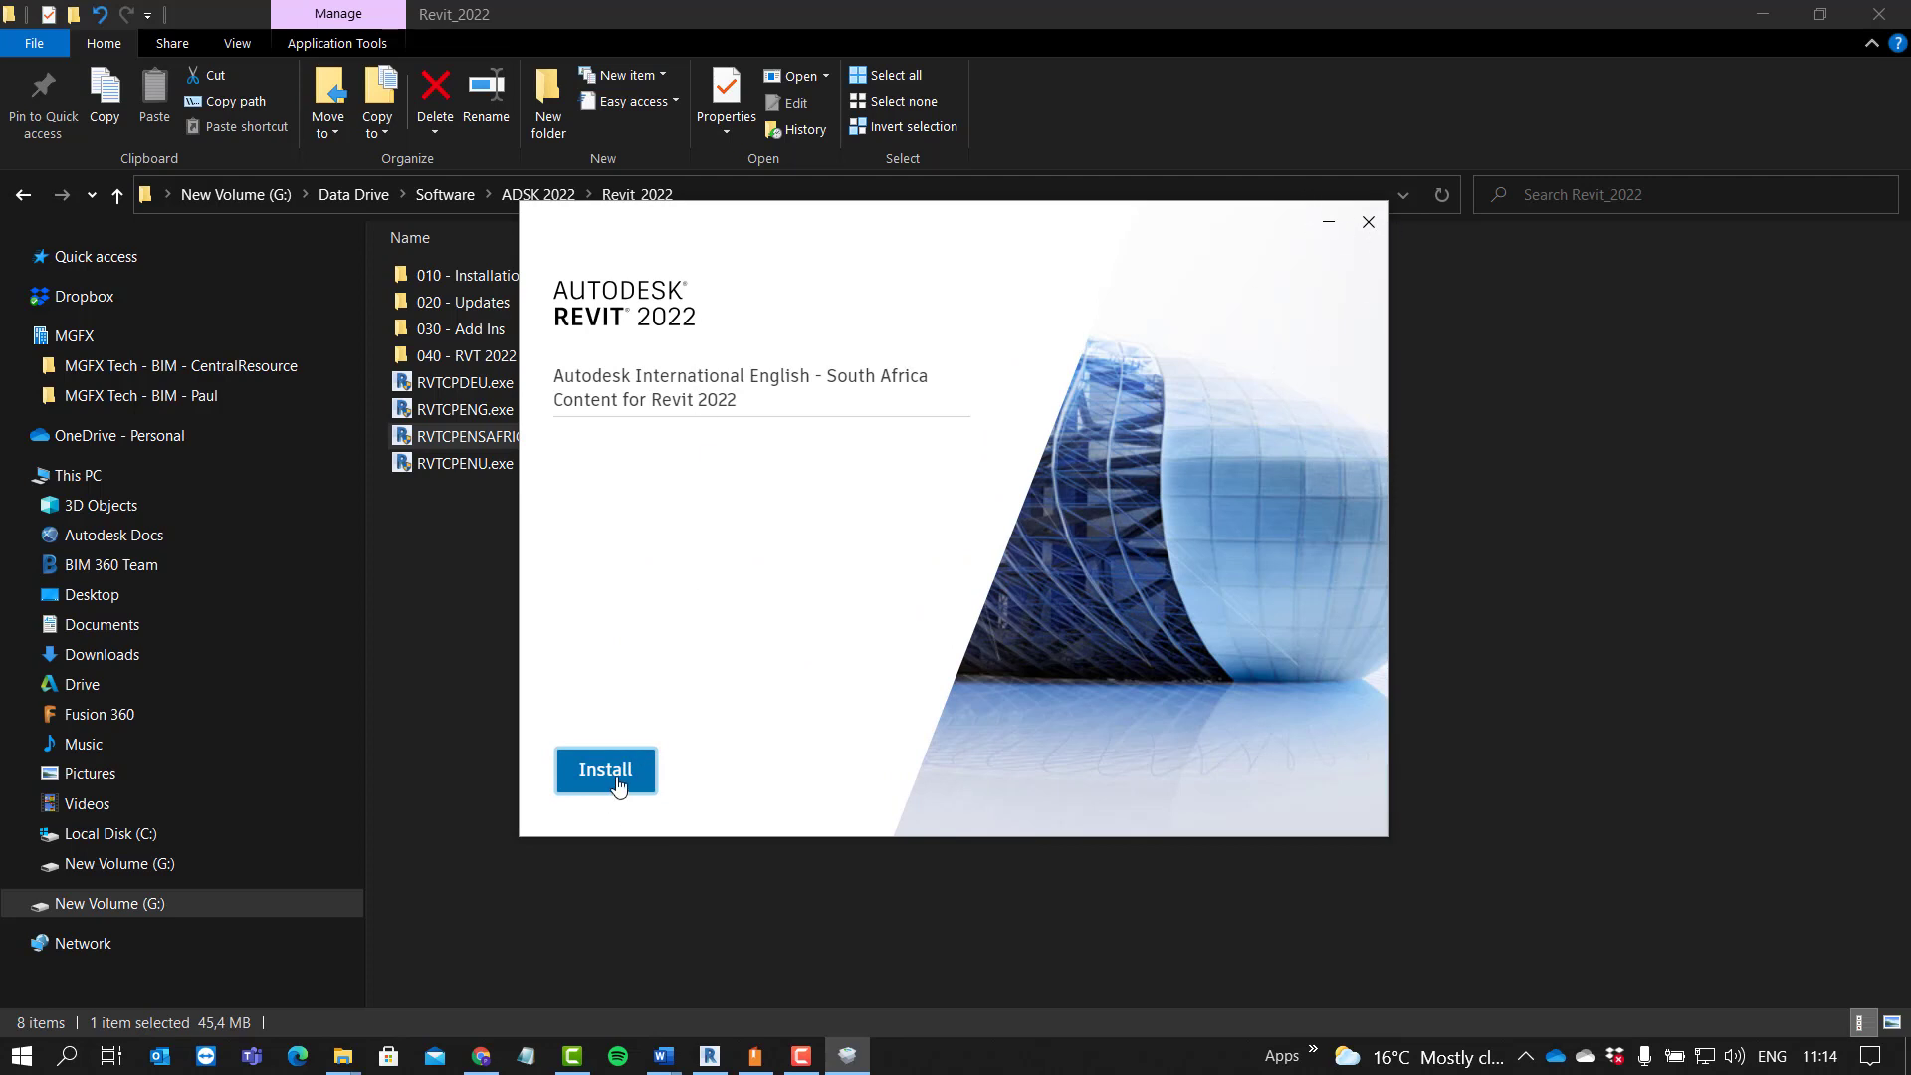
Step: Start the South Africa content install, cancel it, confirm the cancellation and exit the installer
left_click(605, 770)
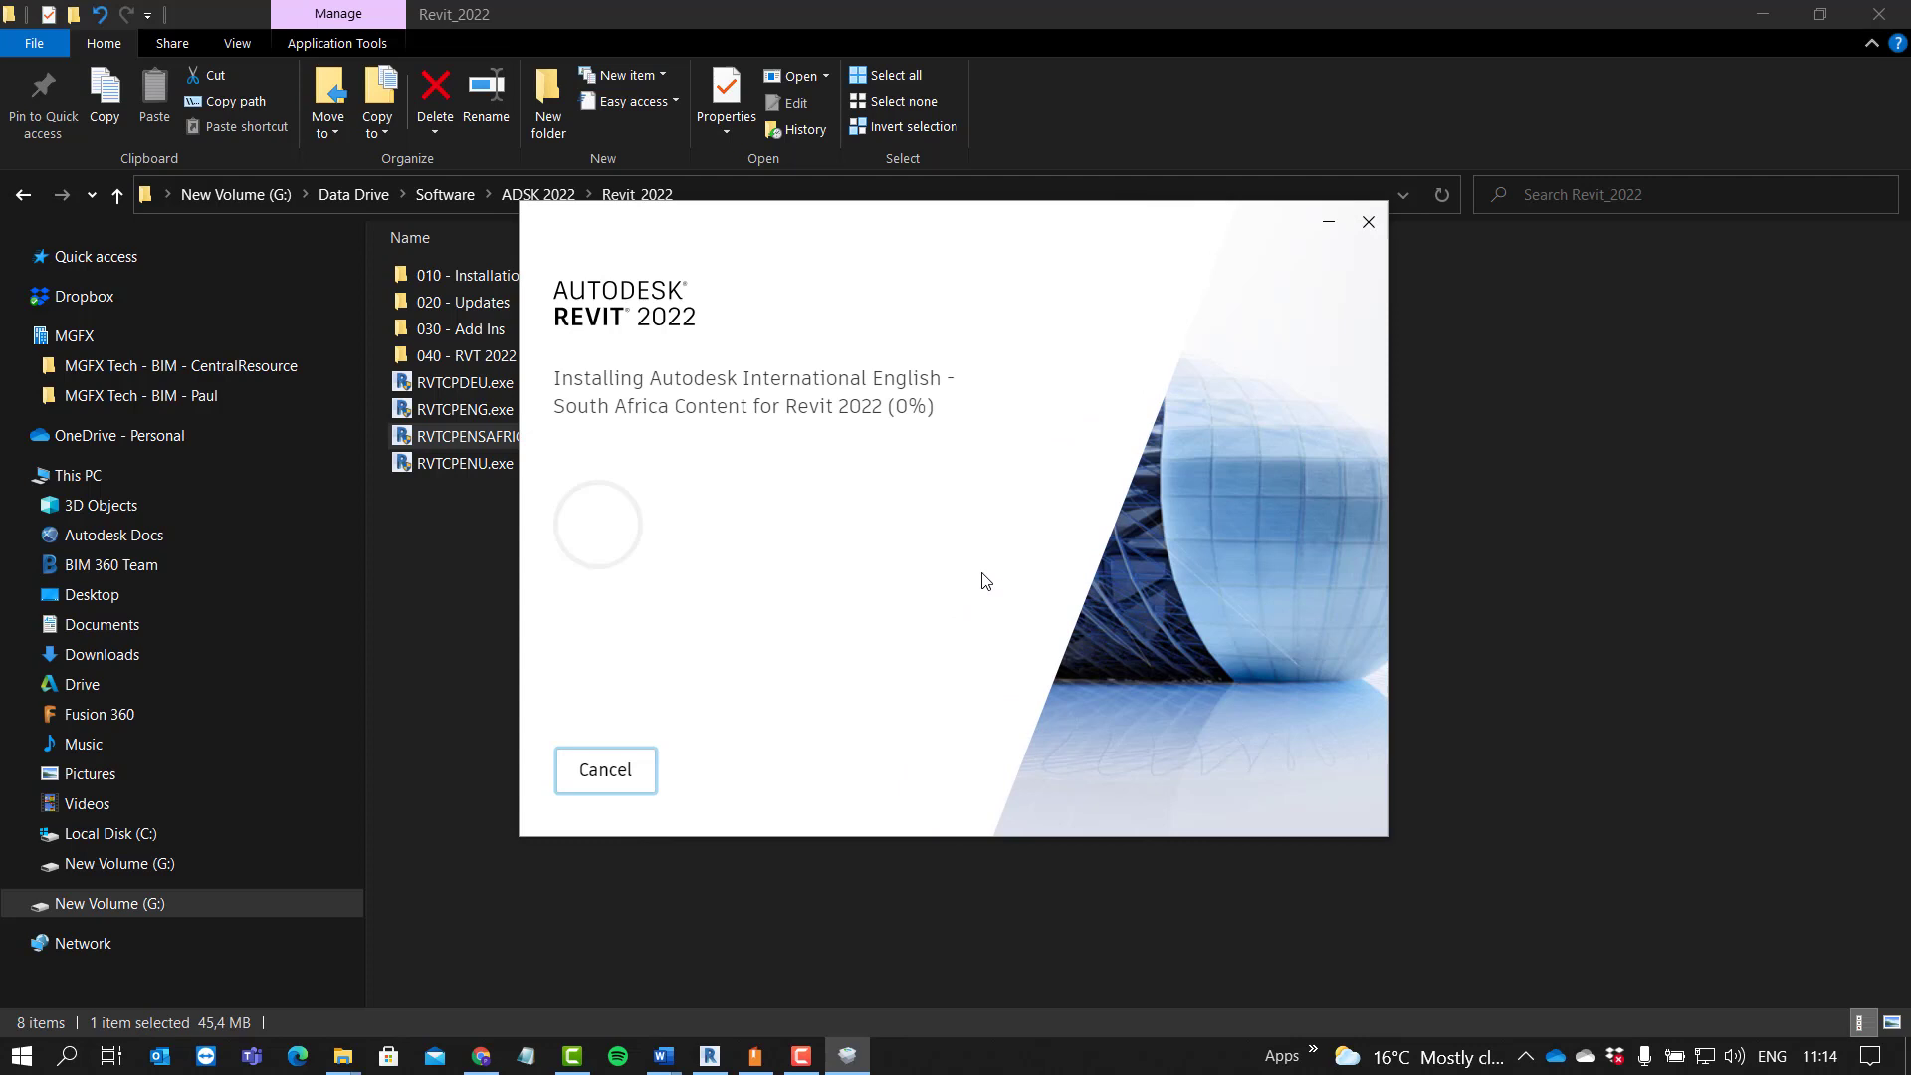
left_click(605, 768)
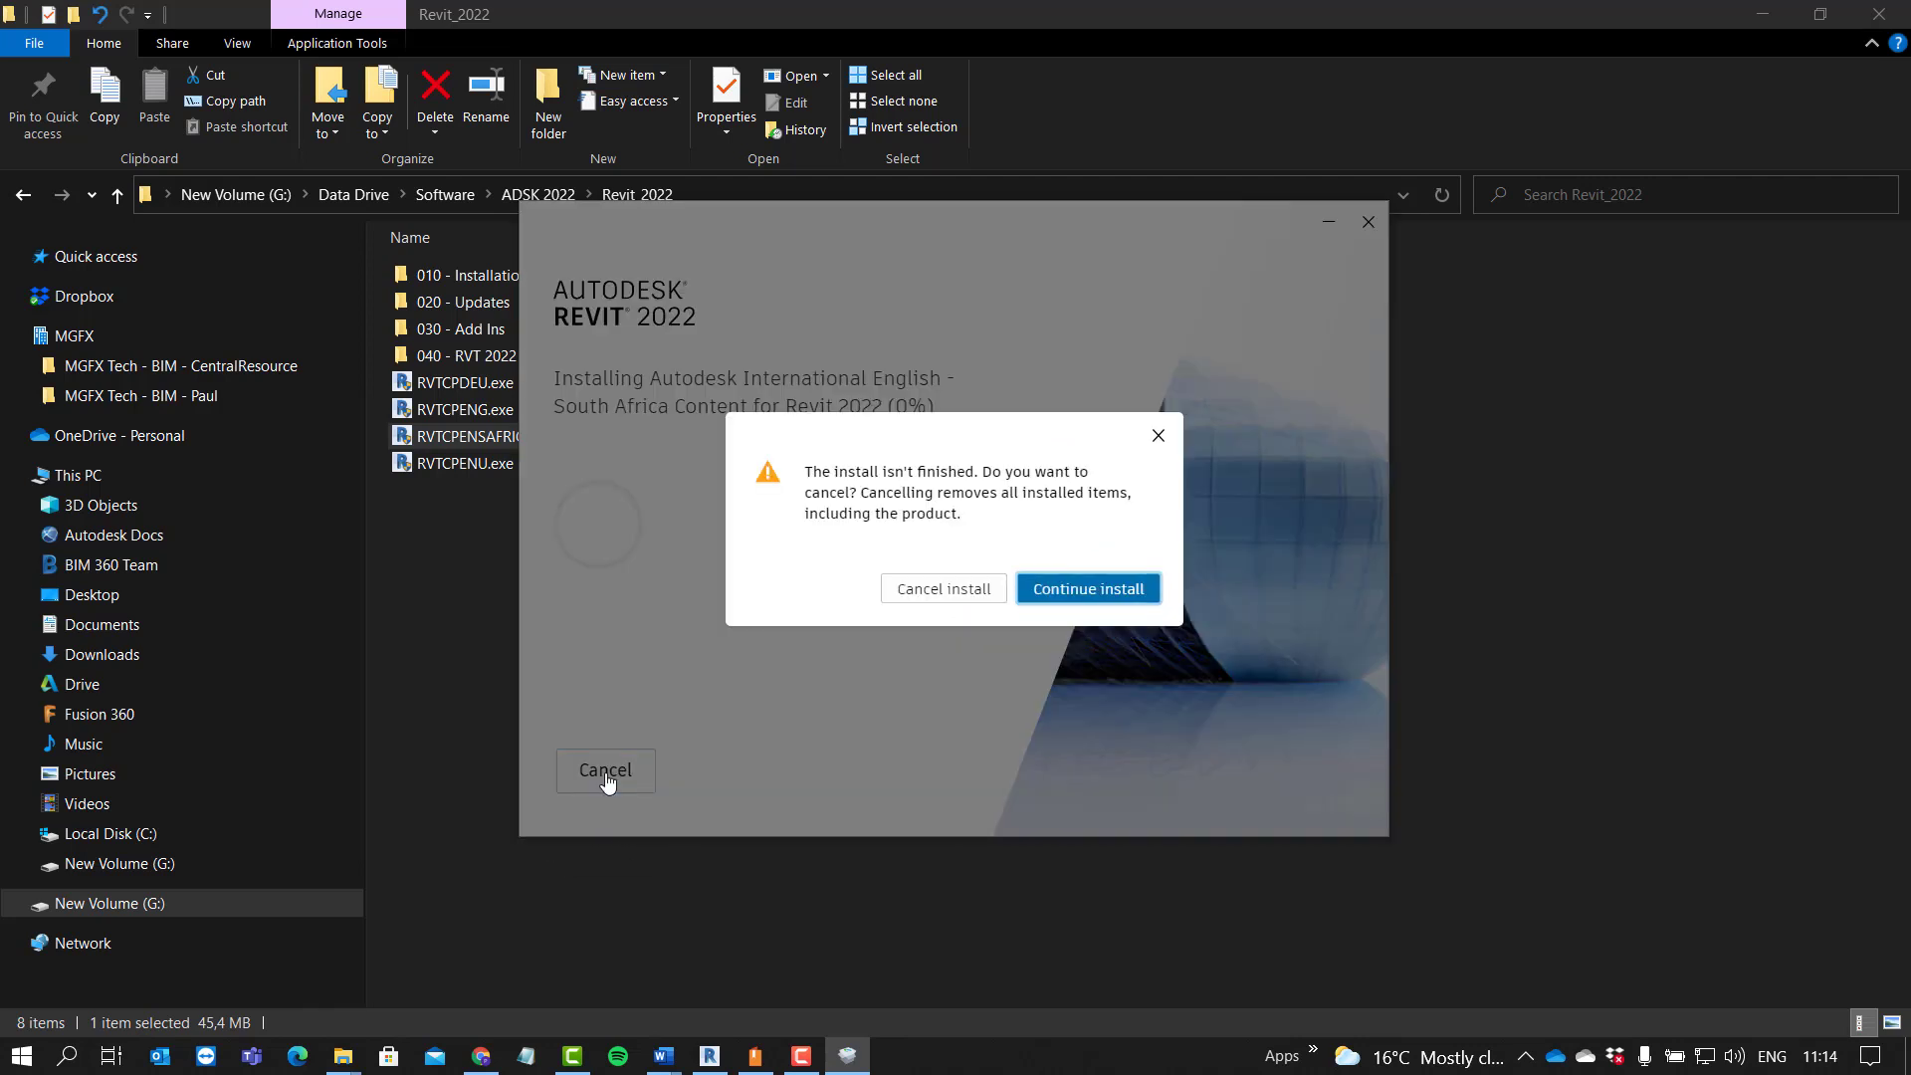
left_click(941, 589)
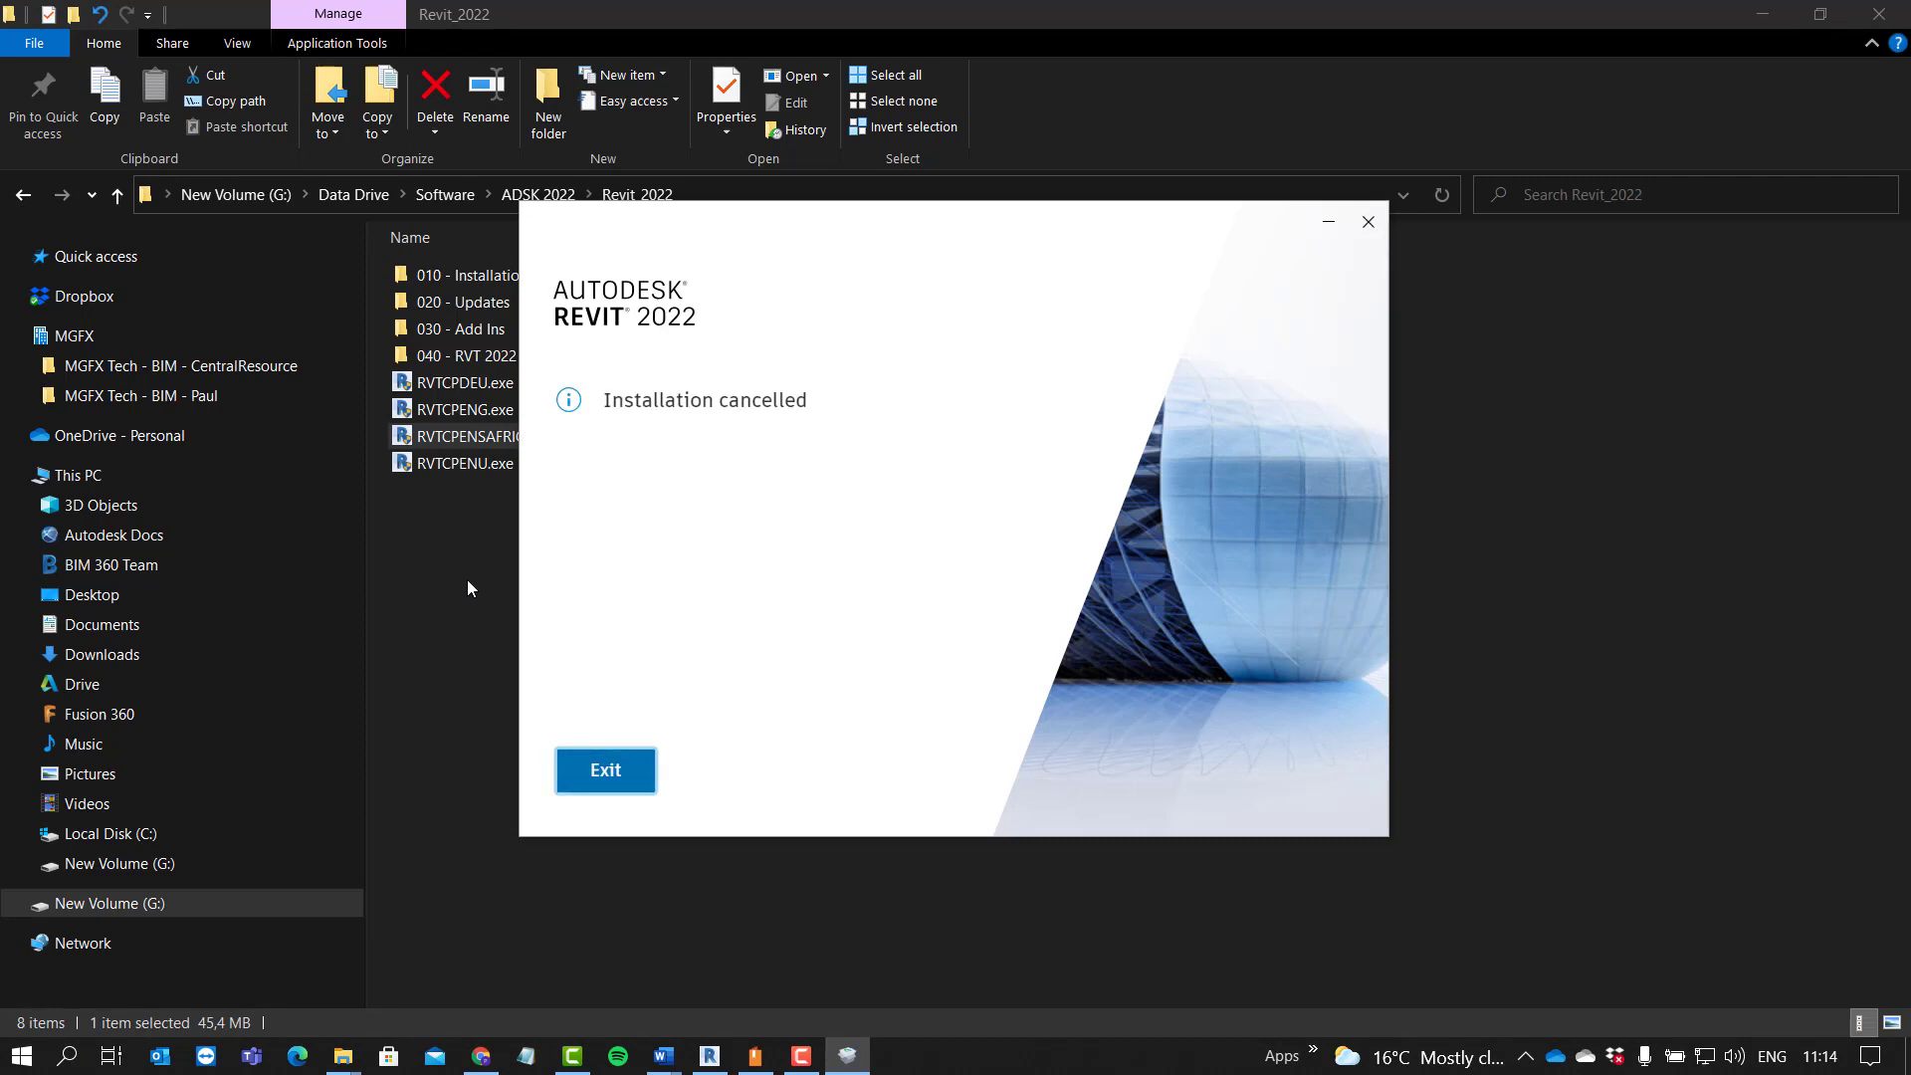
left_click(605, 768)
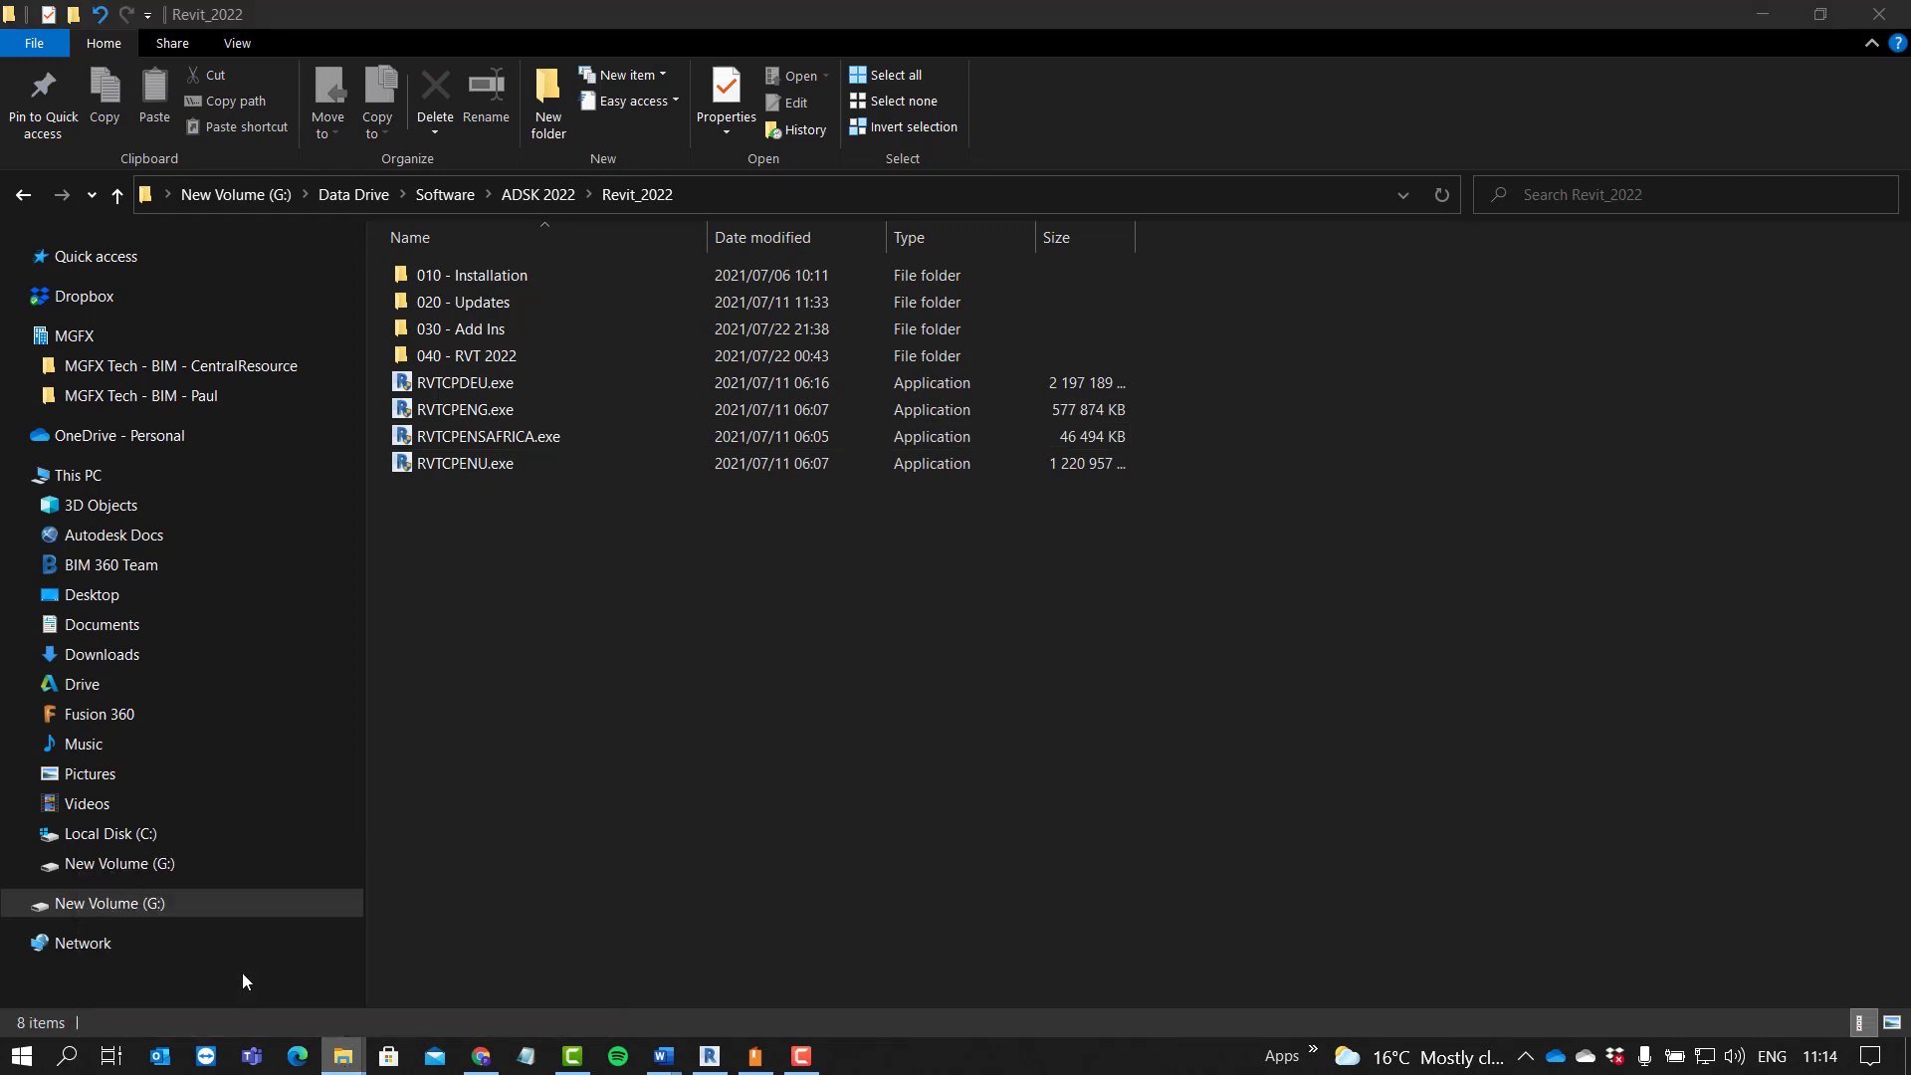
Step: Go to the root of Local Disk (C:) in the navigation pane
left_click(488, 436)
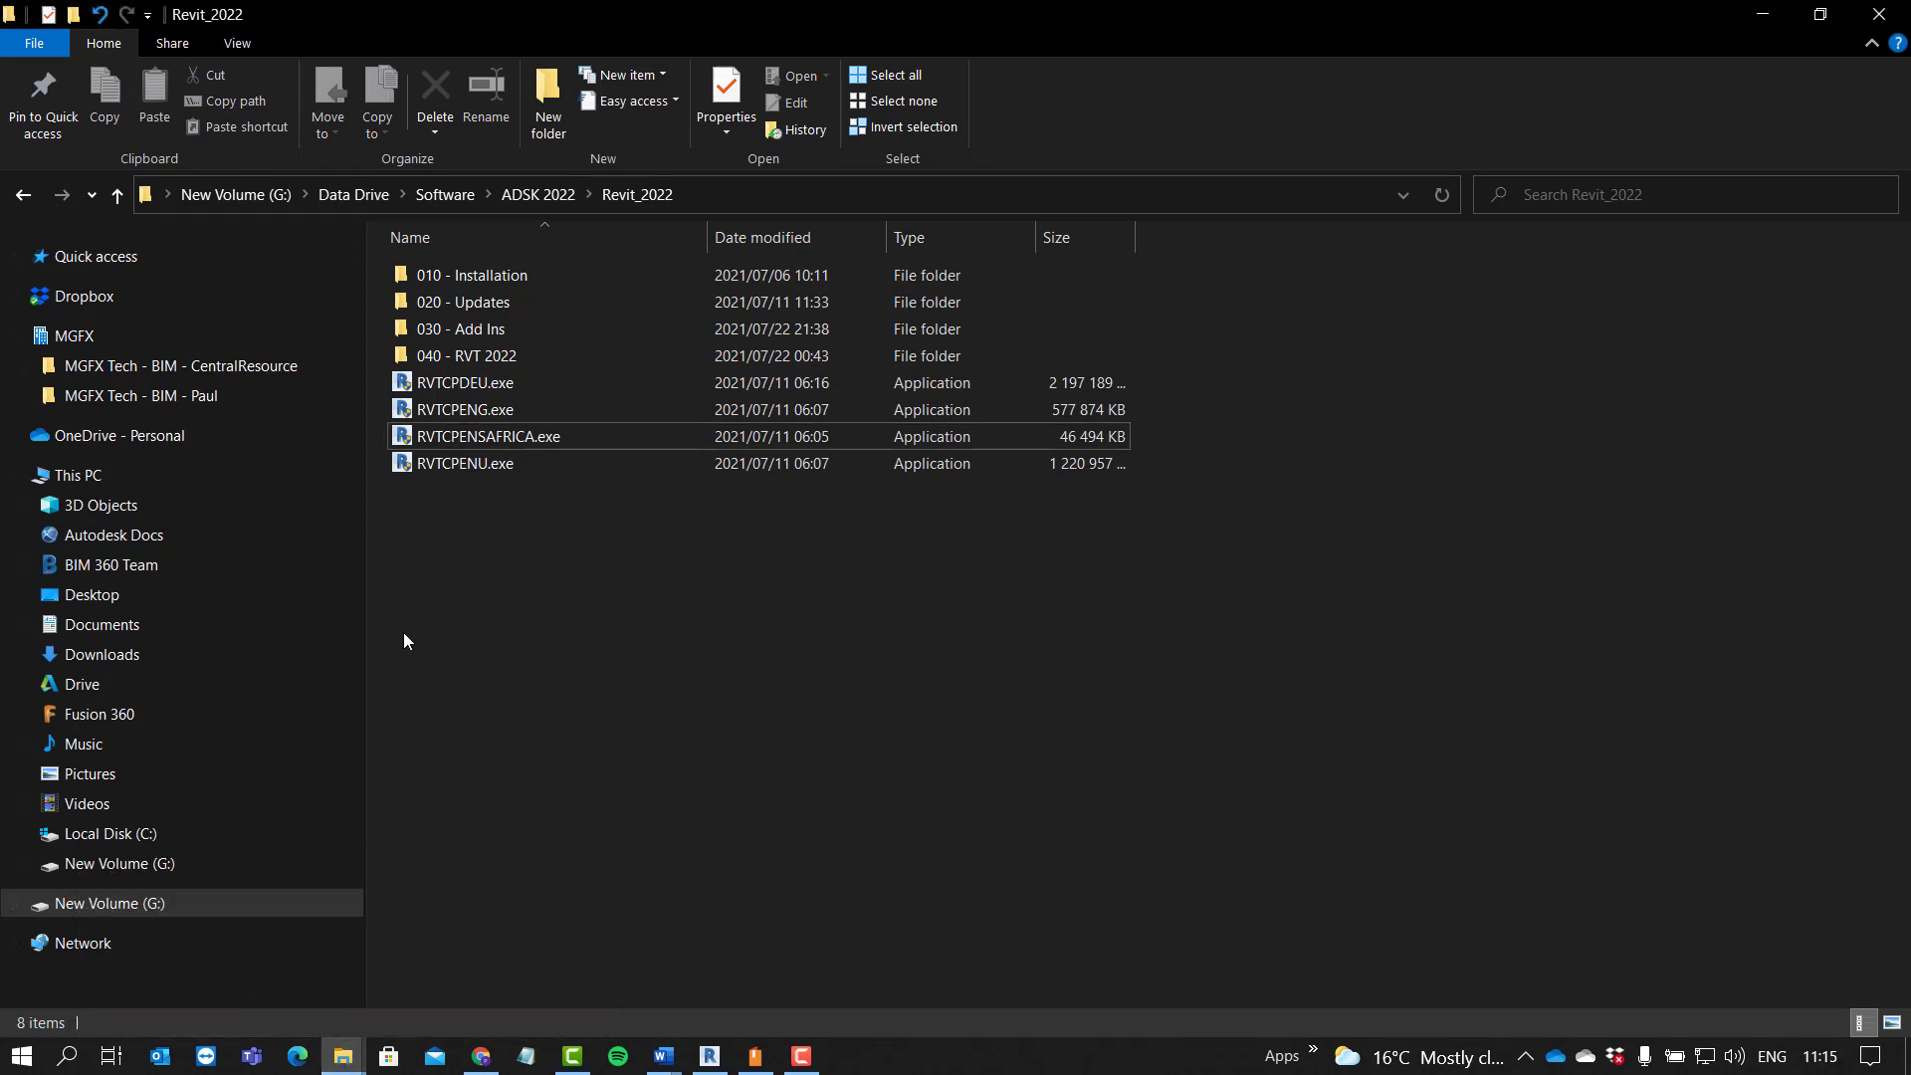
left_click(107, 832)
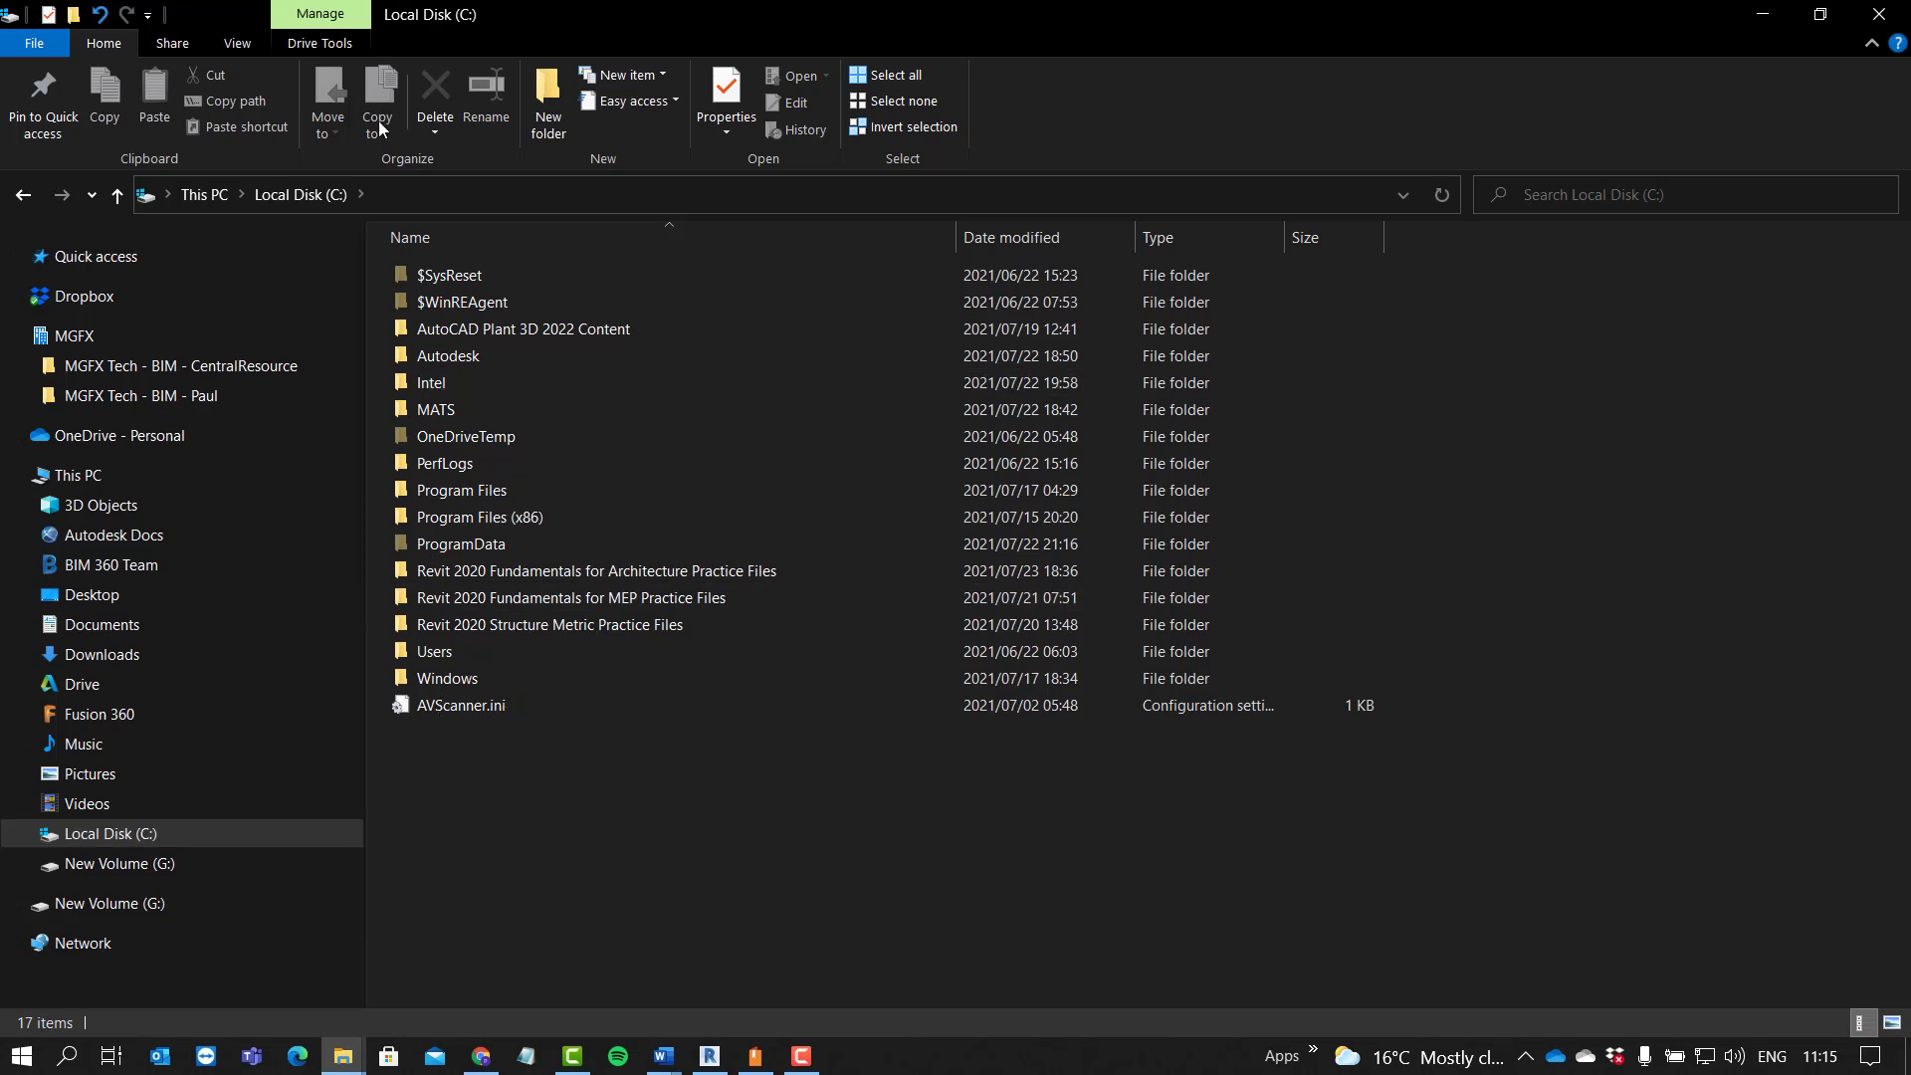
mouse_move(750, 810)
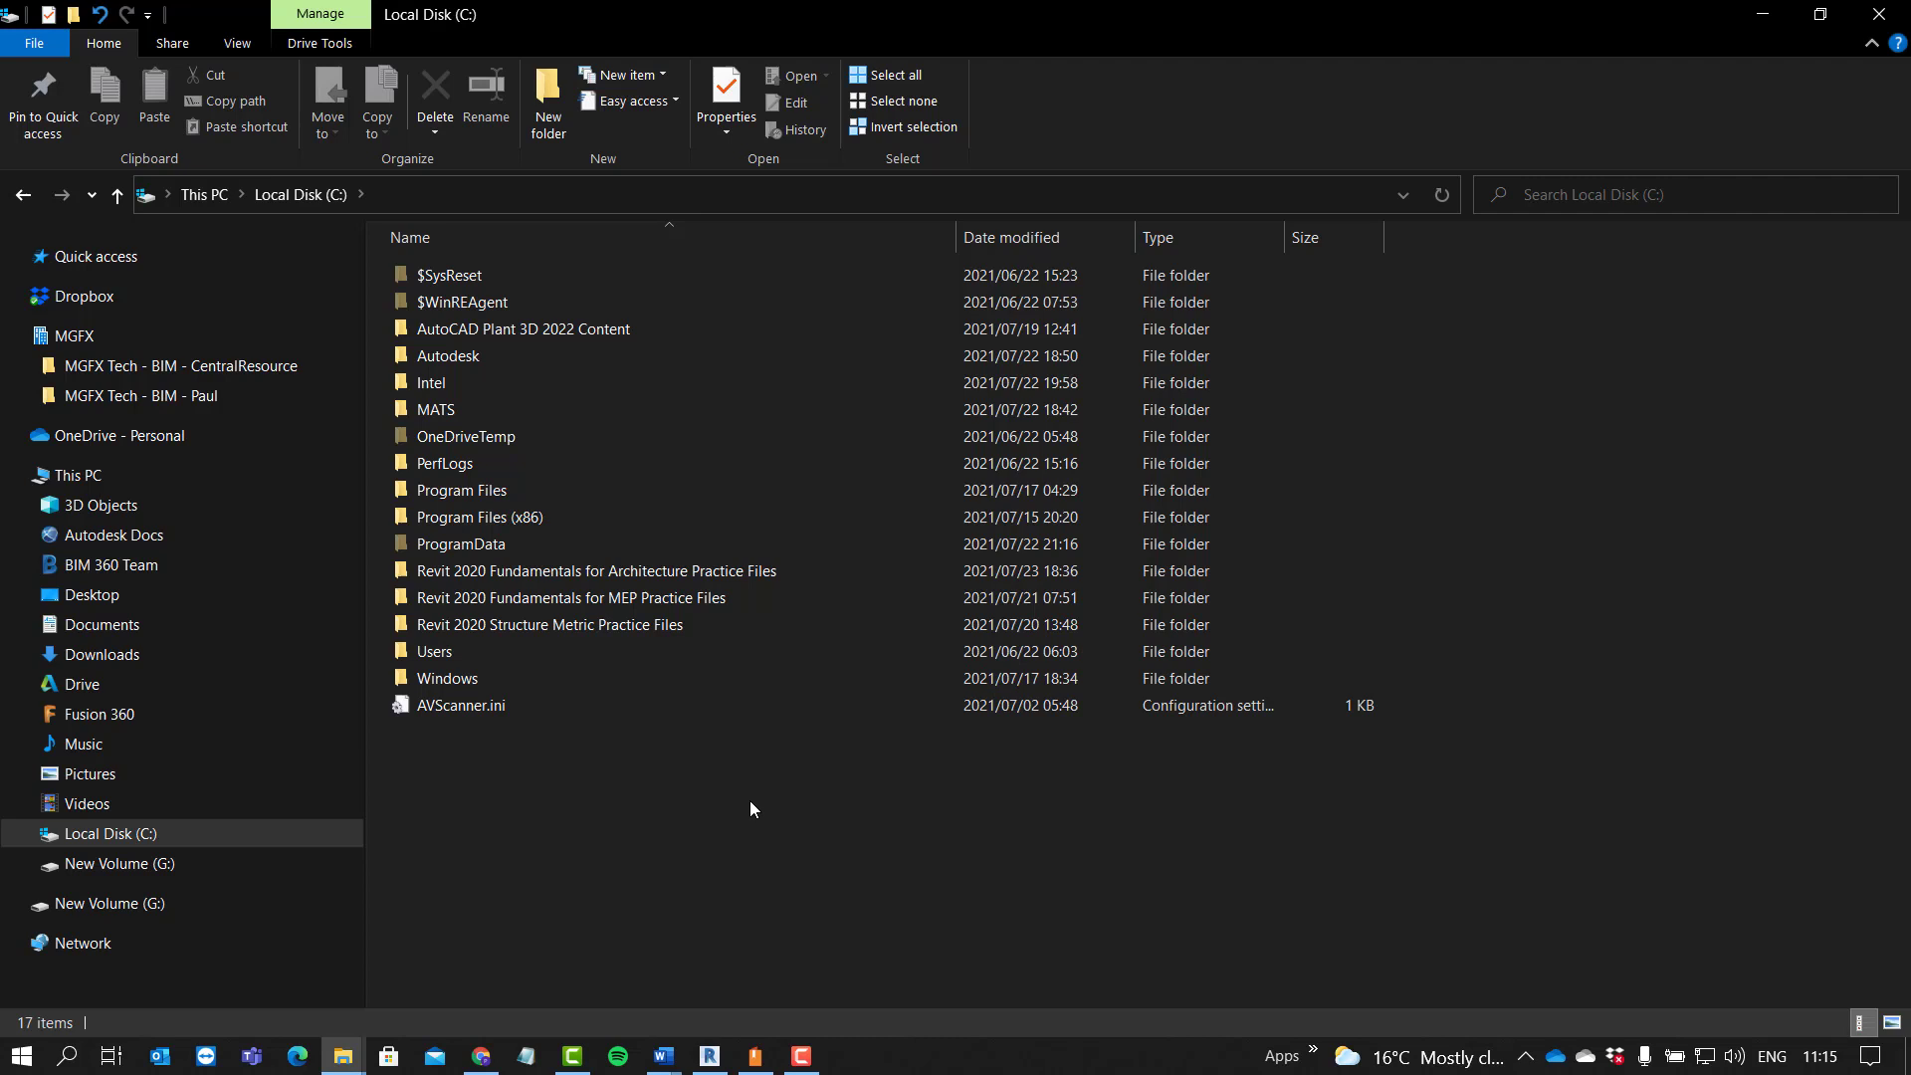
mouse_move(557, 794)
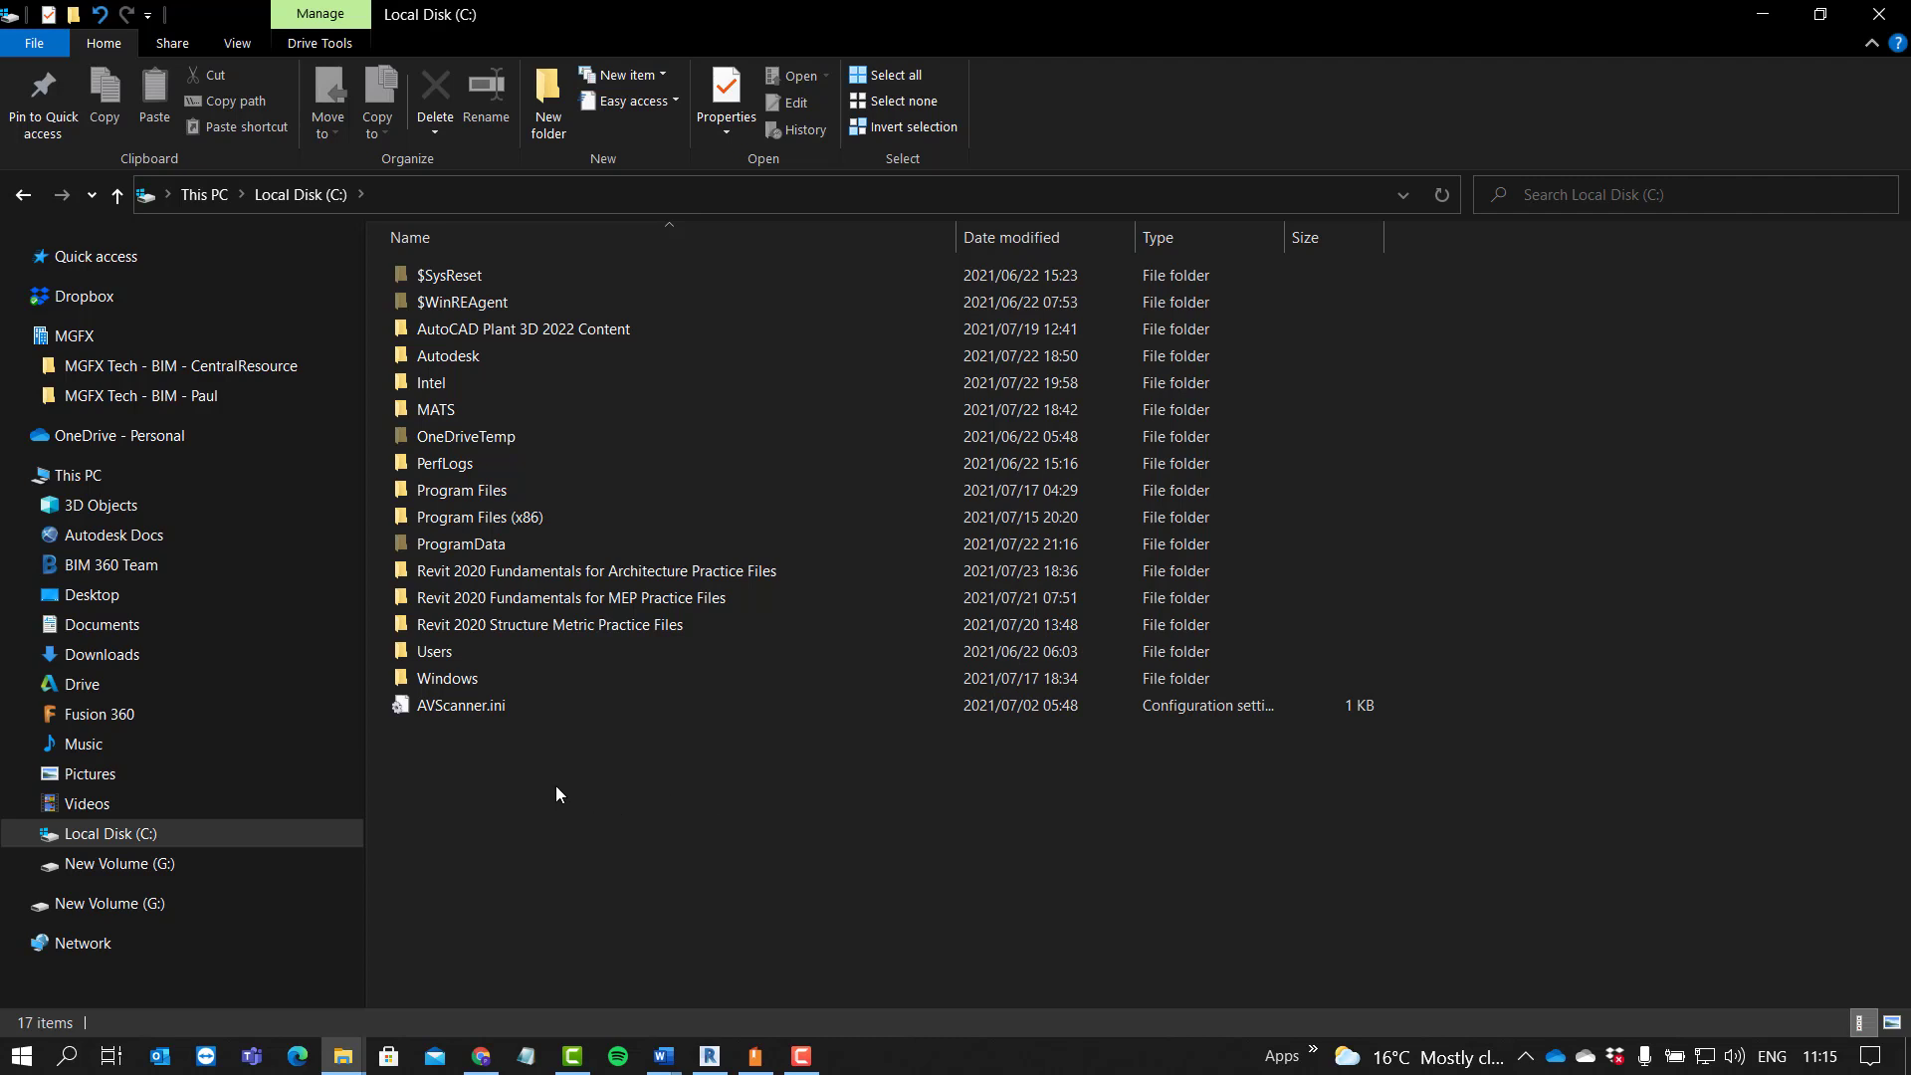
mouse_move(563, 791)
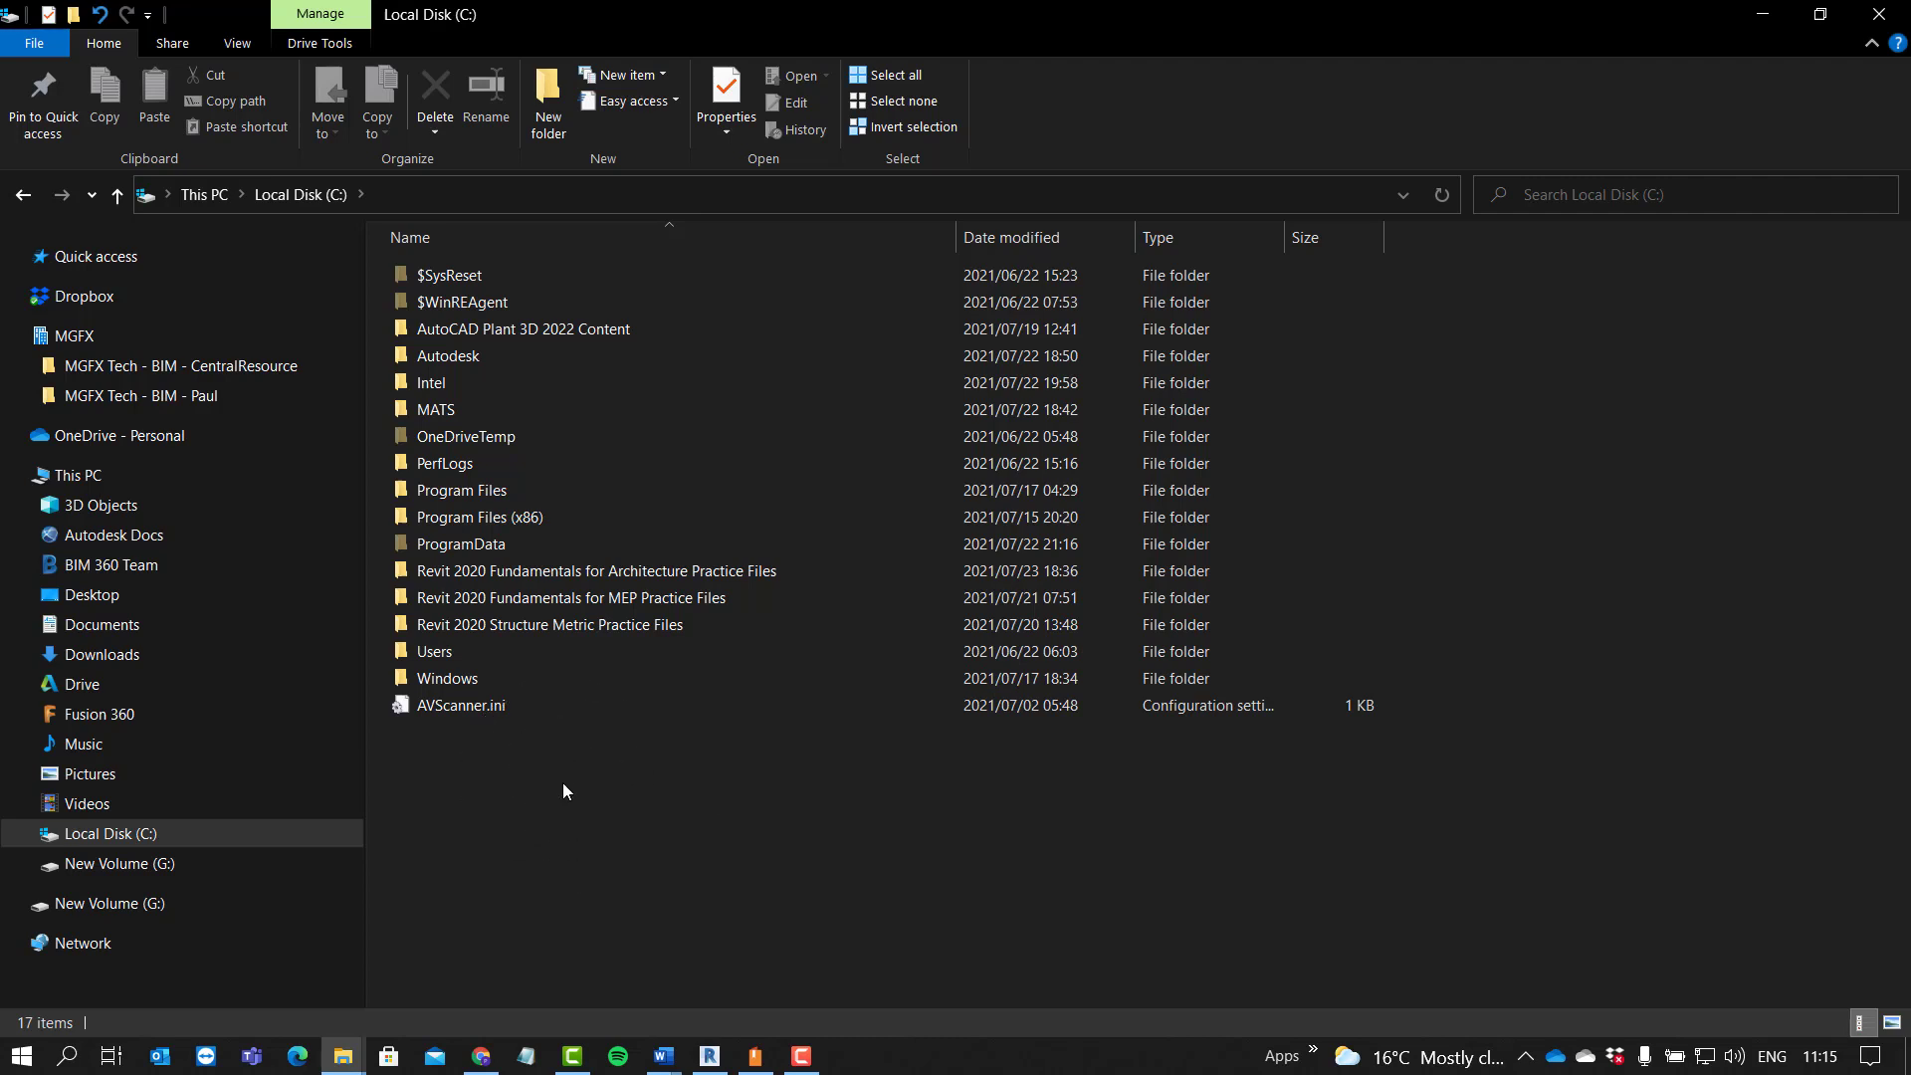
mouse_move(747, 718)
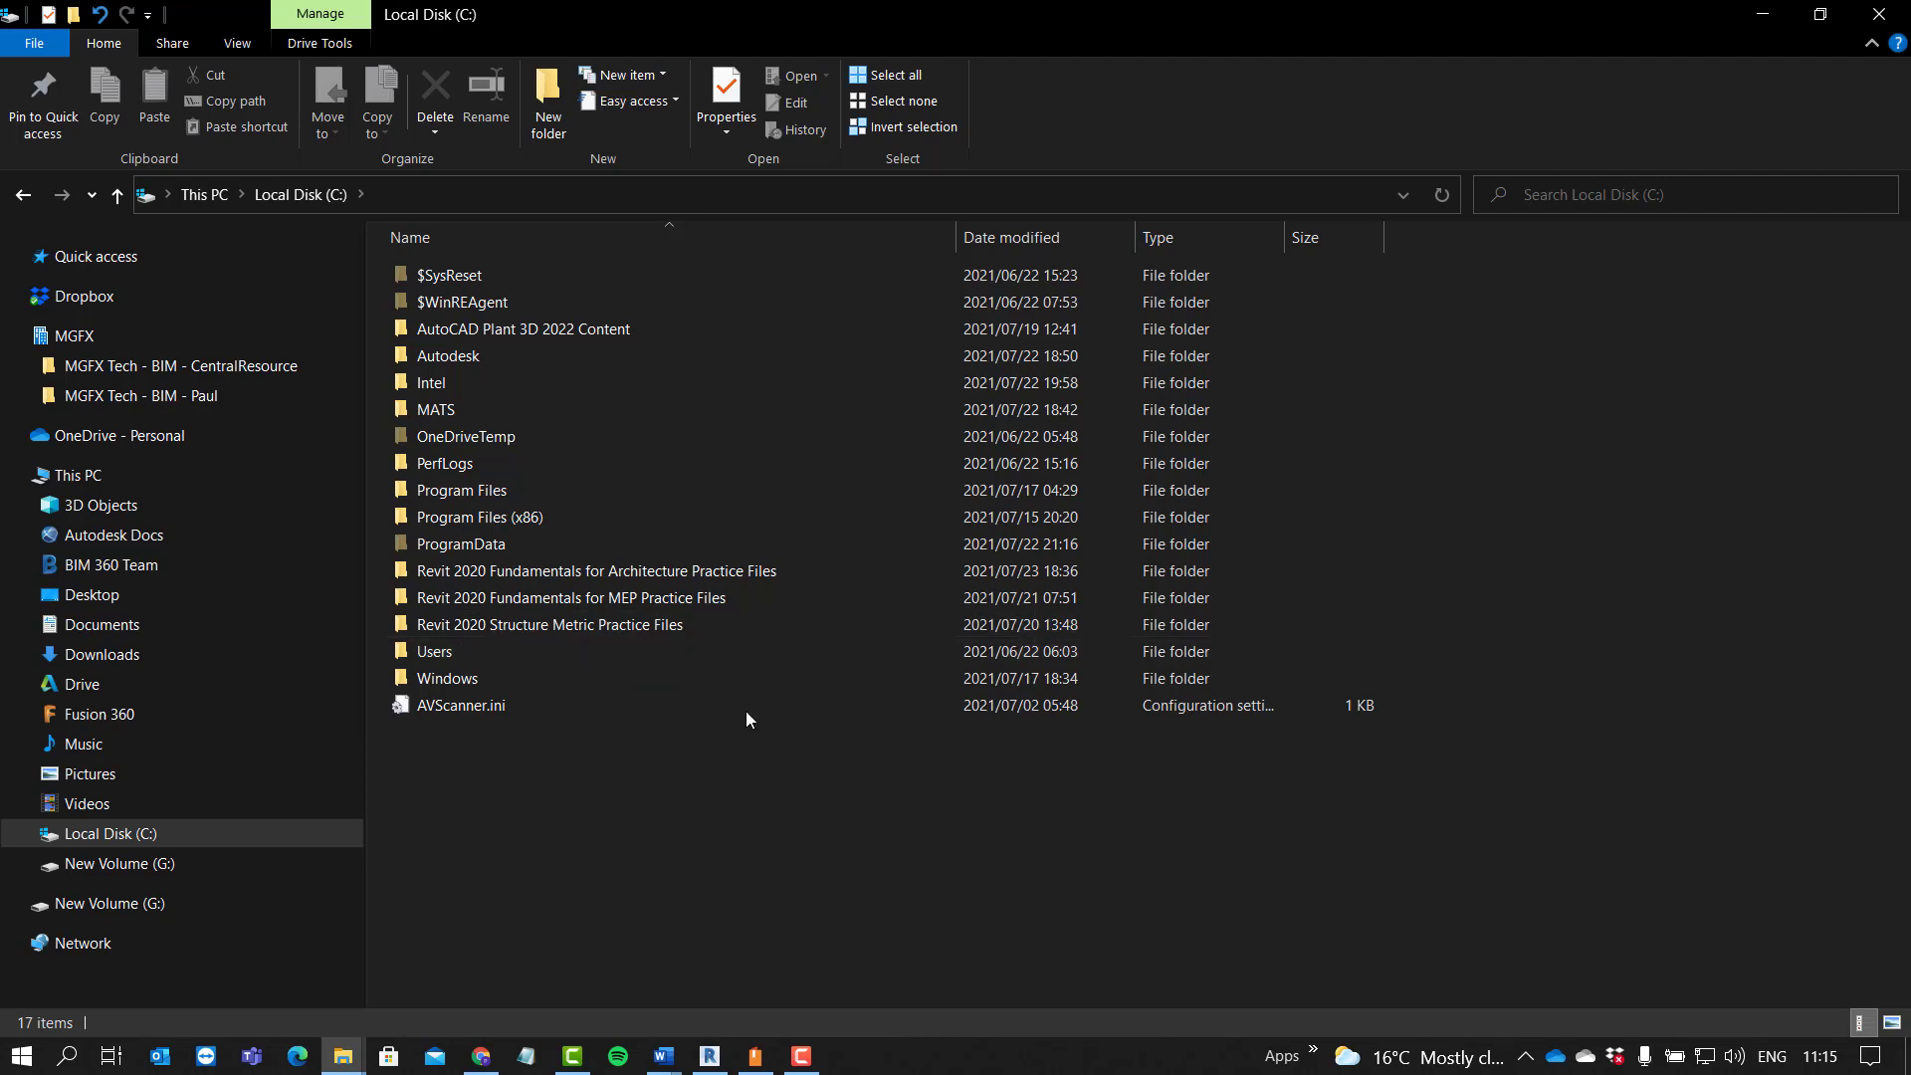
left_click(236, 42)
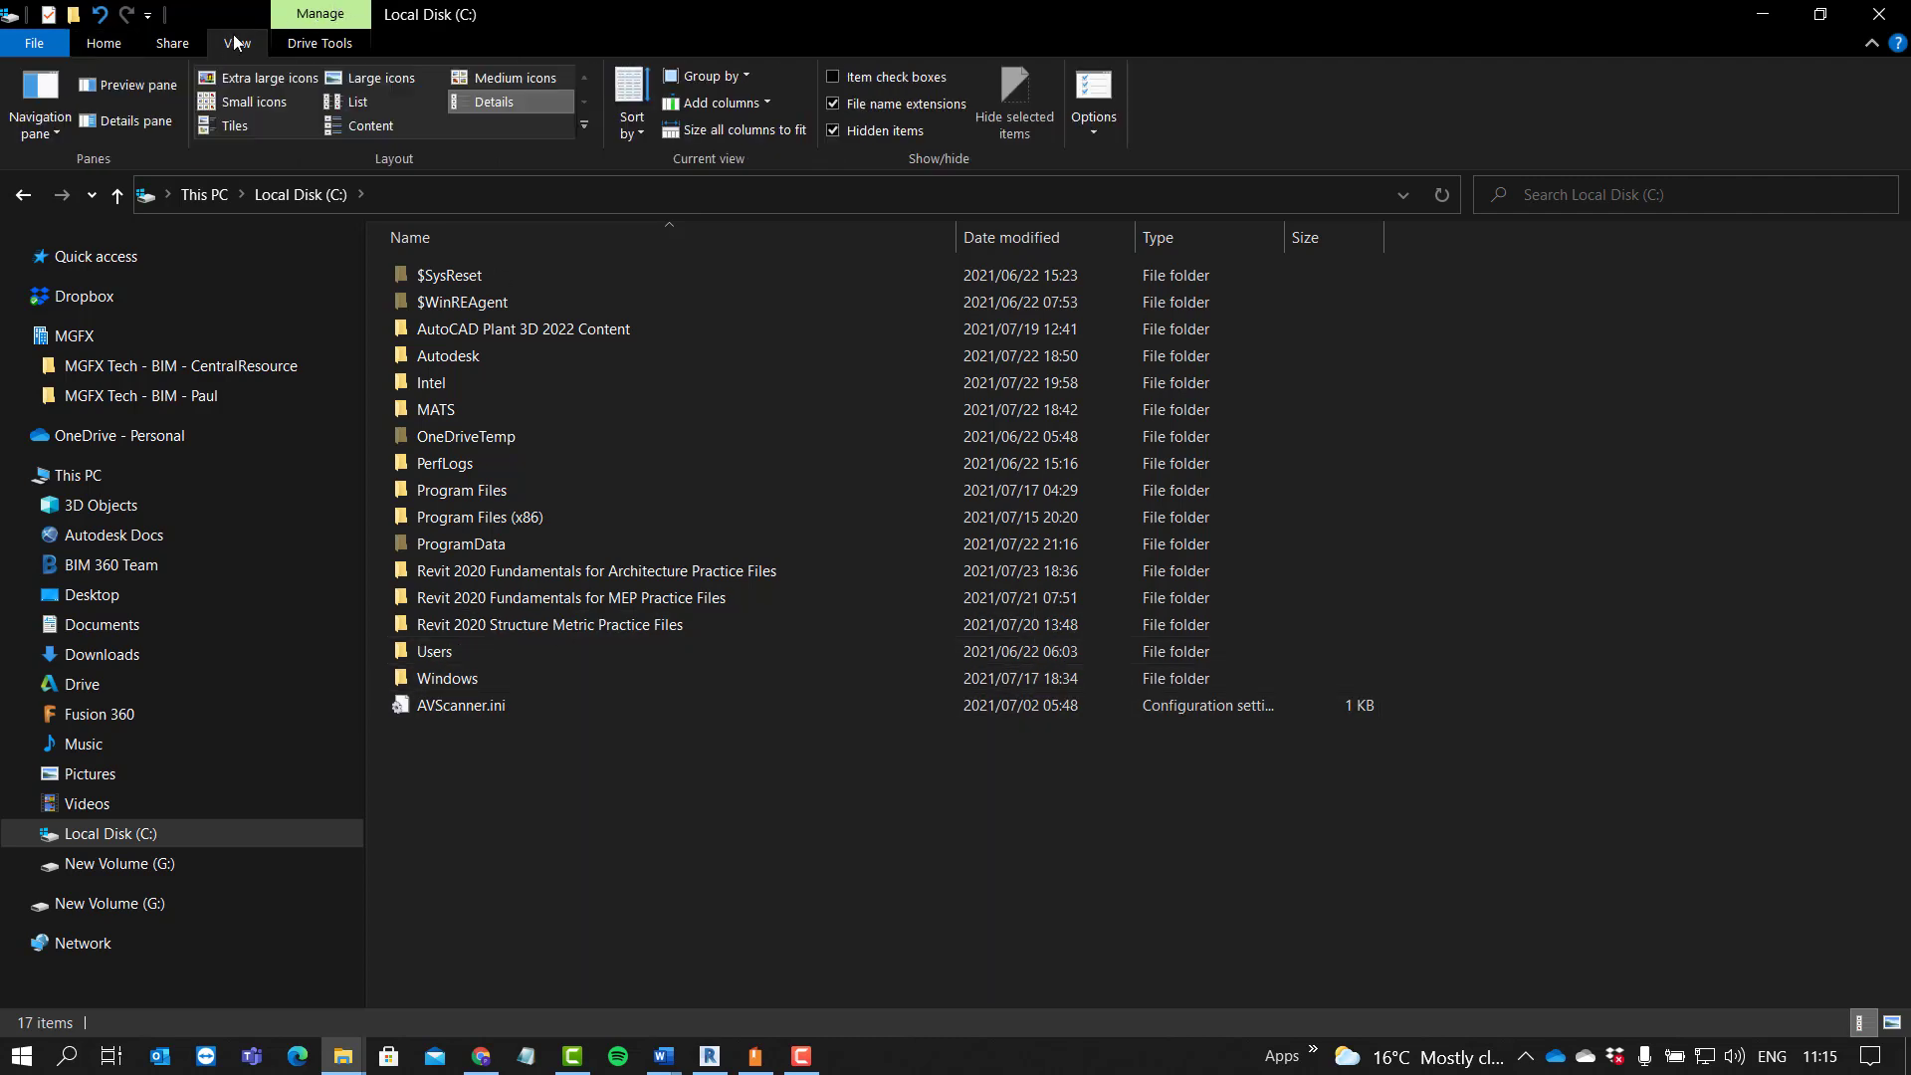
Step: Show hidden items and open ProgramData\Autodesk
left_click(834, 131)
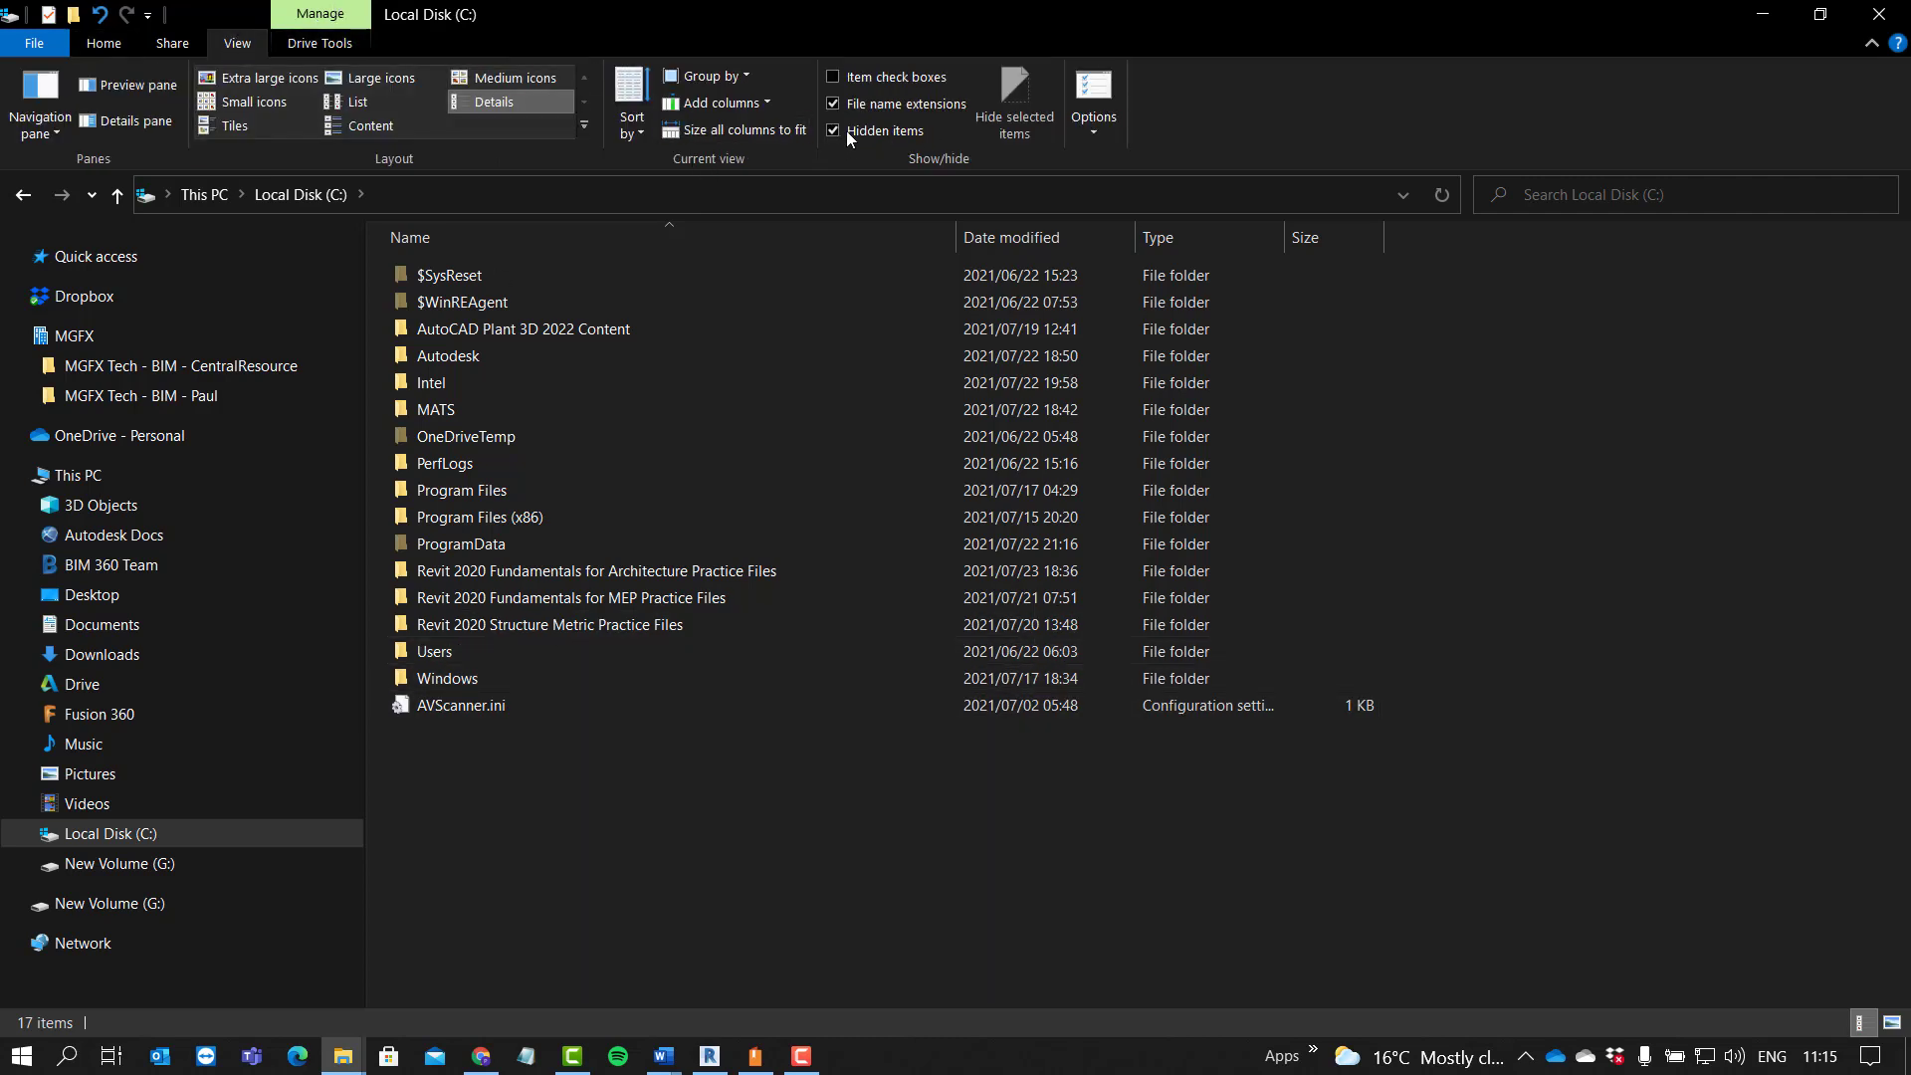
mouse_move(864, 133)
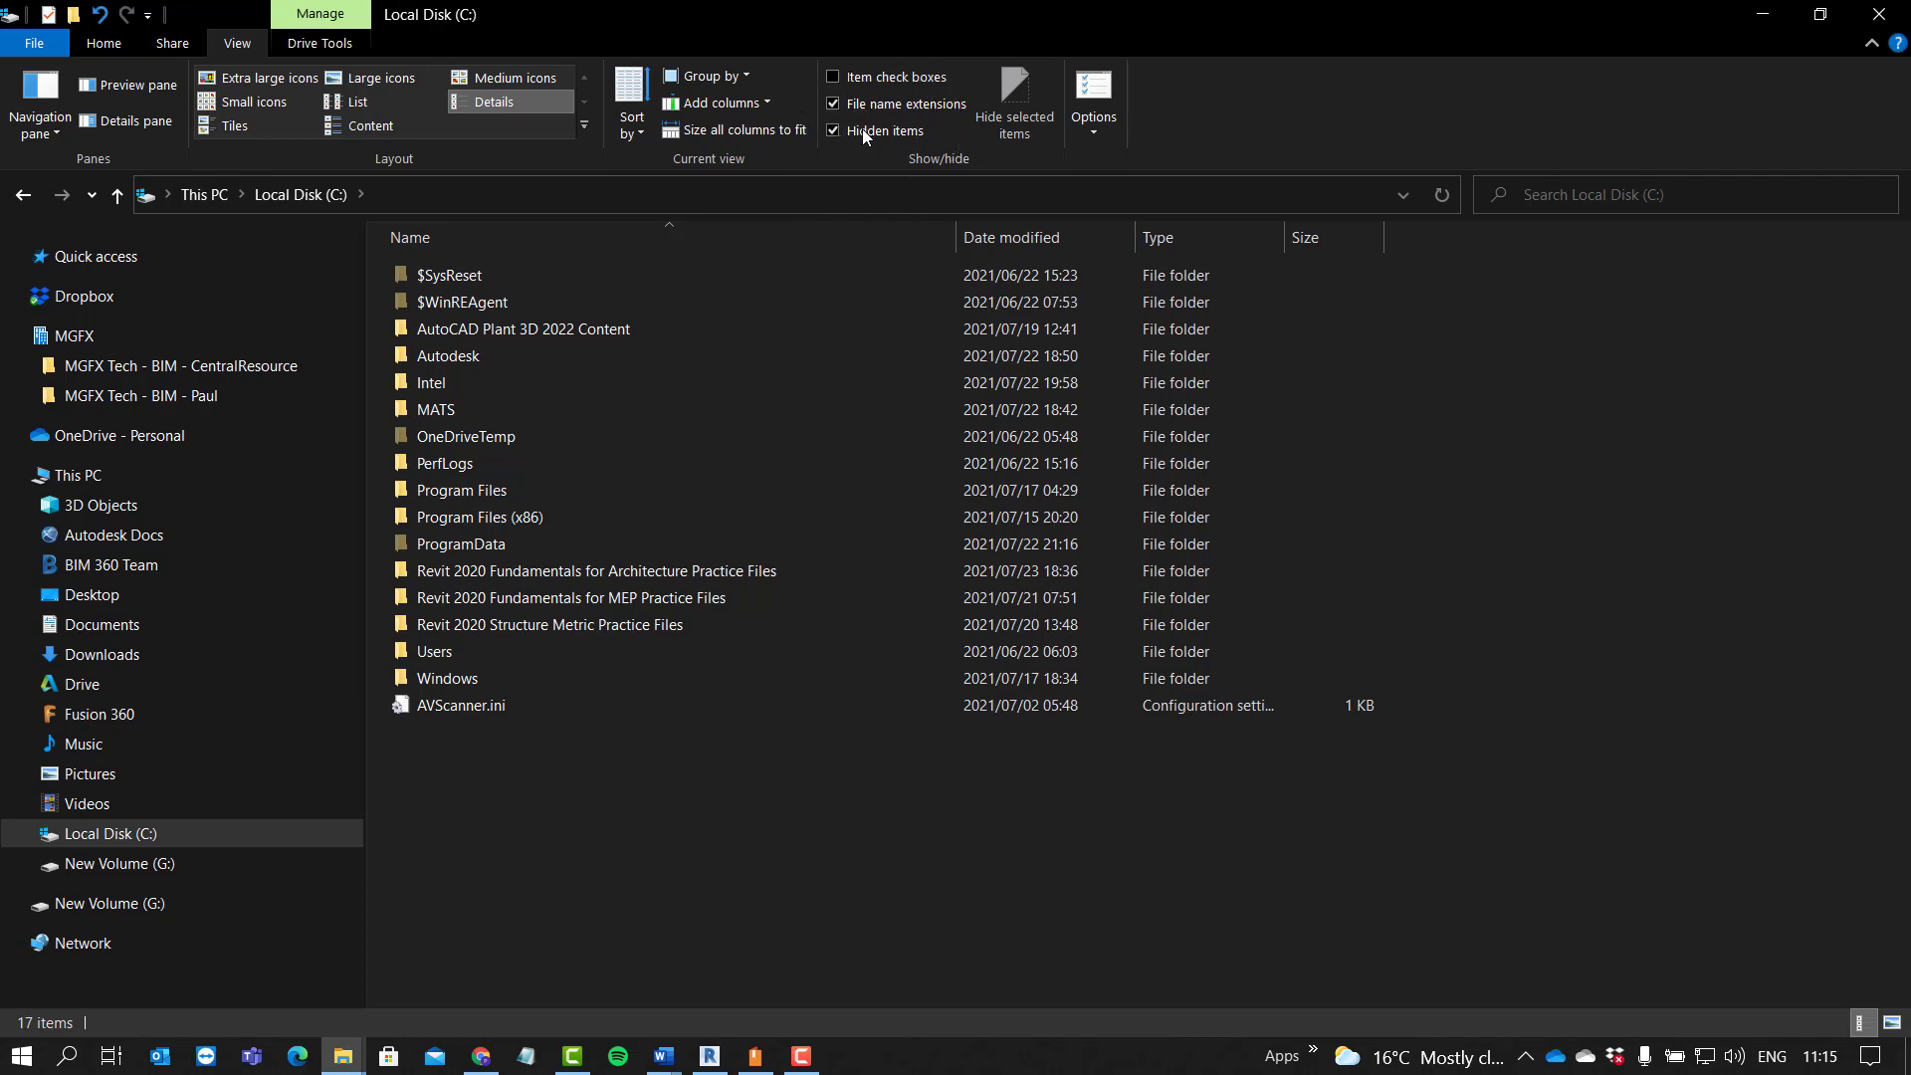
left_click(834, 132)
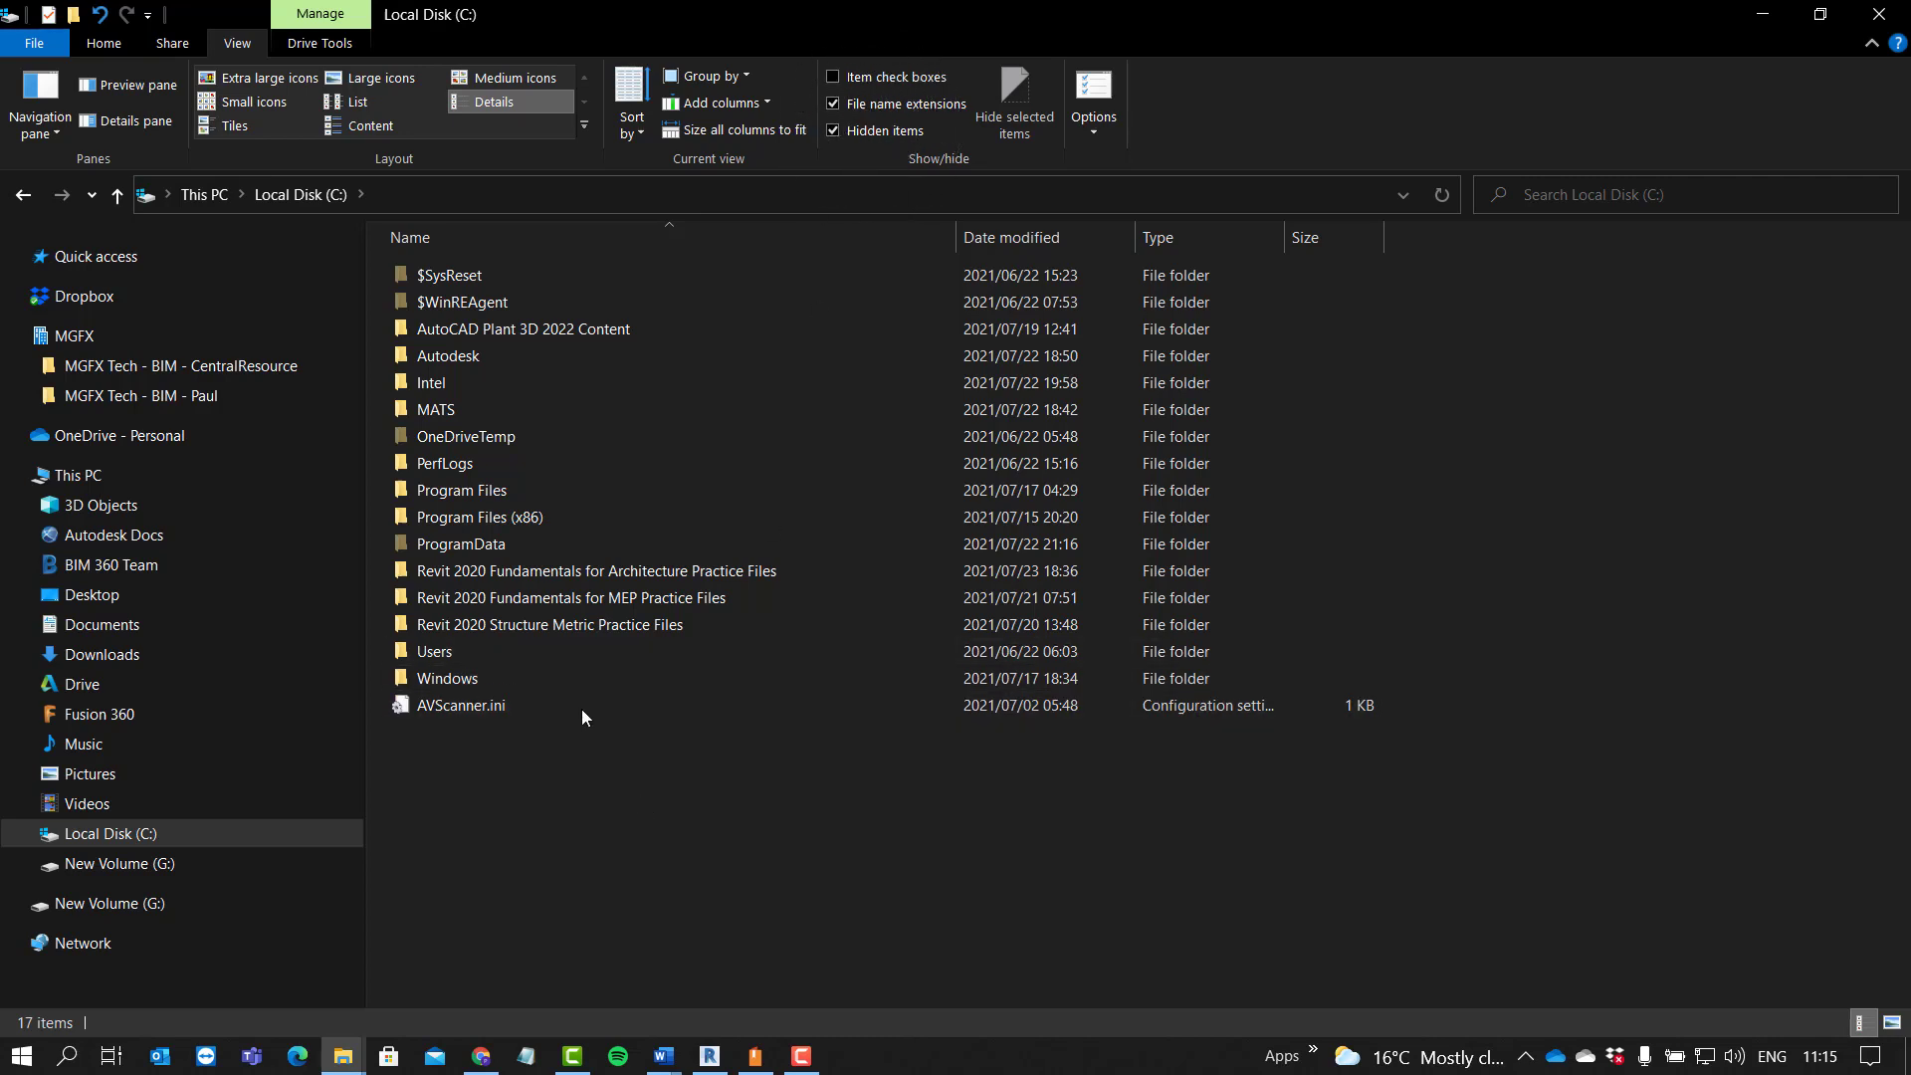
double_click(460, 544)
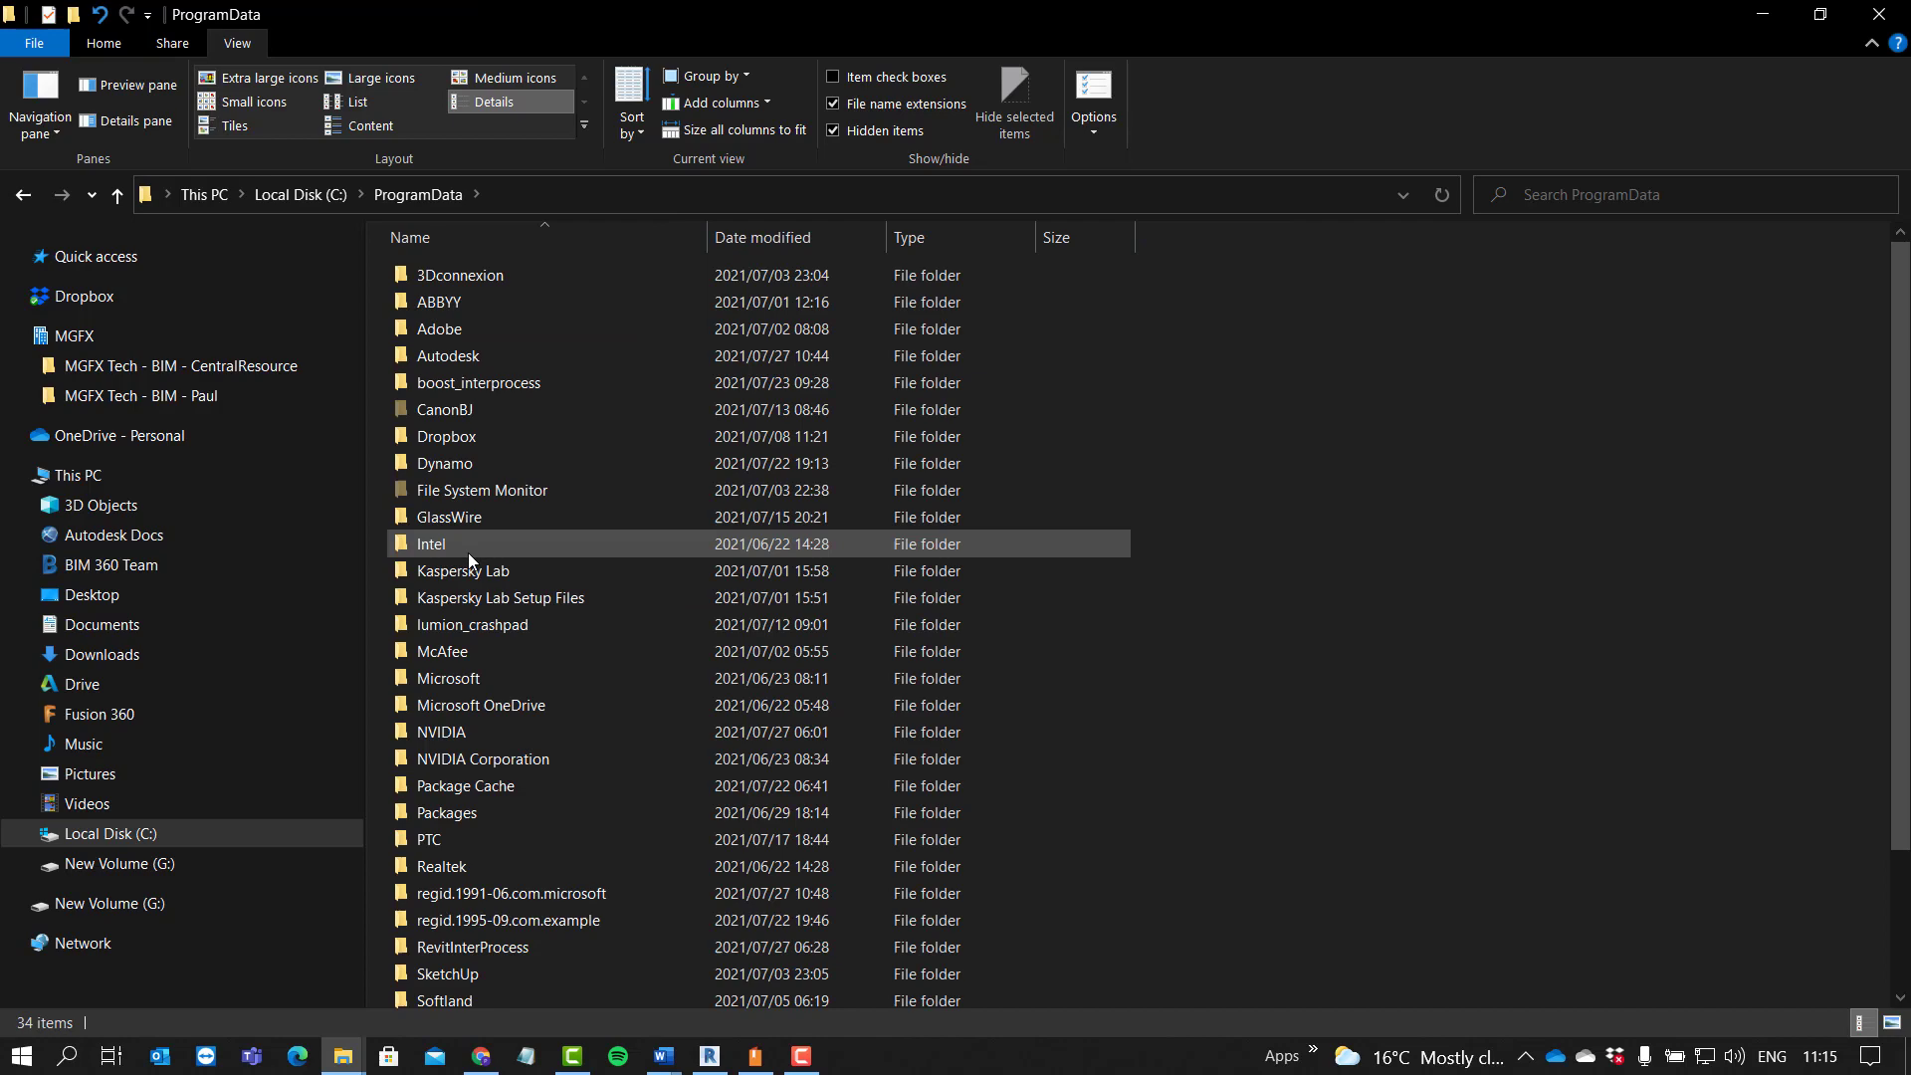
left_click(488, 355)
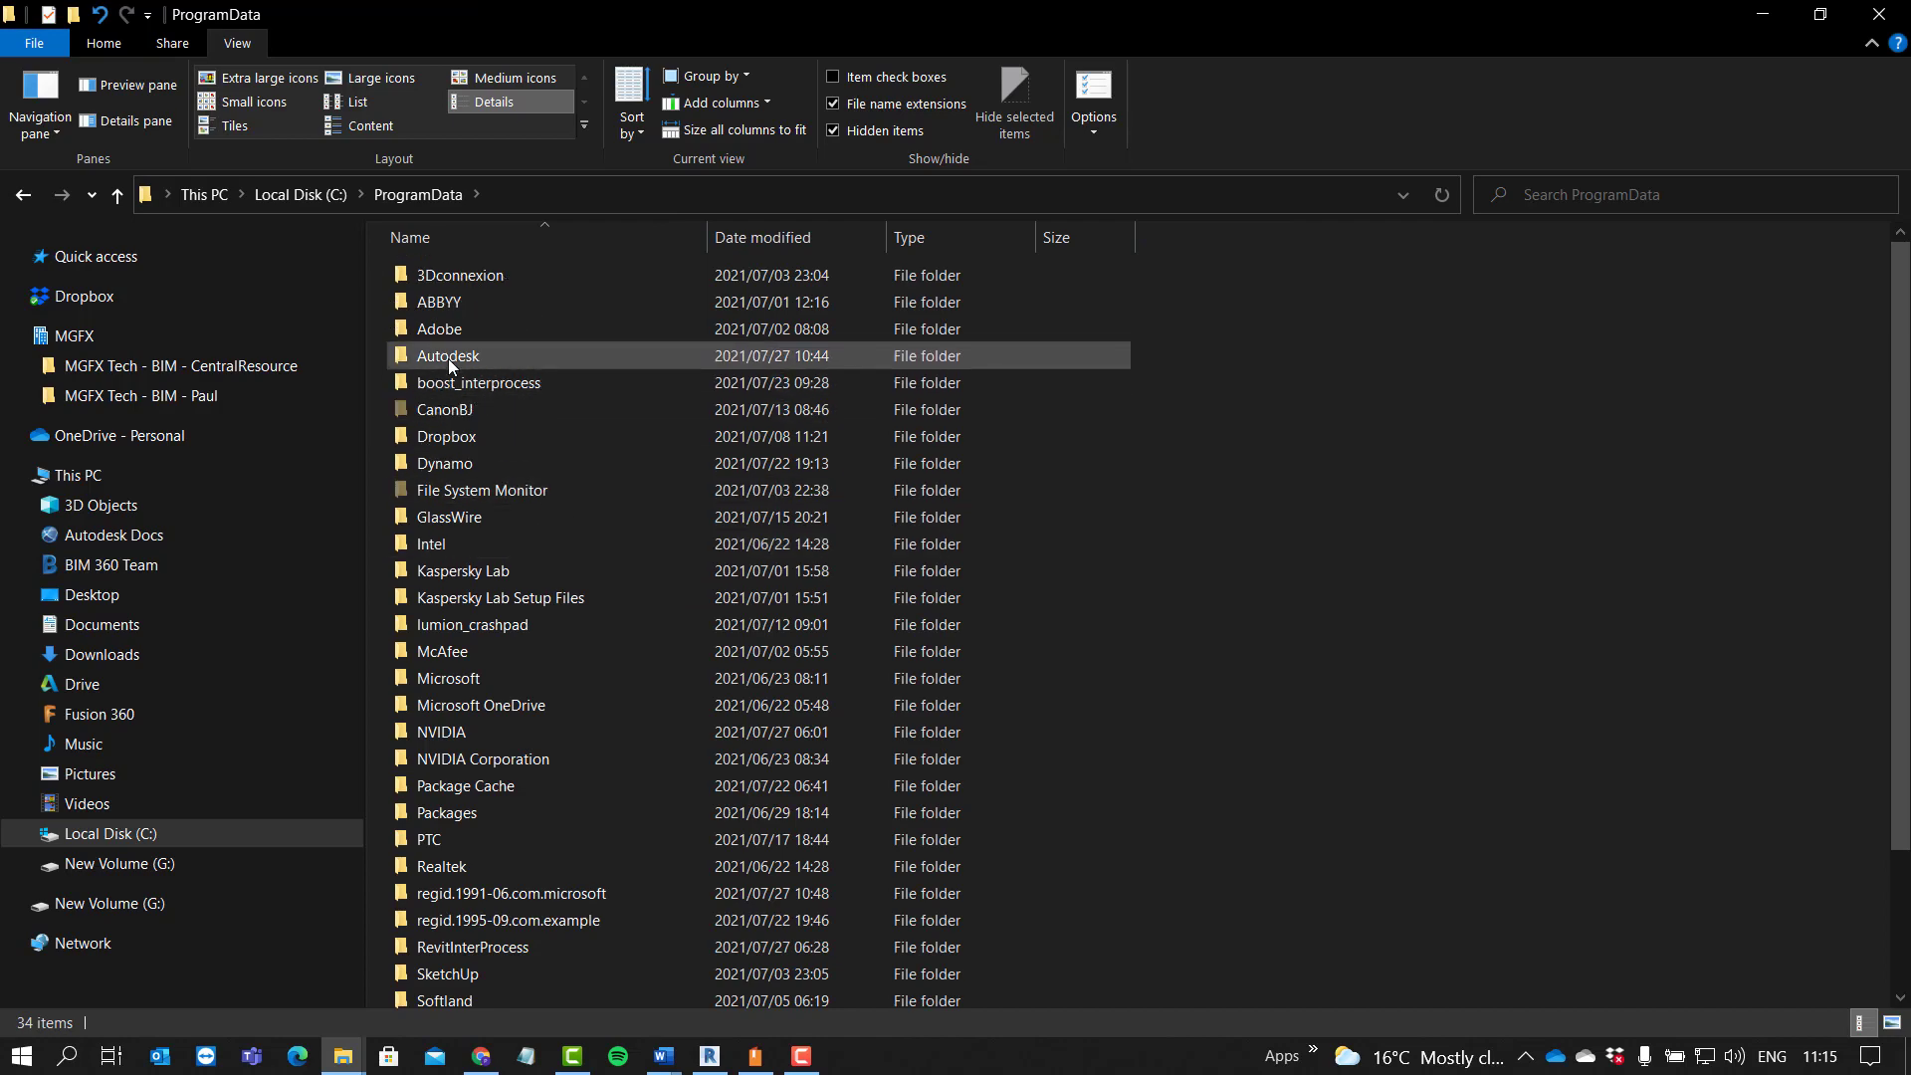
double_click(448, 354)
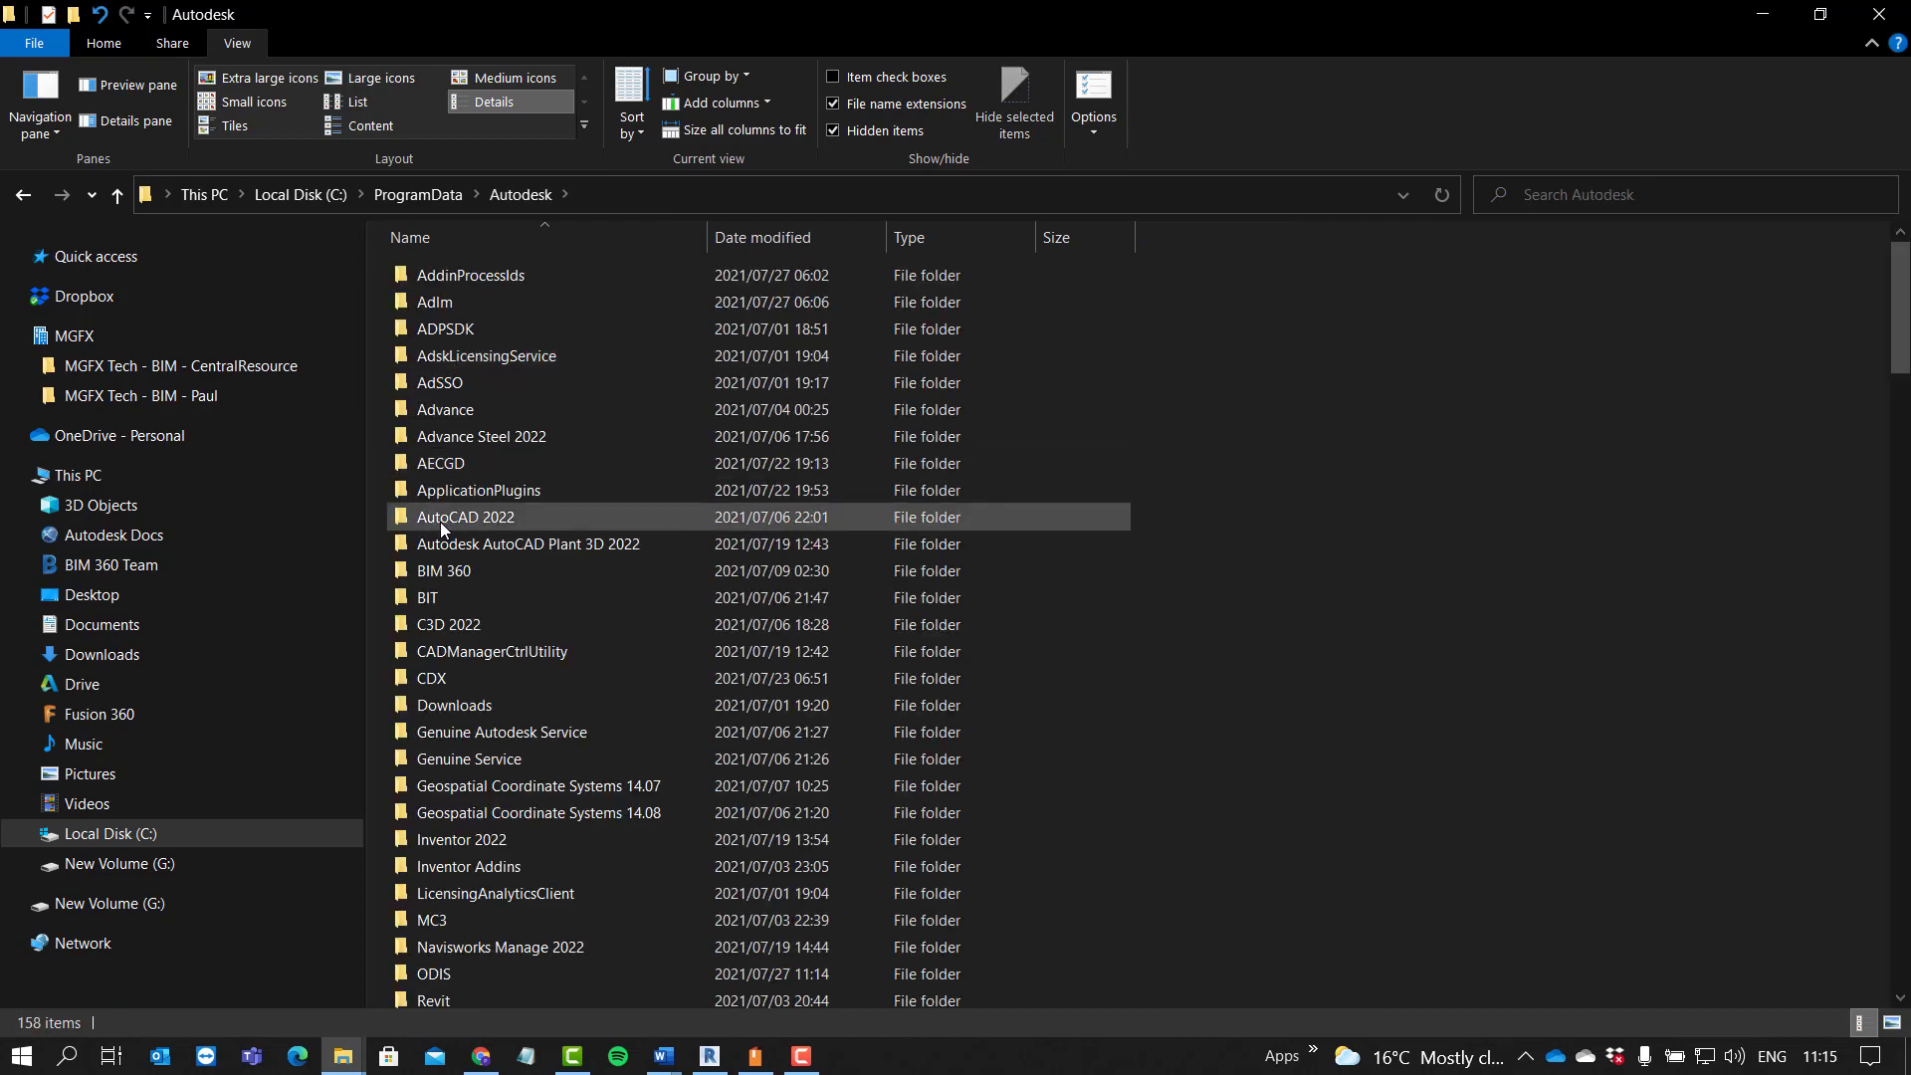
Step: Open the RVT 2022 folder inside ProgramData\Autodesk
scroll("down", 3)
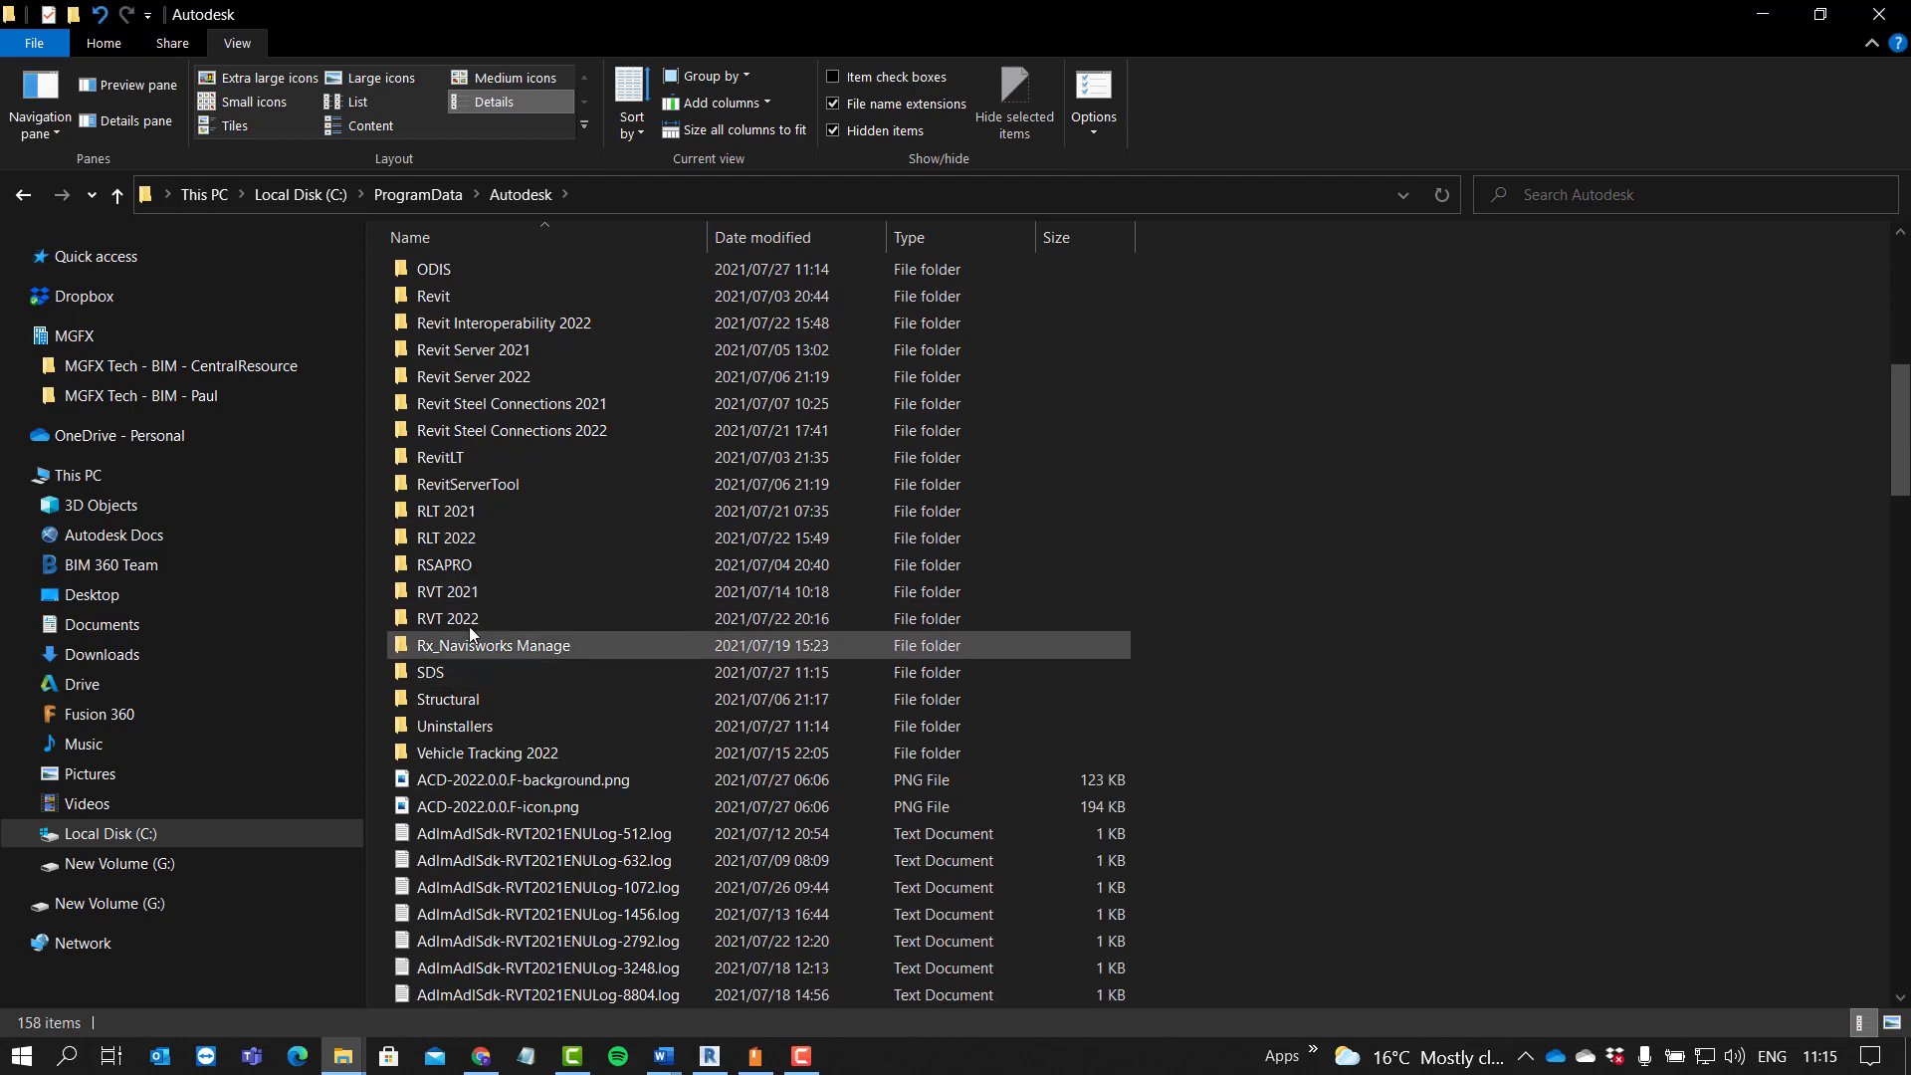
mouse_move(447, 617)
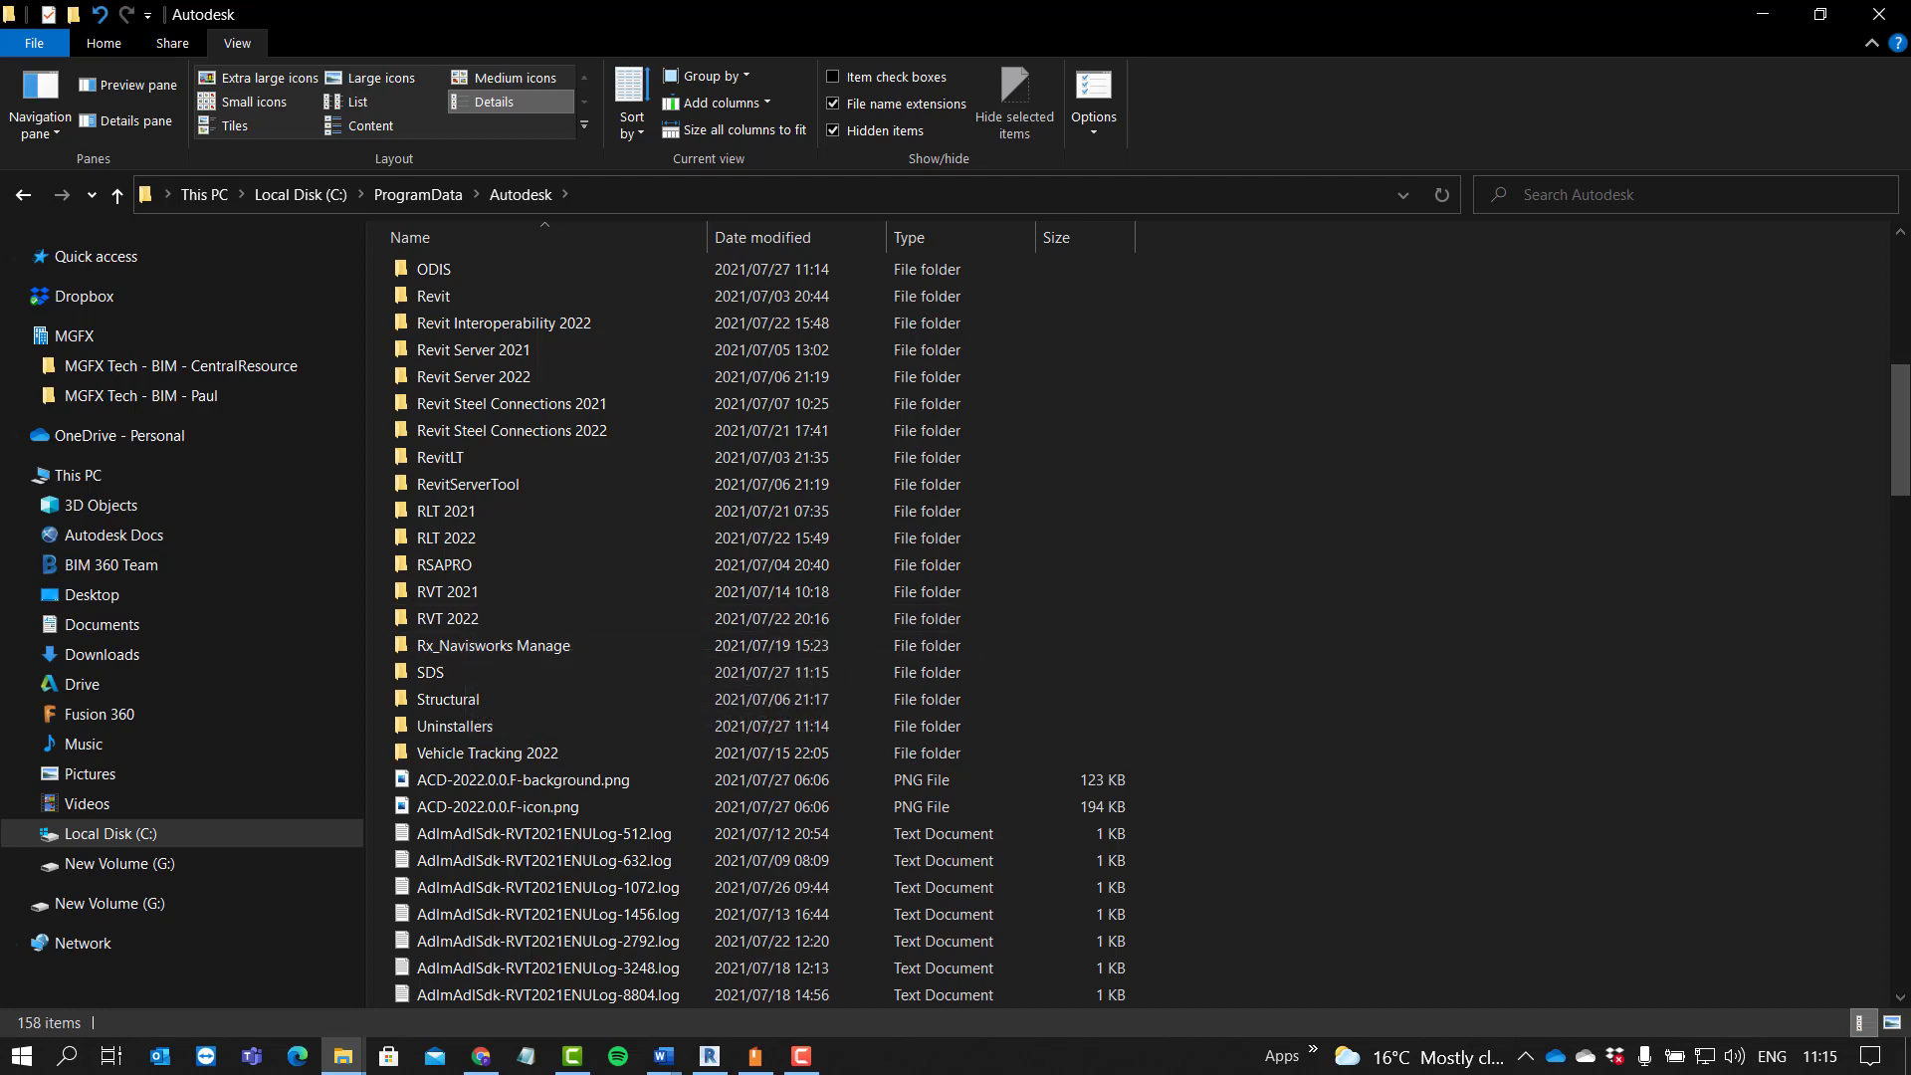
left_click(448, 617)
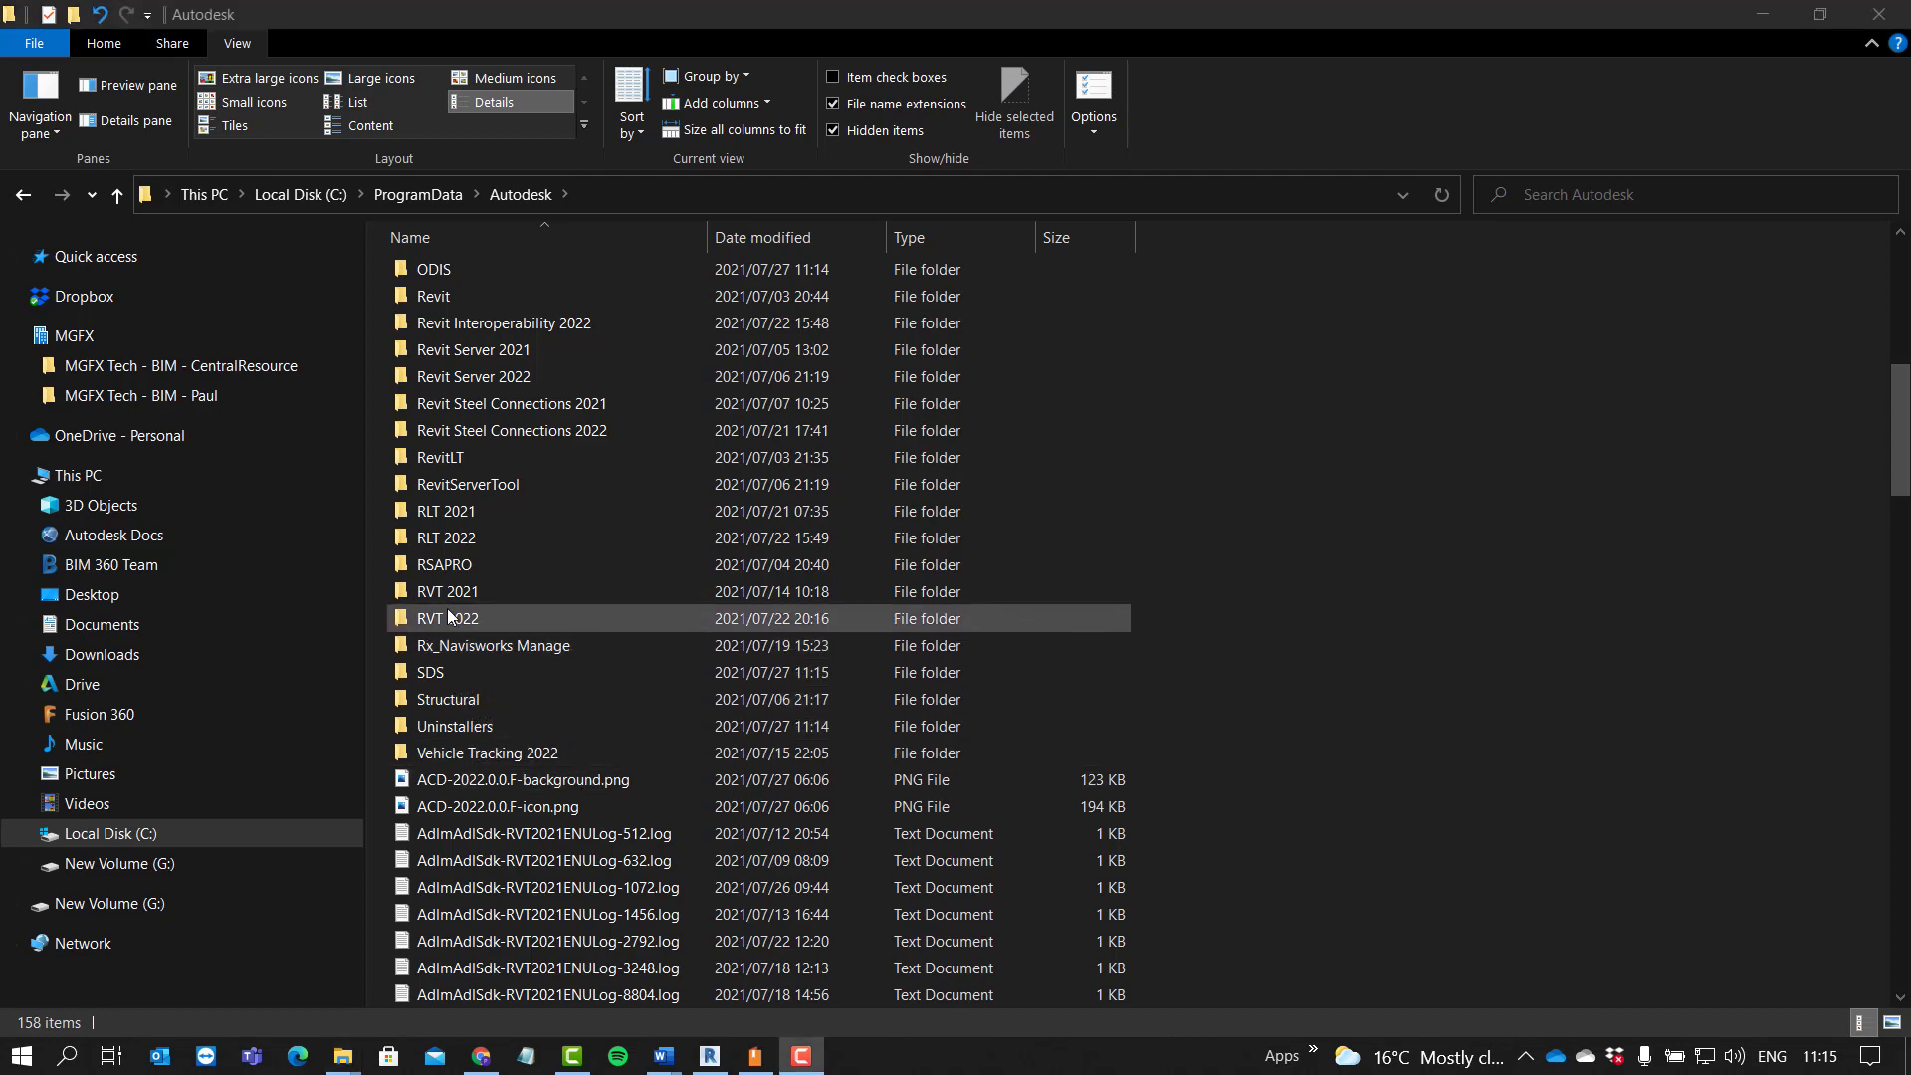
double_click(448, 617)
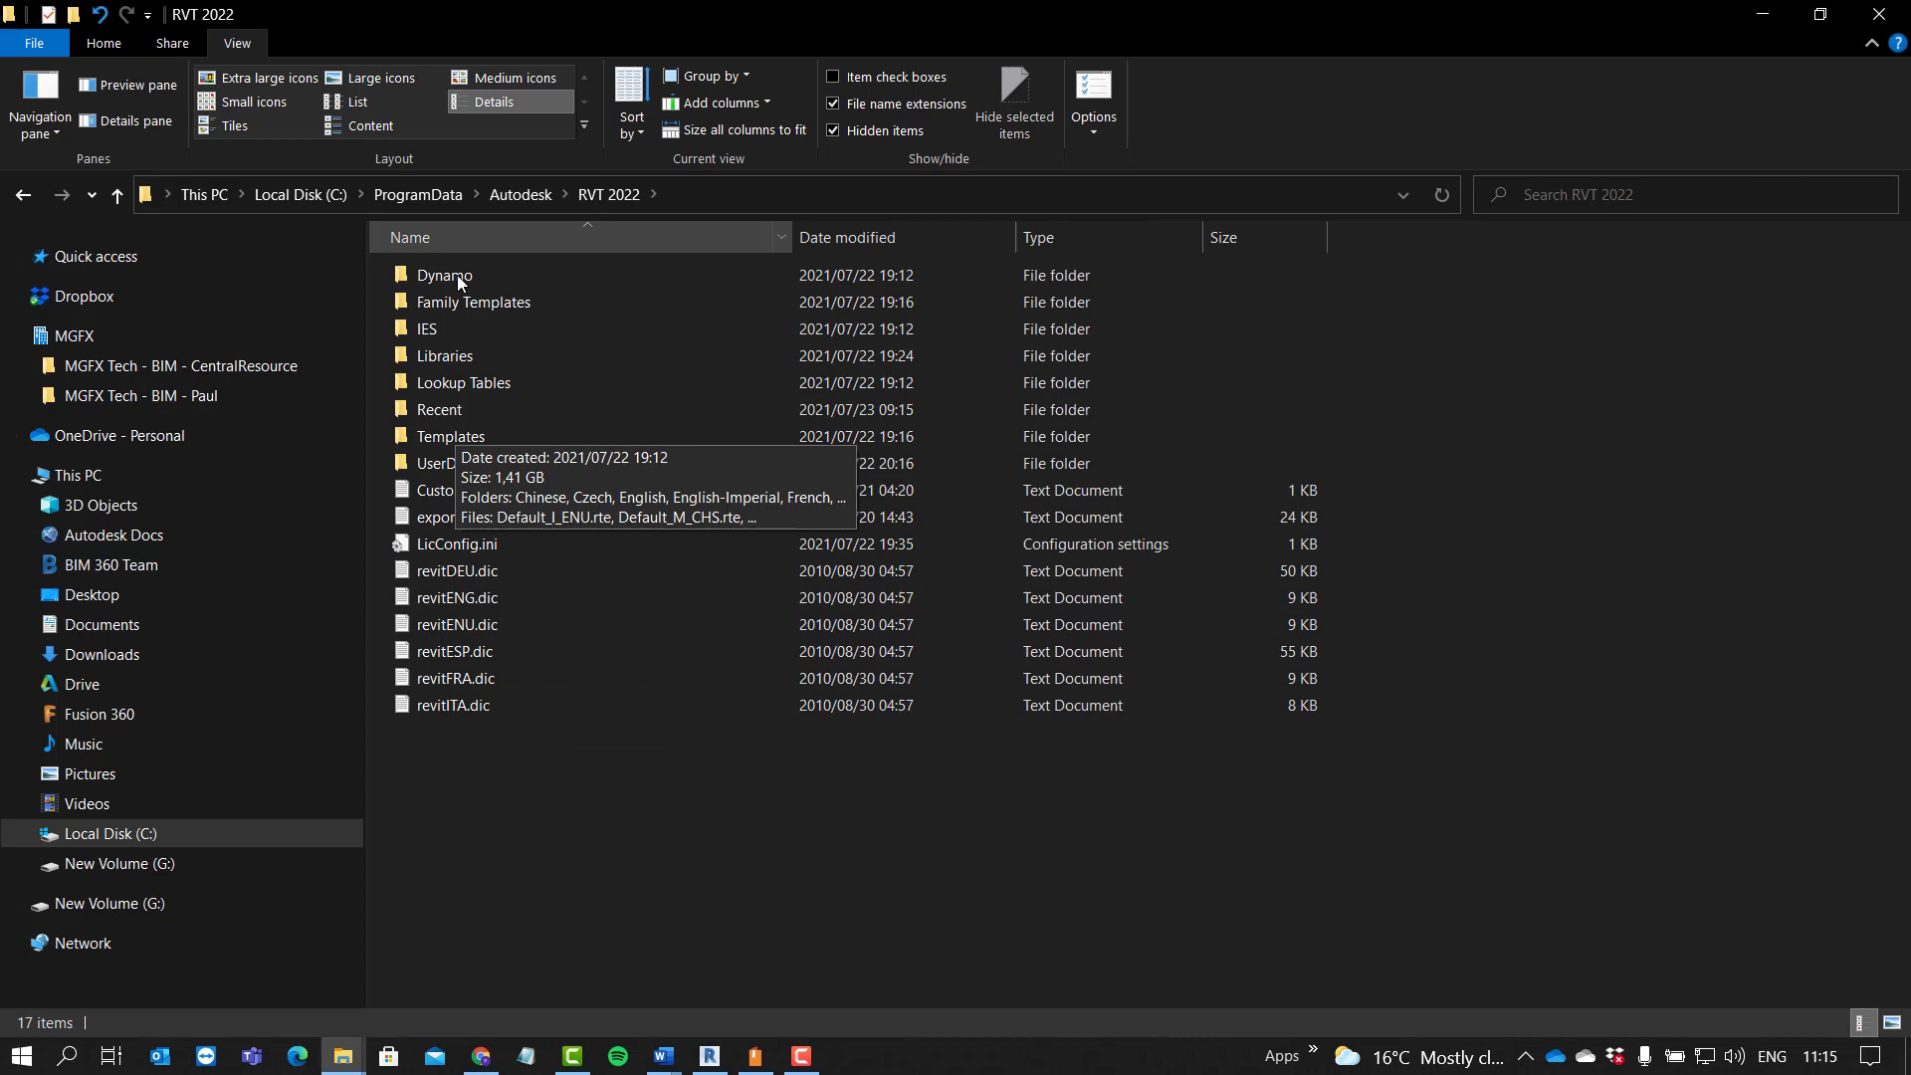
Step: Browse Libraries > English > South Africa down into the SA Specific steel column folder
left_click(444, 354)
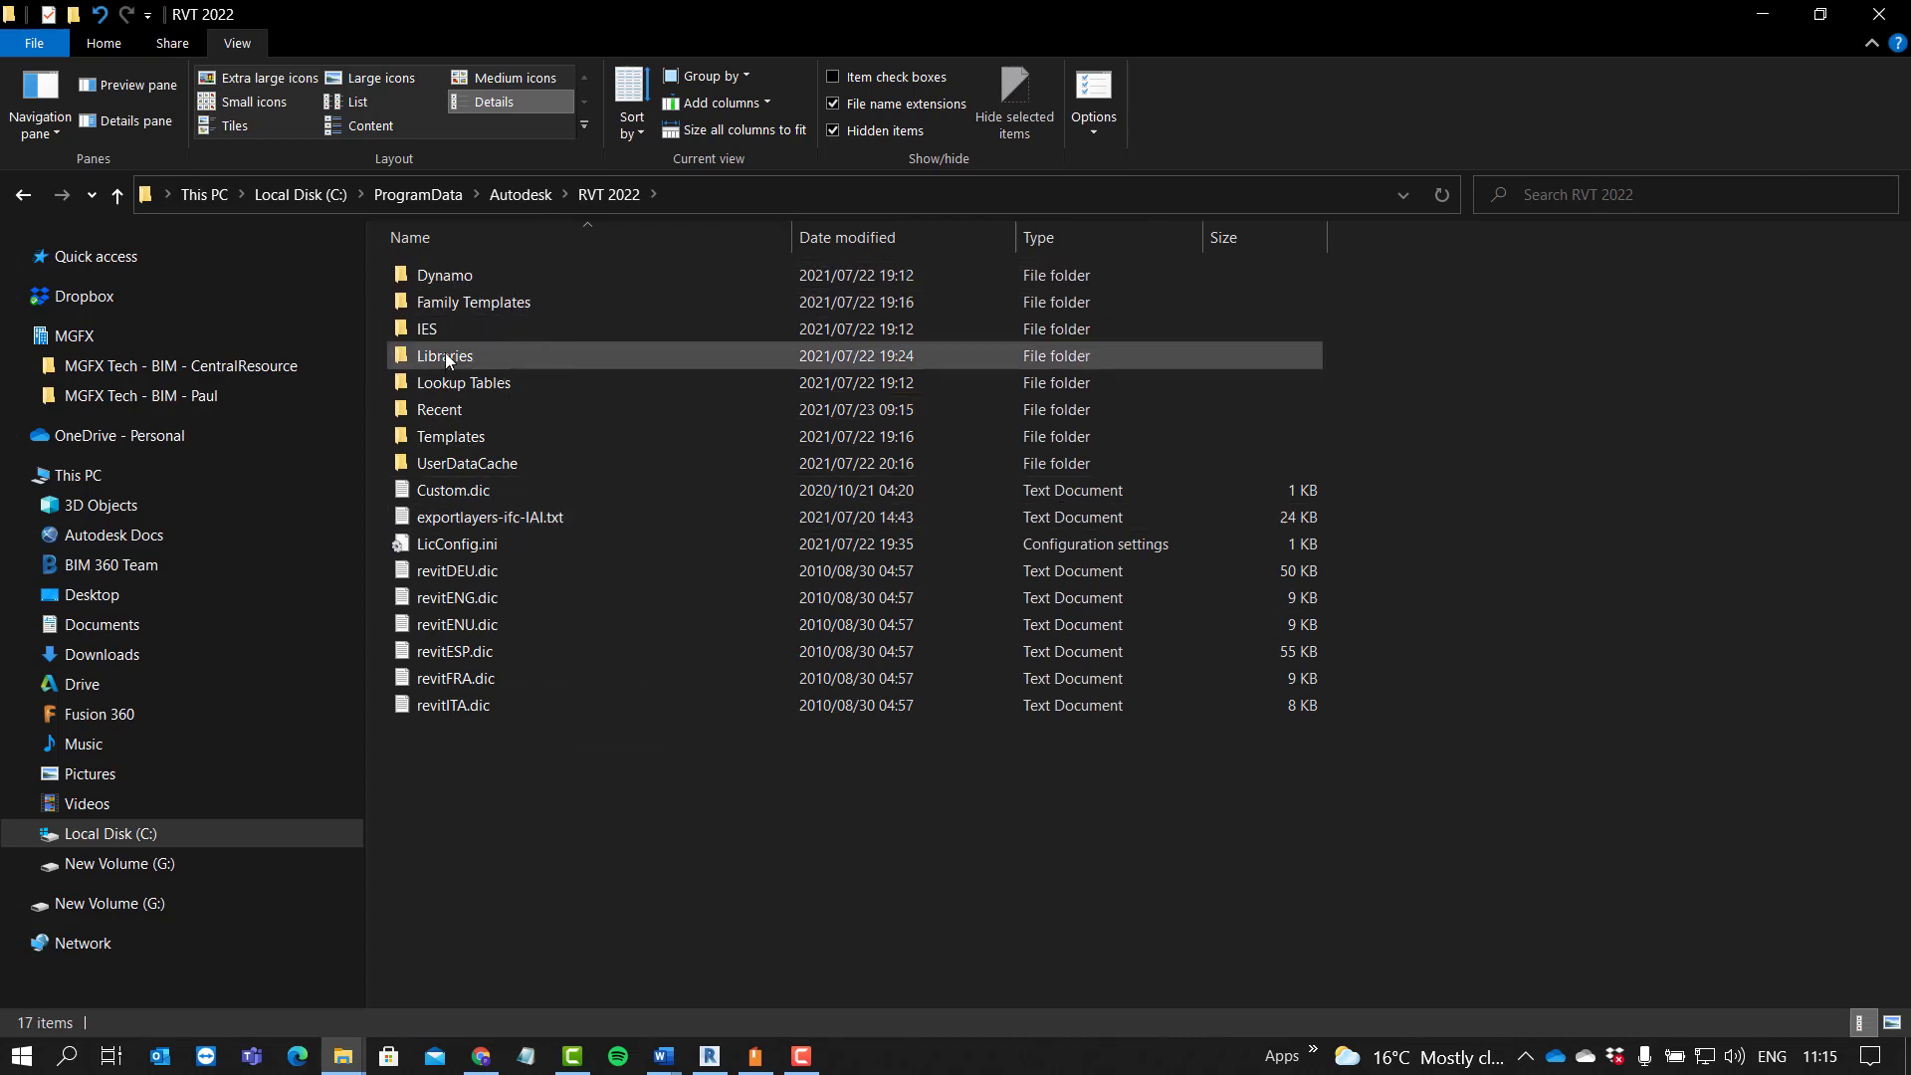
double_click(444, 354)
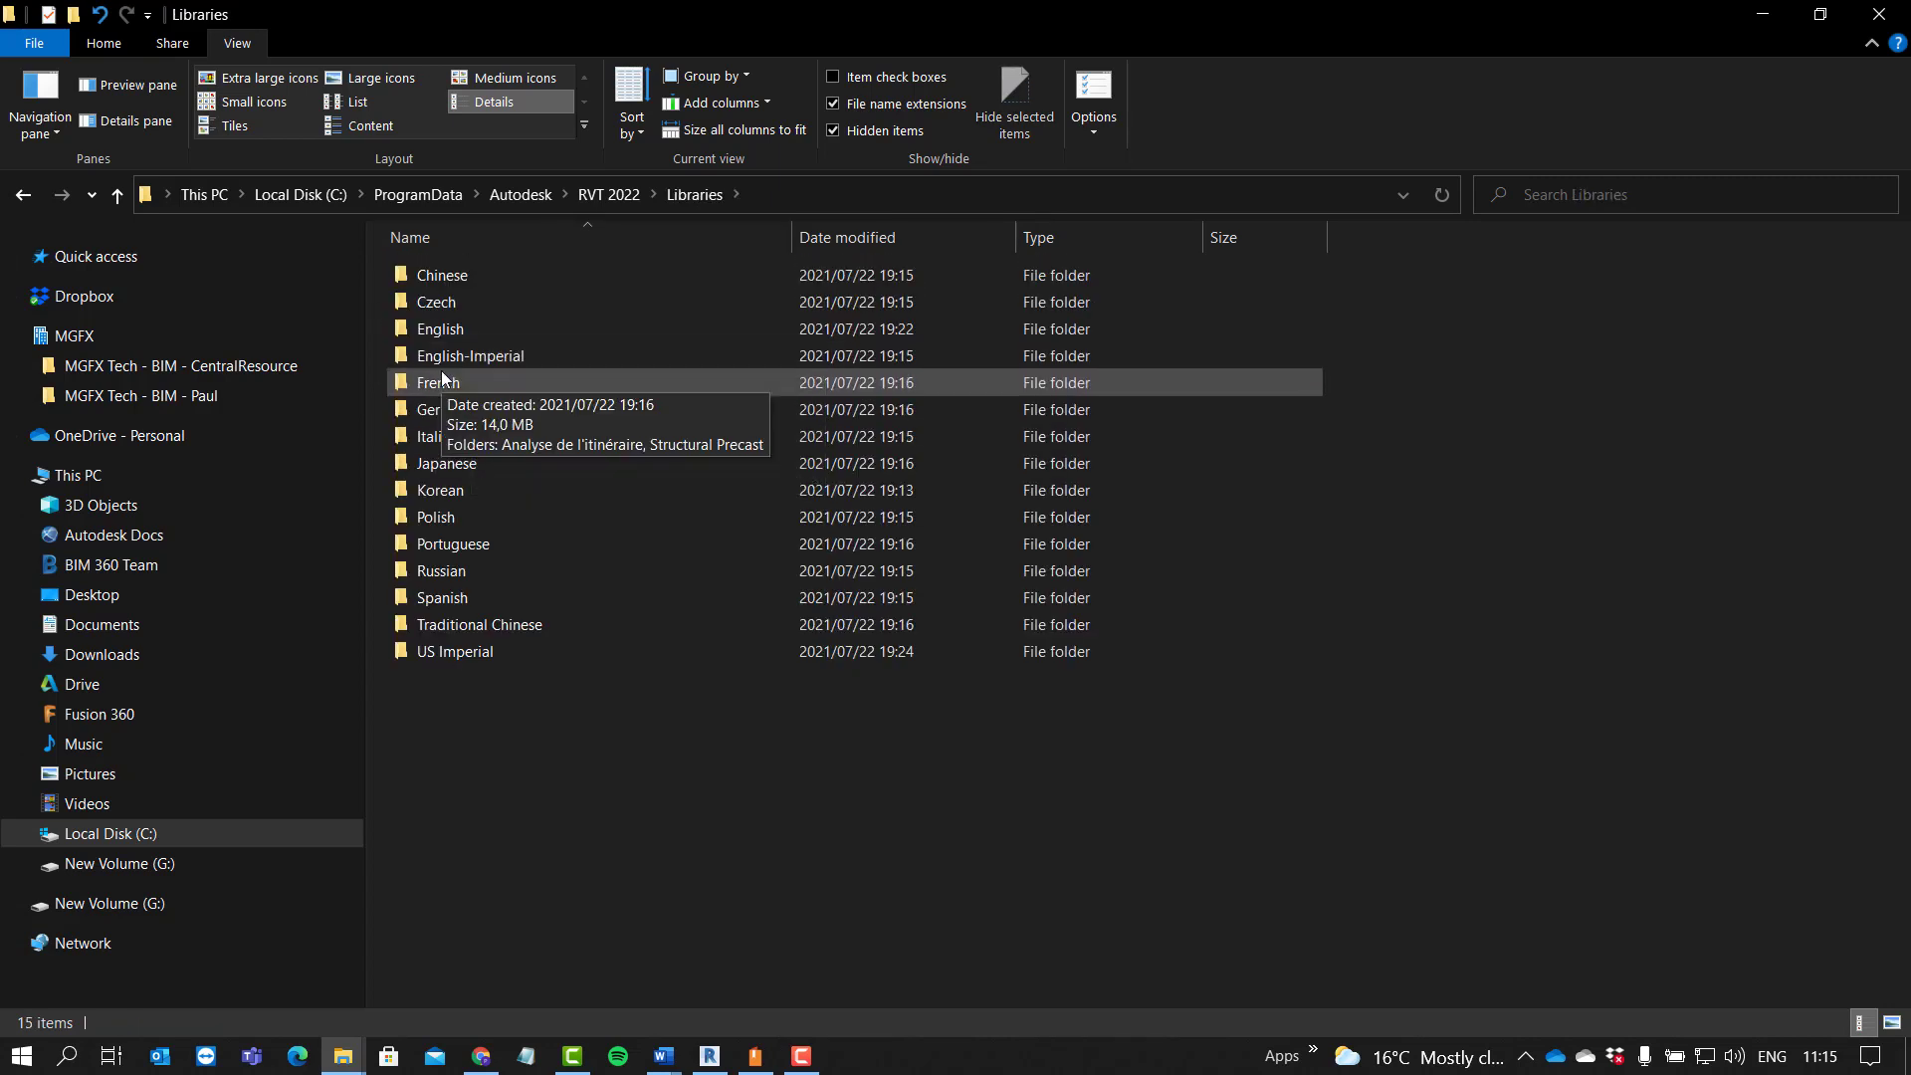
left_click(438, 329)
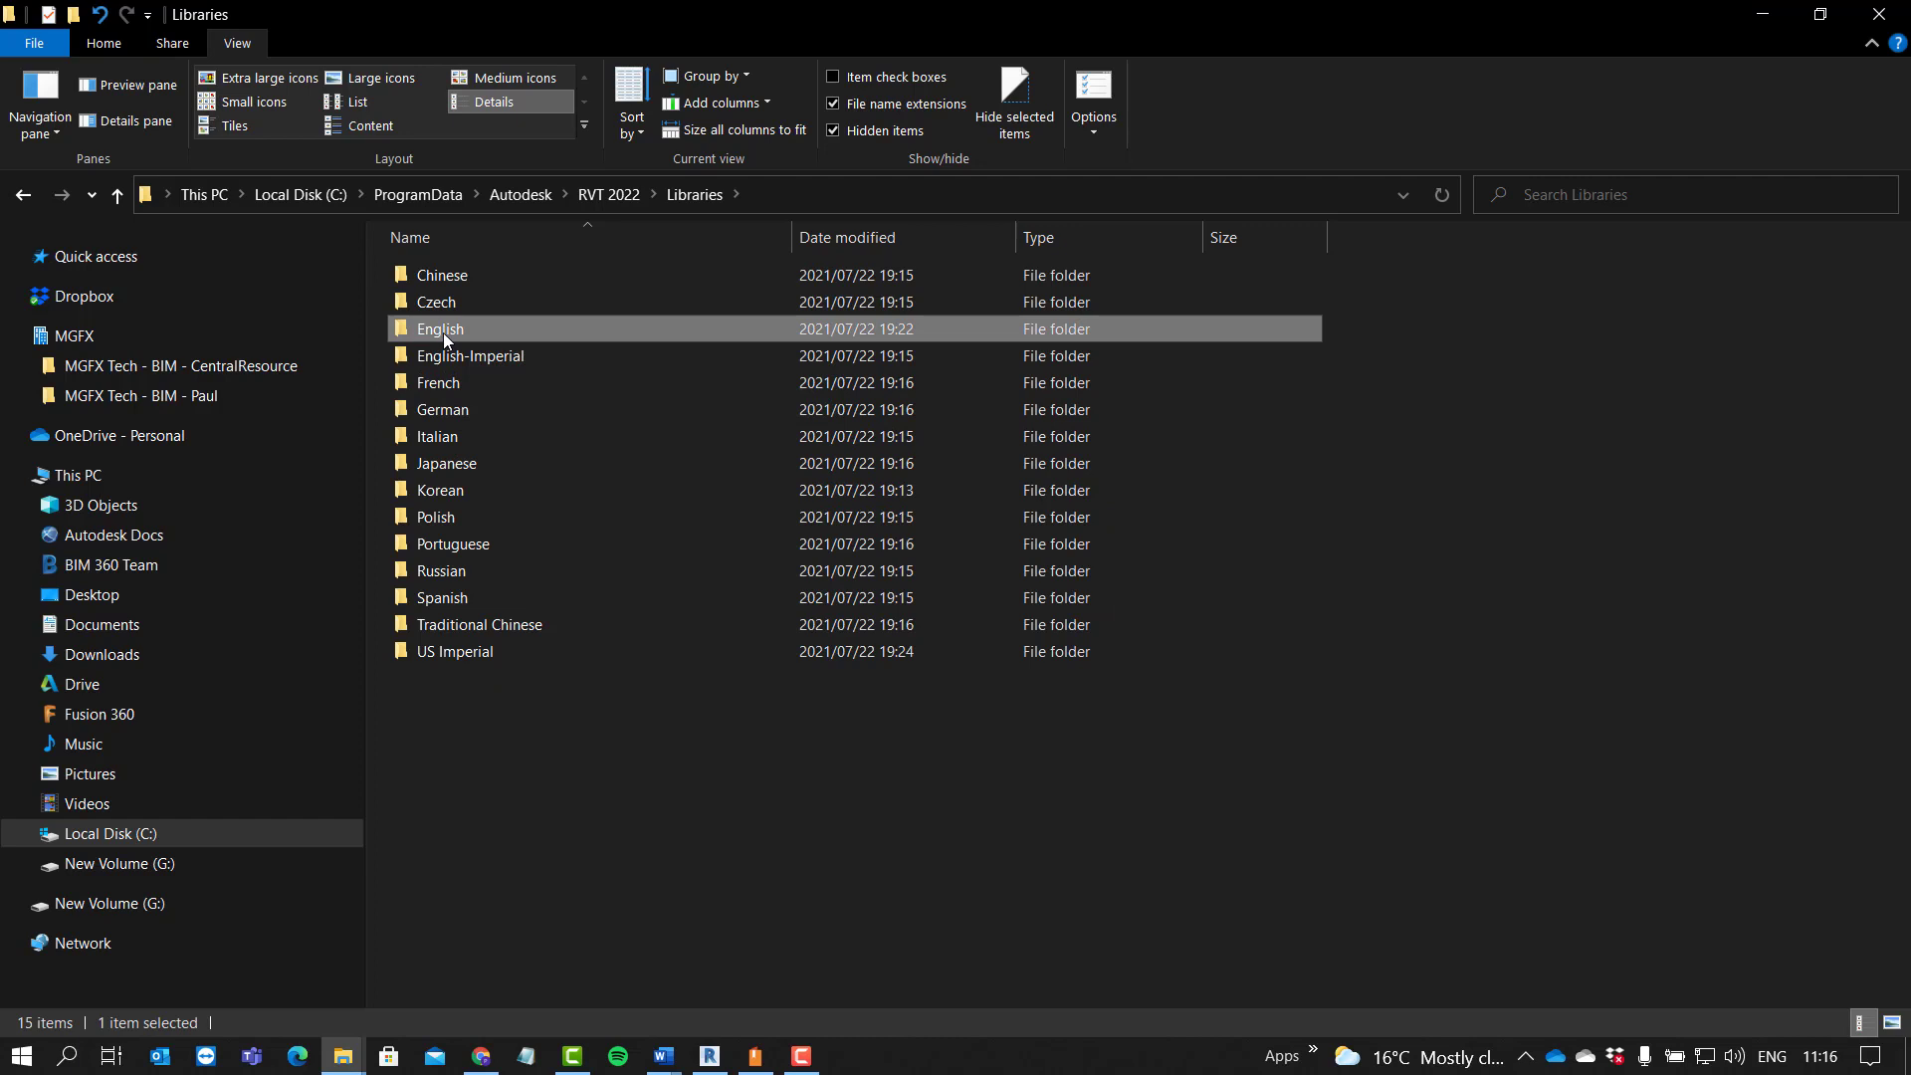
double_click(439, 328)
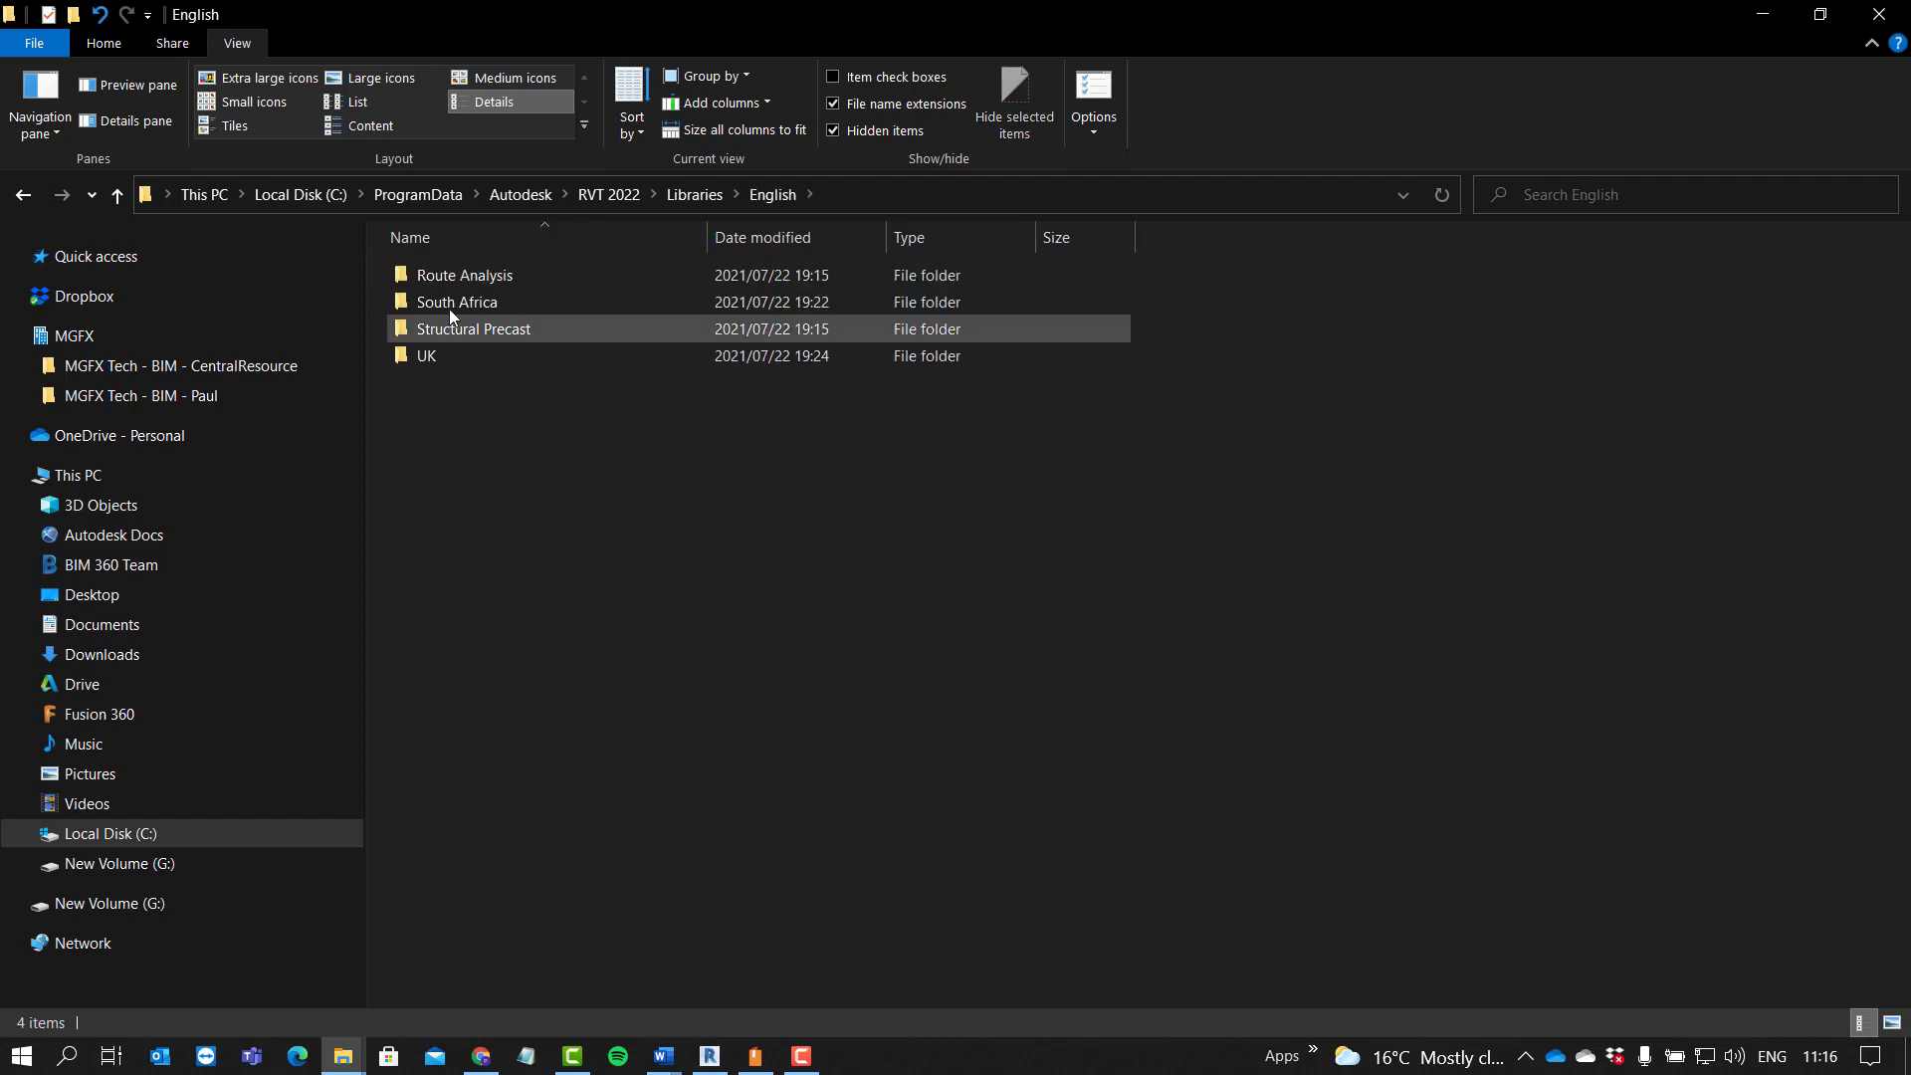
left_click(456, 301)
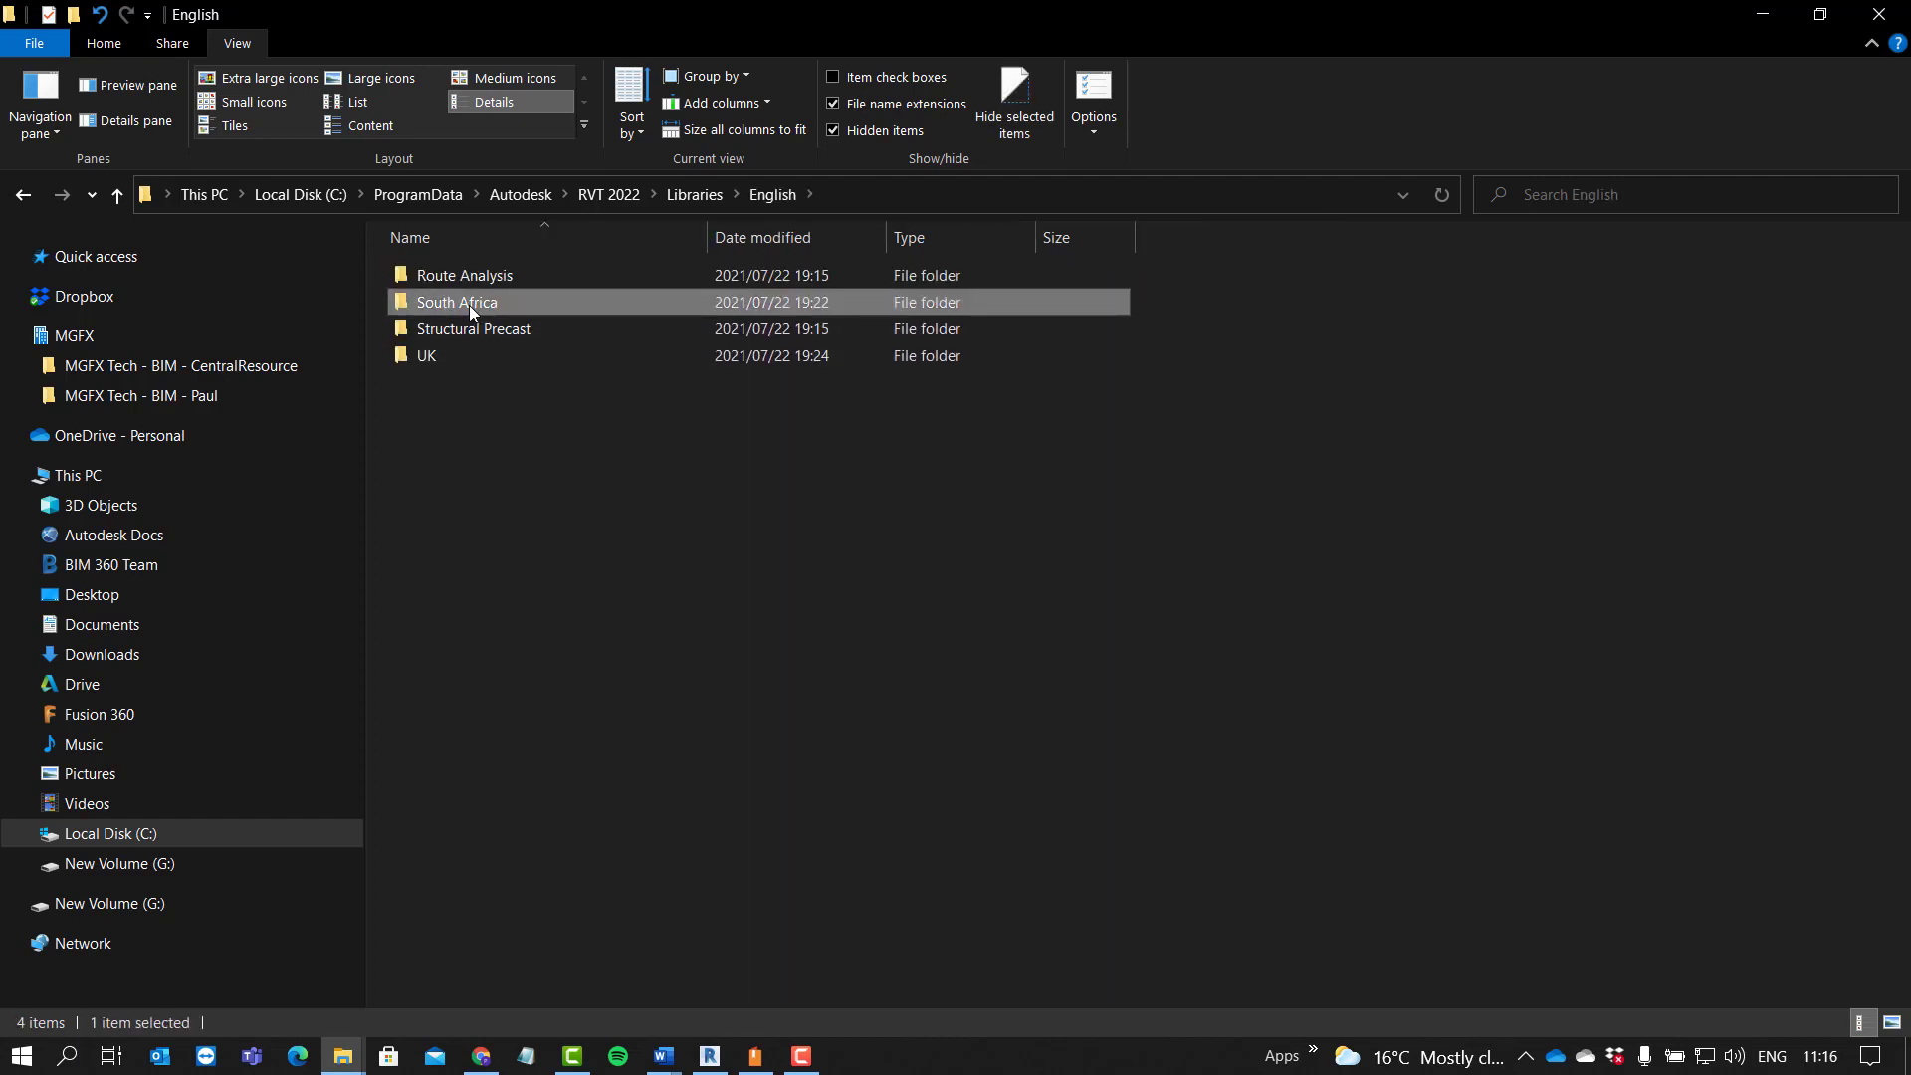
double_click(458, 303)
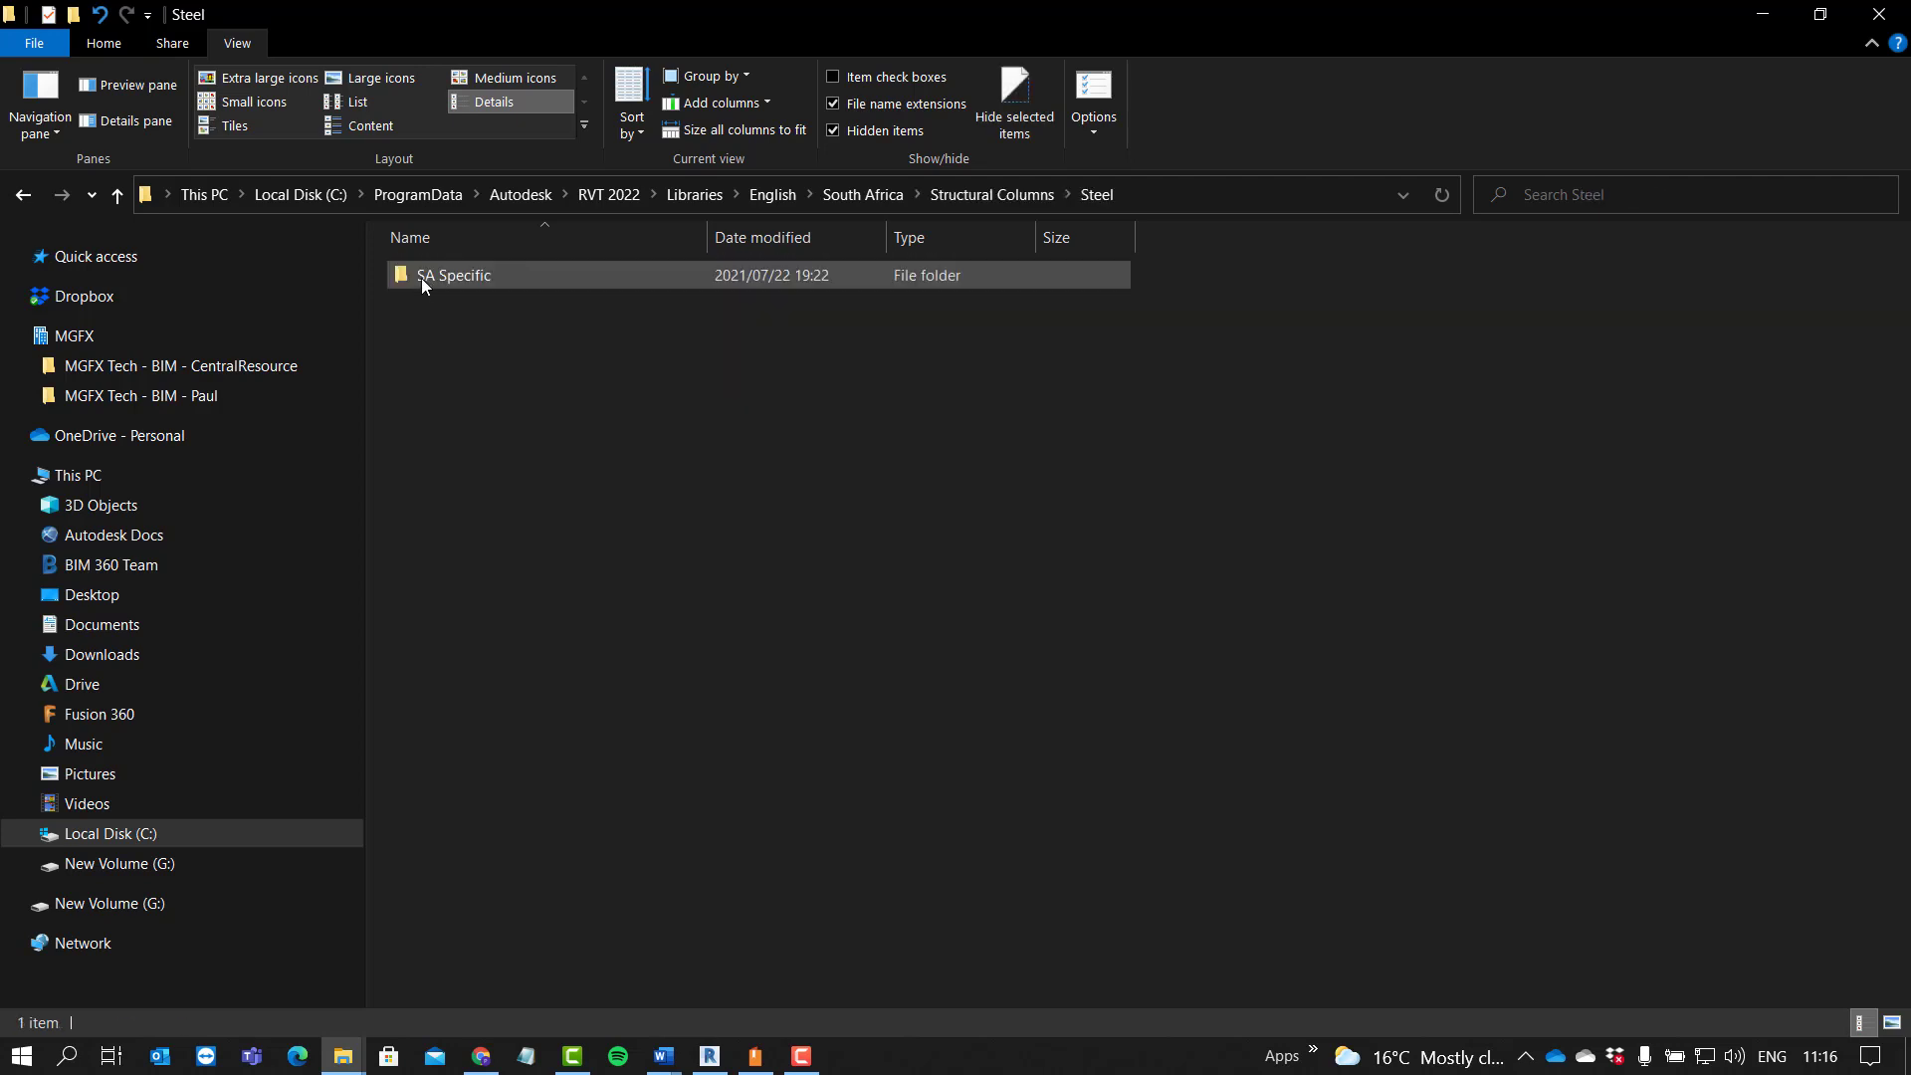
double_click(454, 274)
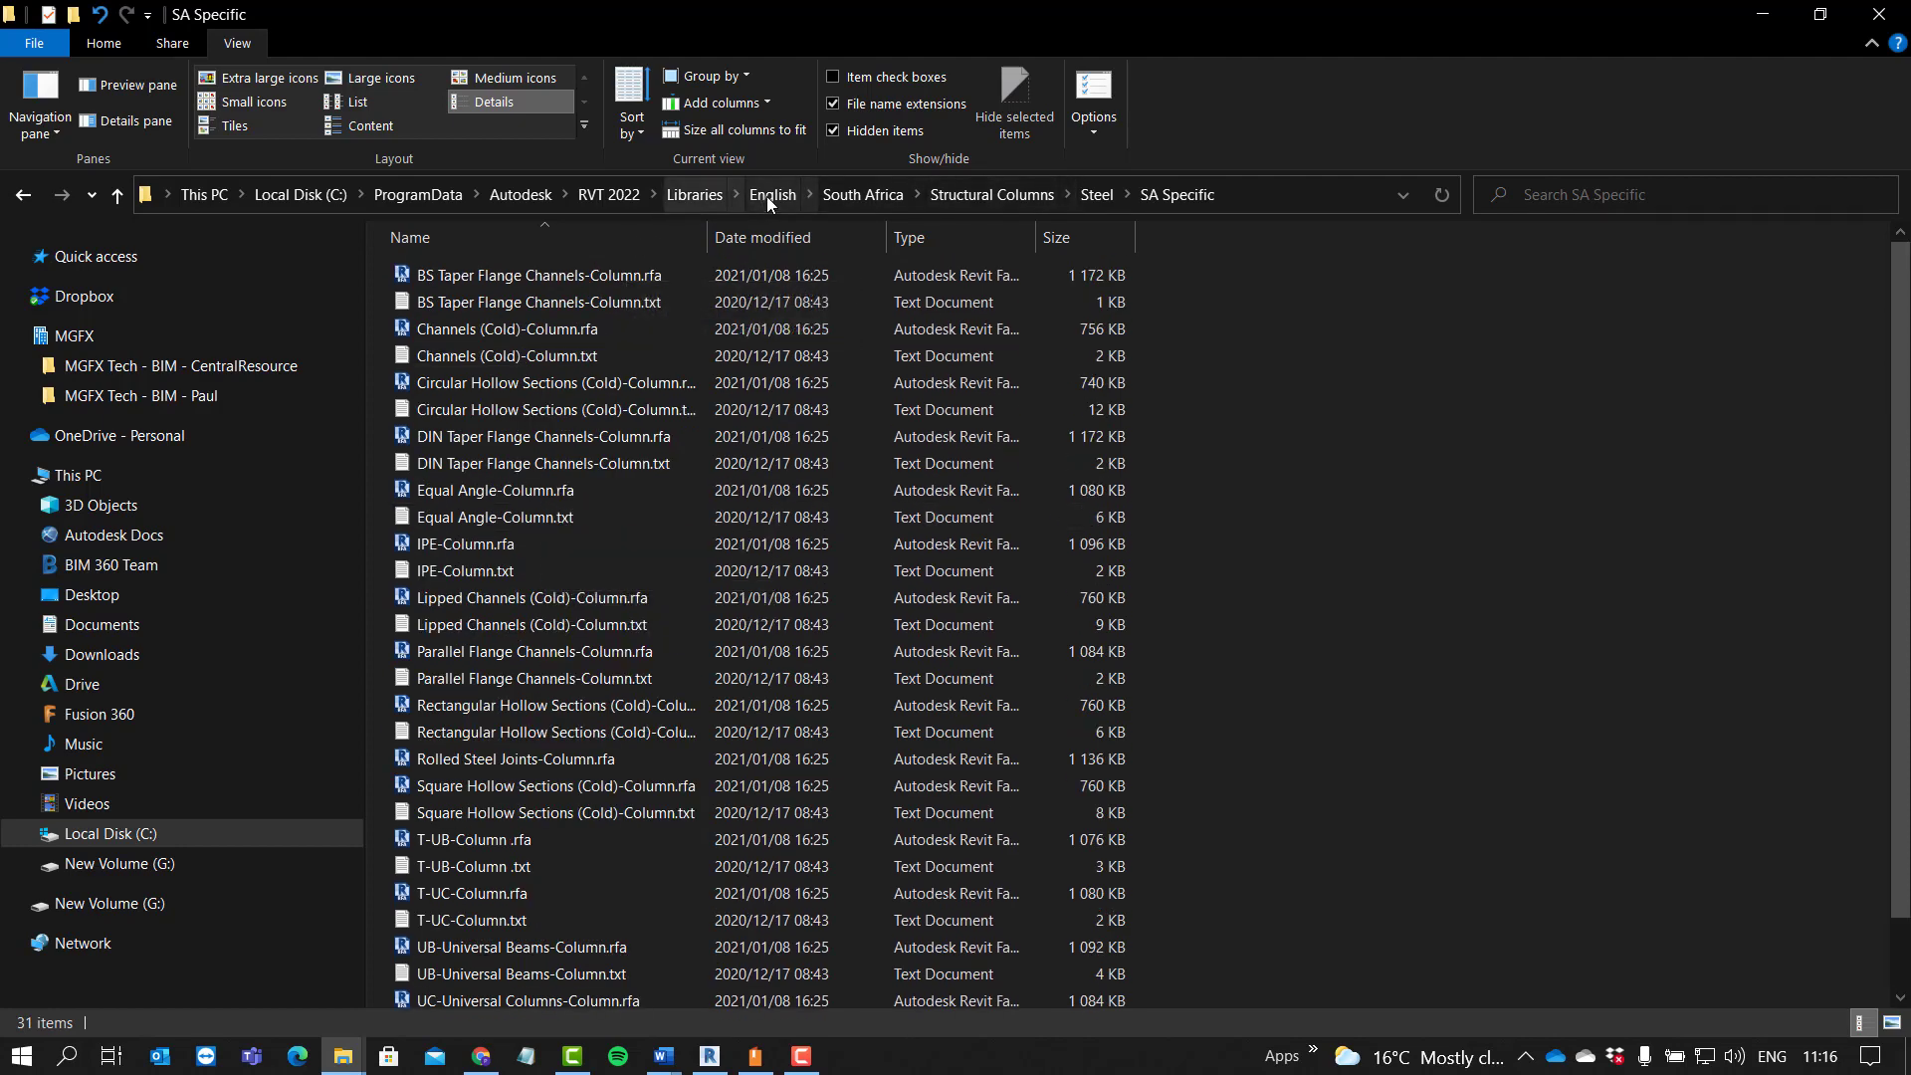
Step: Go back to English and browse UK > Doors > External Doors
left_click(773, 193)
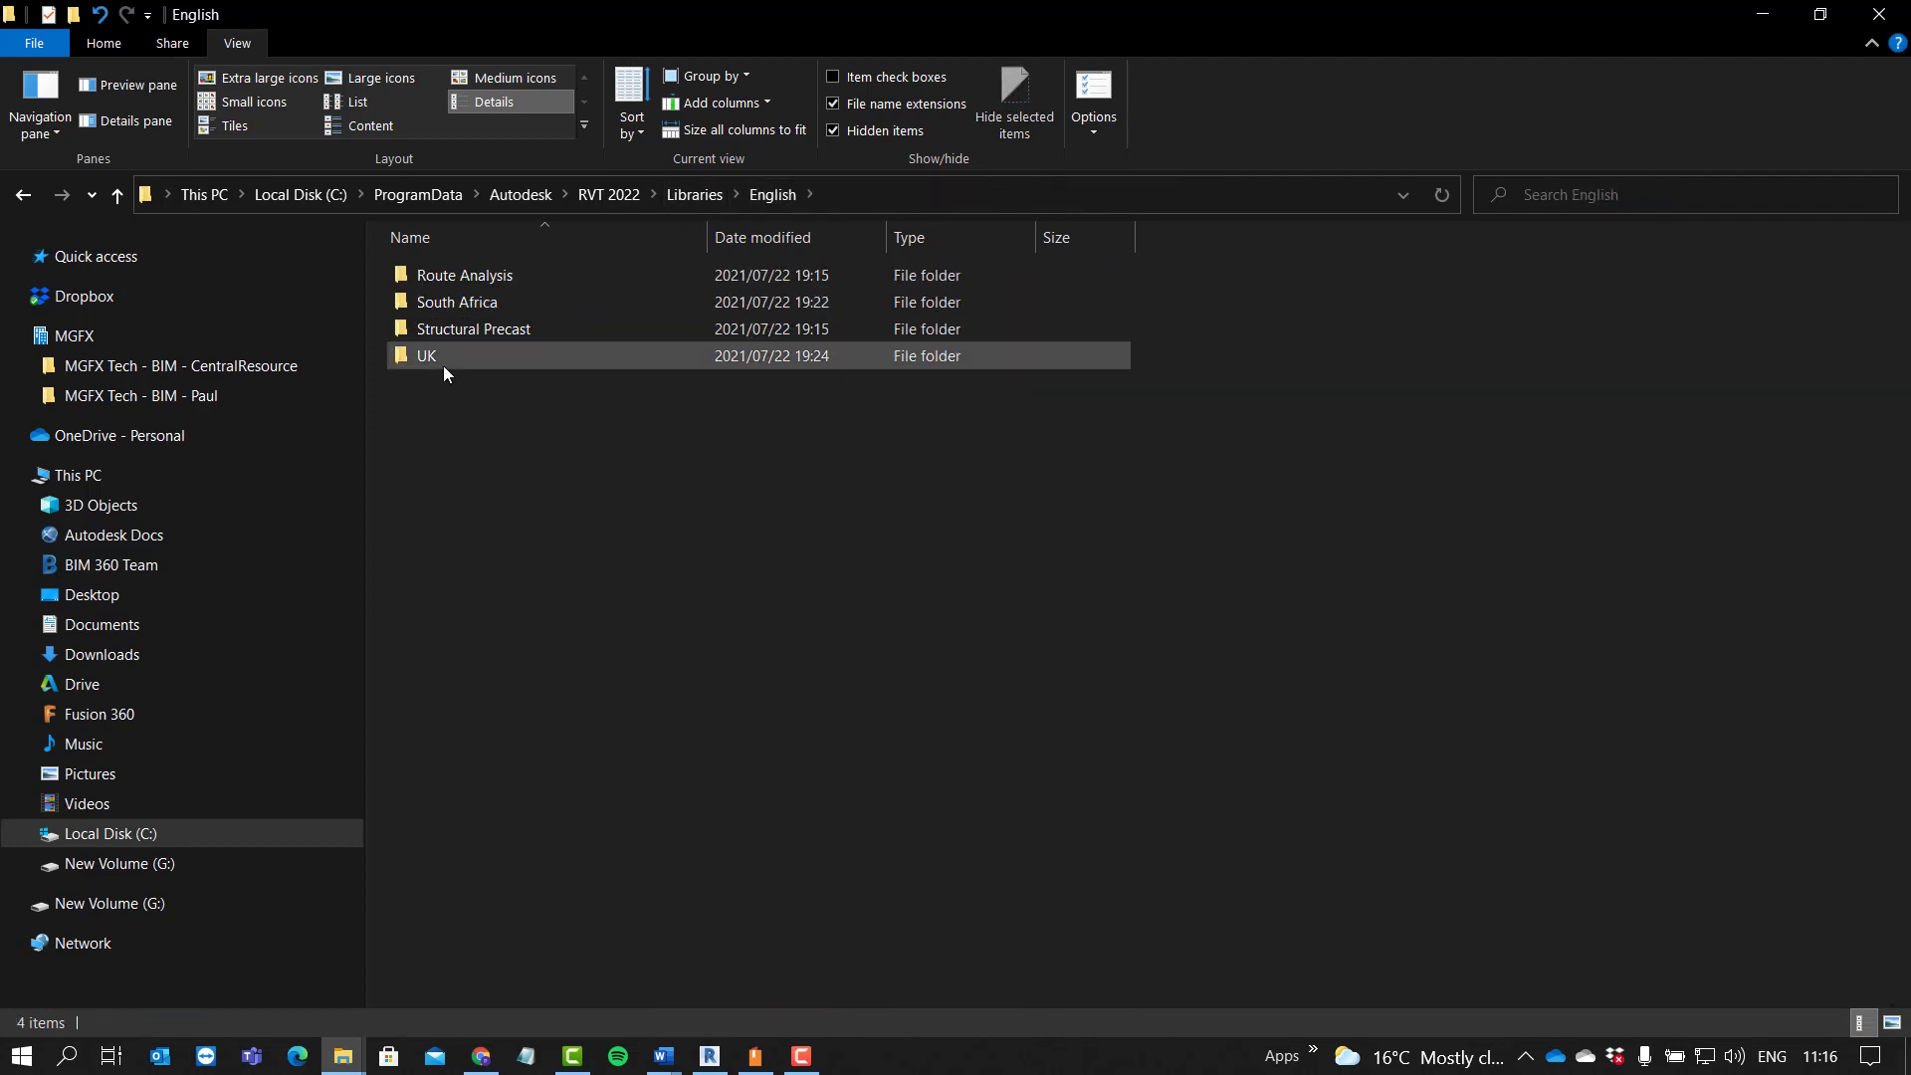
double_click(426, 354)
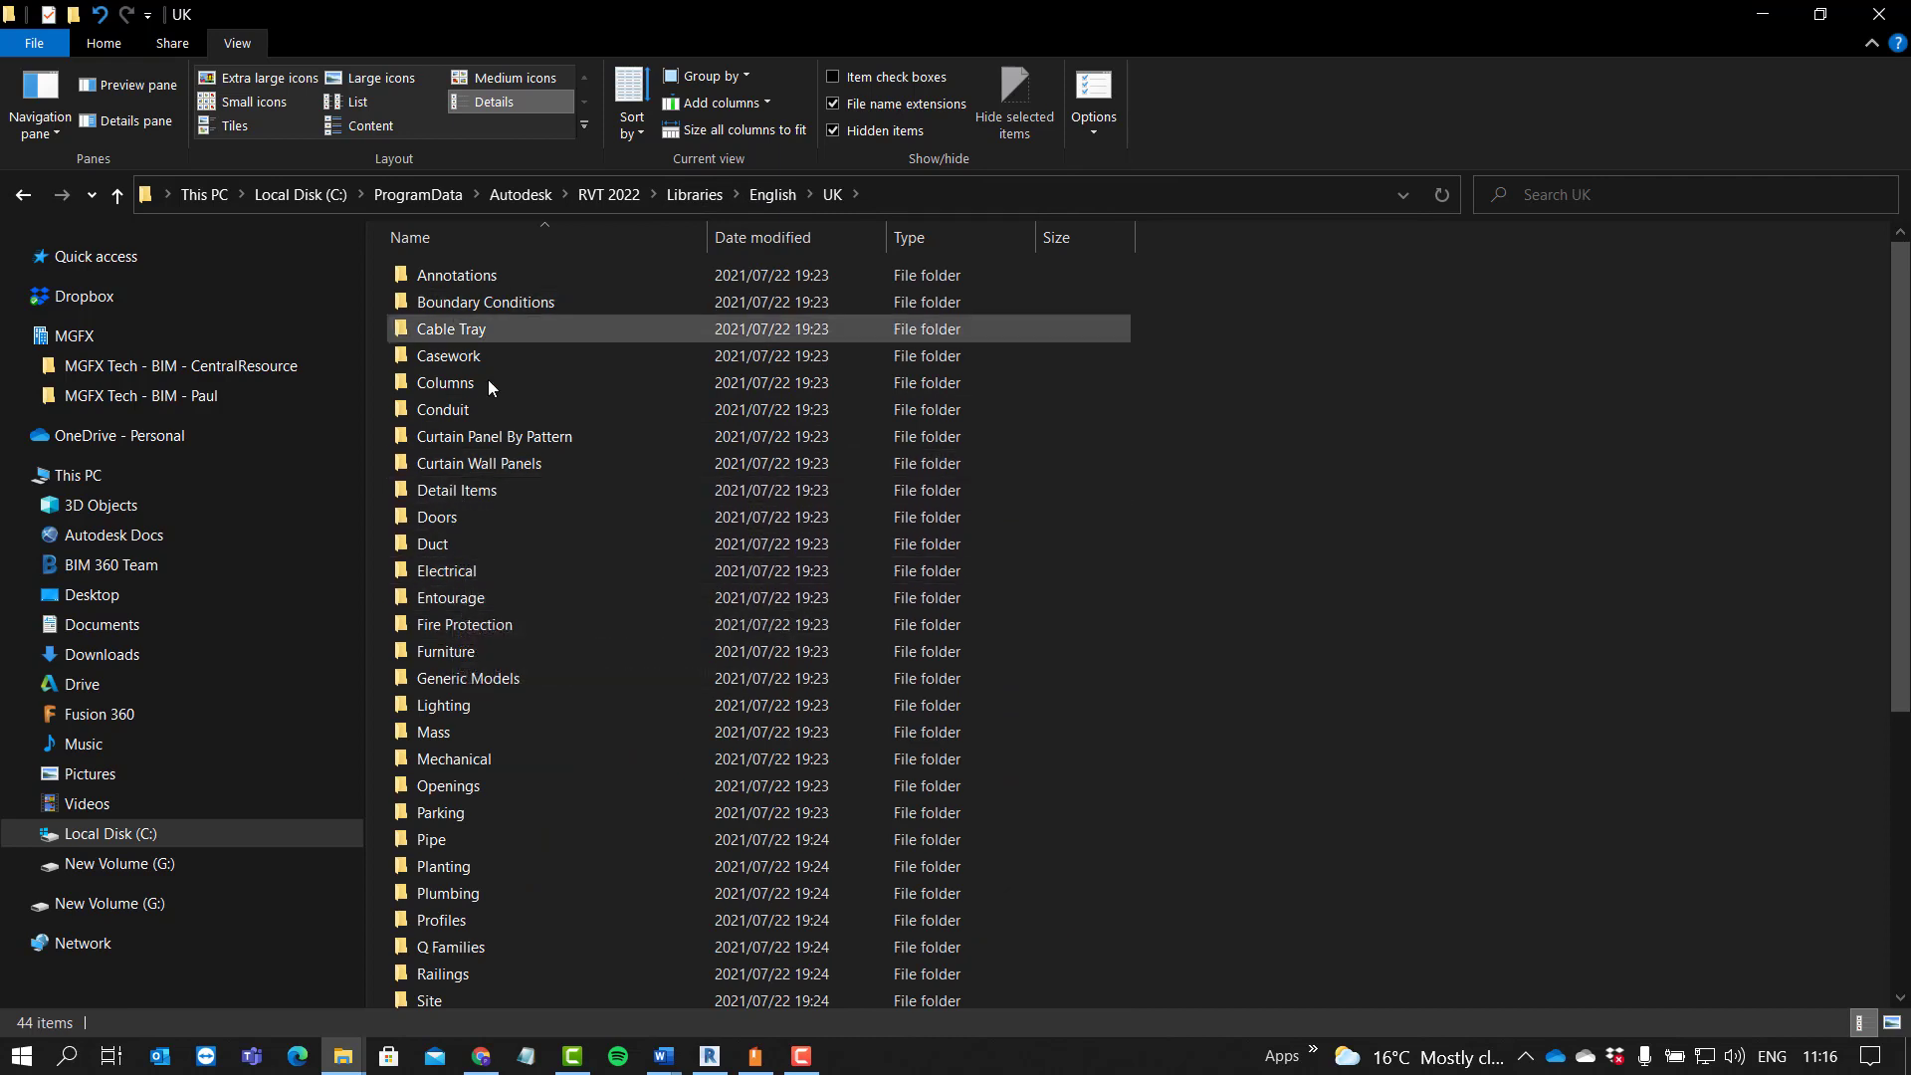
double_click(436, 518)
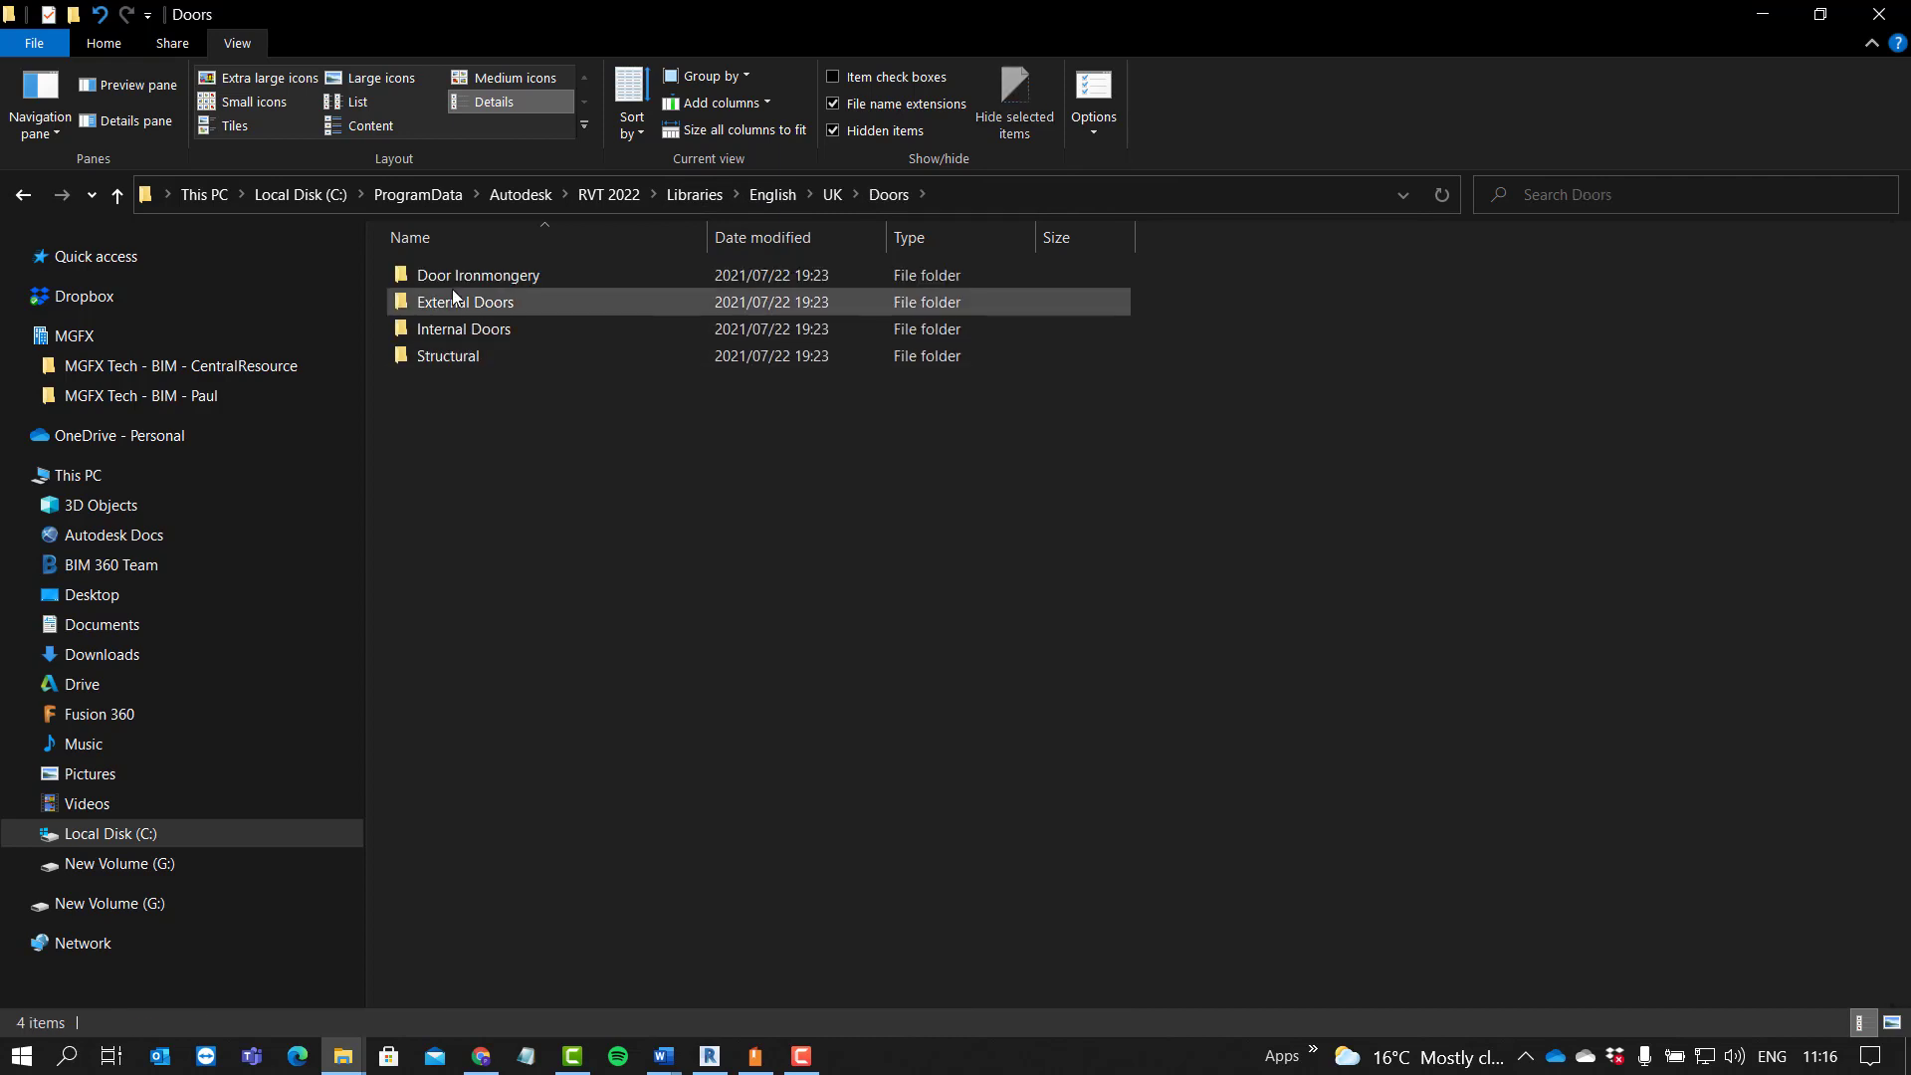
double_click(476, 275)
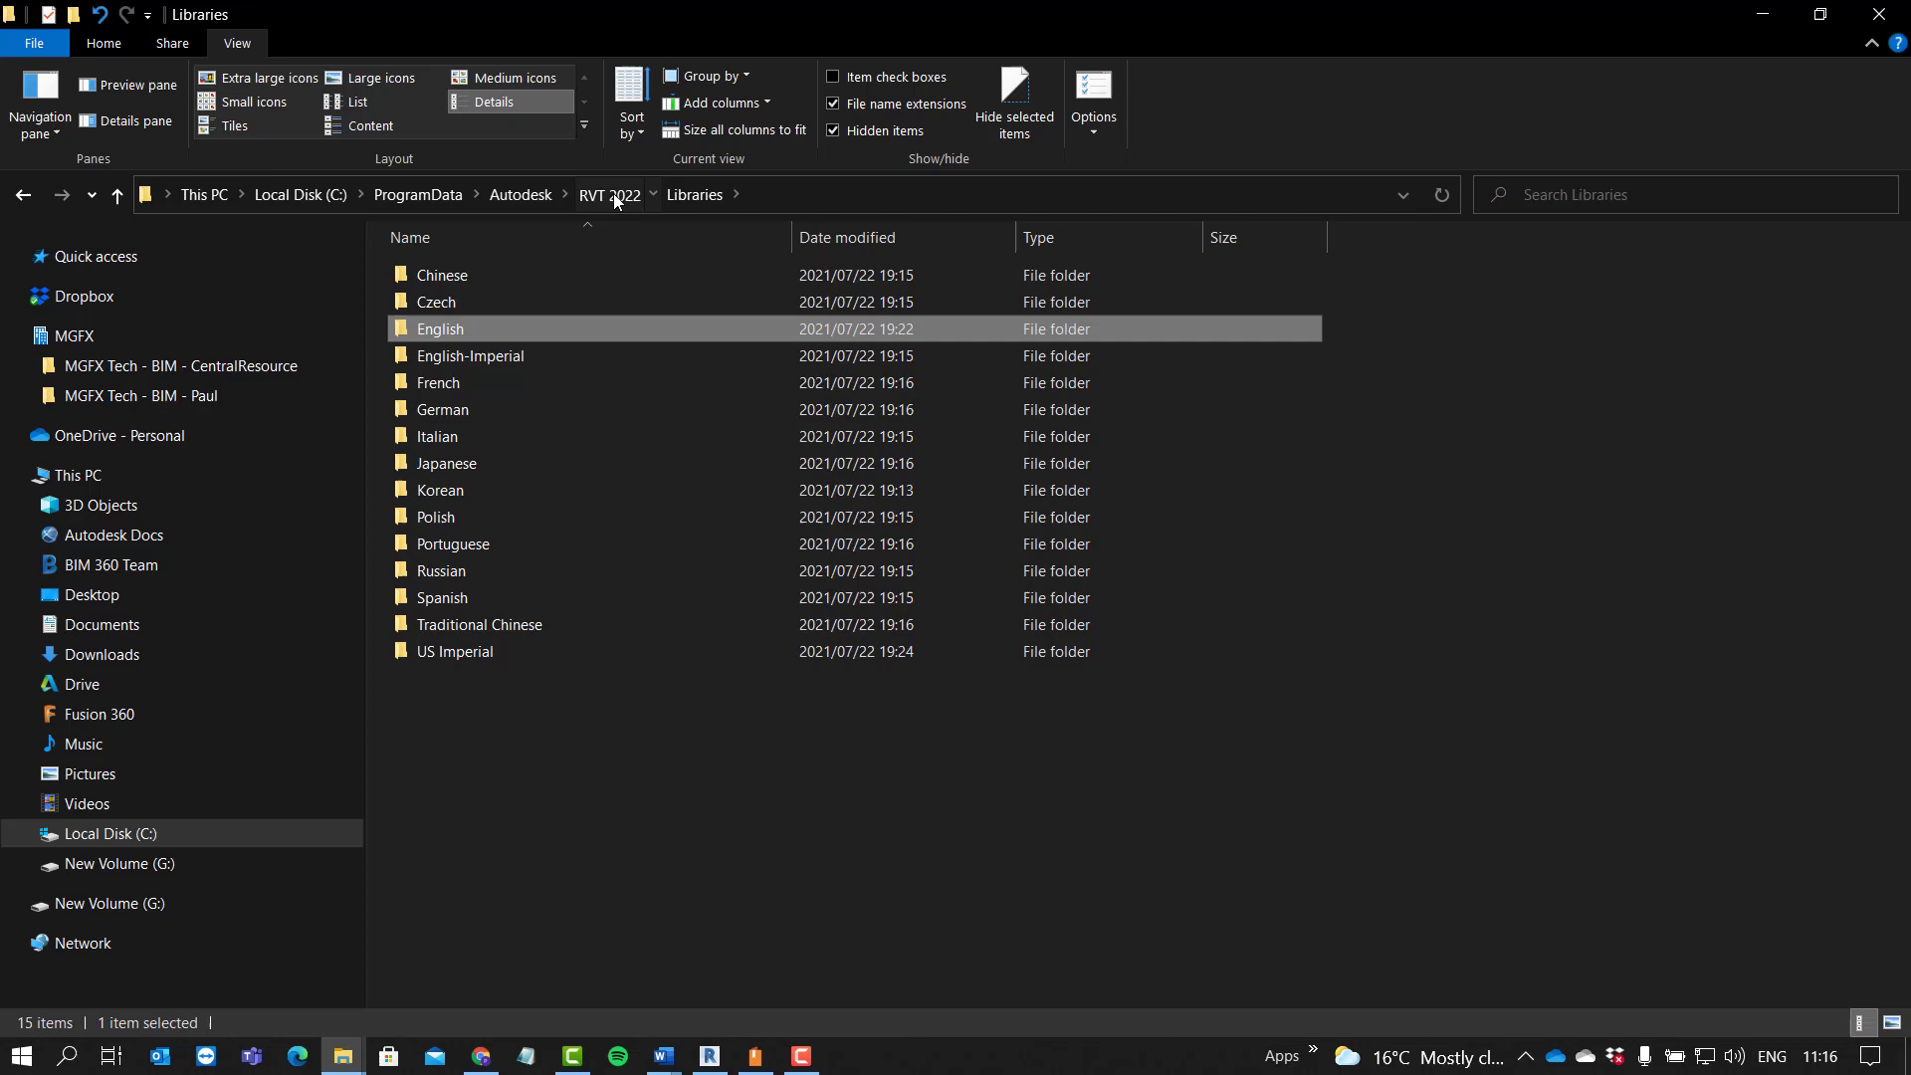
Step: Go back up to ProgramData\Autodesk, then return to the Revit 2022 content article in Chrome
left_click(519, 195)
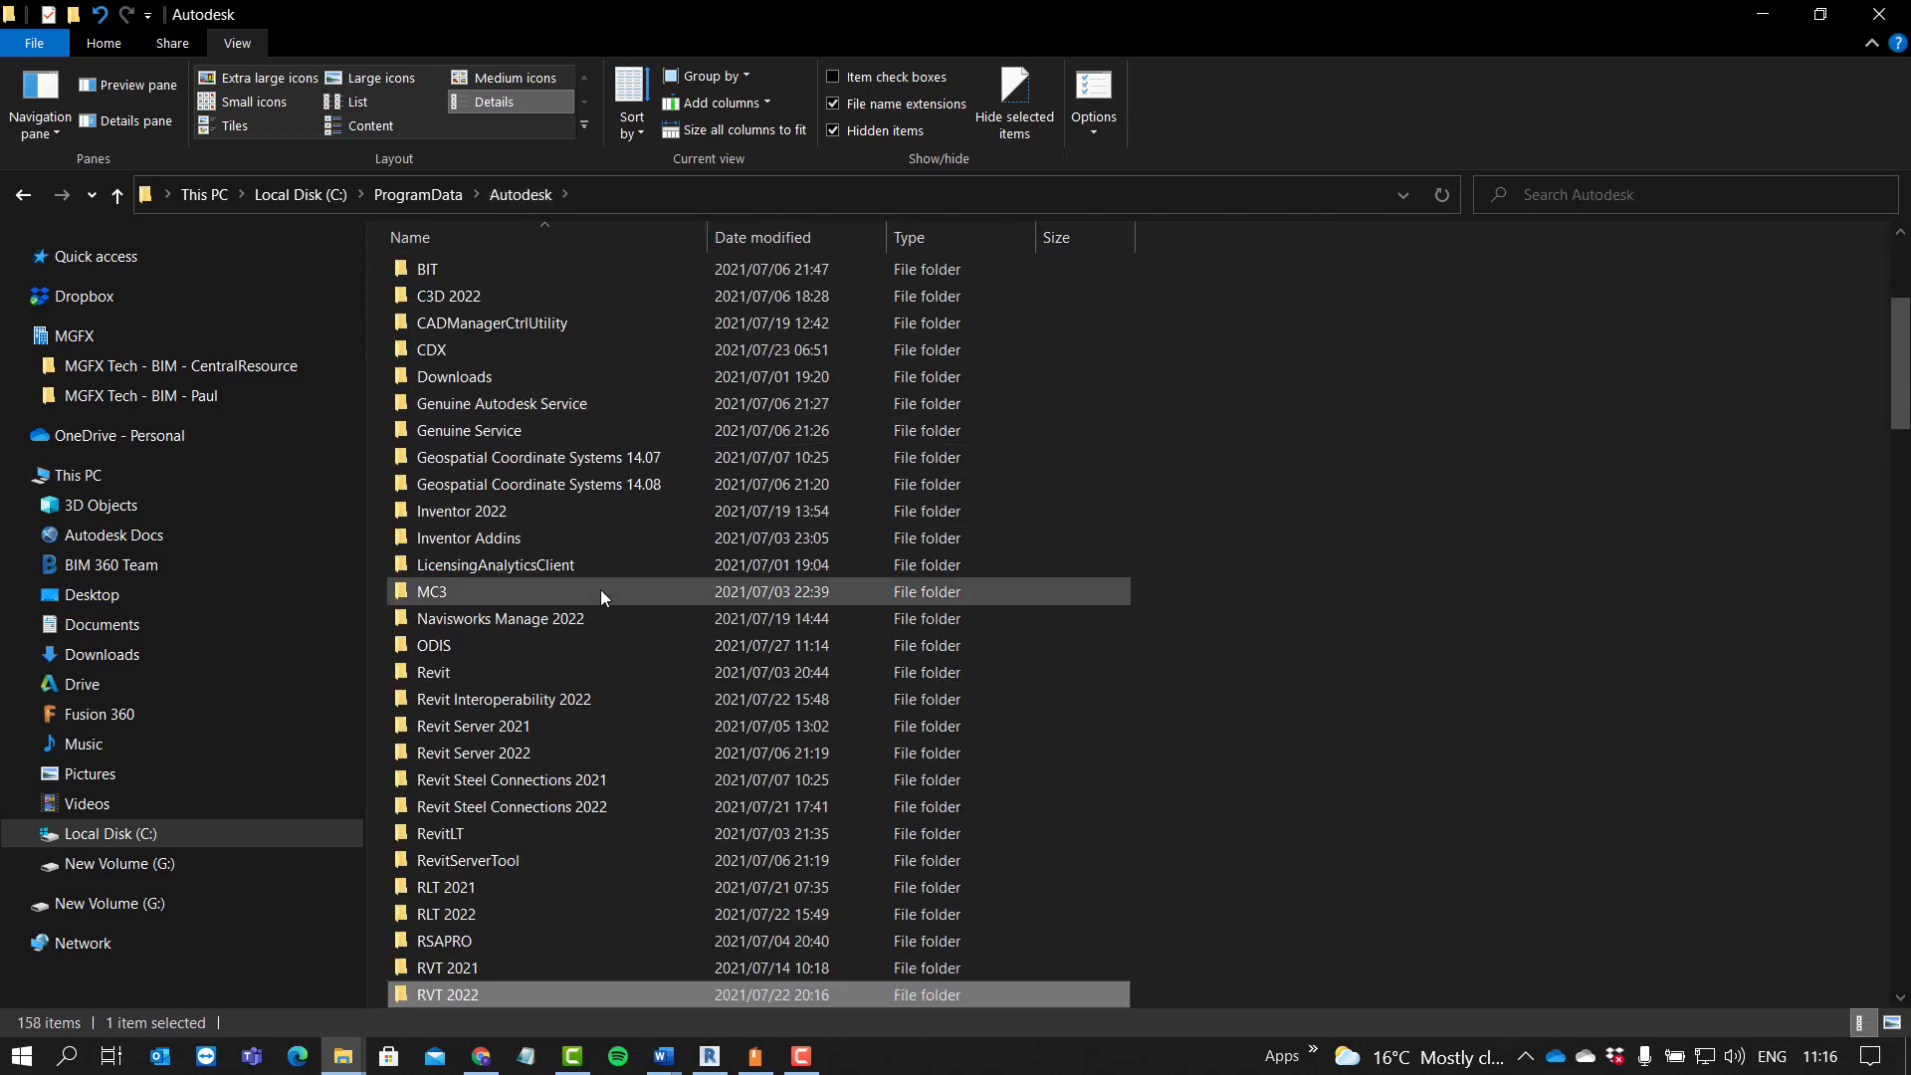
scroll("down", 3)
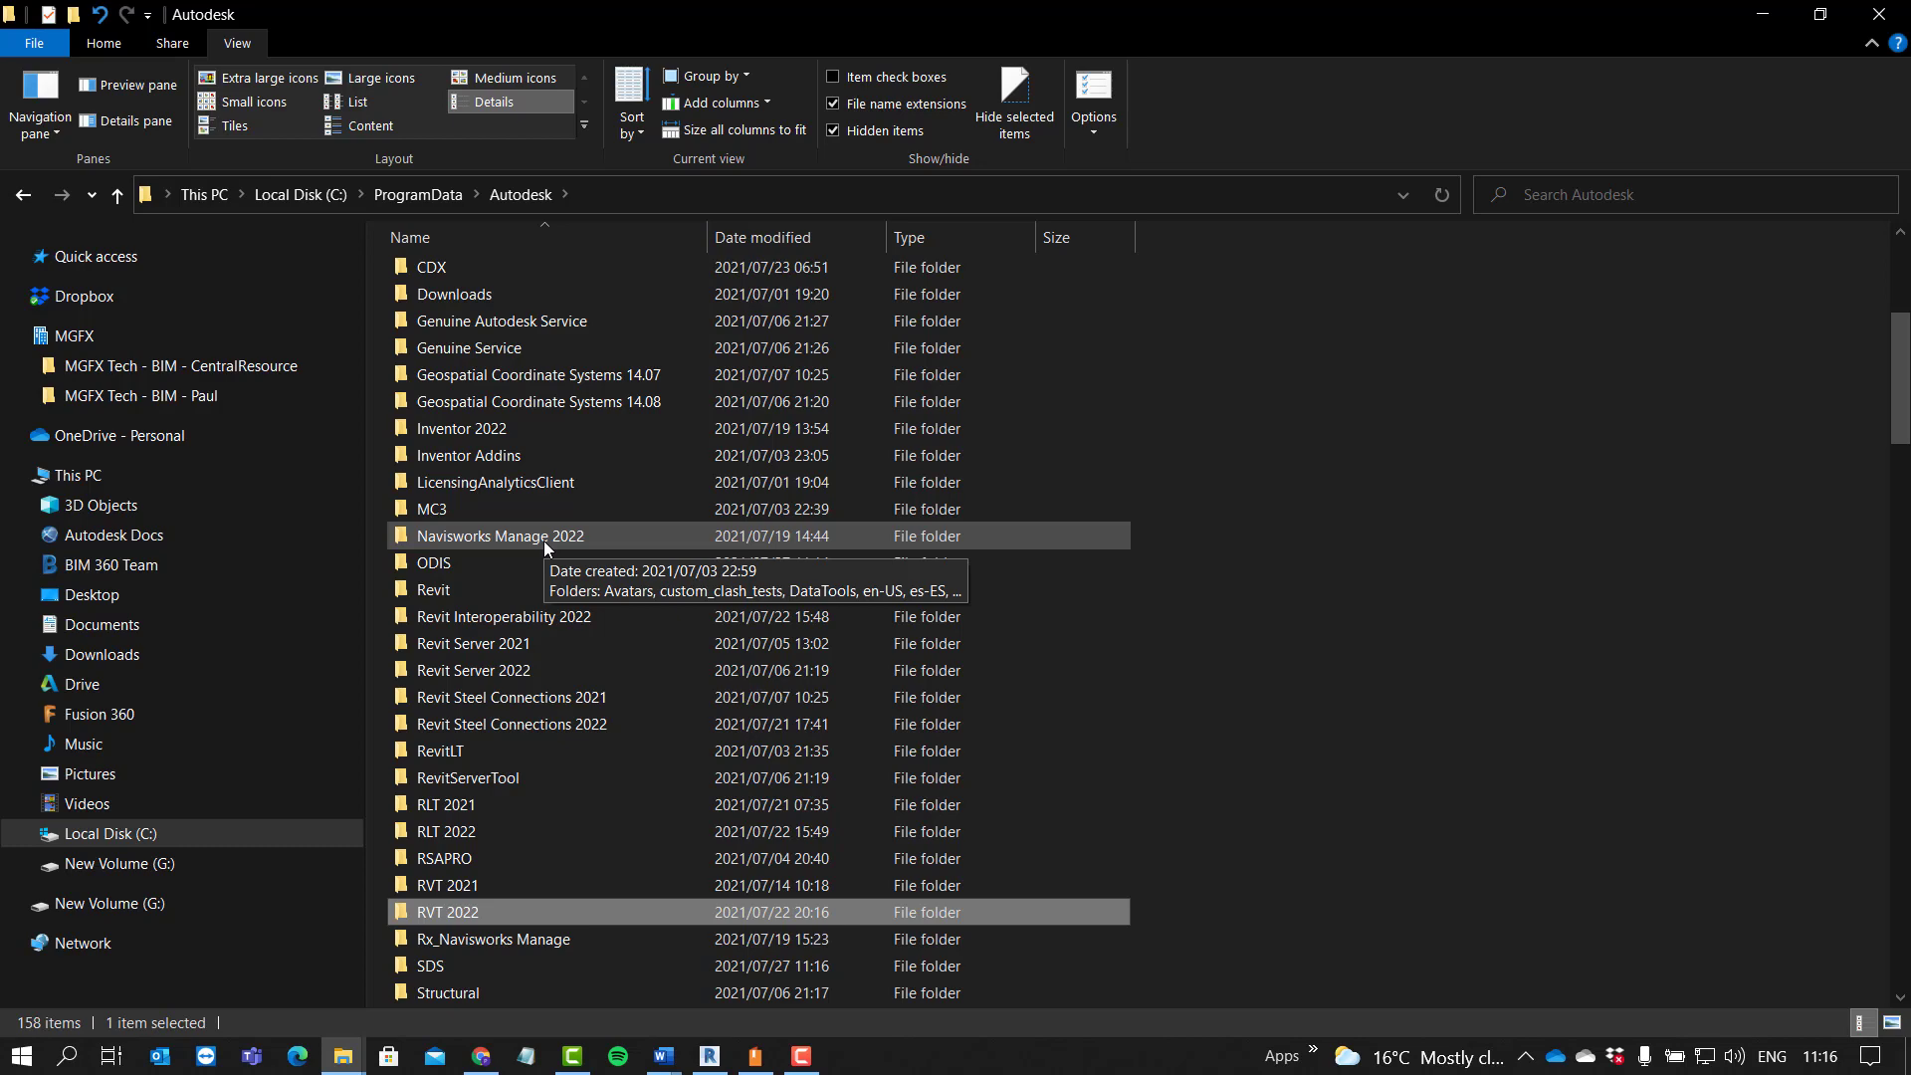
mouse_move(529, 264)
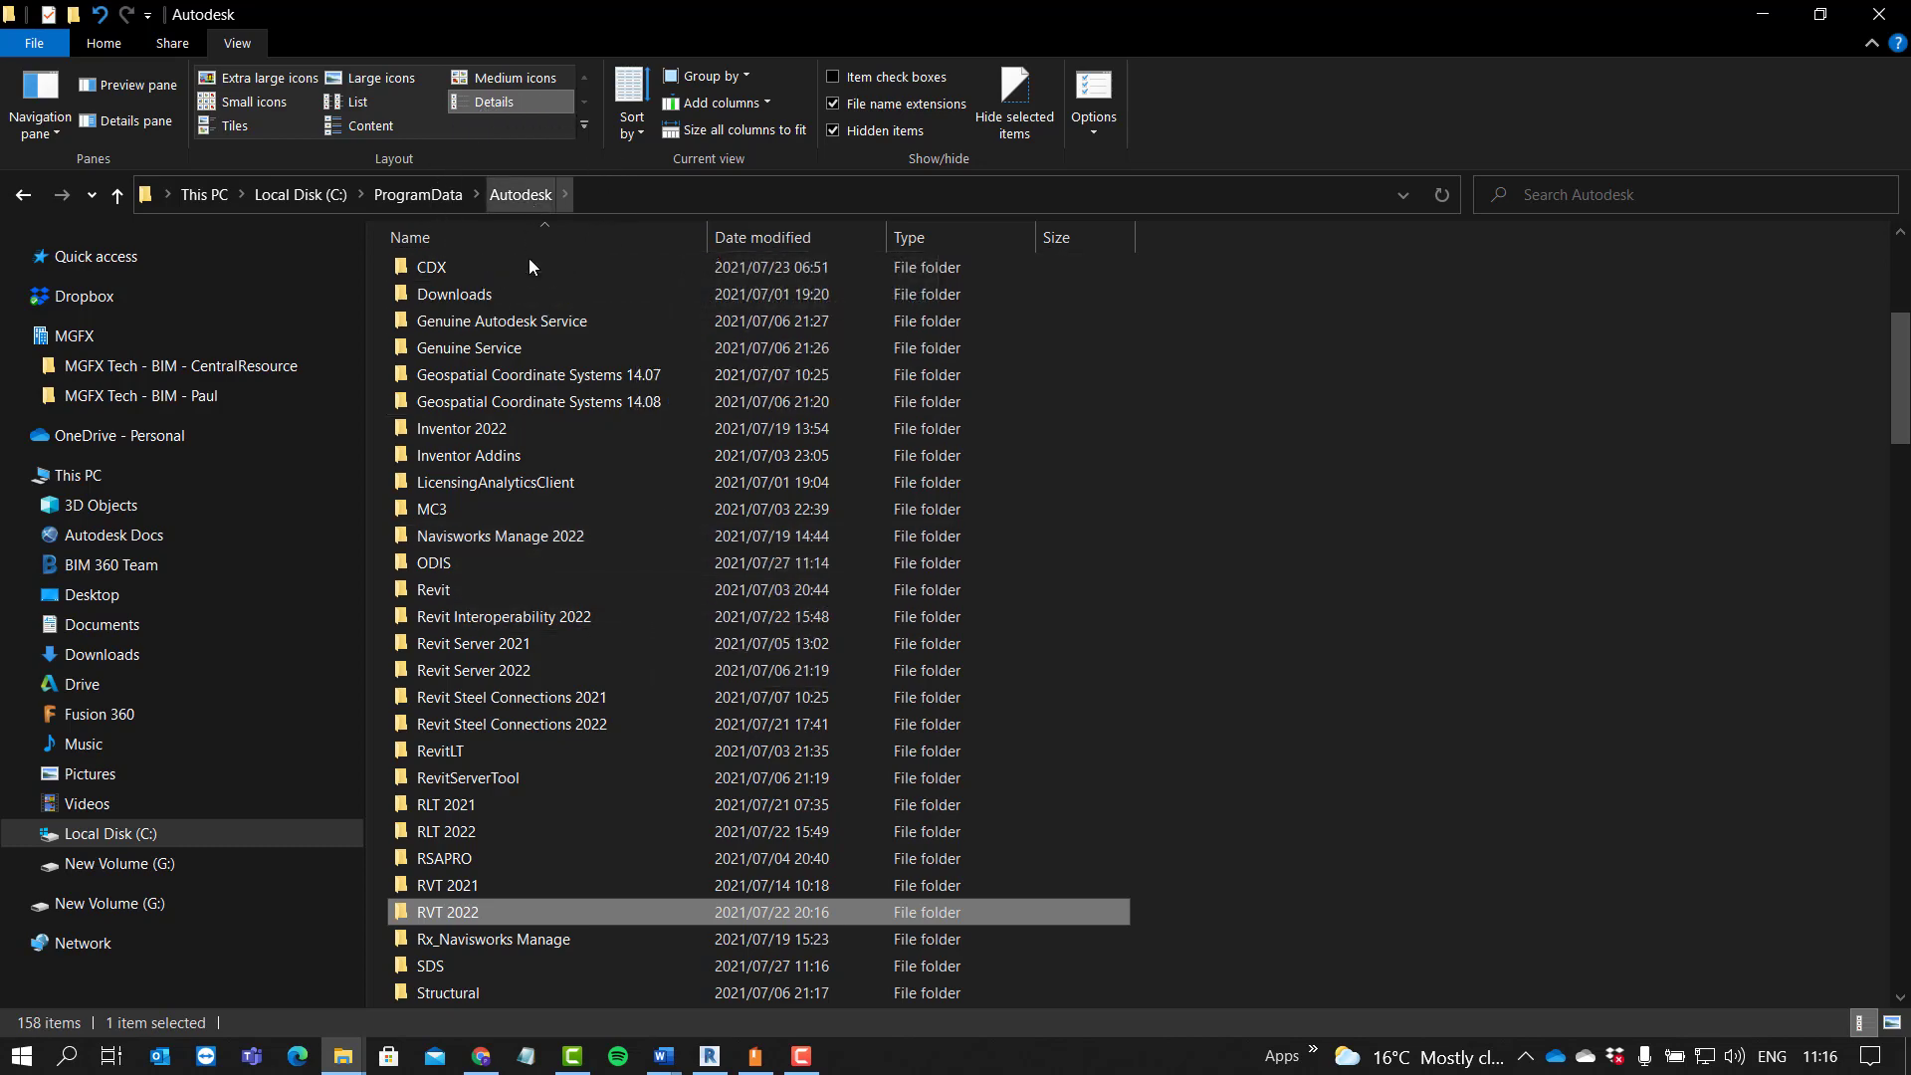
scroll("down", 3)
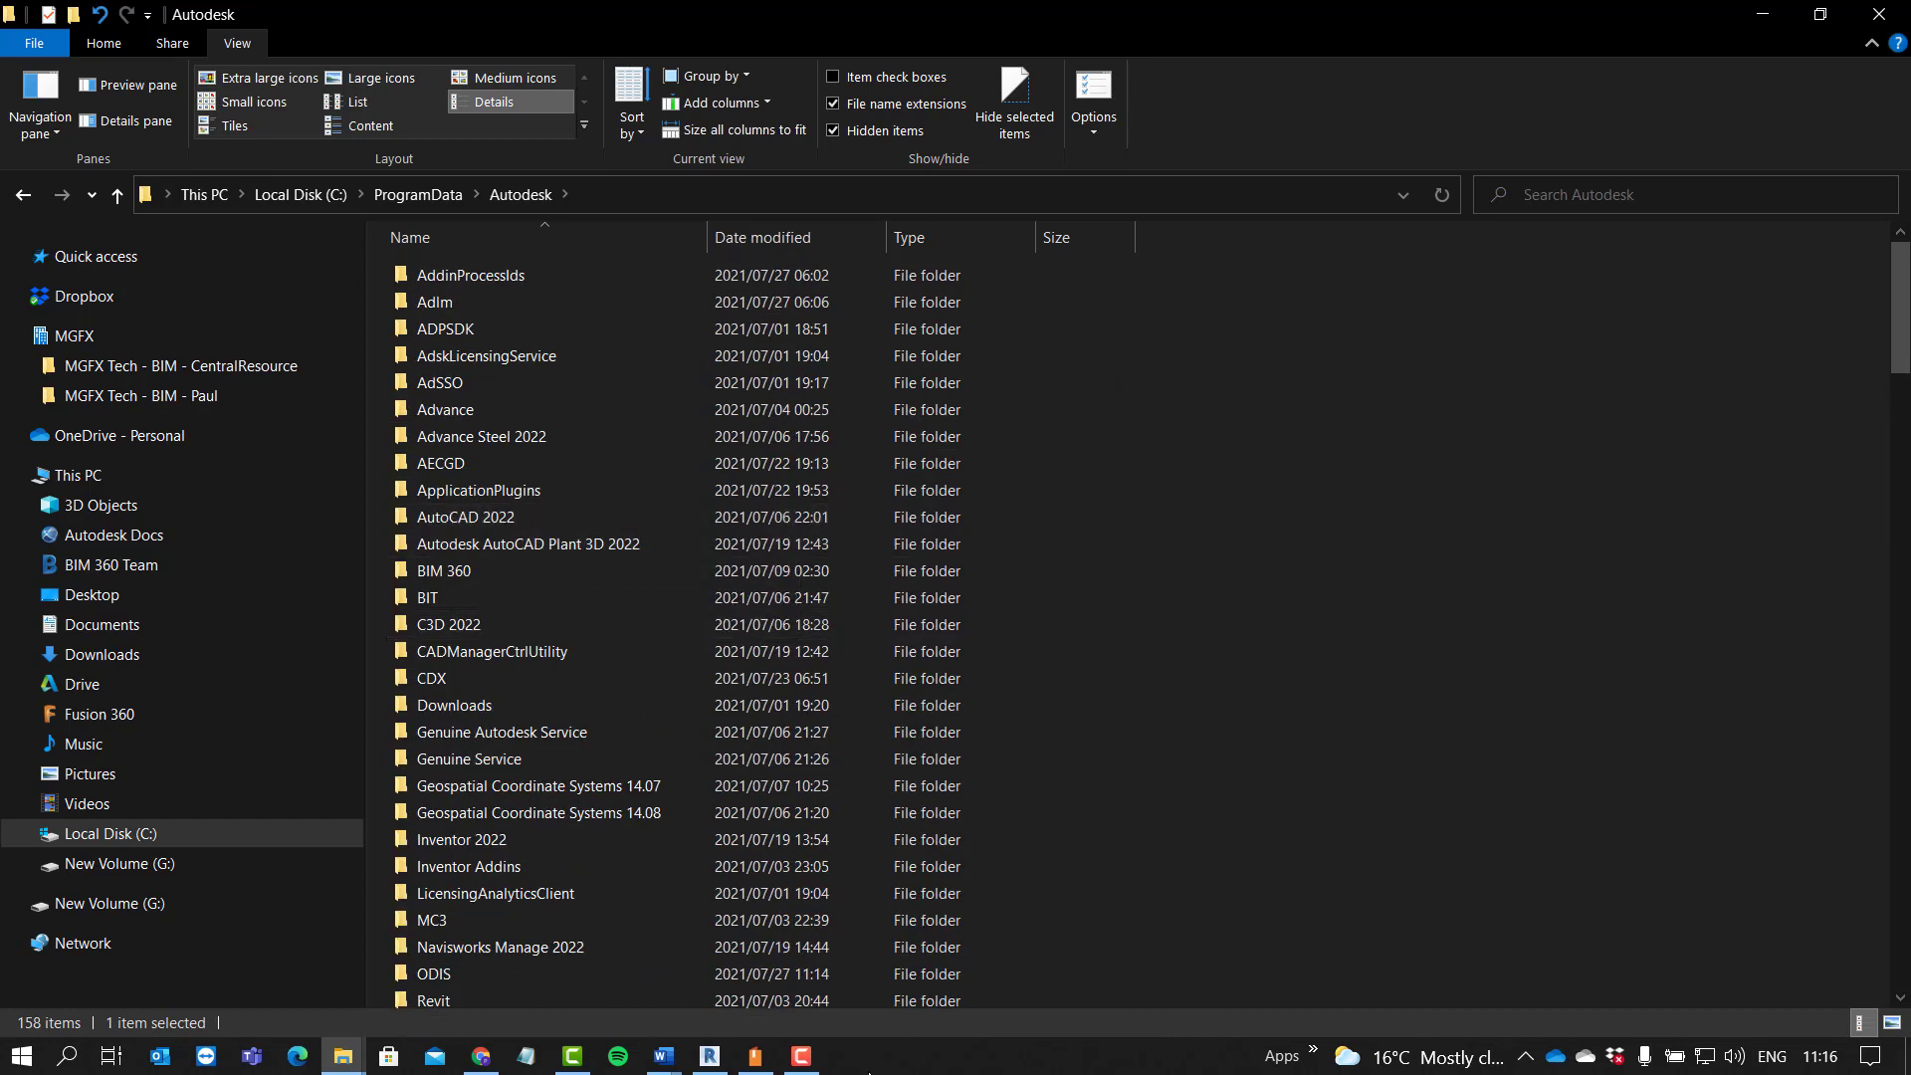
left_click(480, 1055)
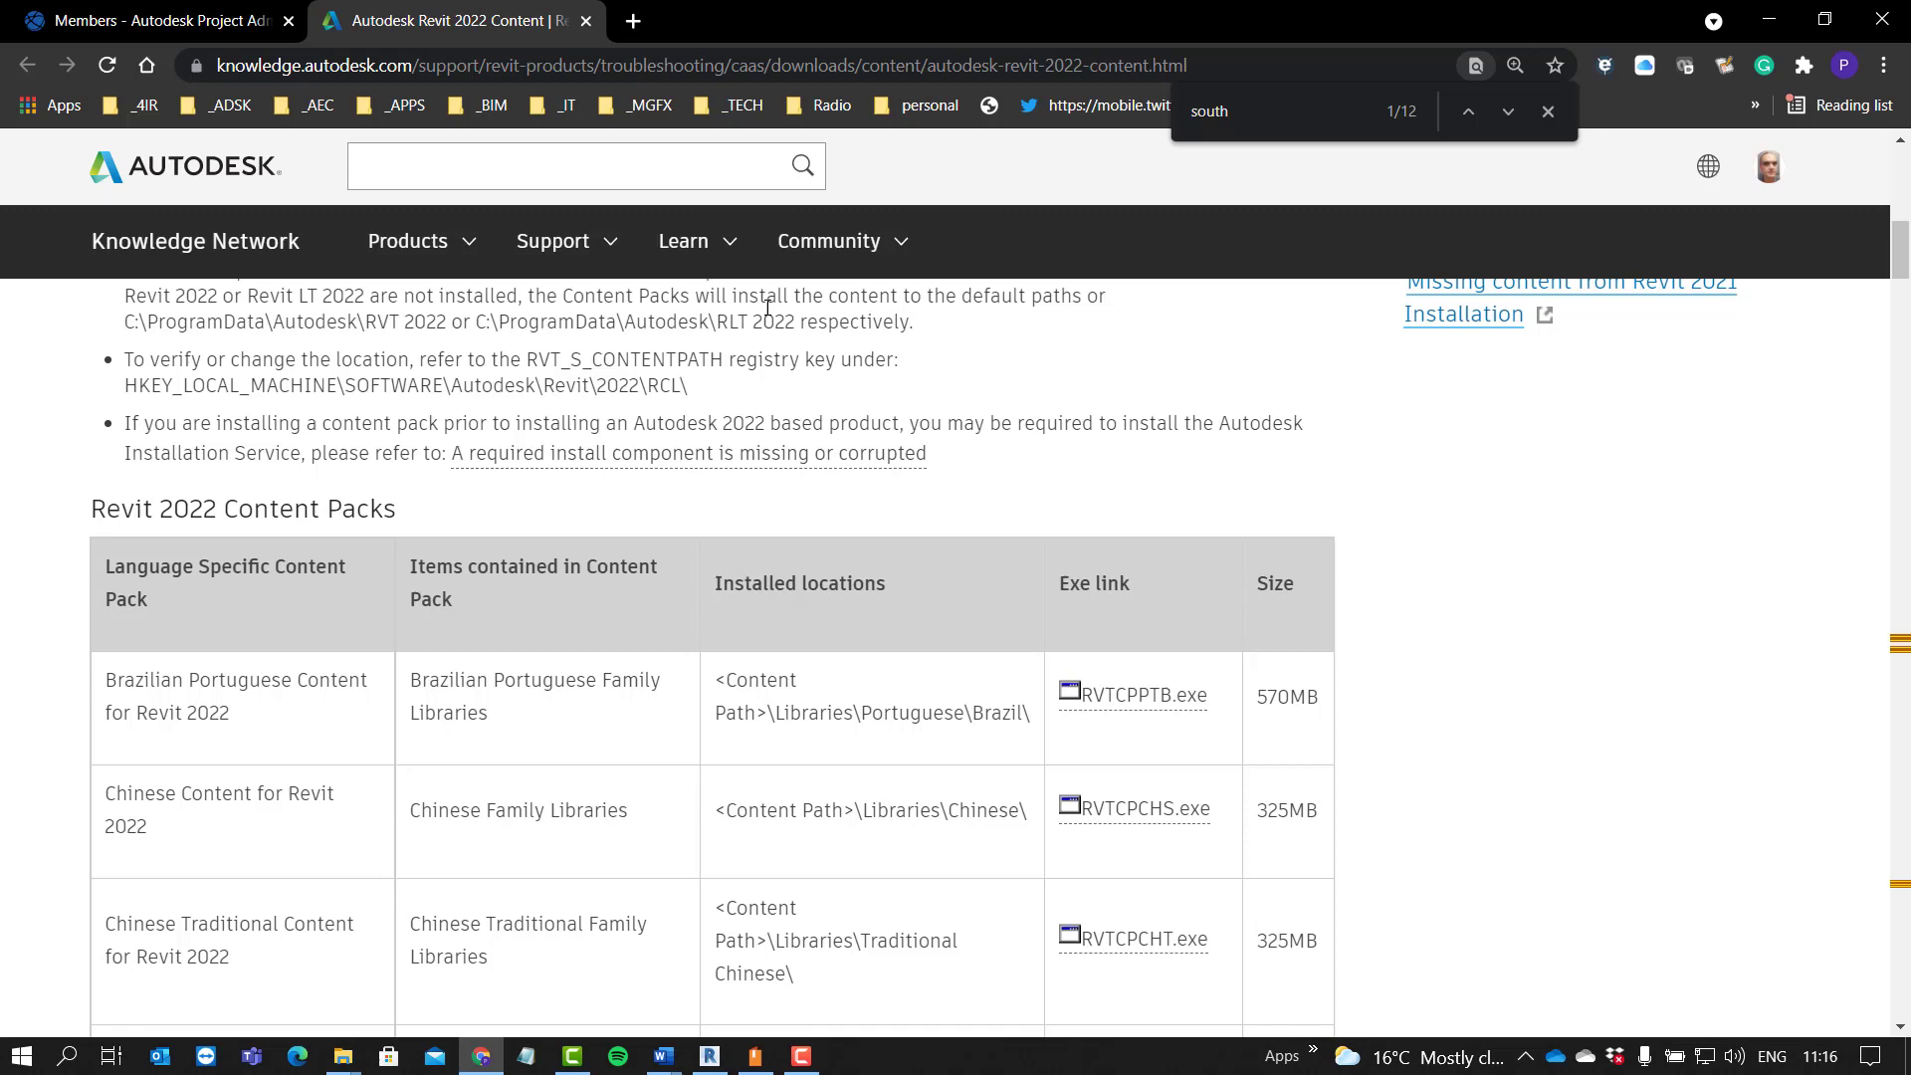
Step: Locate and highlight the RVT_S_CONTENTPATH registry key note in Important Notes
scroll("up", 3)
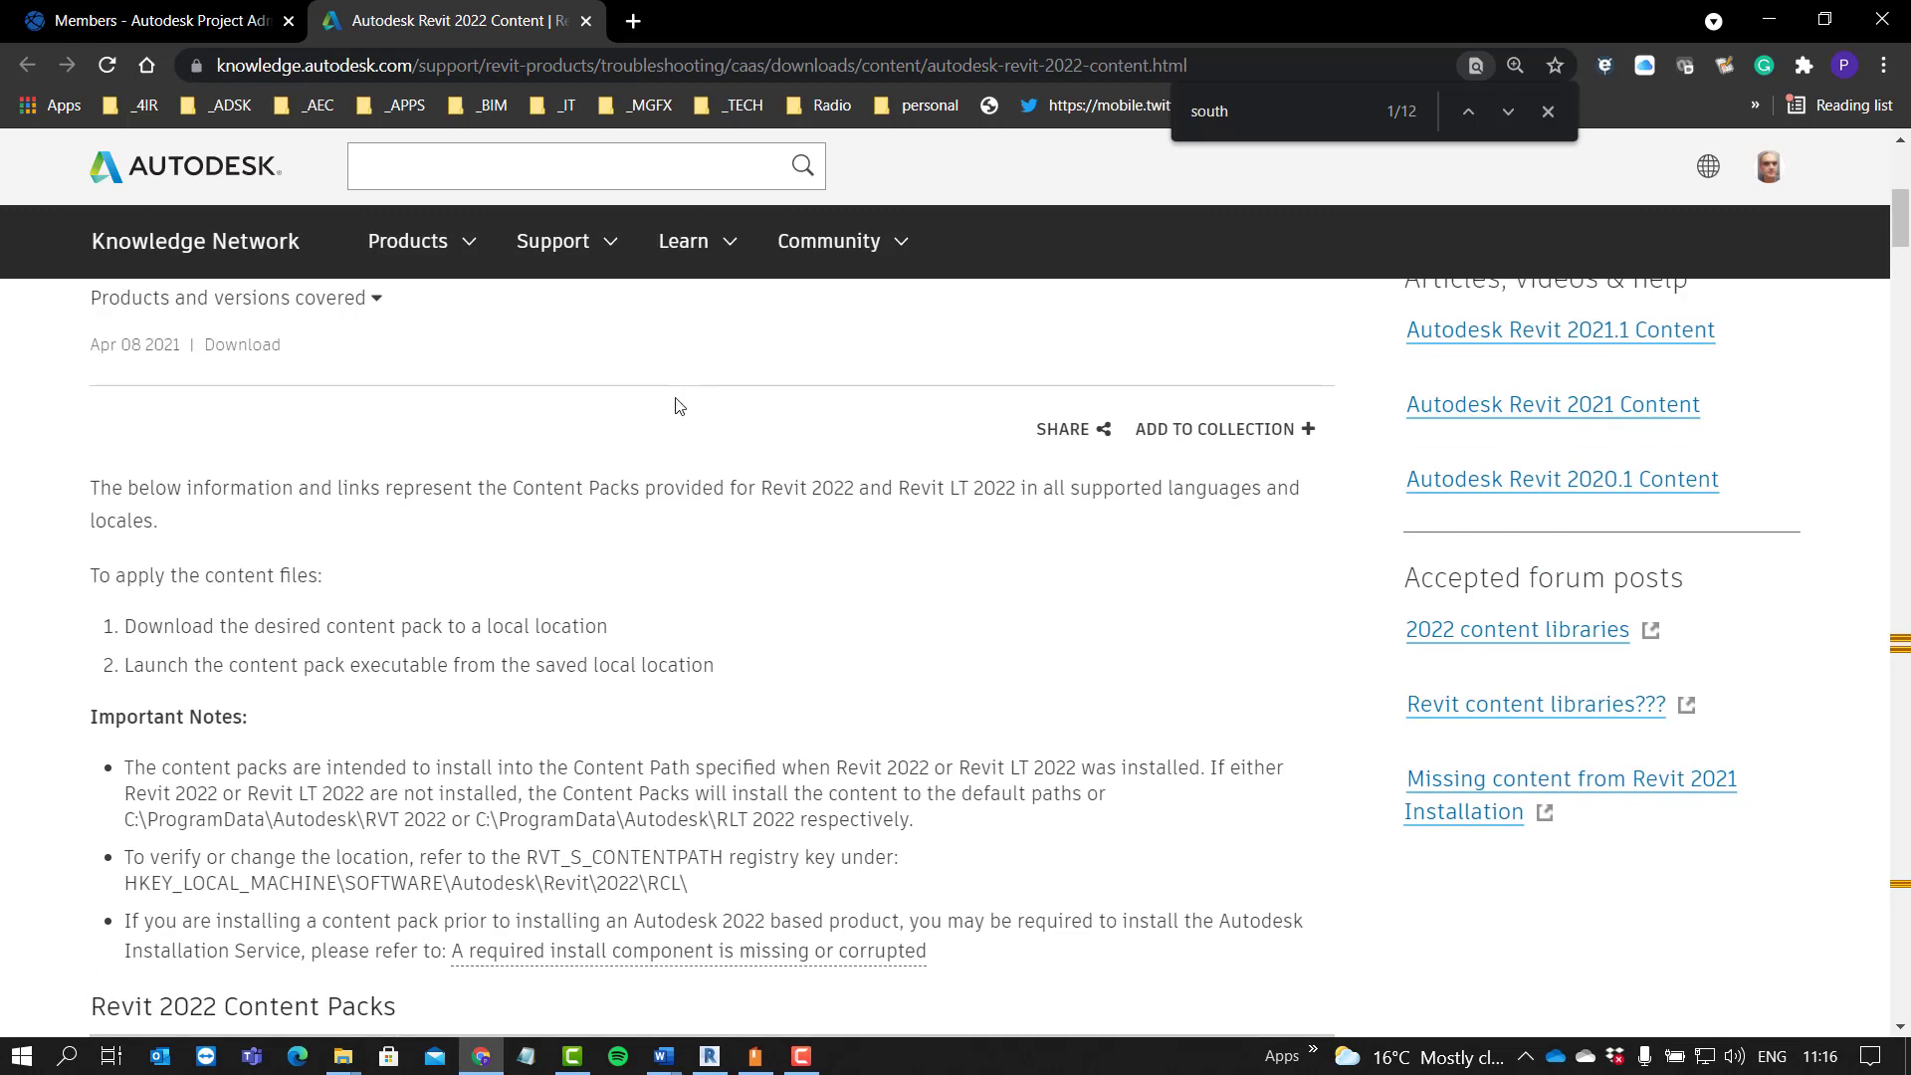
scroll("down", 3)
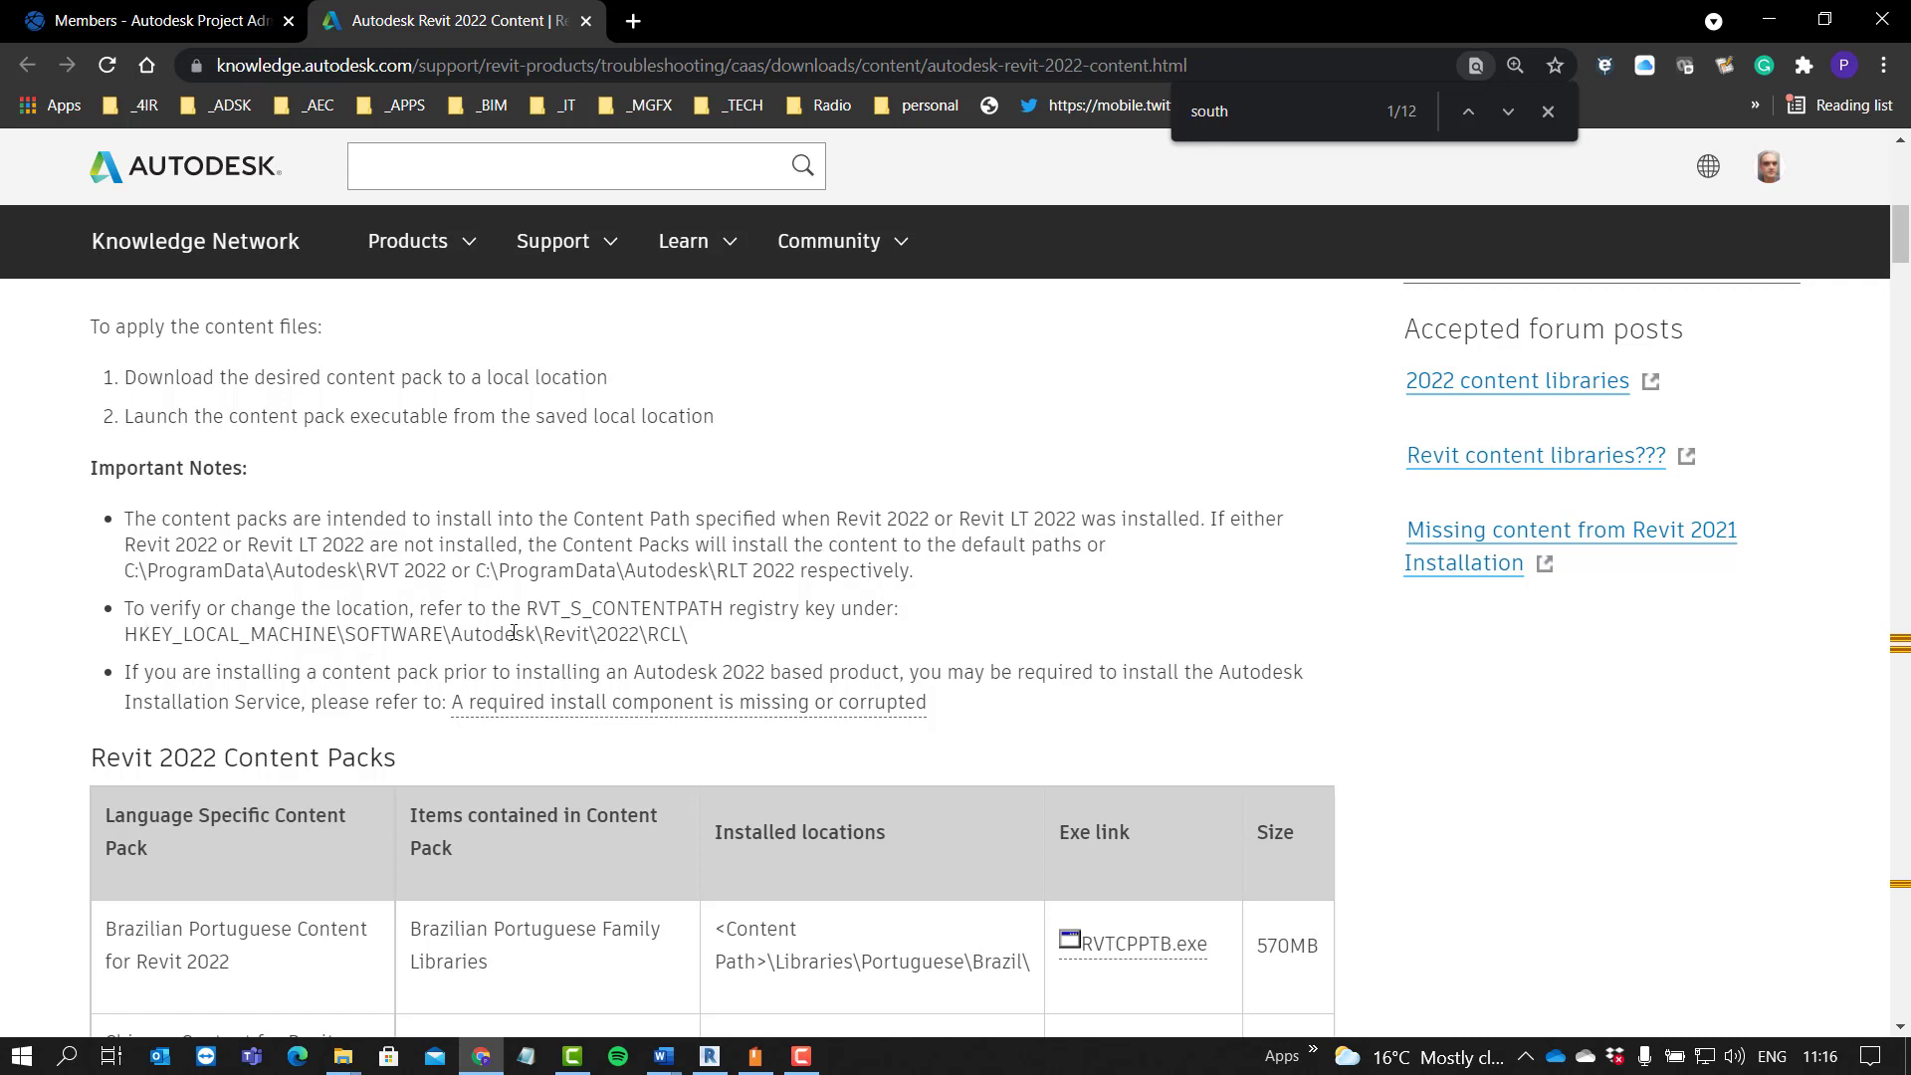
left_click_drag(431, 633, 687, 633)
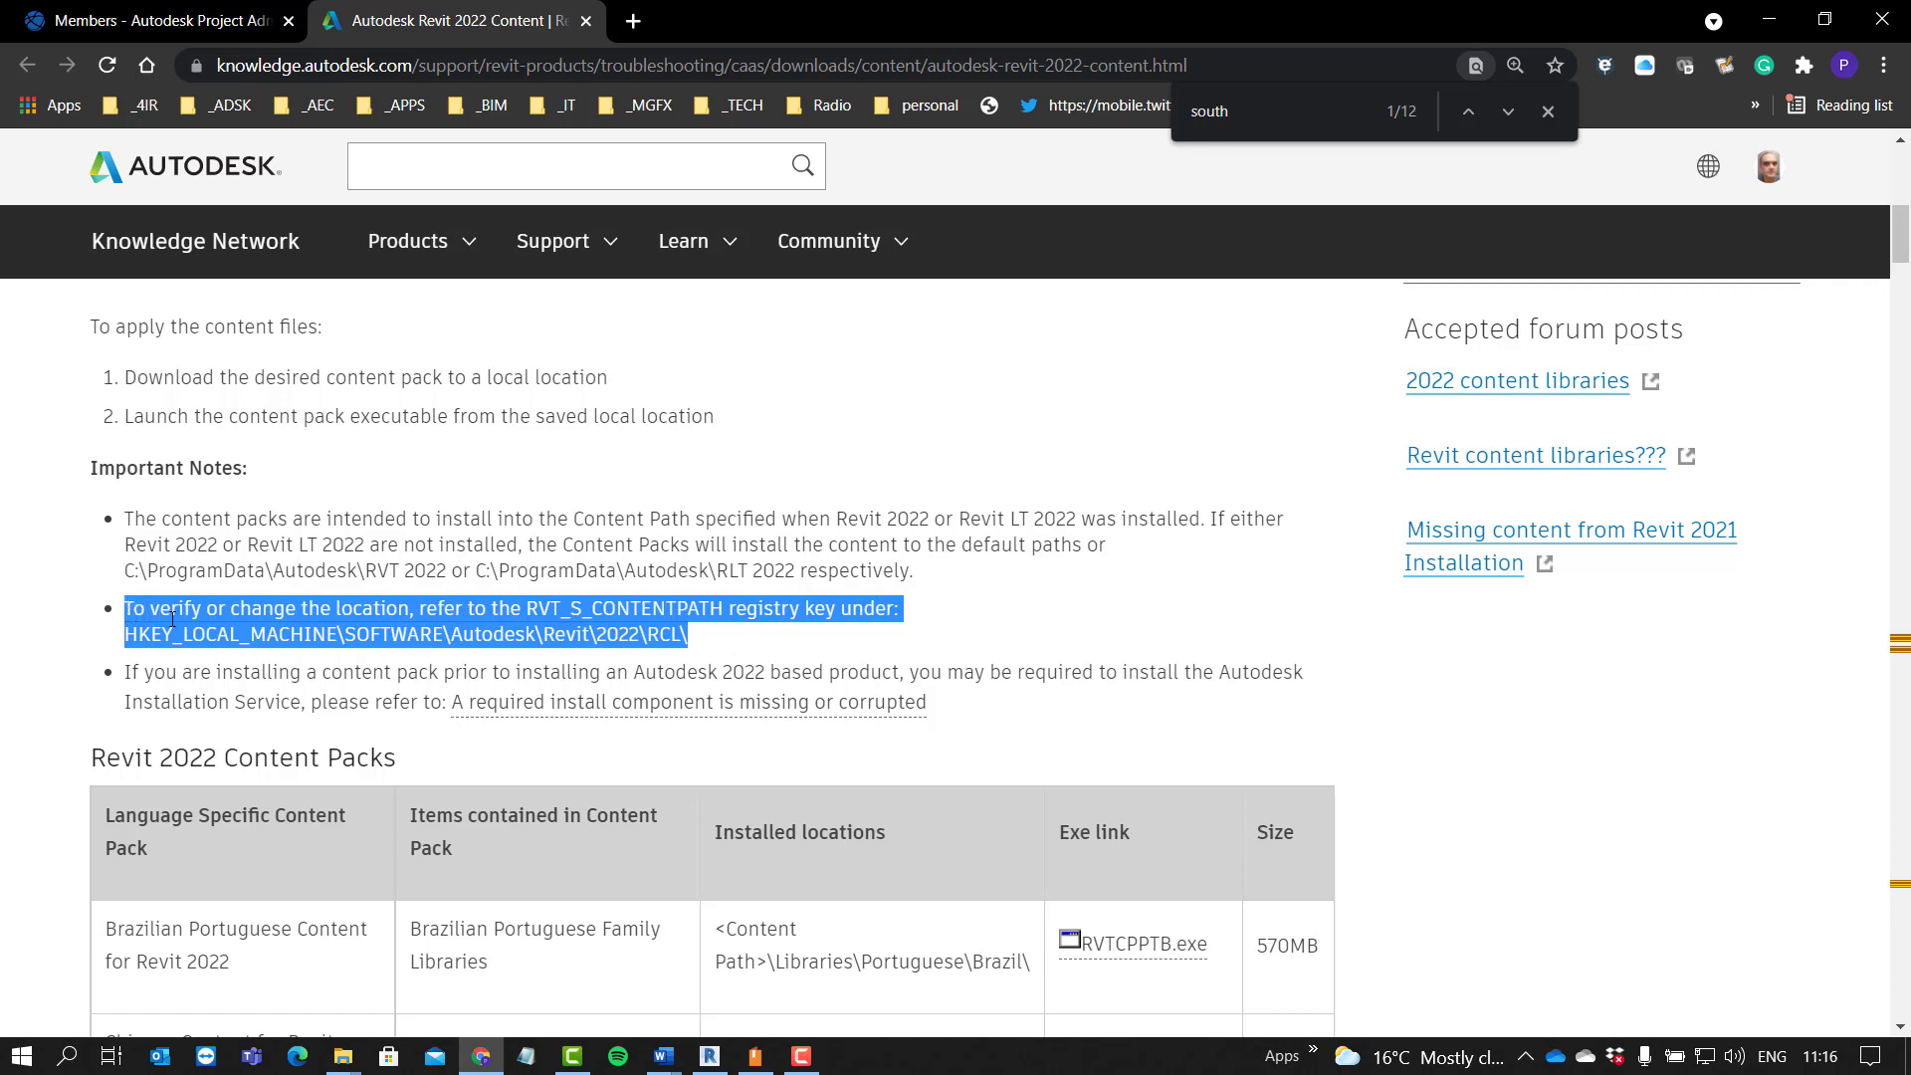
mouse_move(926, 615)
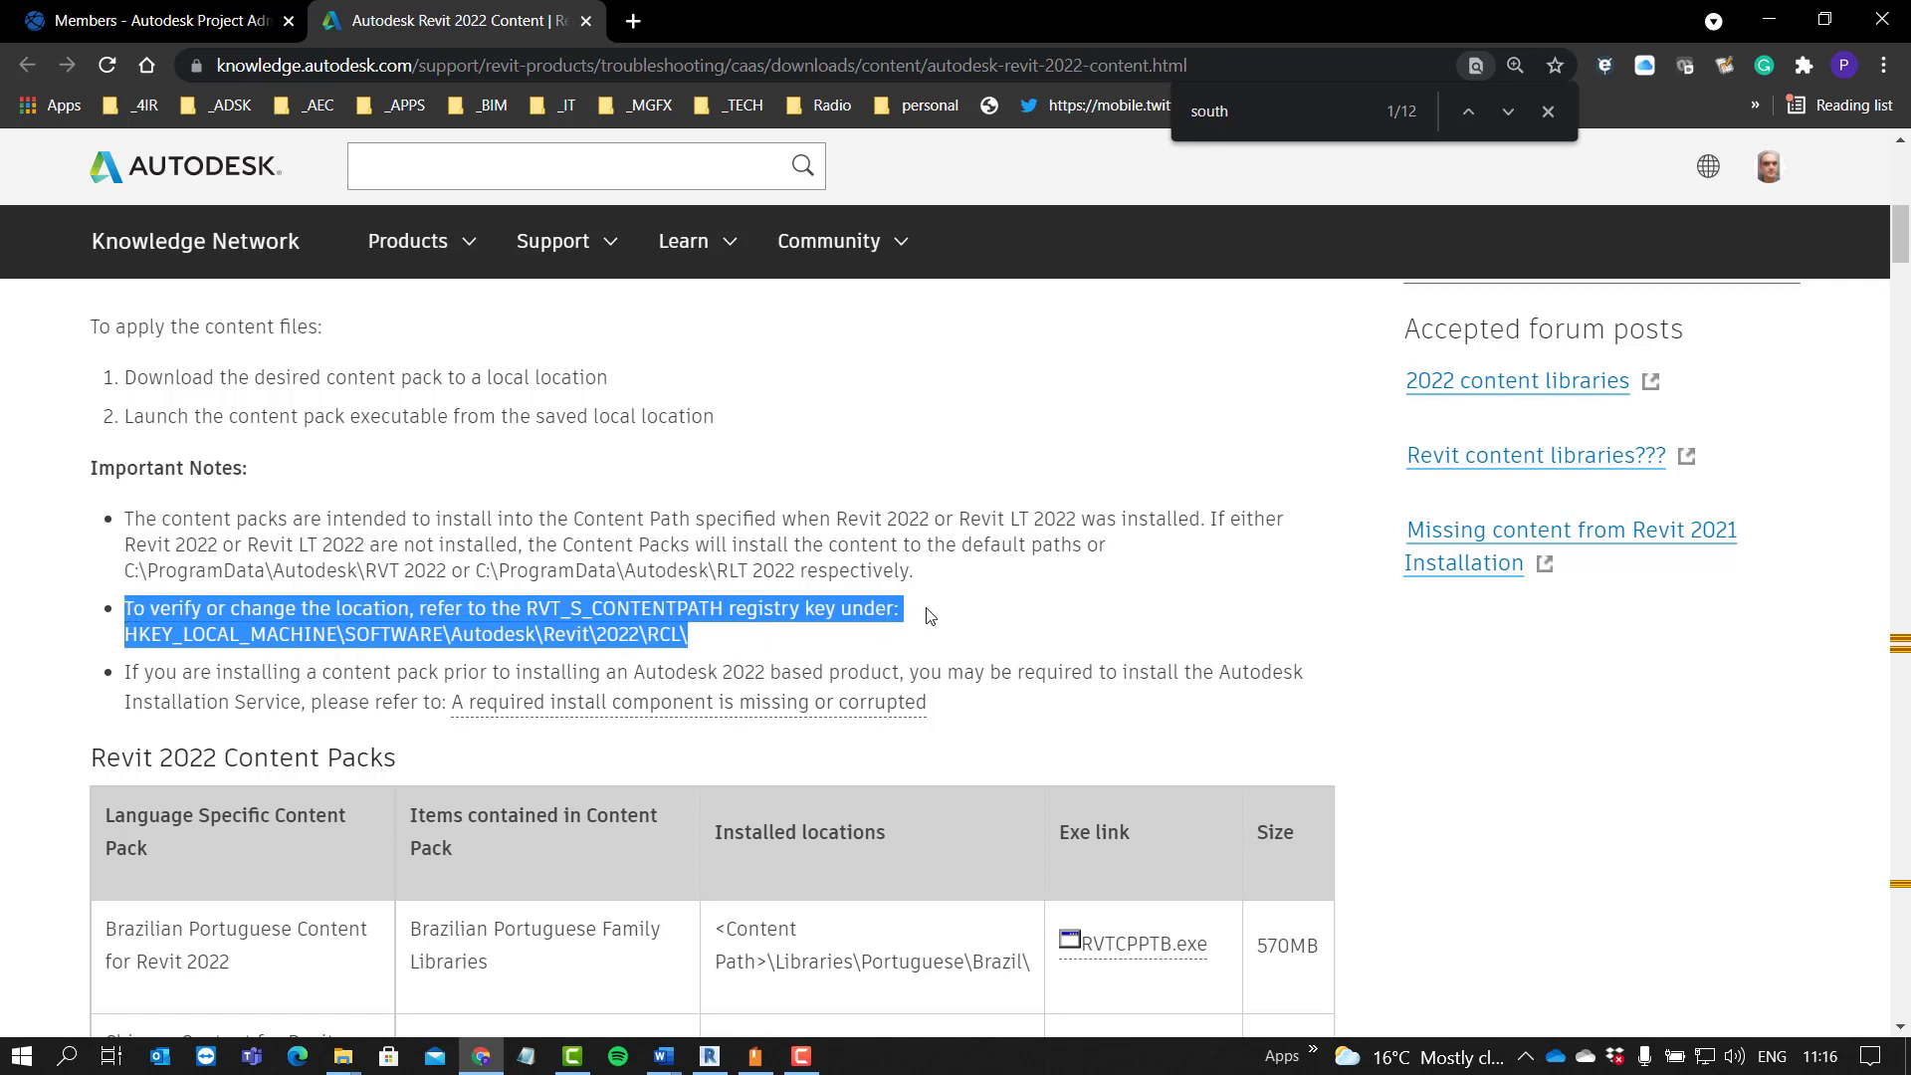
left_click(850, 665)
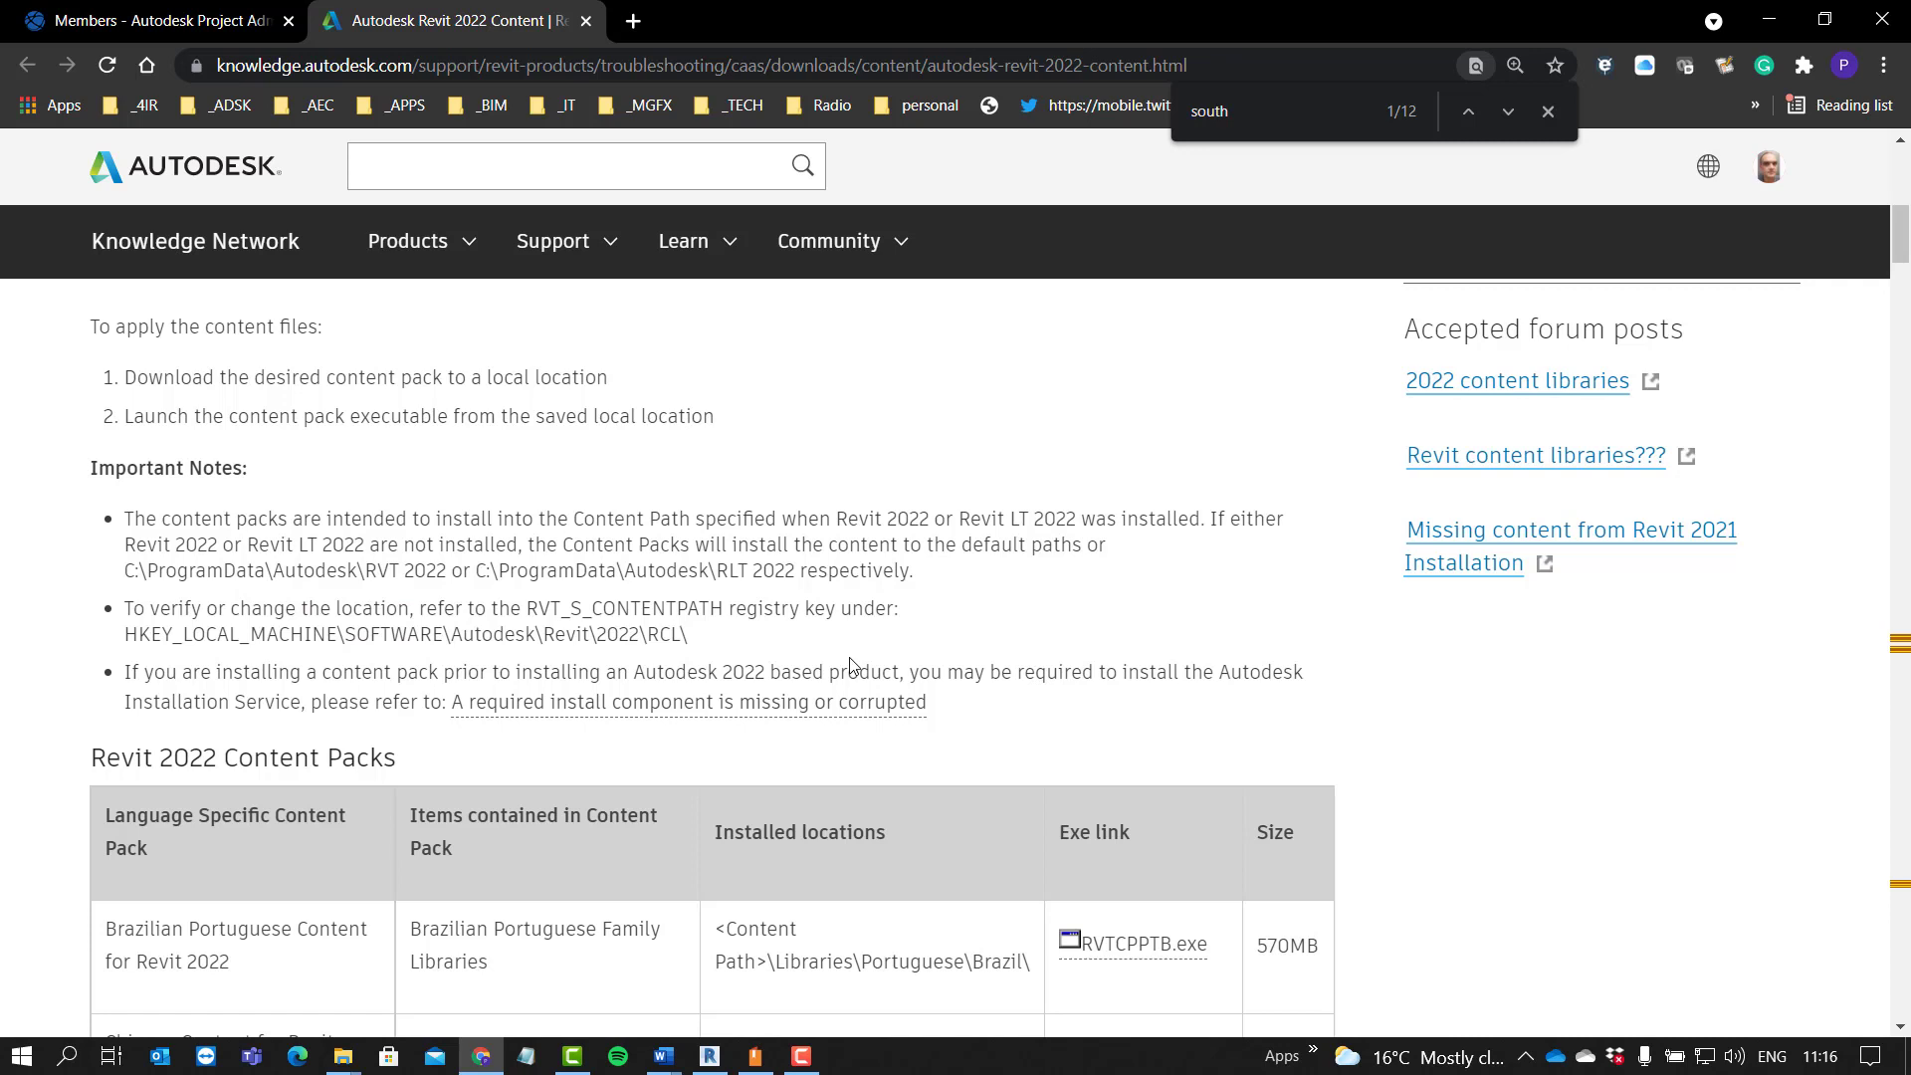
mouse_move(862, 1001)
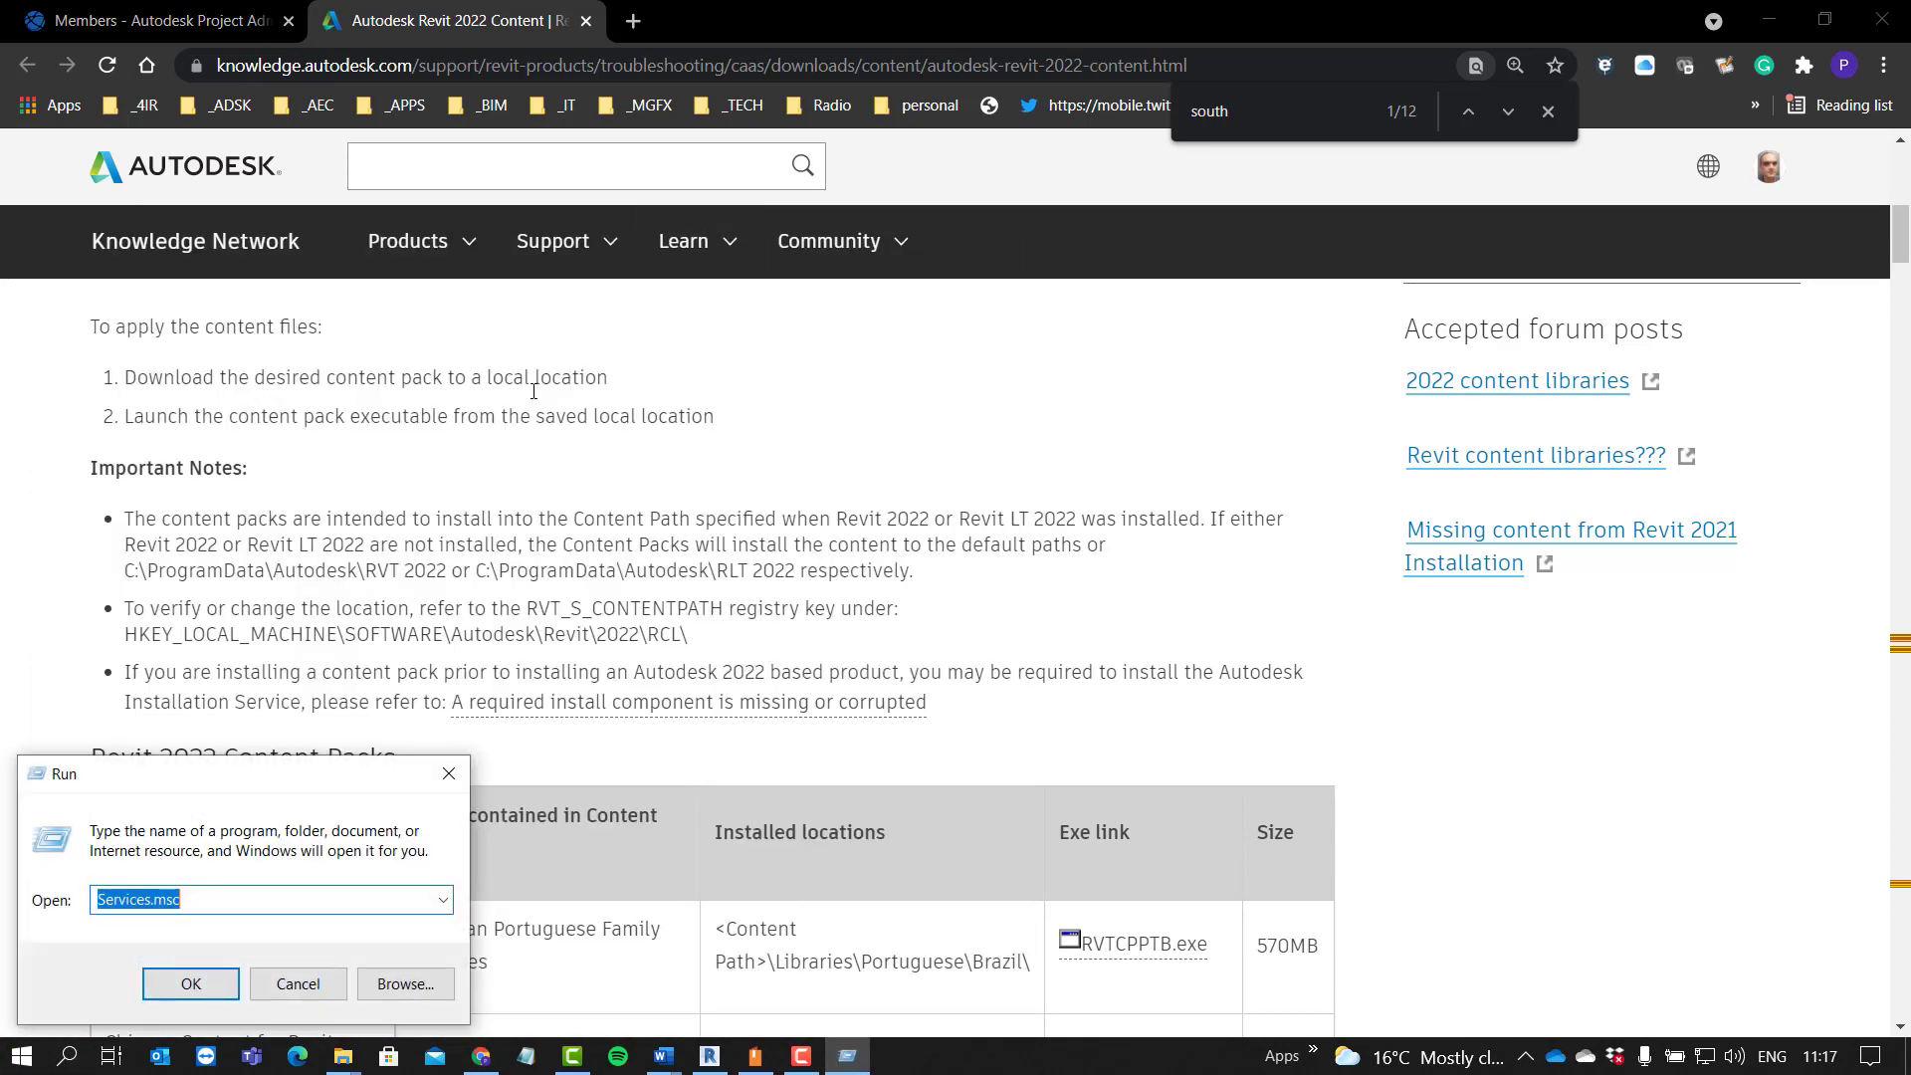
Step: Launch the Registry Editor with the regedit command from the Run dialog
left_click_drag(243, 772, 1085, 367)
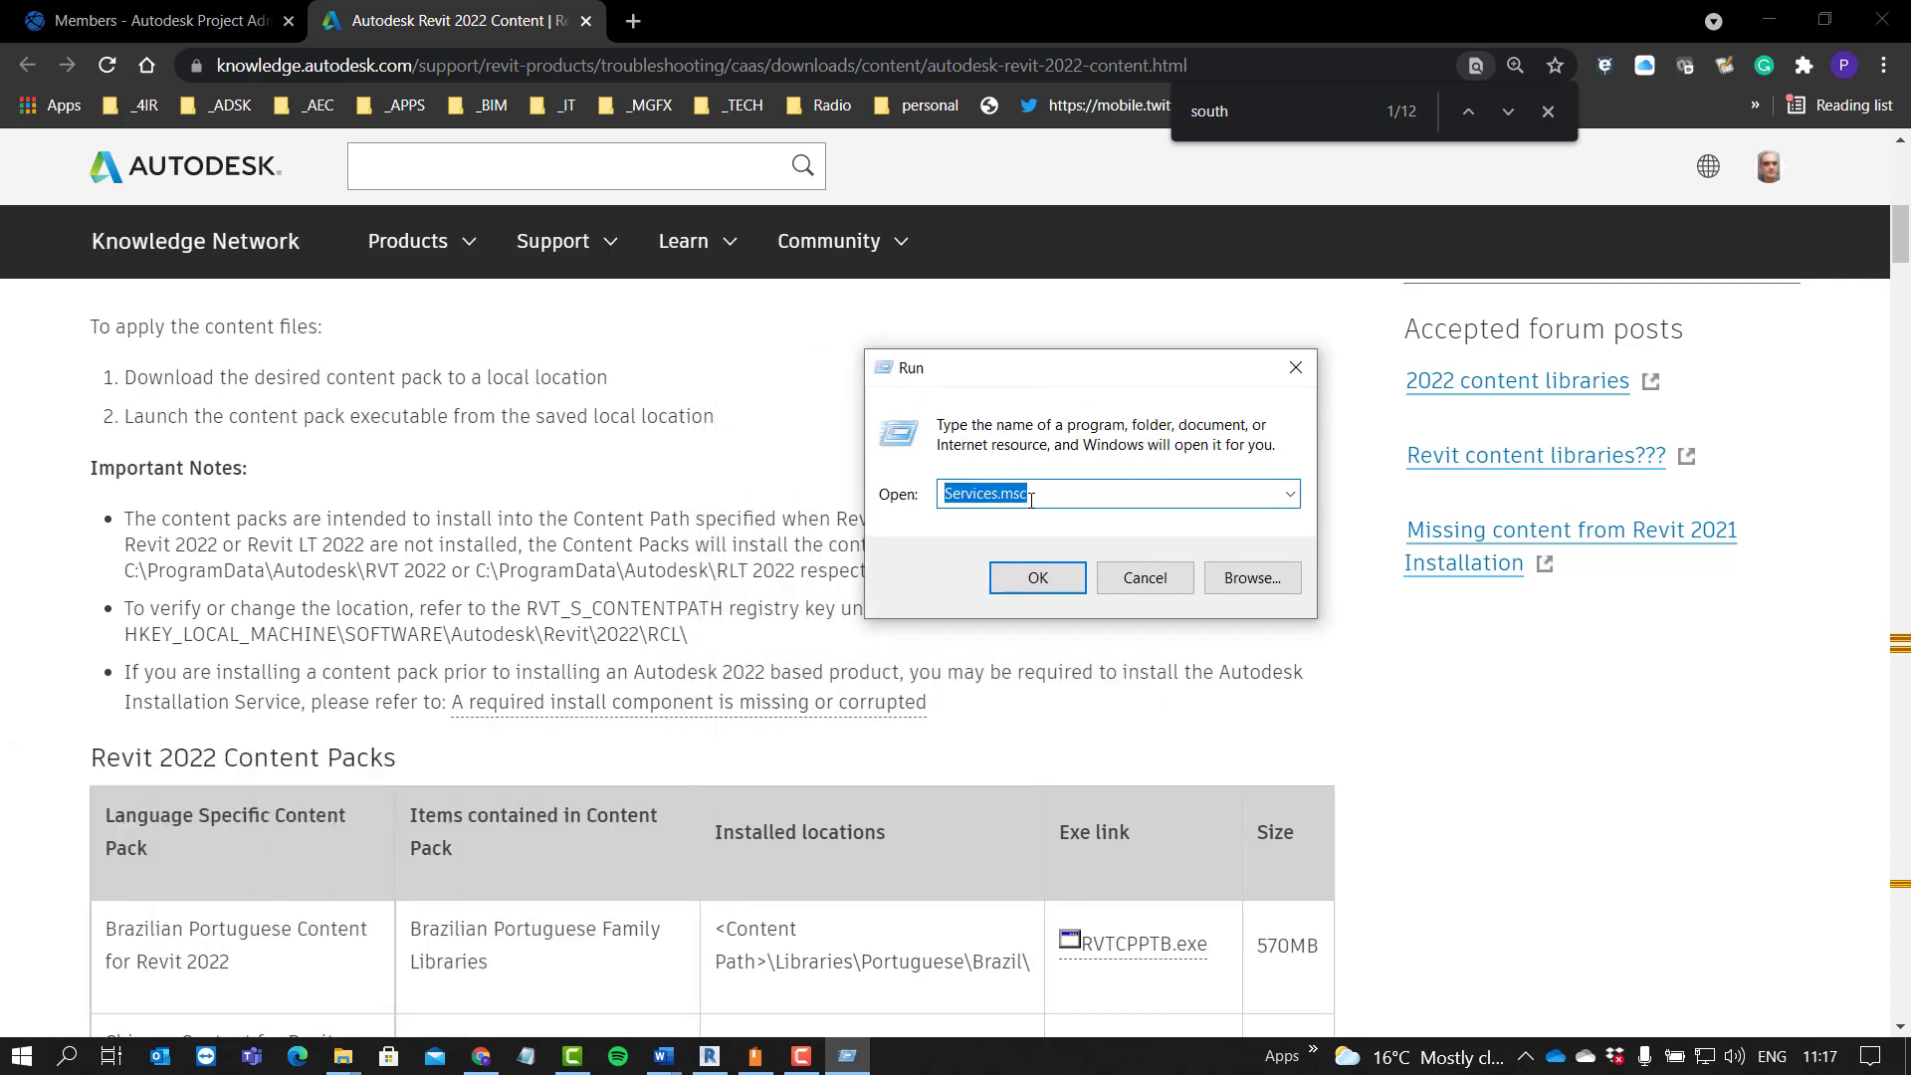
type("regedit")
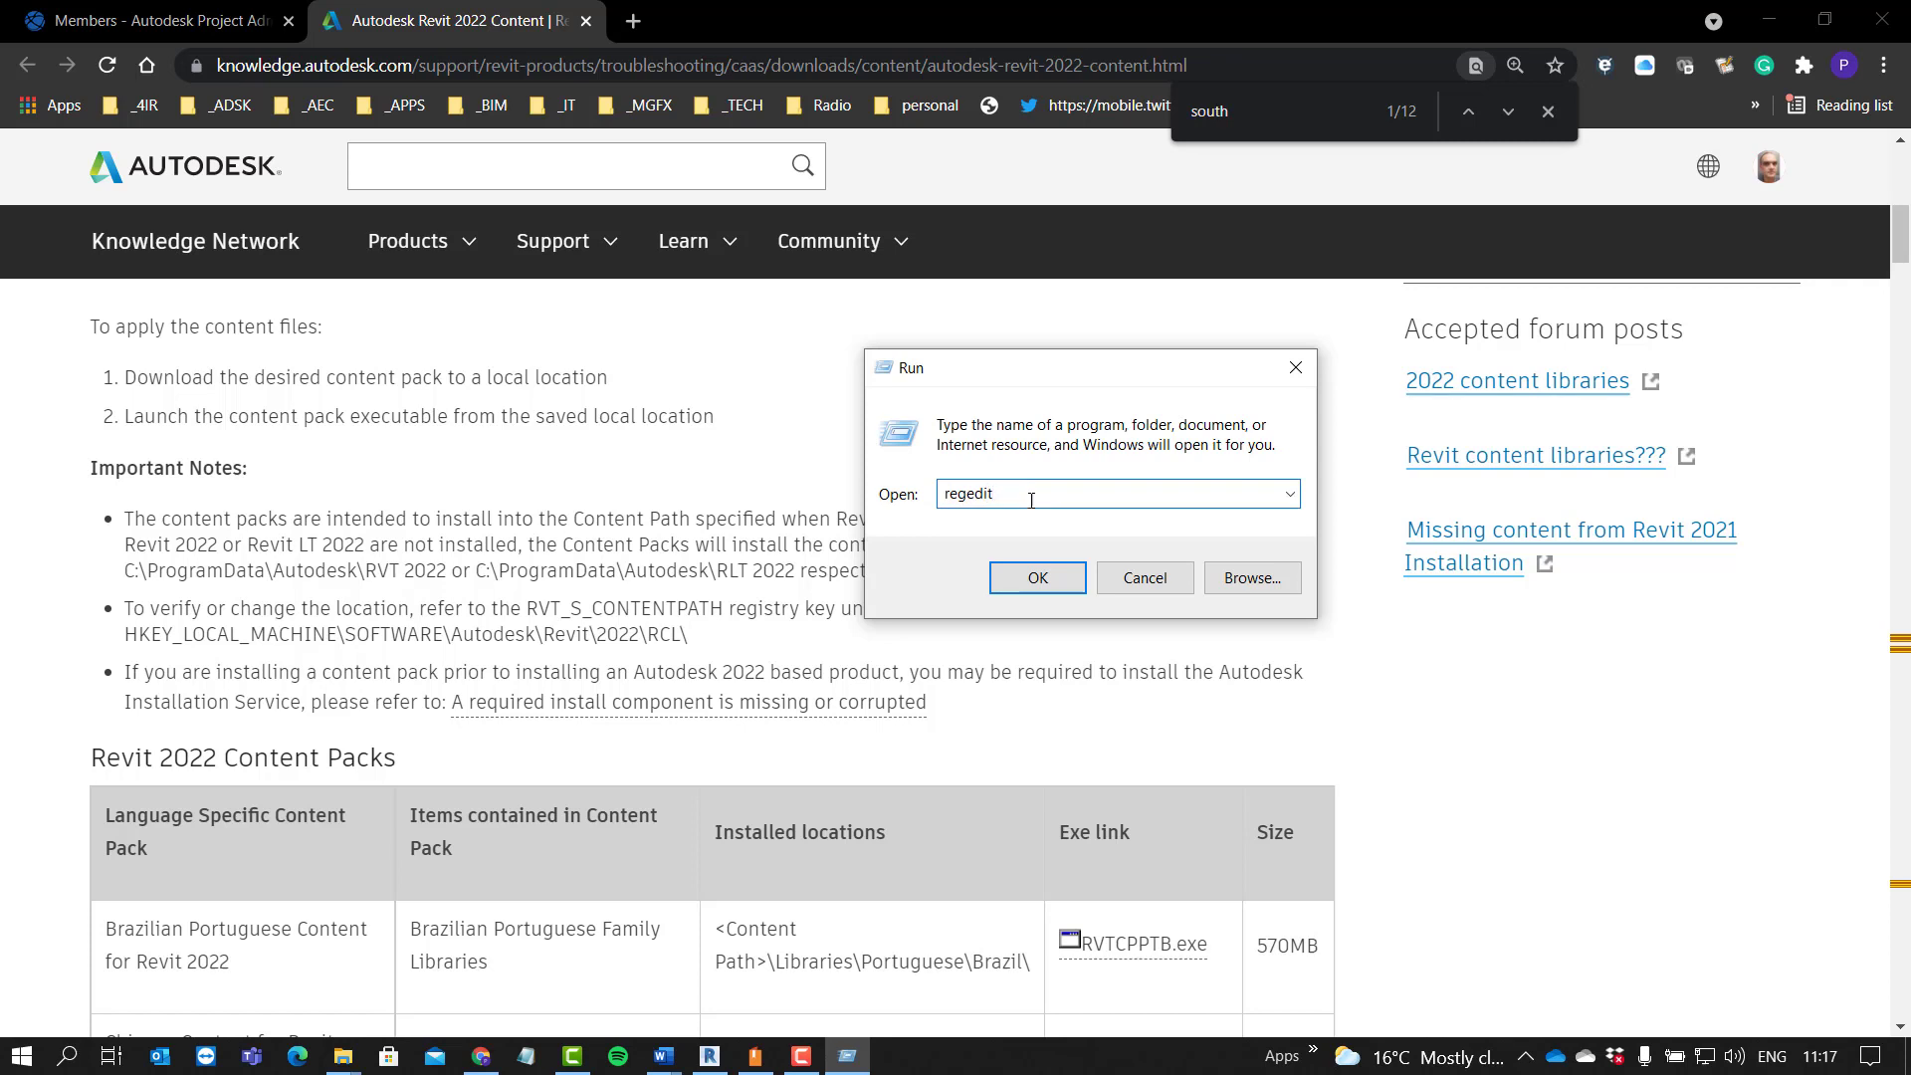
mouse_move(1041, 456)
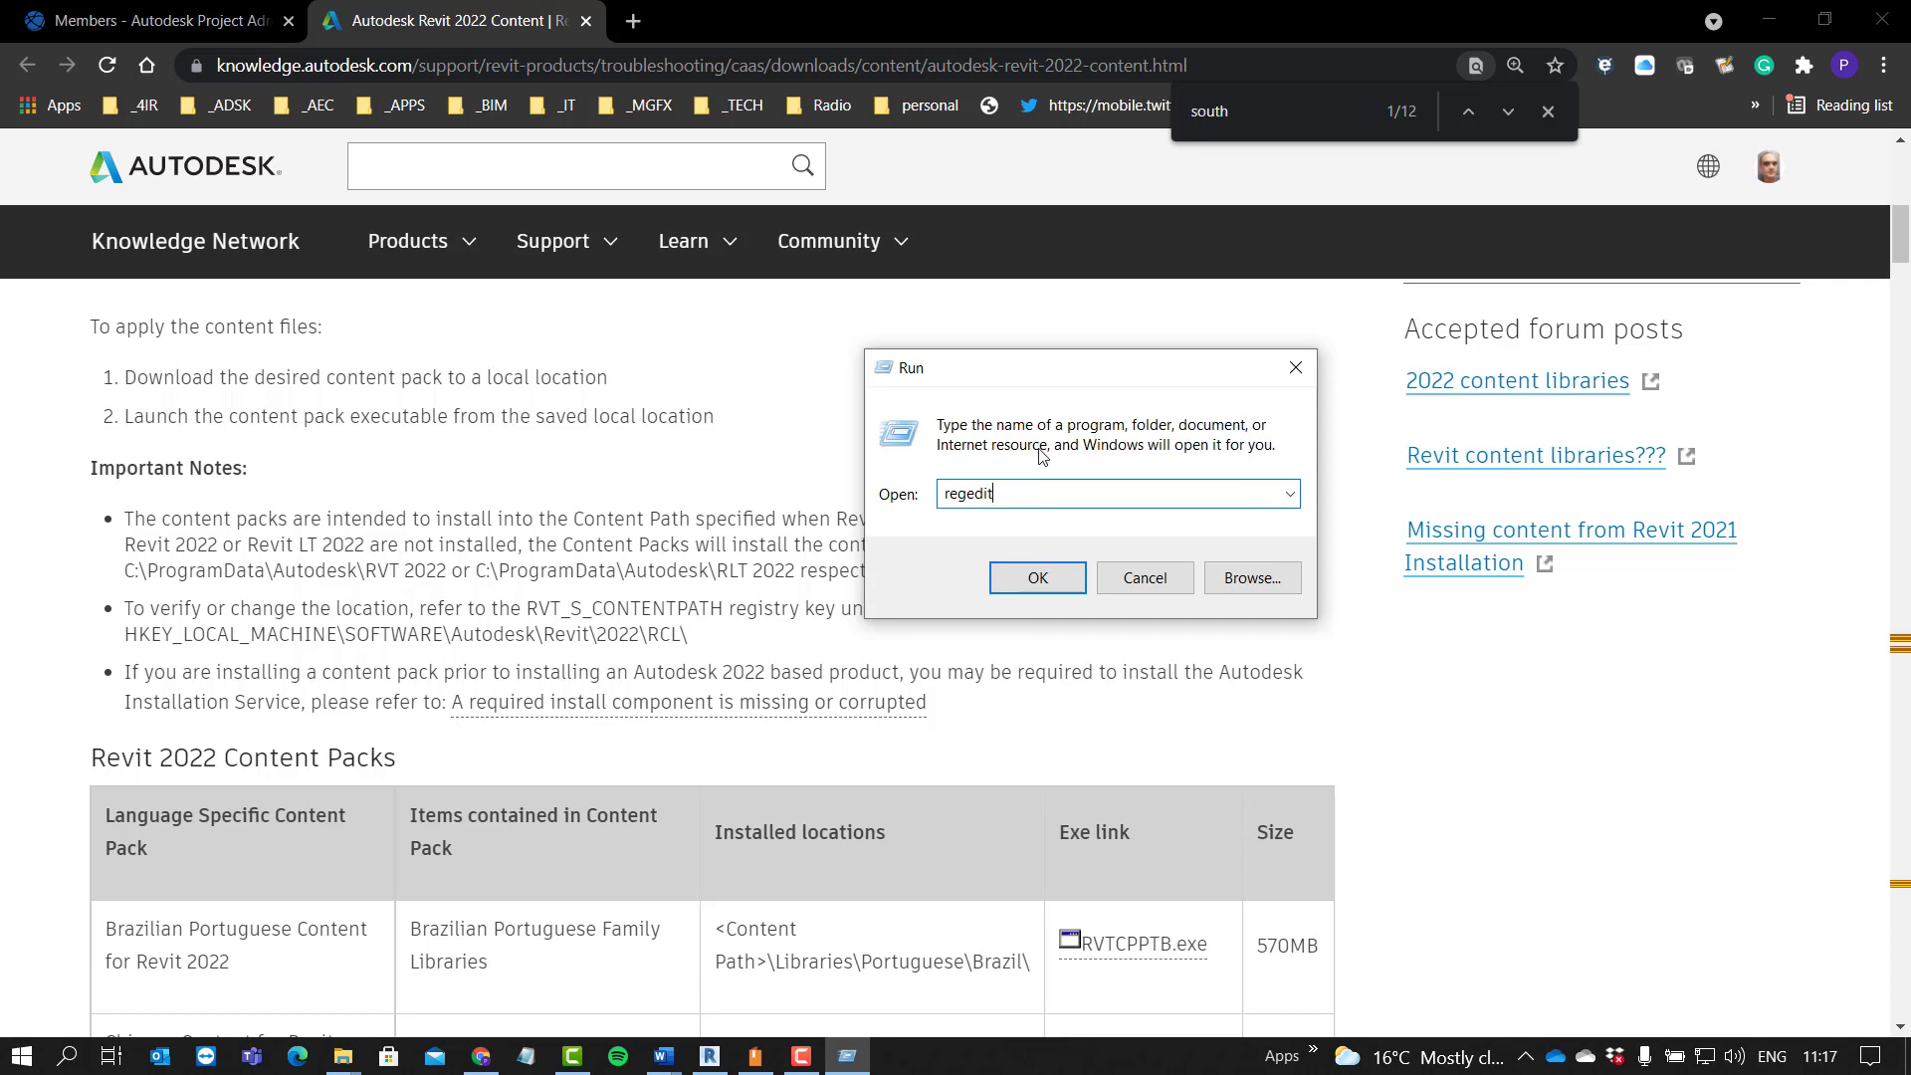
left_click(1035, 578)
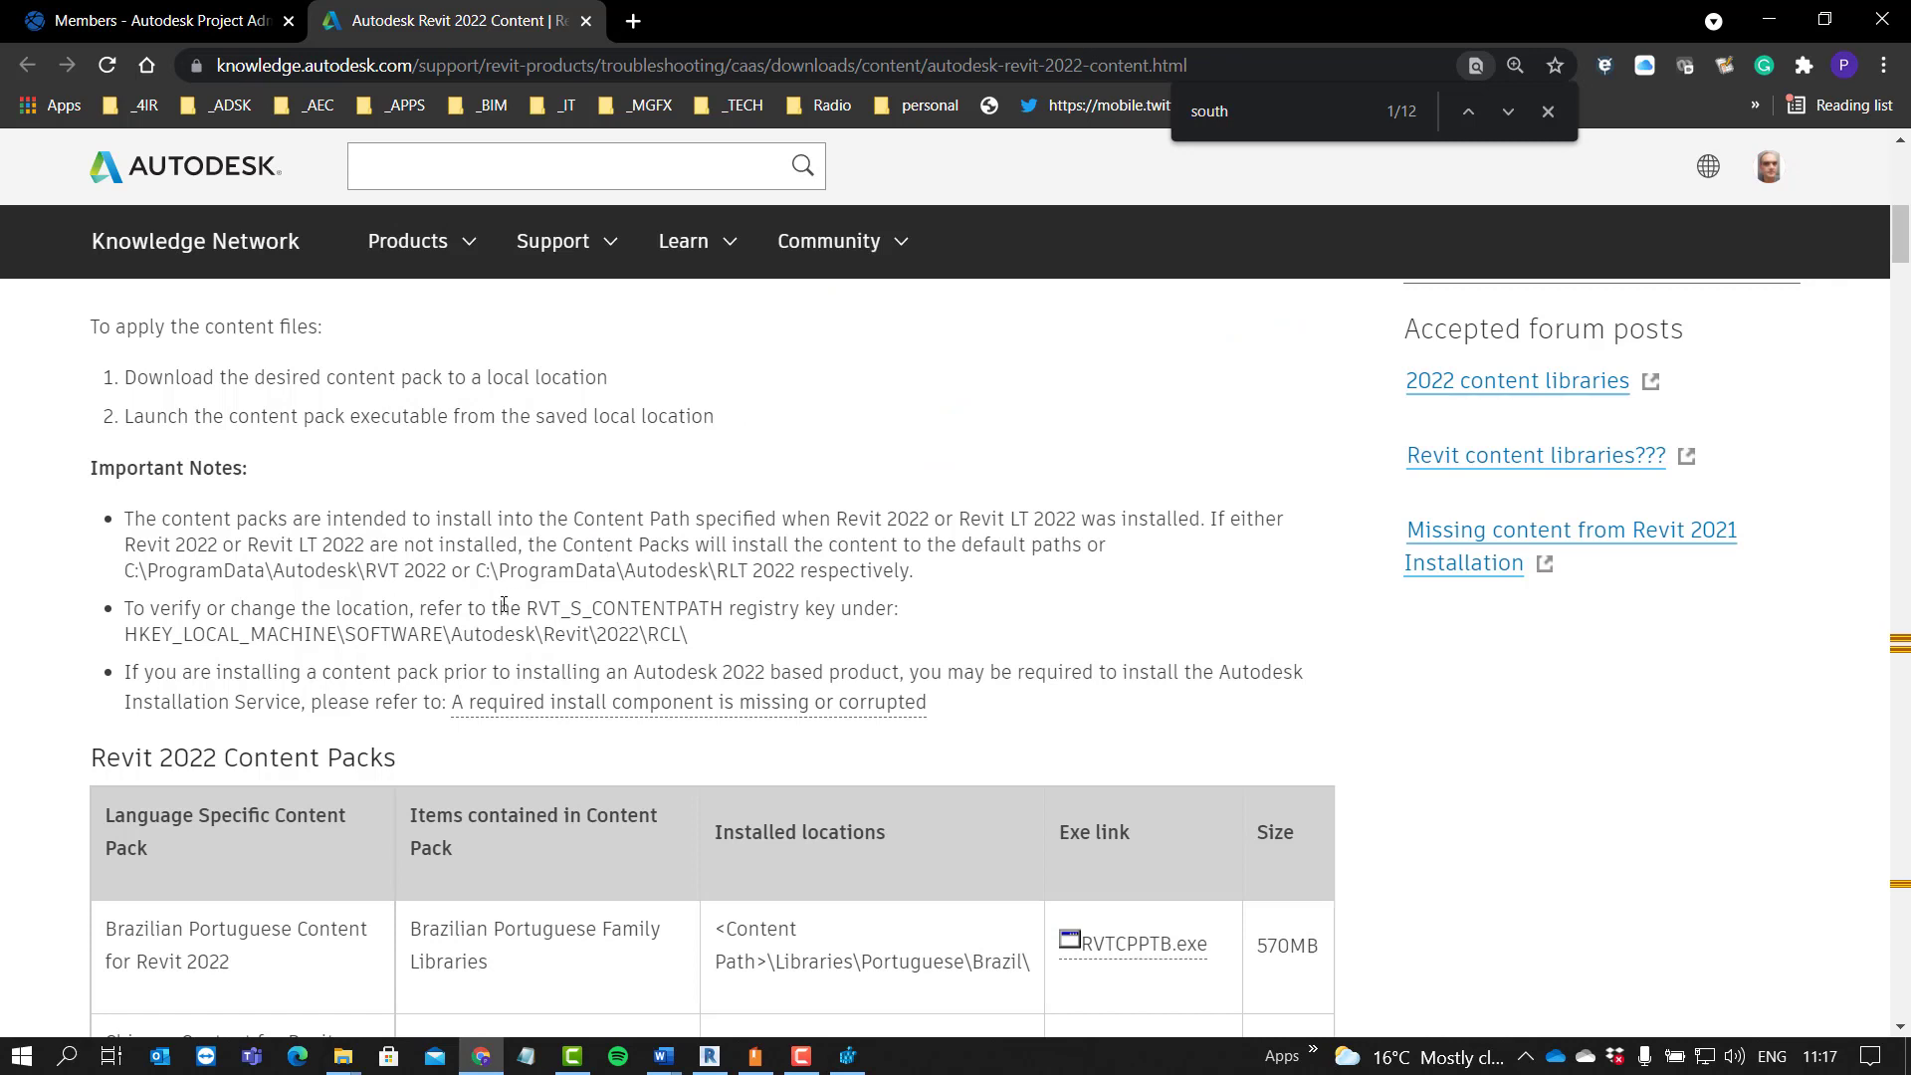
mouse_move(728, 607)
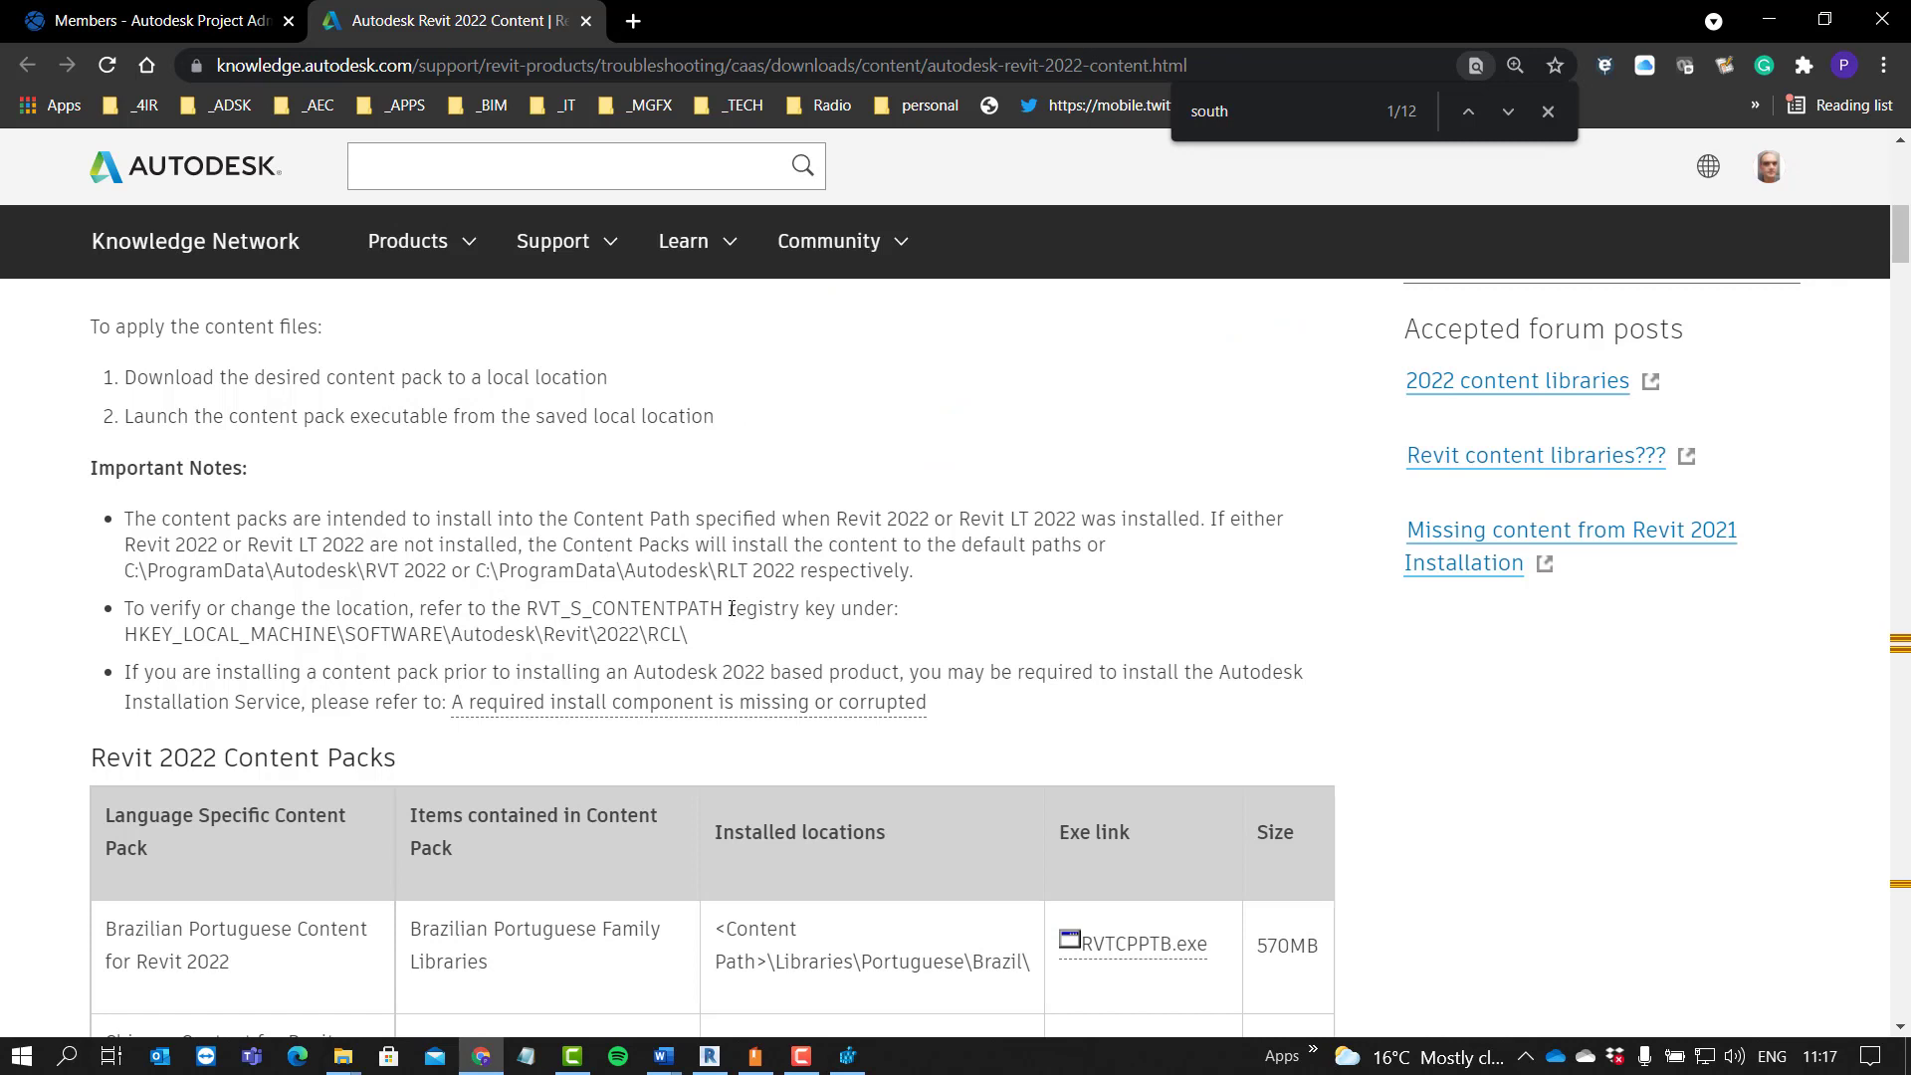
Step: Select the RVT_S_CONTENTPATH key name in the notes and switch to Registry Editor
double_click(621, 609)
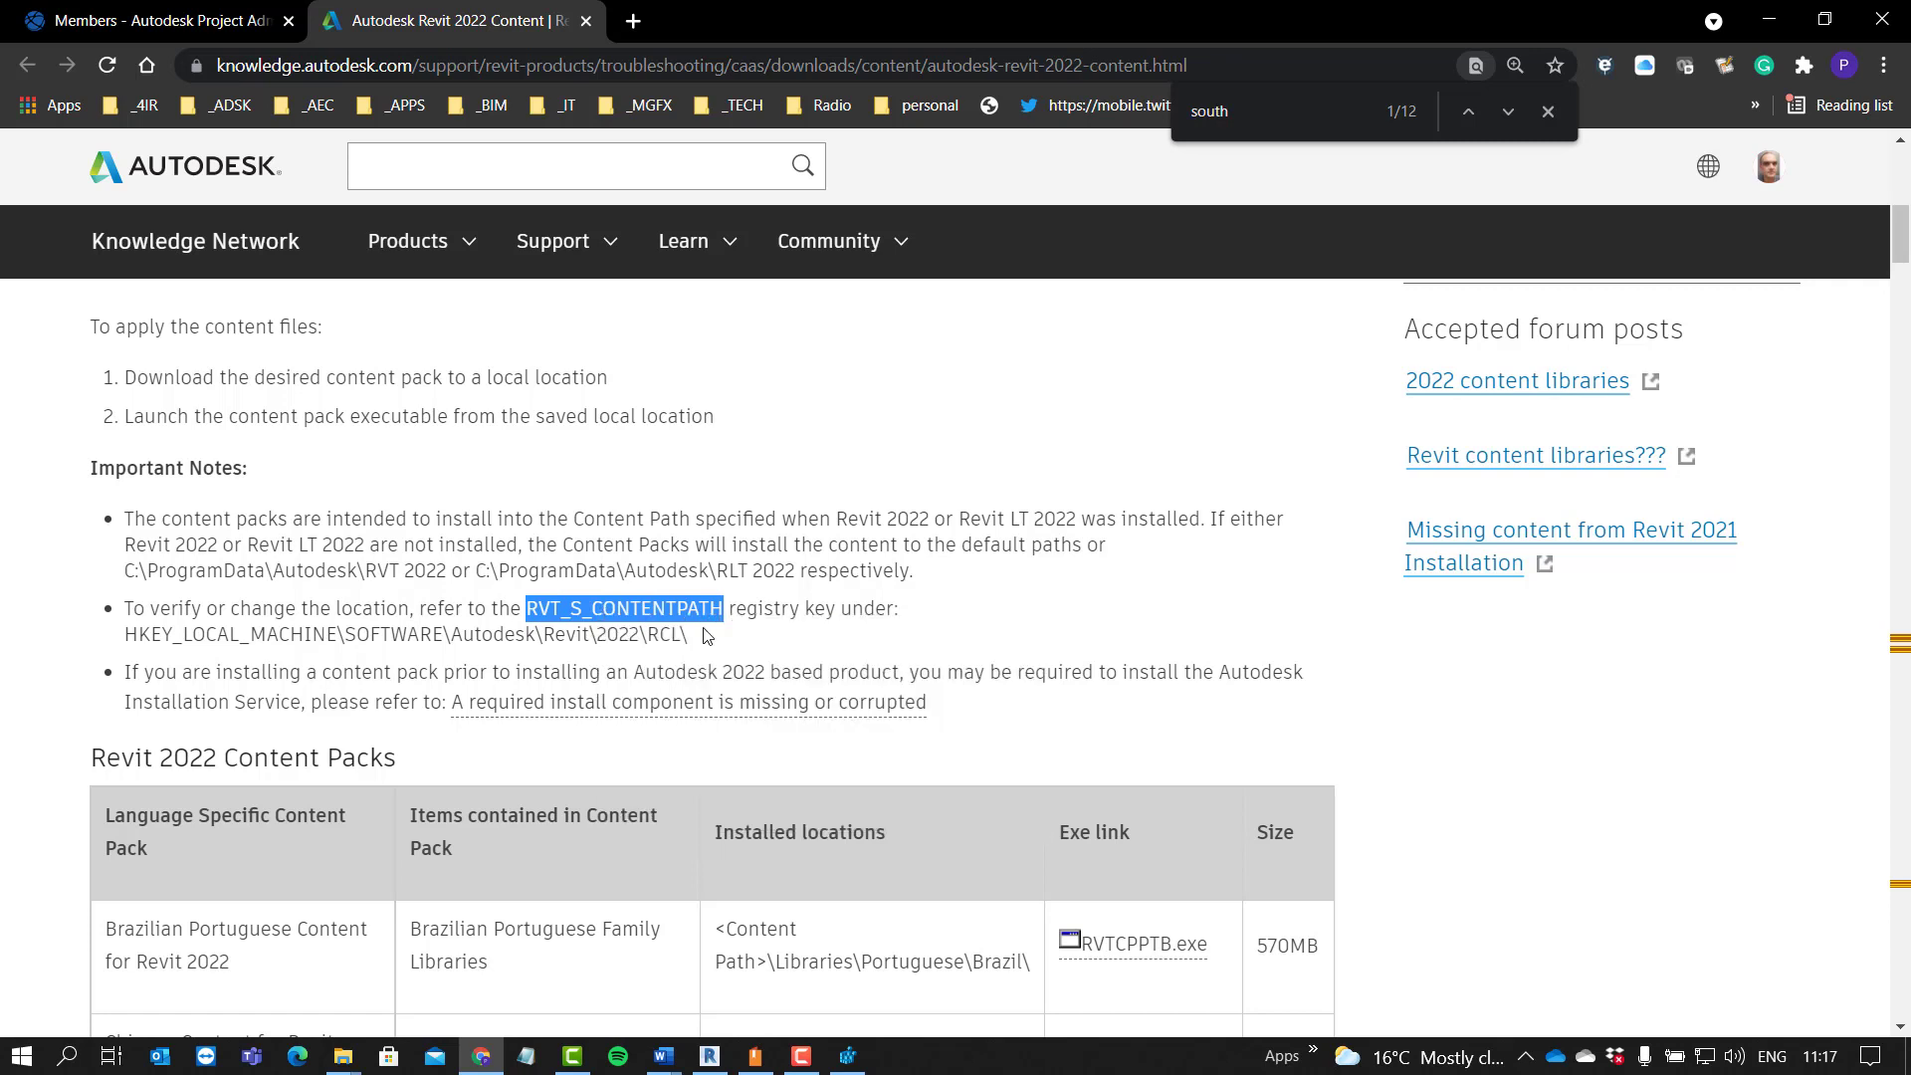
left_click(844, 1055)
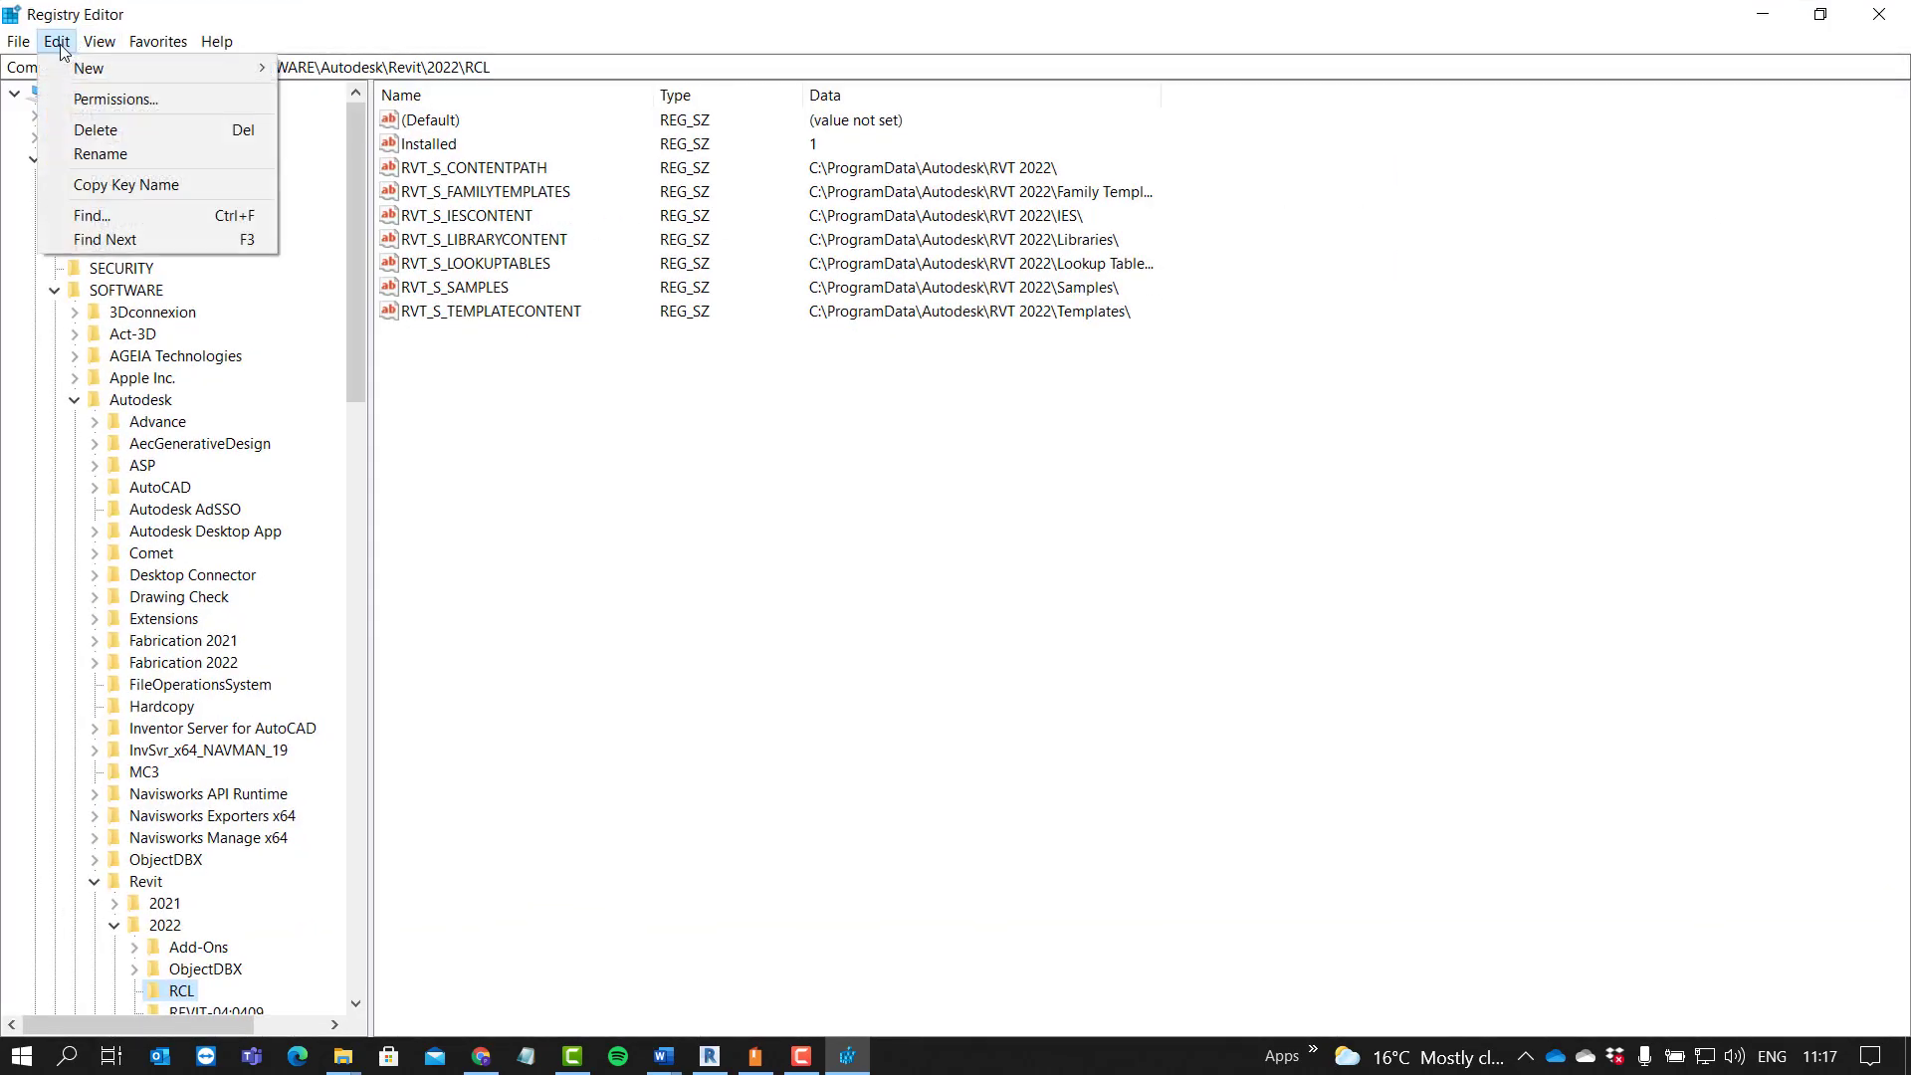
Step: Search the registry for the RVT_S_CONTENTPATH value under the Revit 2022 RCL key
left_click(91, 215)
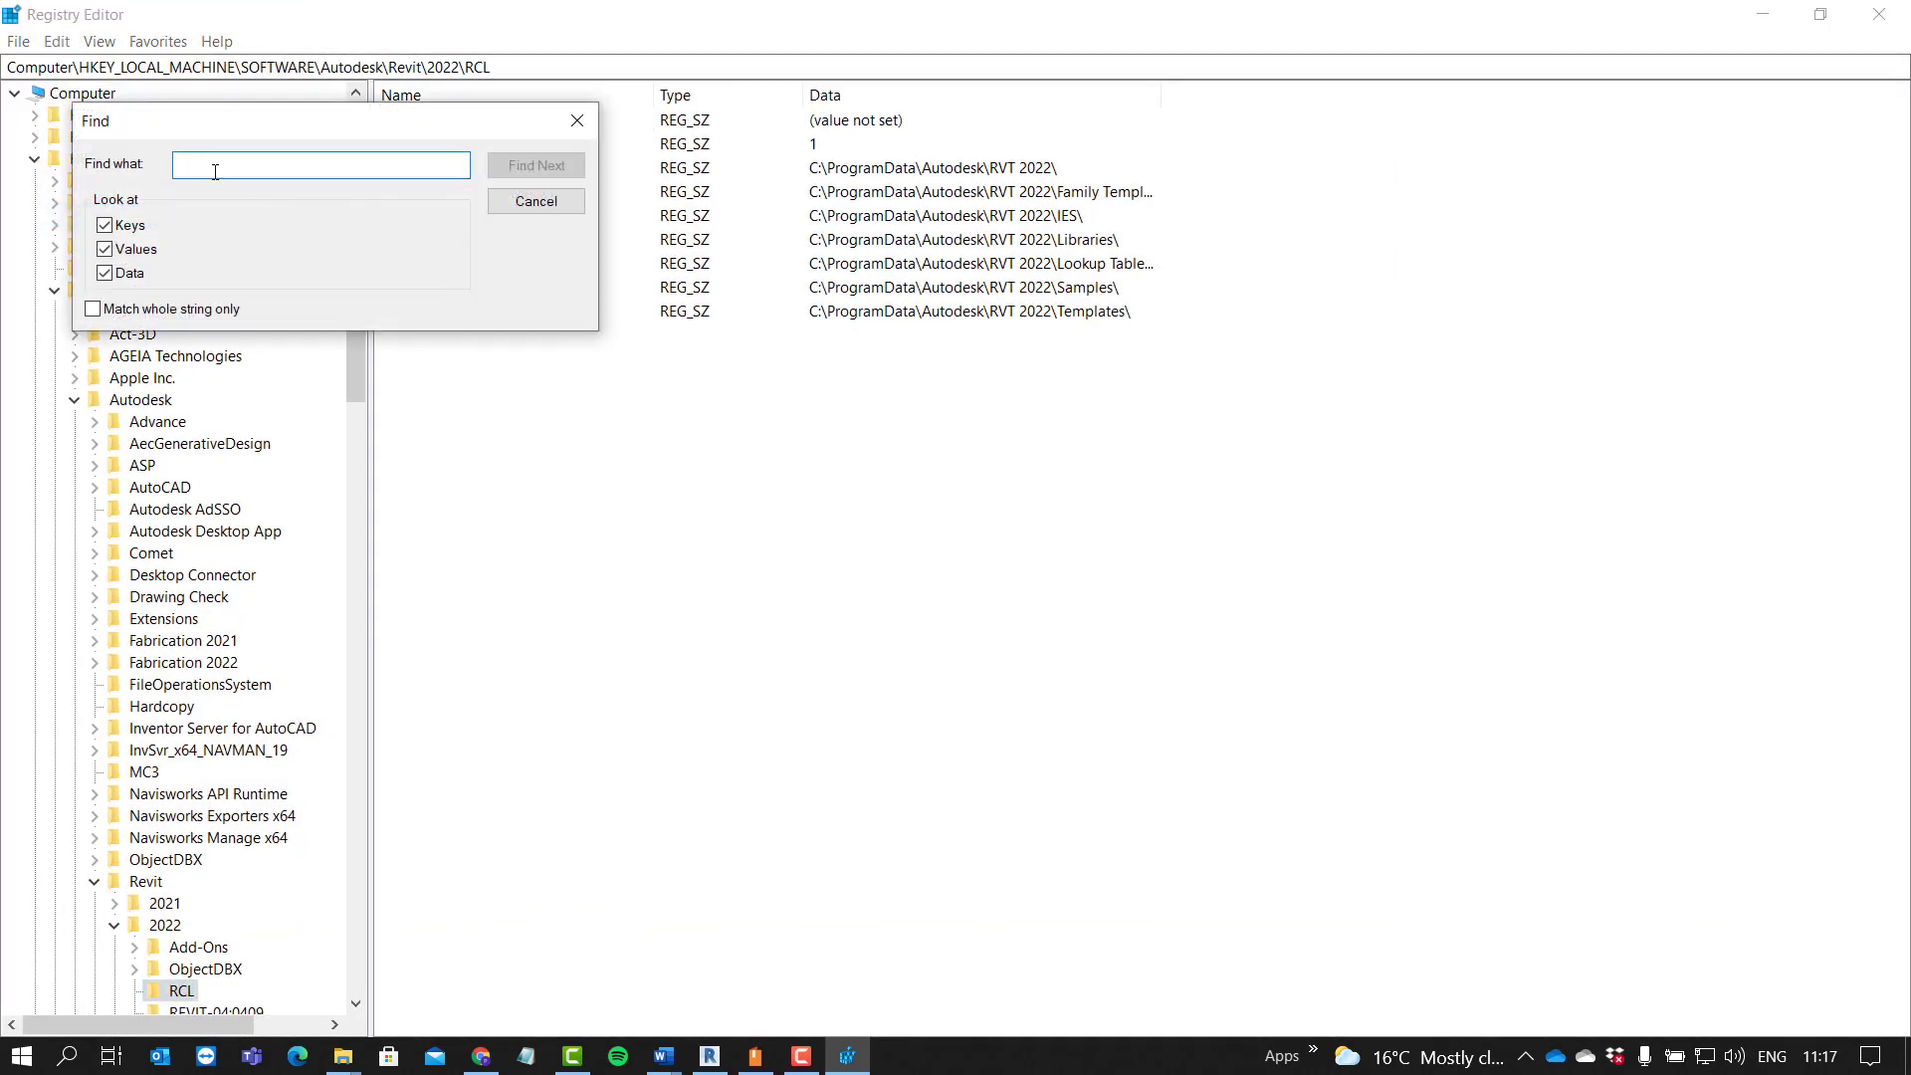
type("RVT_S_CONTENTPATH")
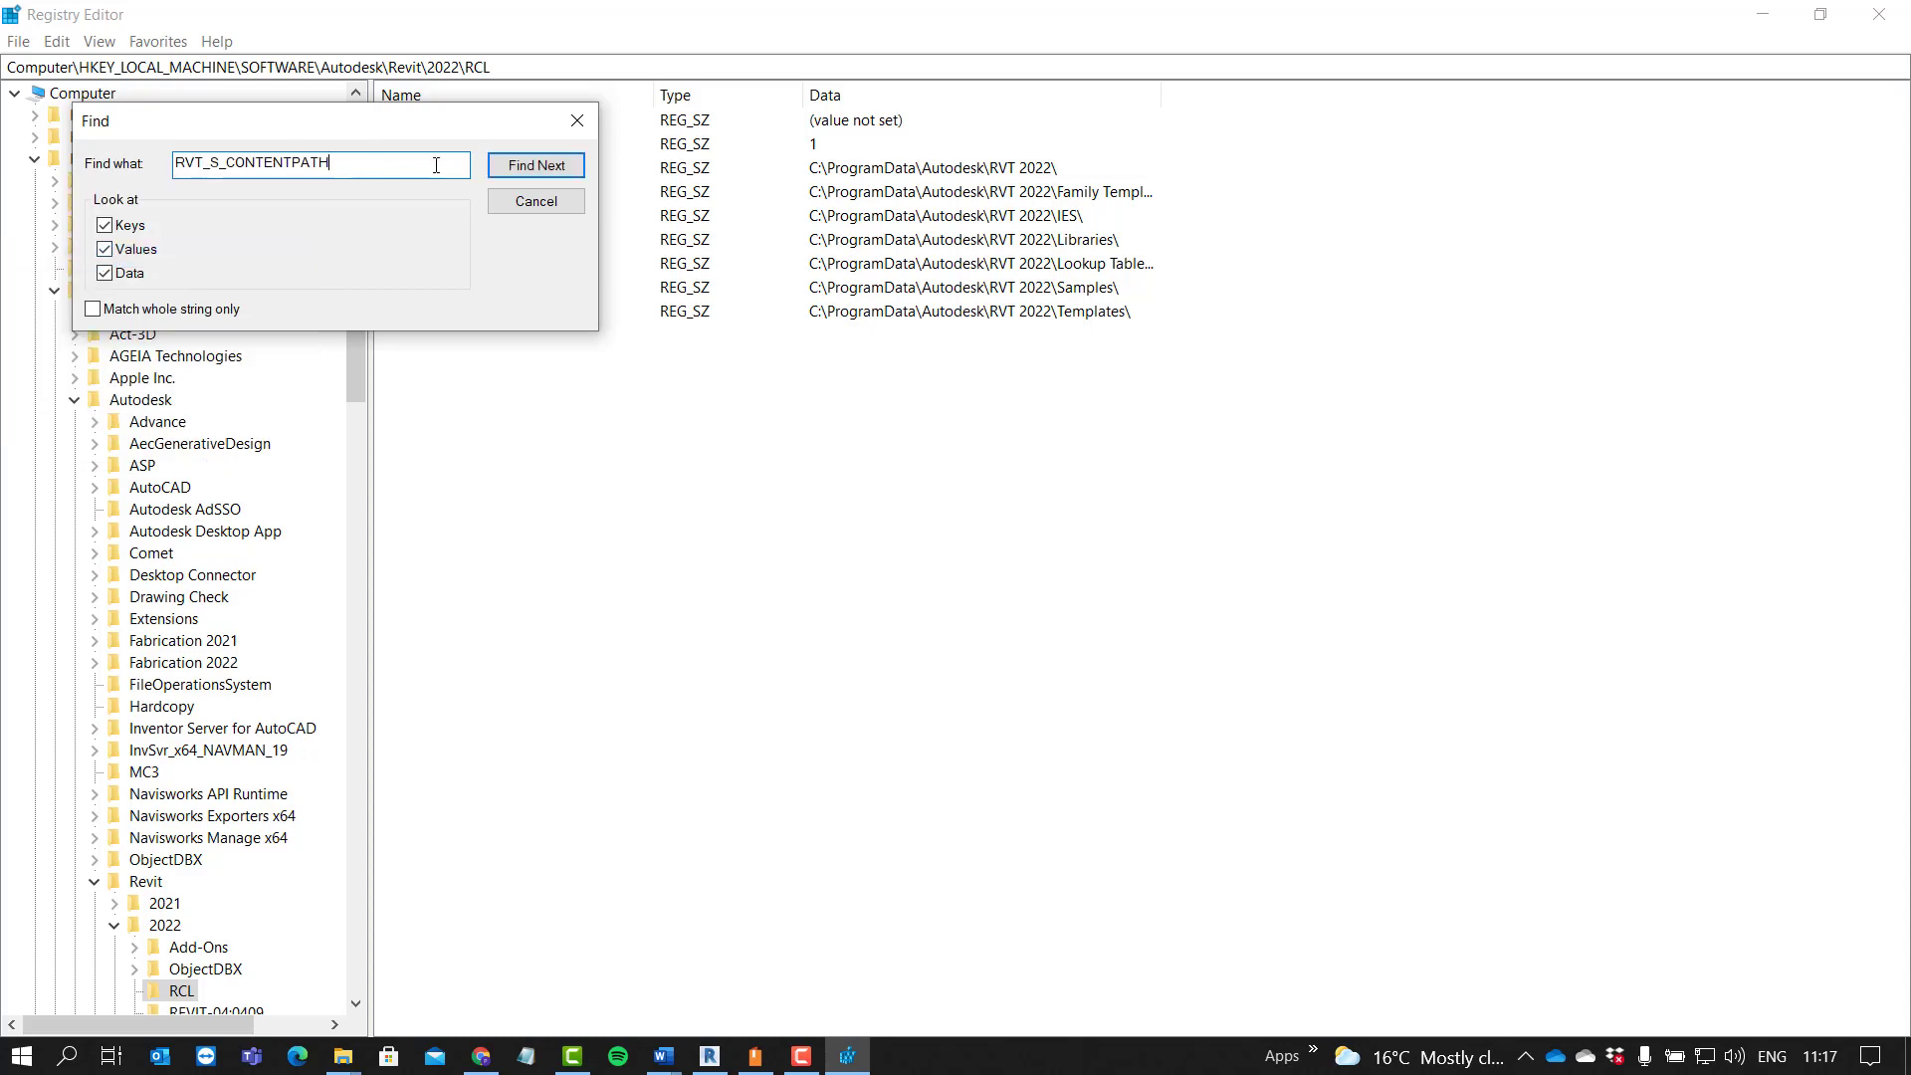
left_click(533, 165)
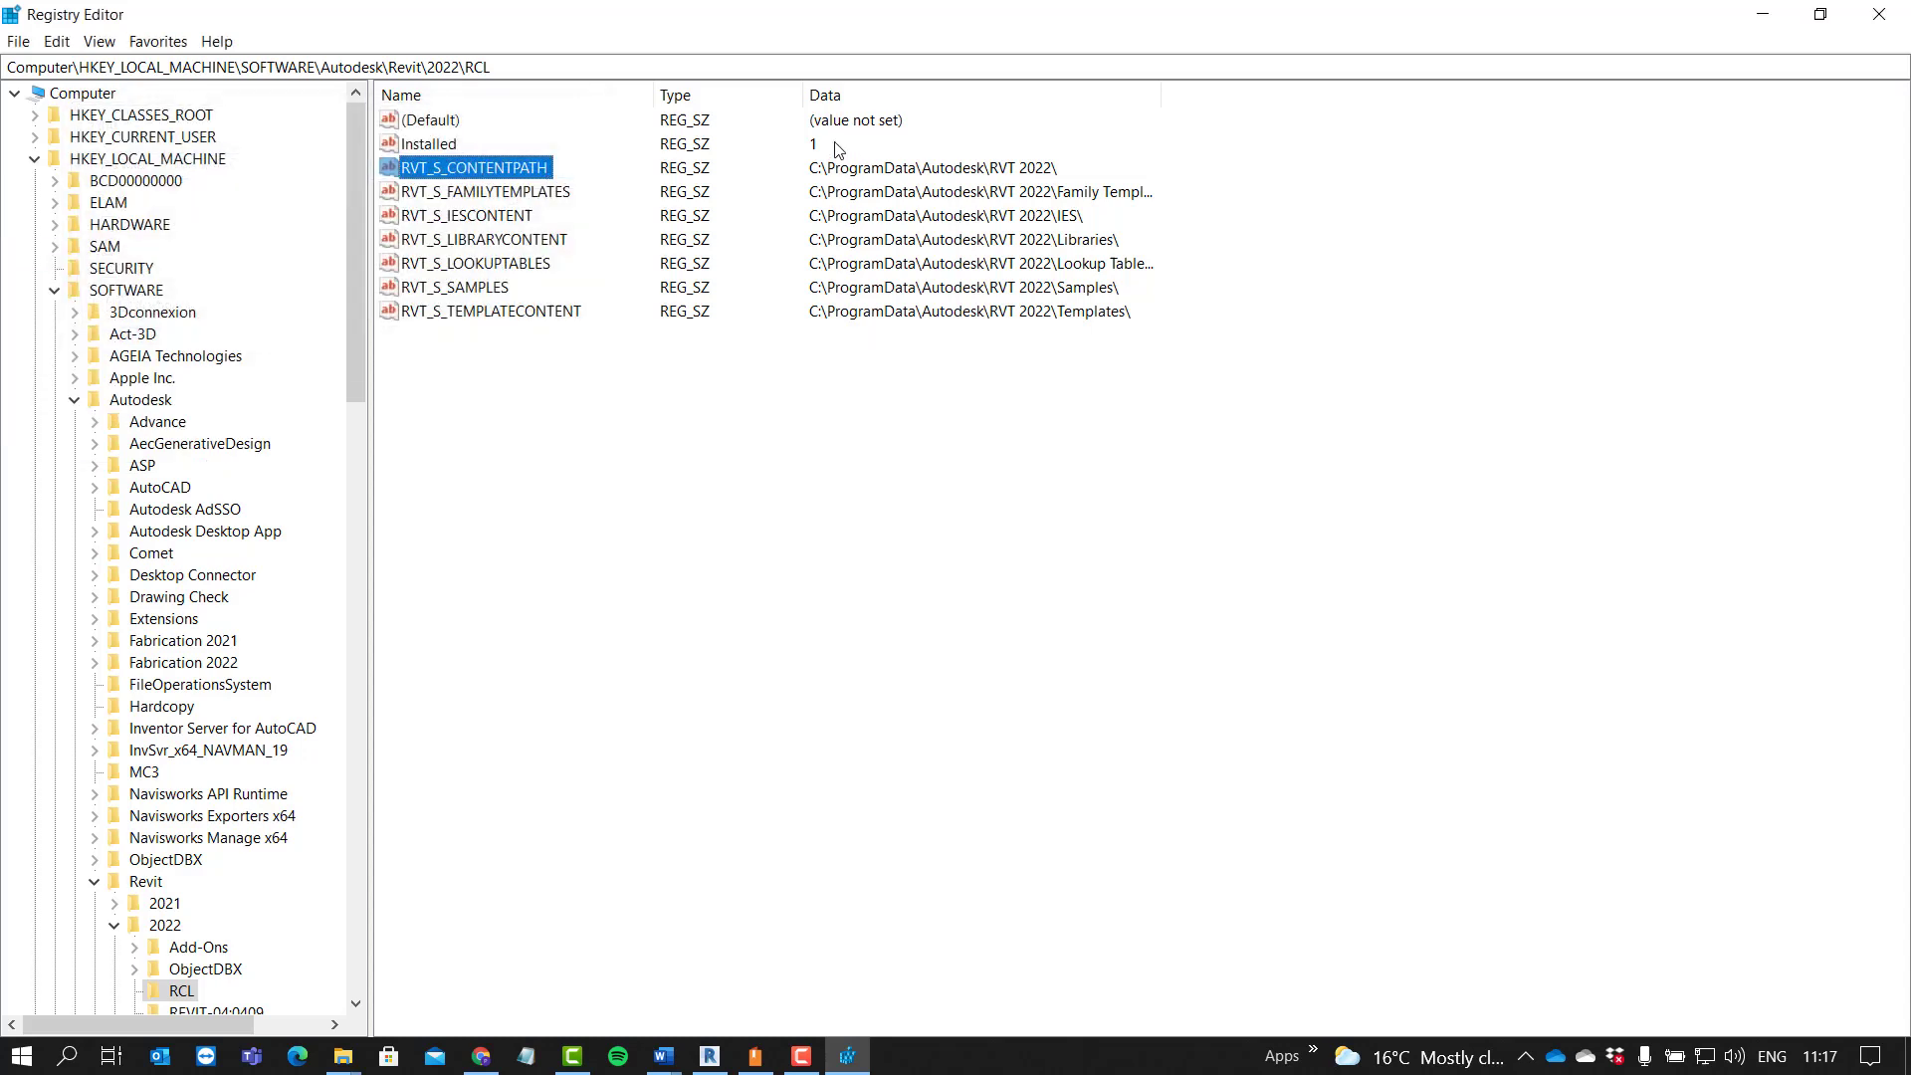
scroll("down", 3)
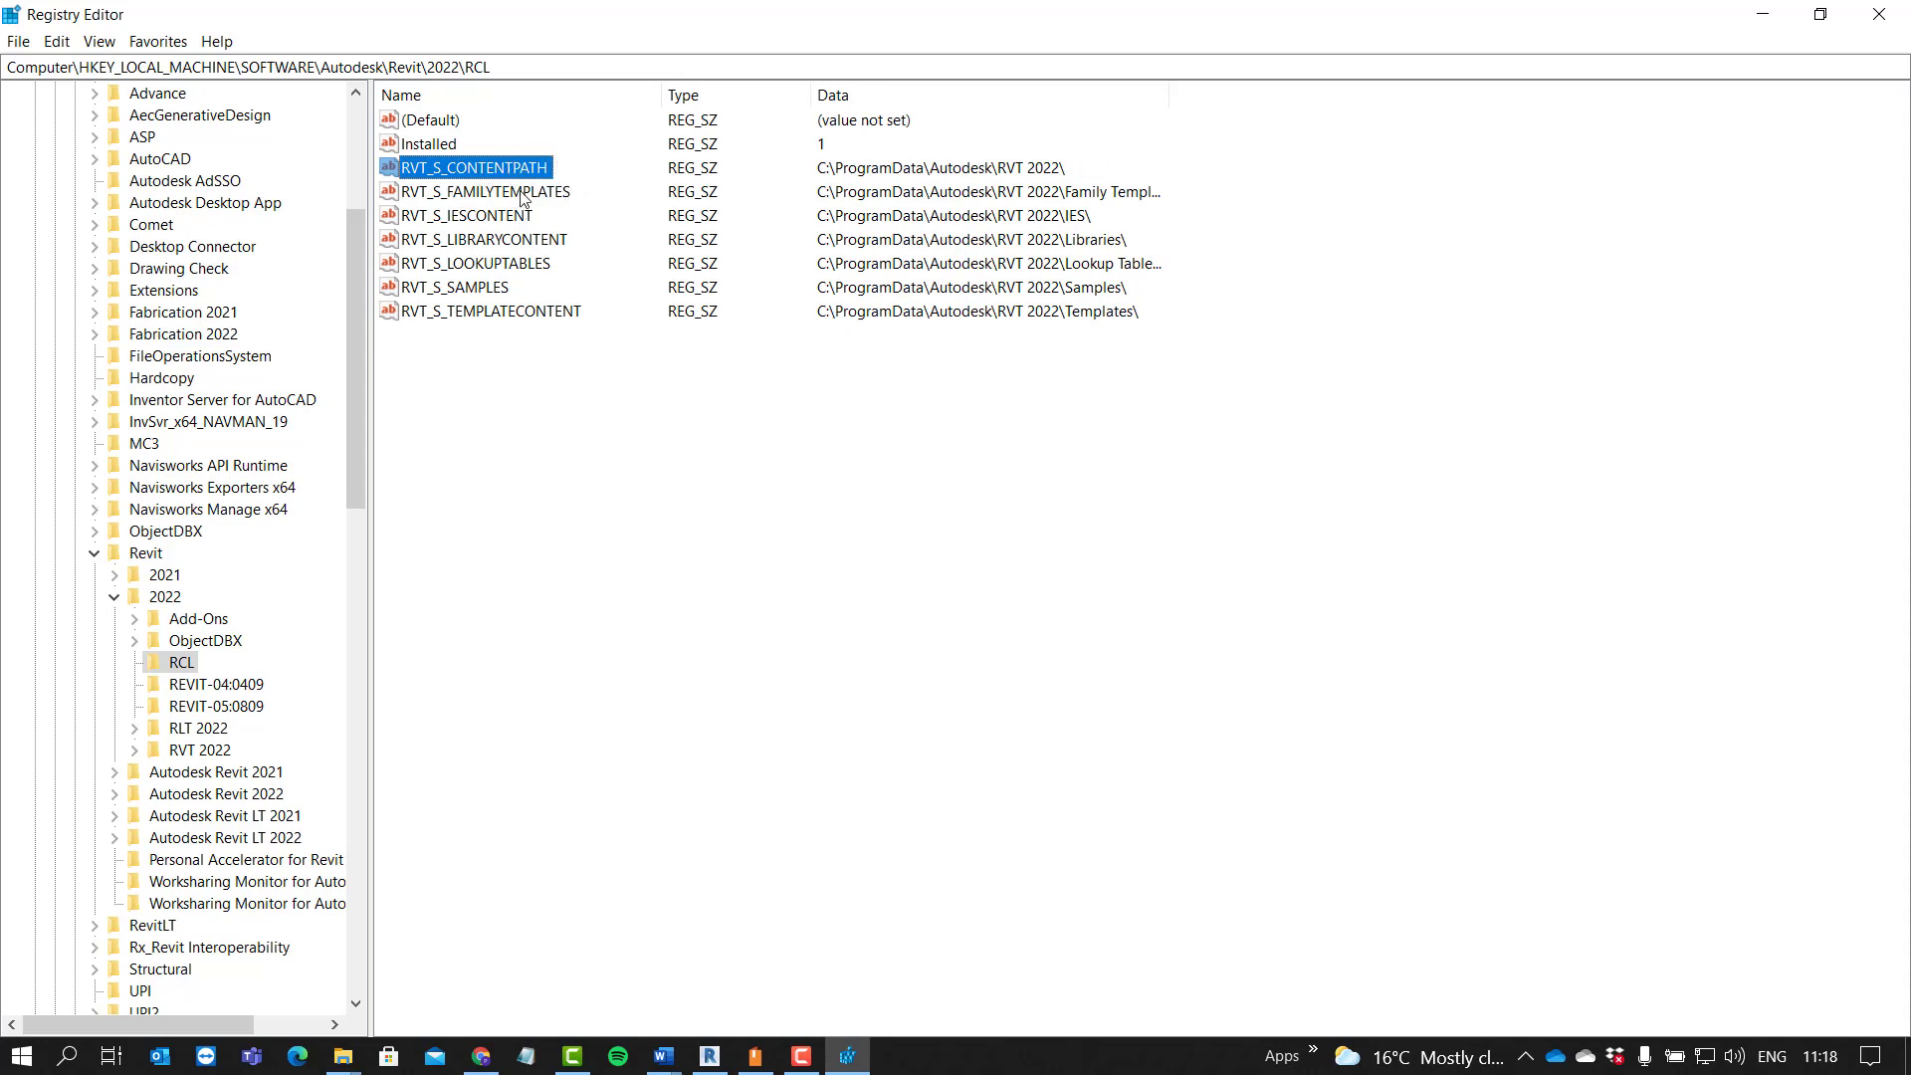
Step: Check the IESCONTENT, LOOKUPTABLES and TEMPLATECONTENT values, then return to RVT_S_CONTENTPATH
left_click(466, 215)
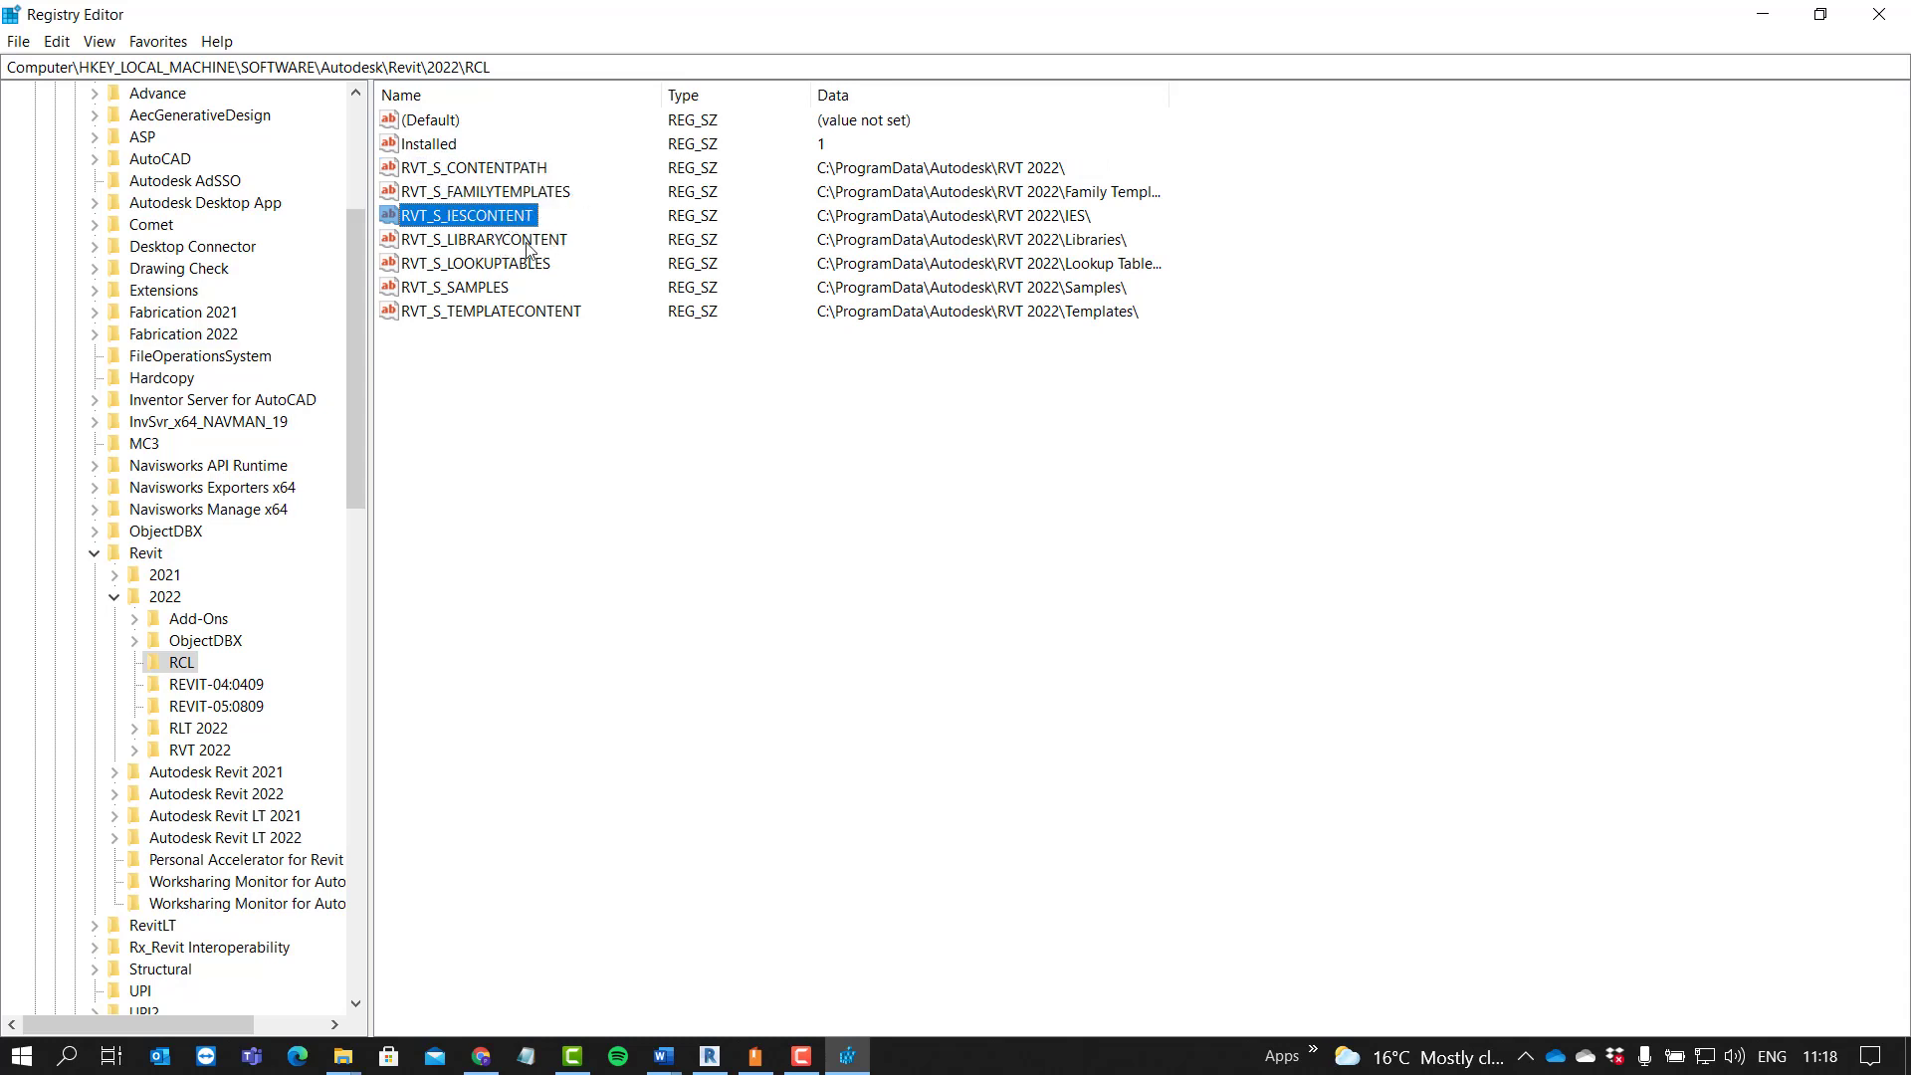
left_click(476, 263)
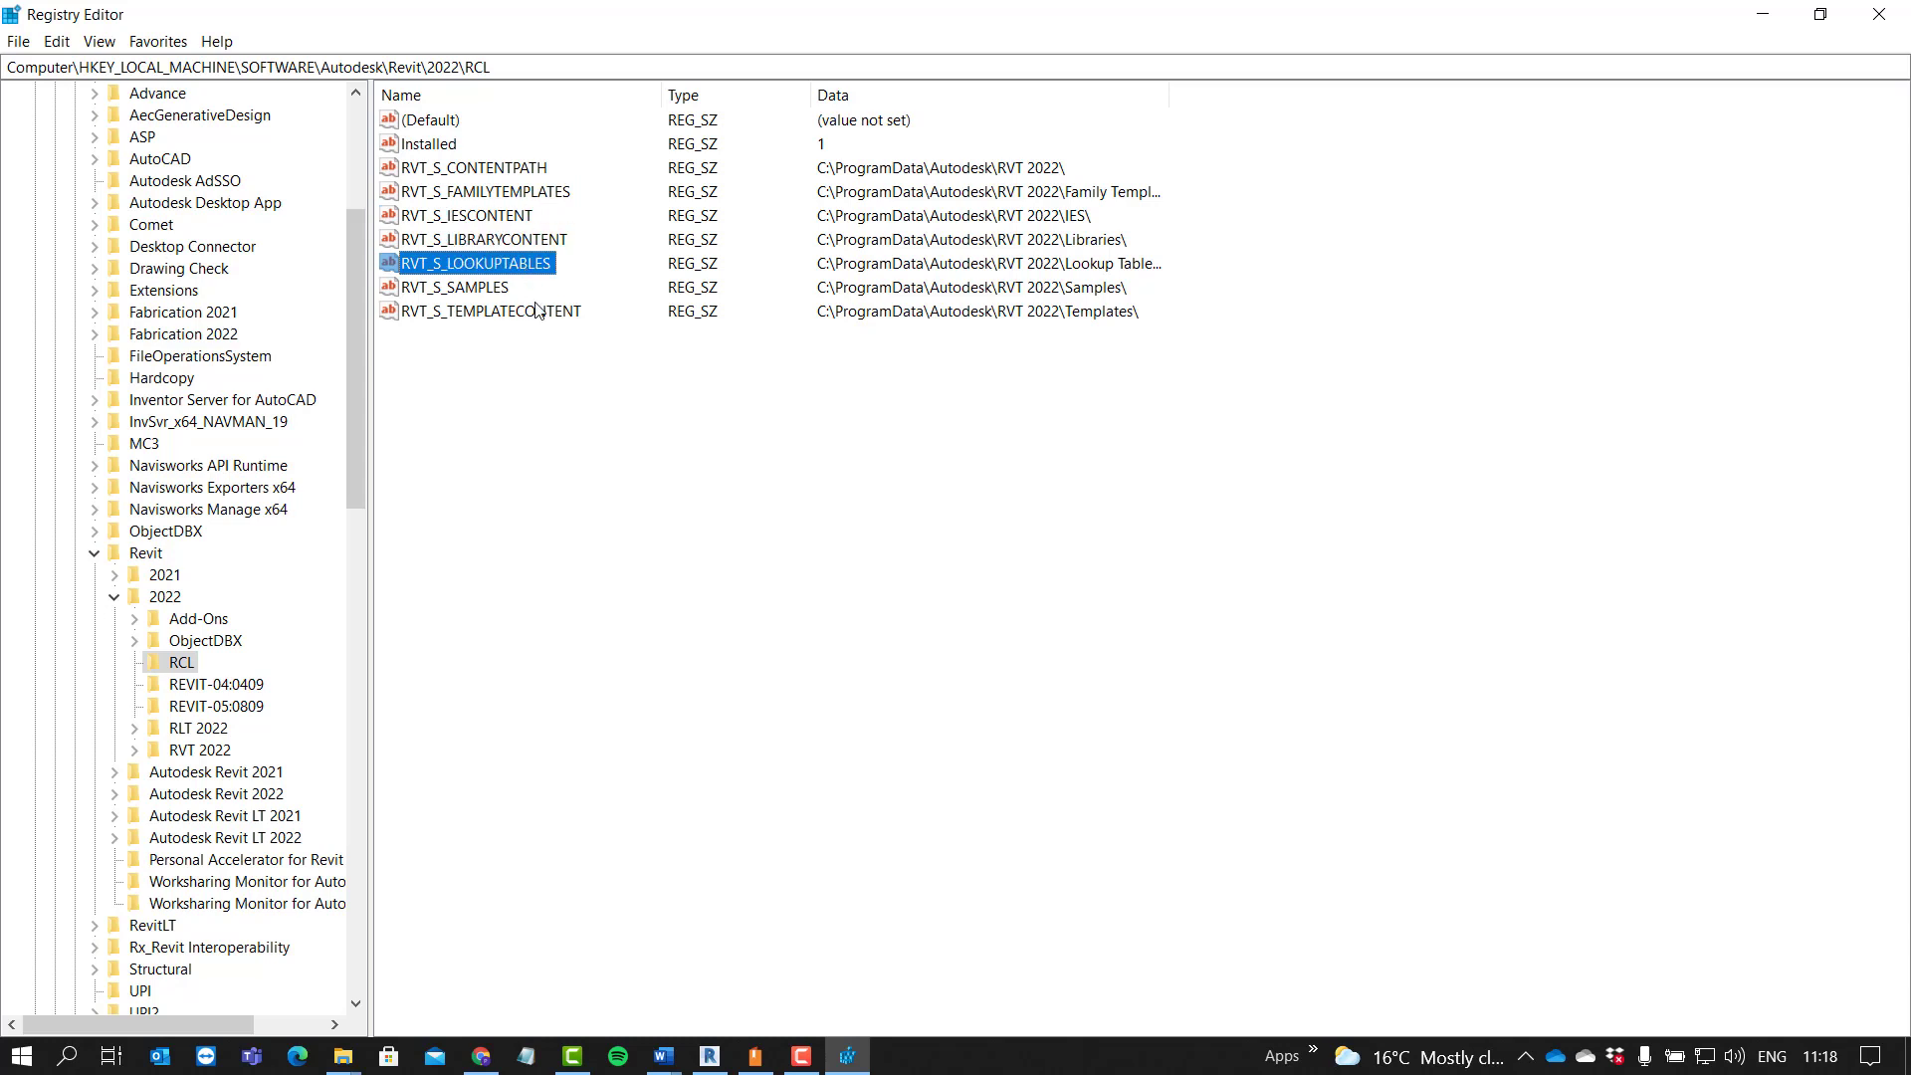
left_click(488, 310)
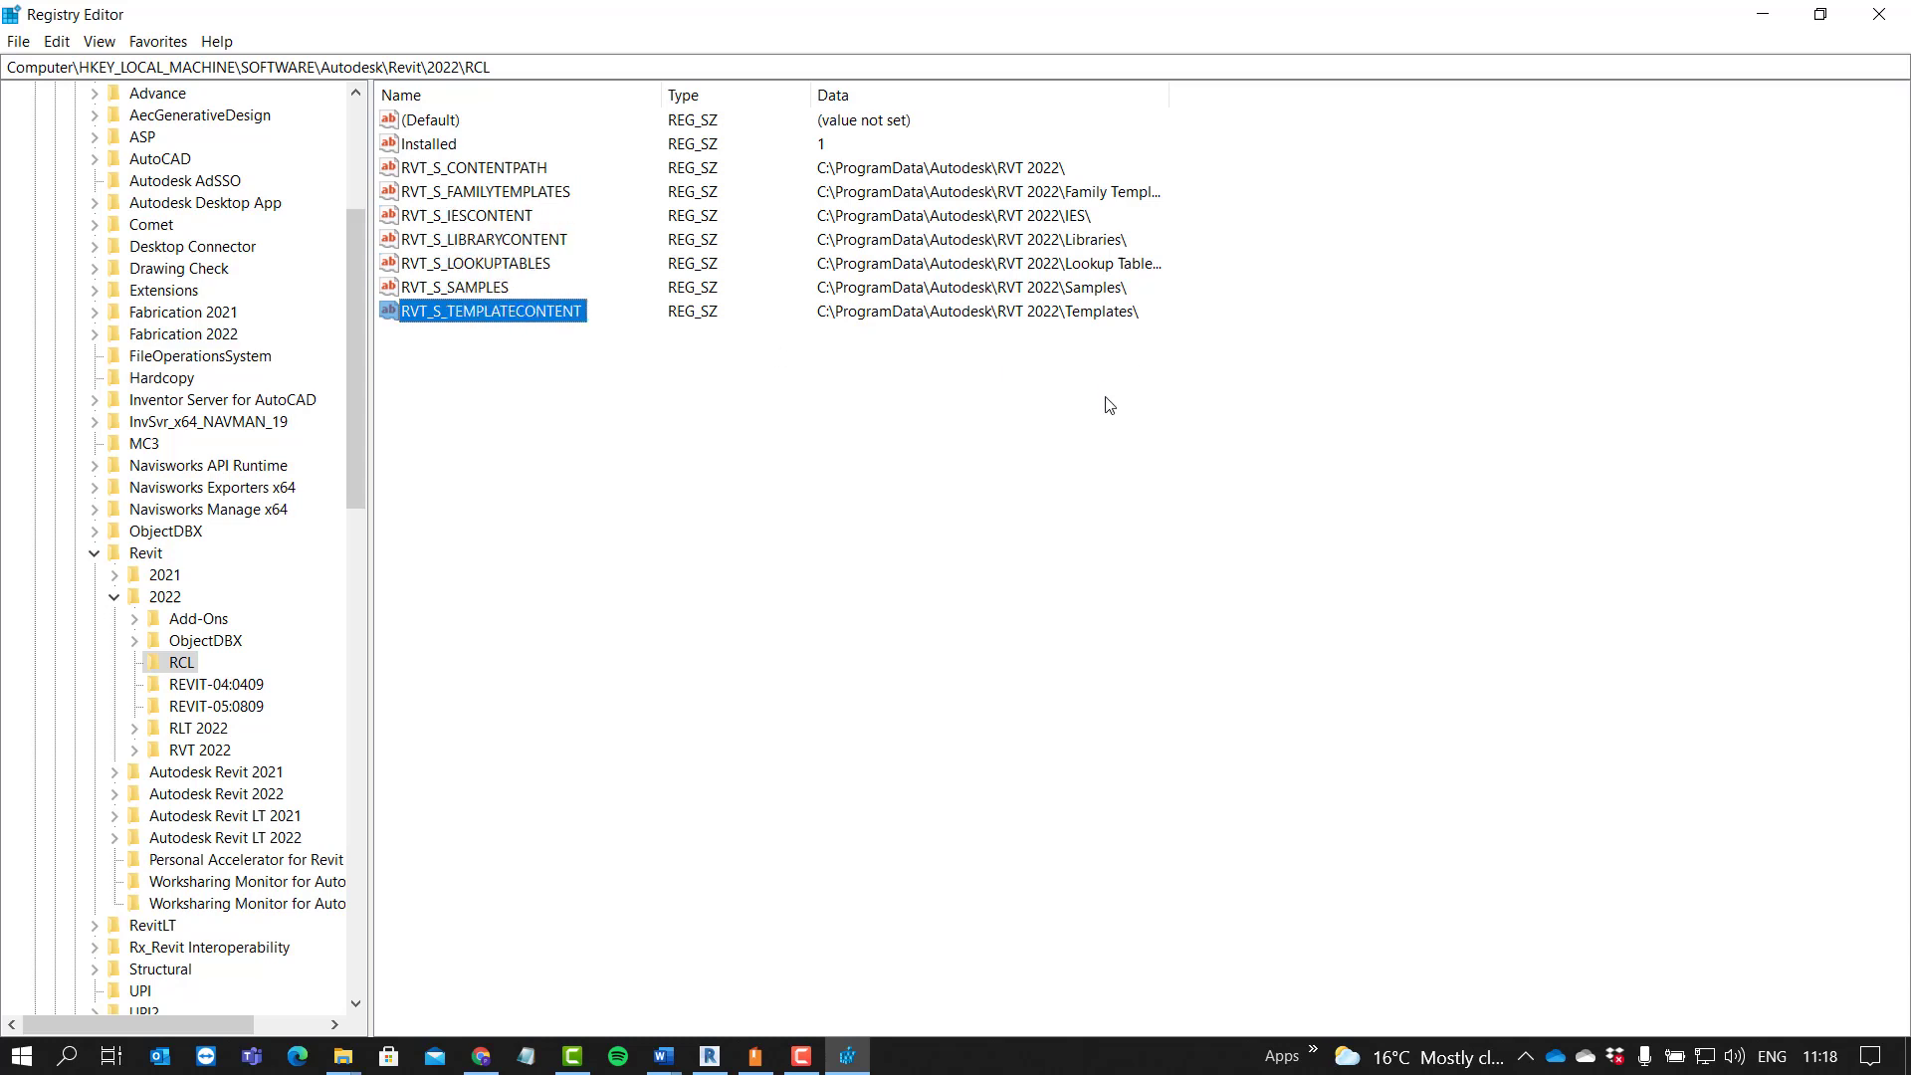
mouse_move(804, 171)
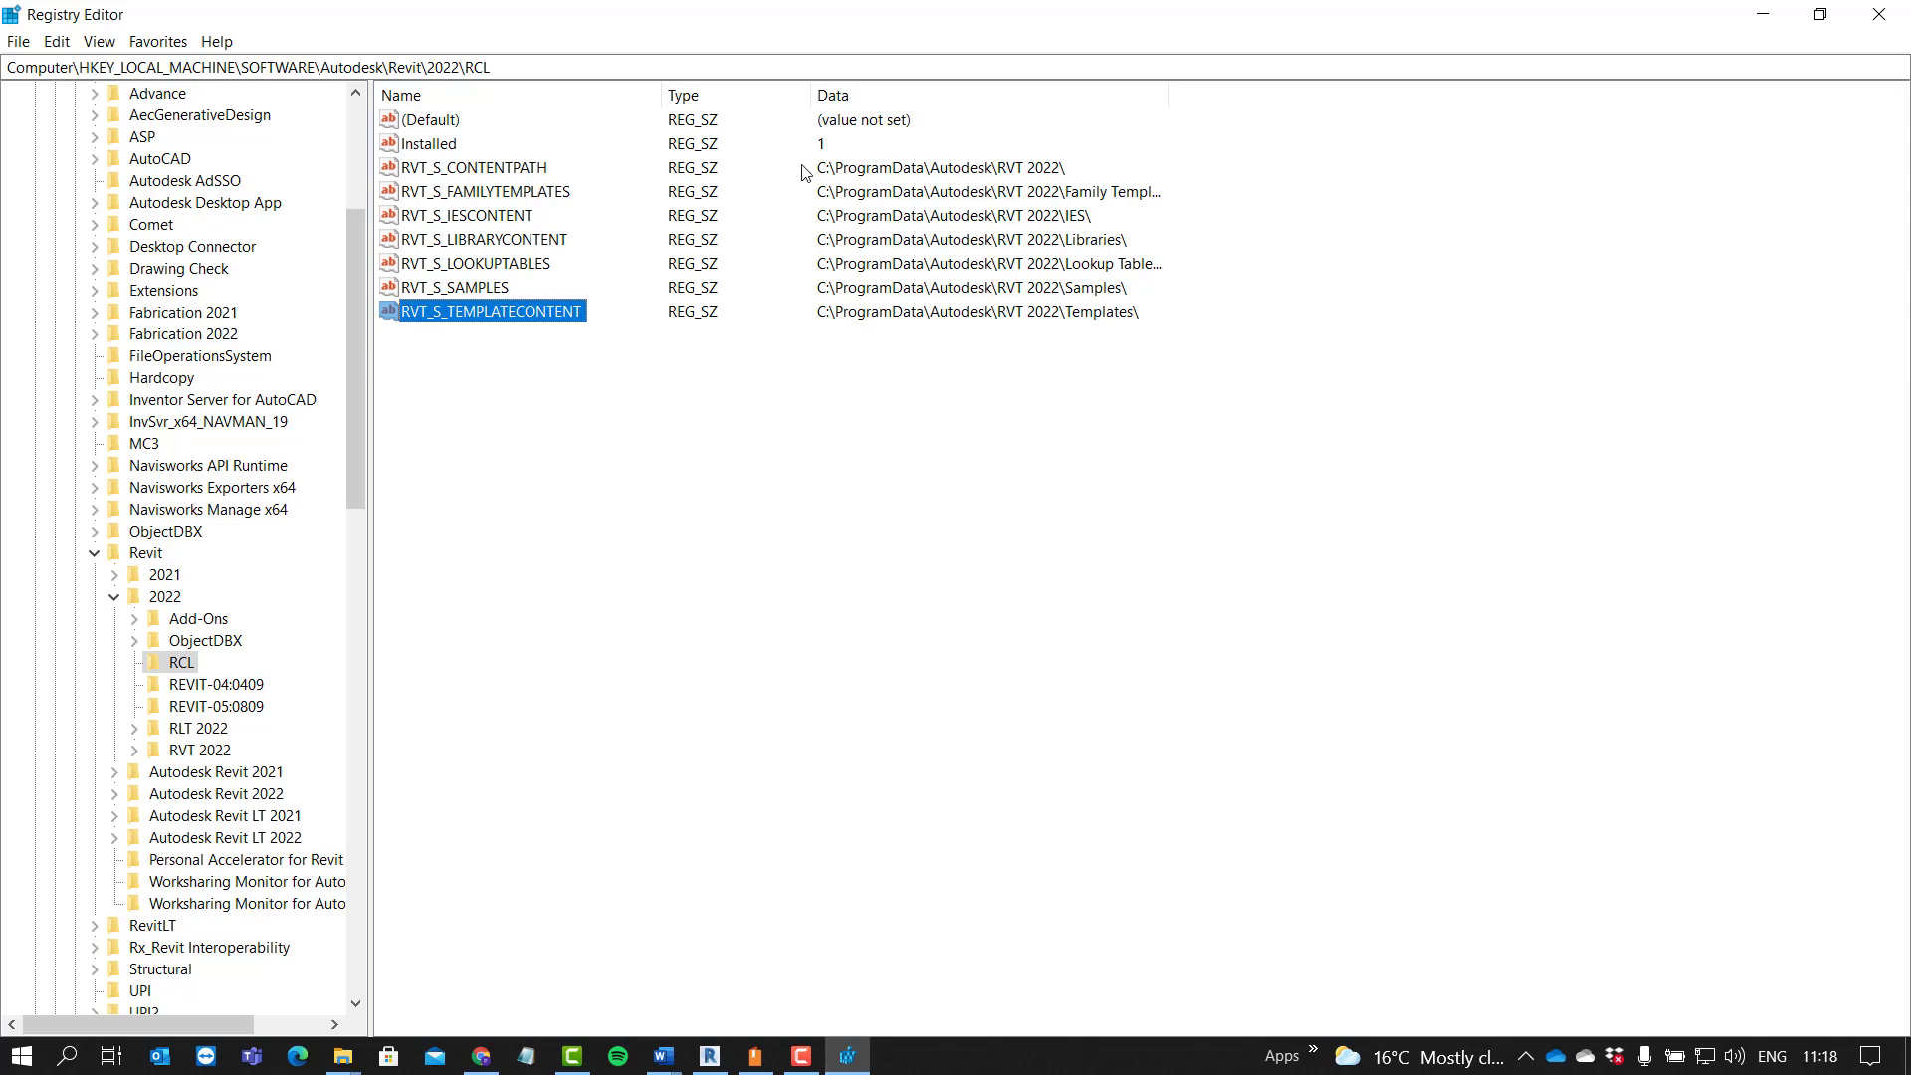
left_click(471, 168)
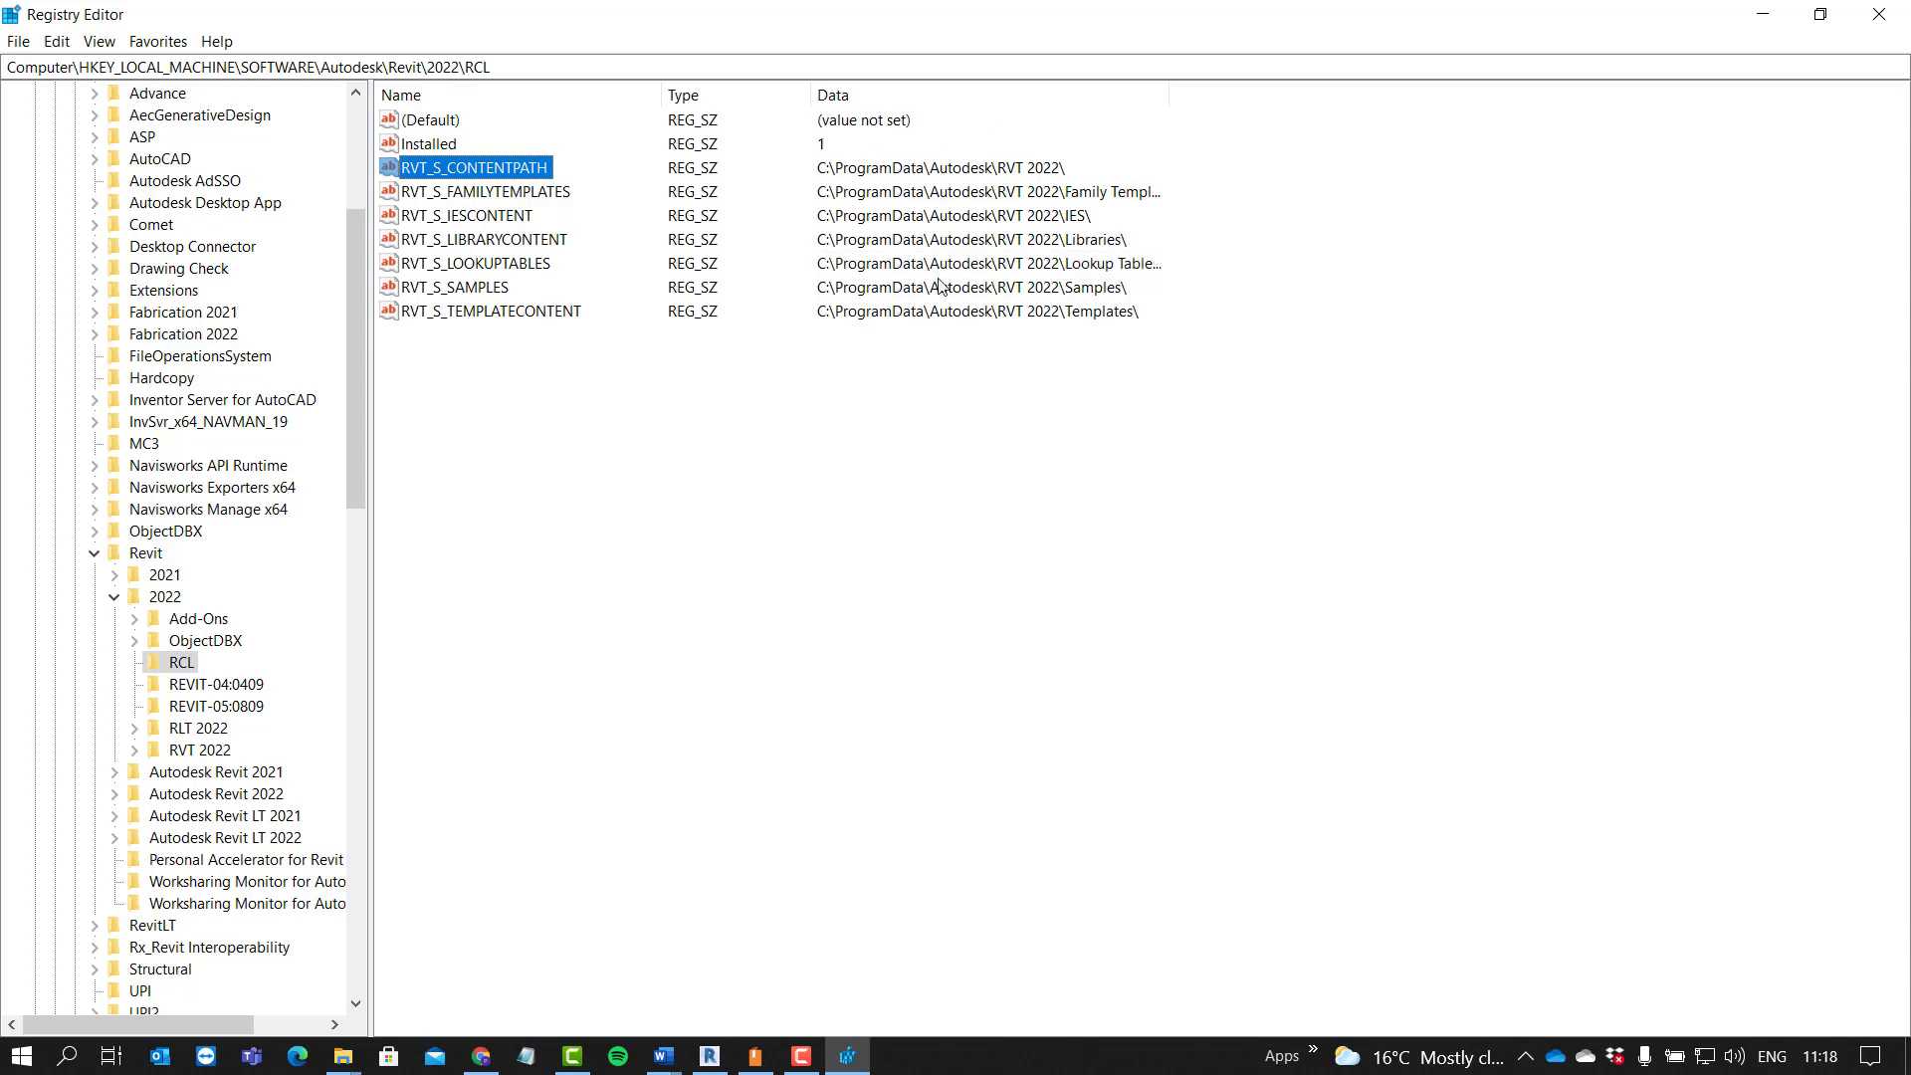
mouse_move(1023, 177)
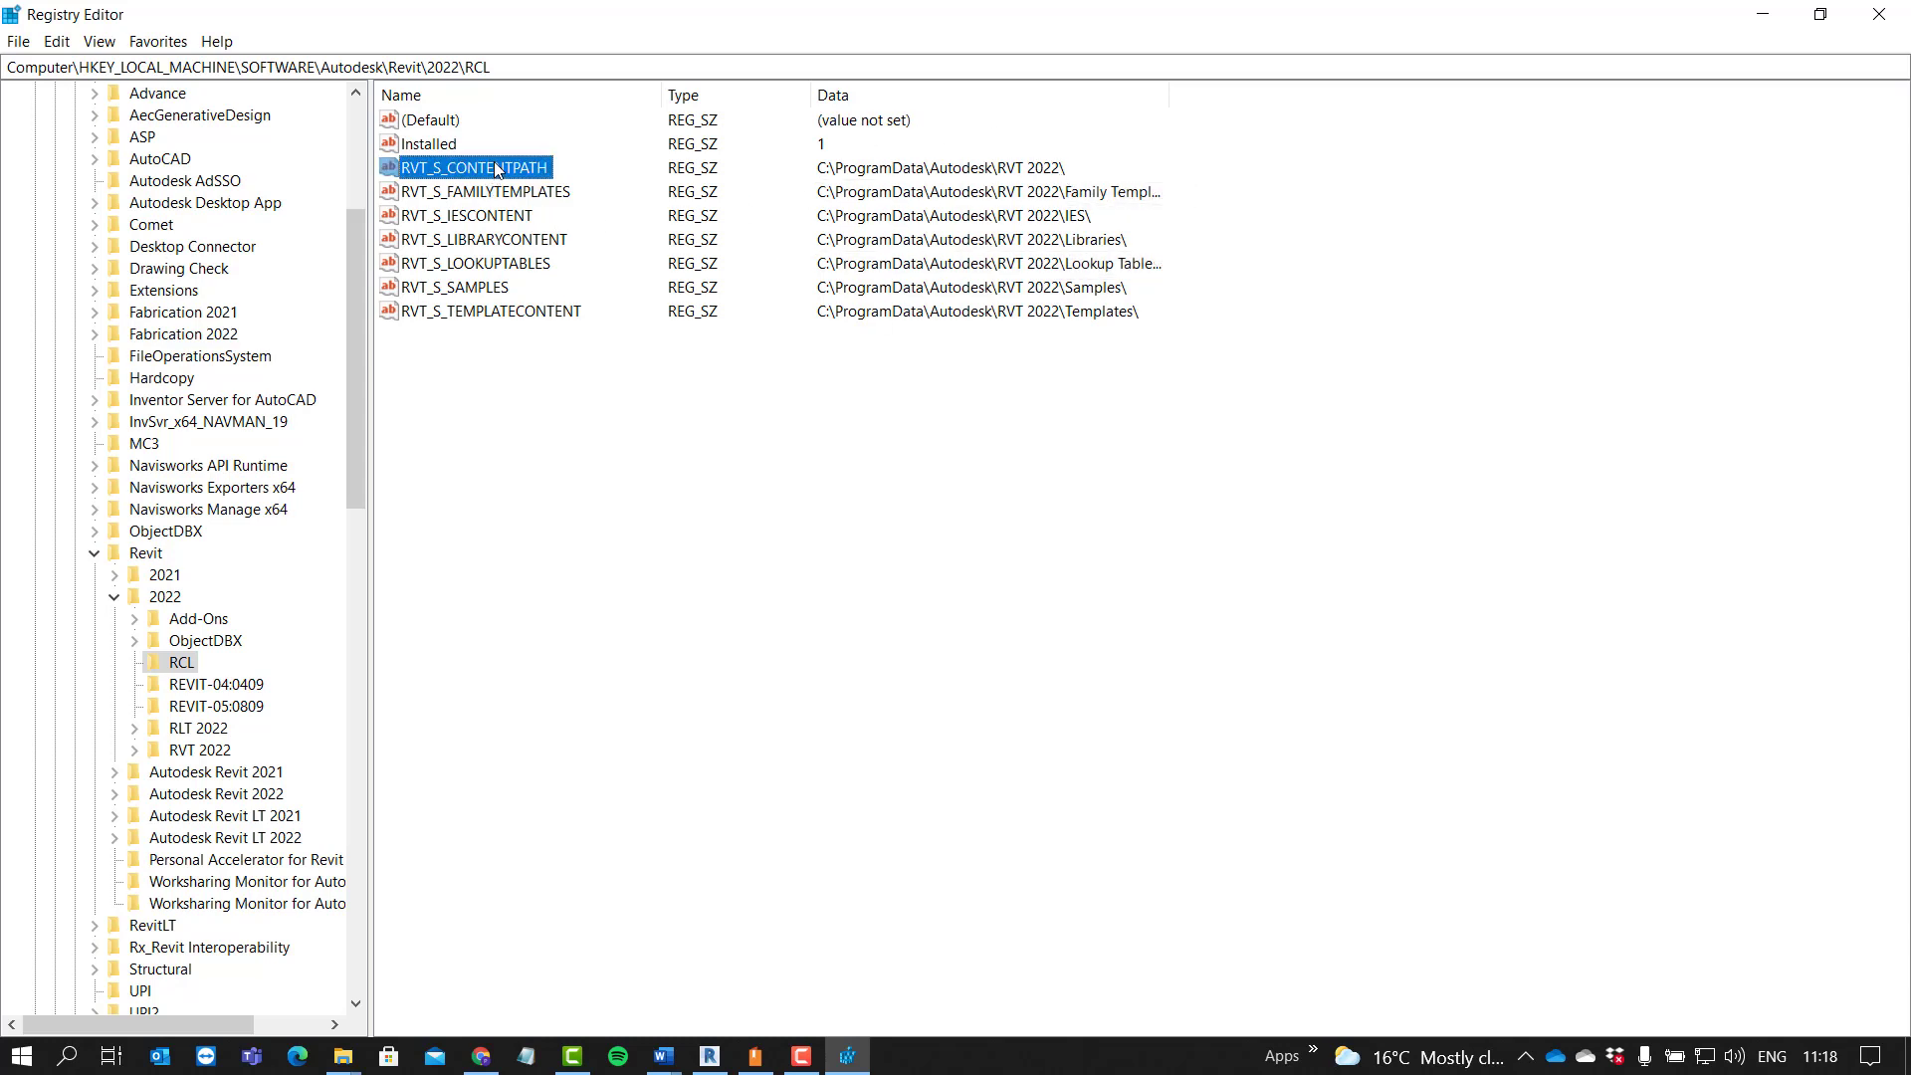
Step: Confirm RVT_S_CONTENTPATH as C:\ProgramData\Autodesk\RVT 2022\ via Modify, then close Registry Editor
right_click(474, 168)
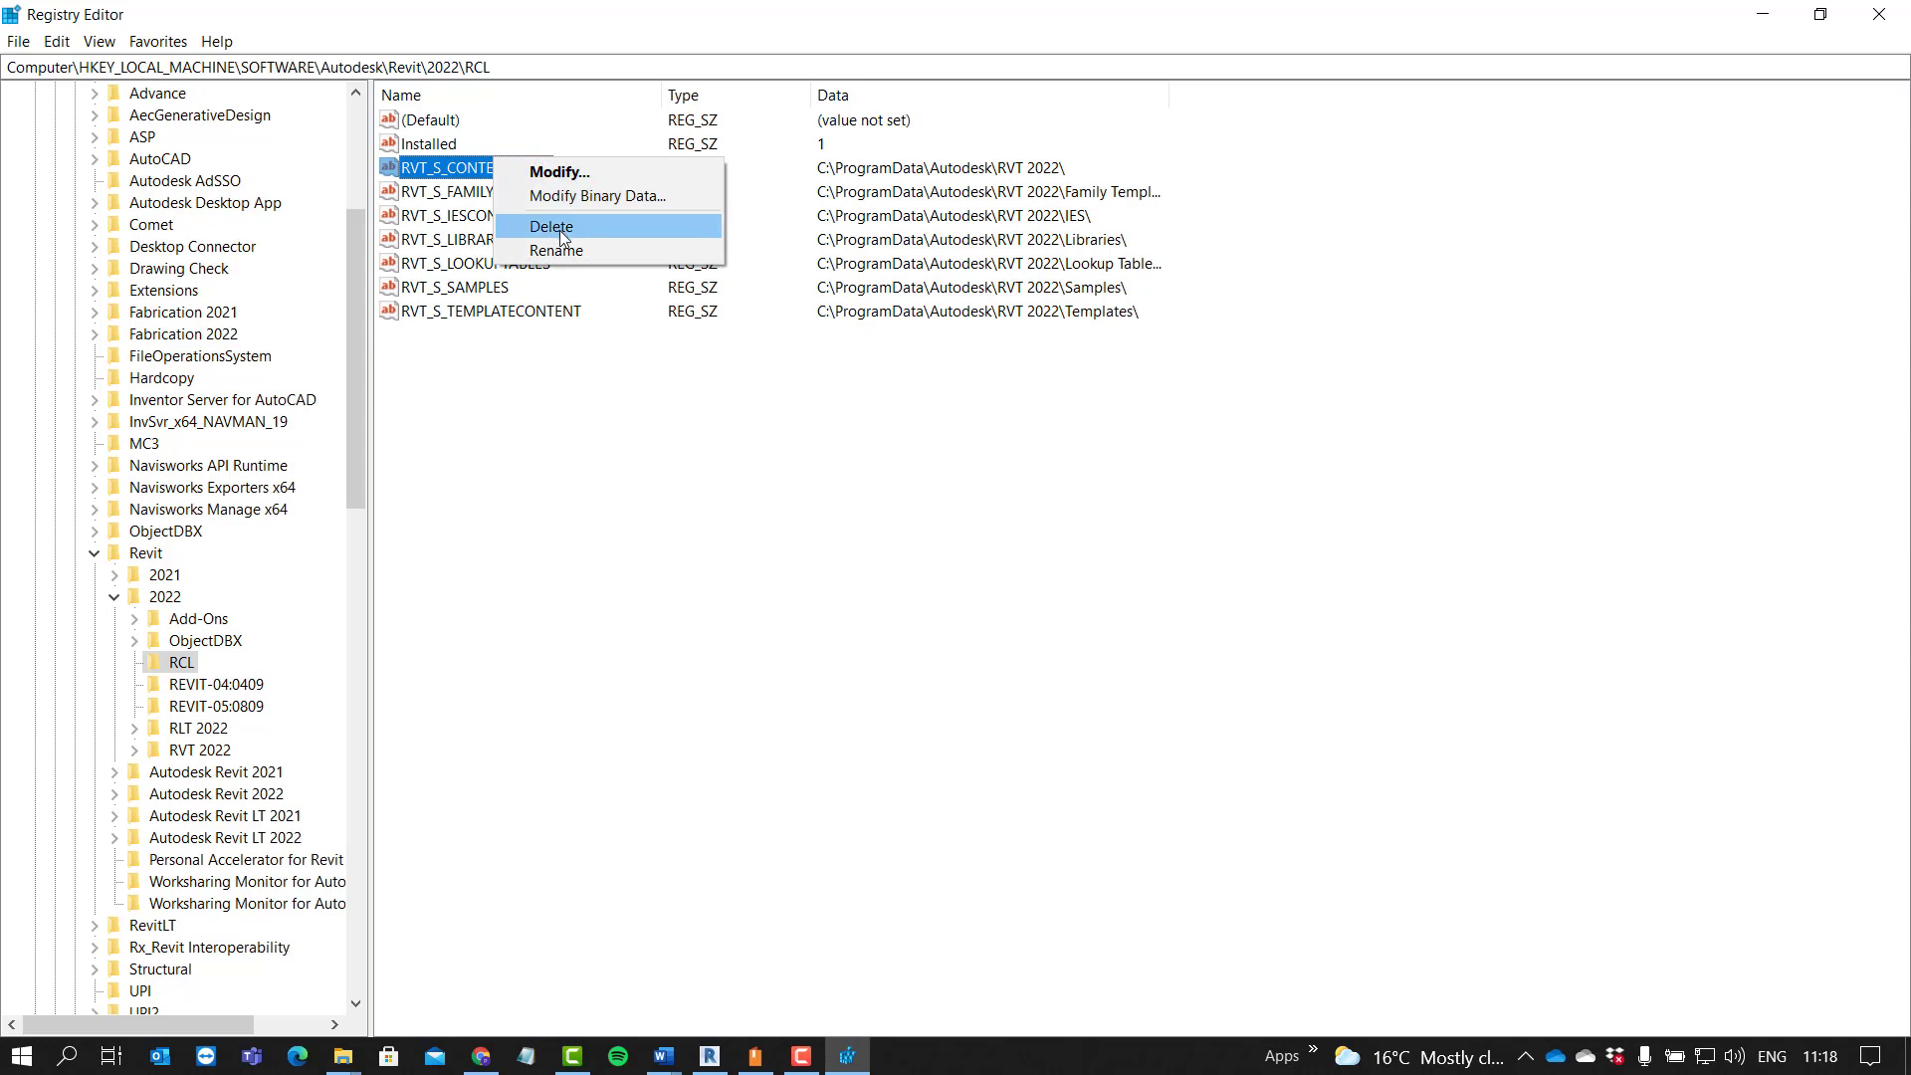
left_click(558, 172)
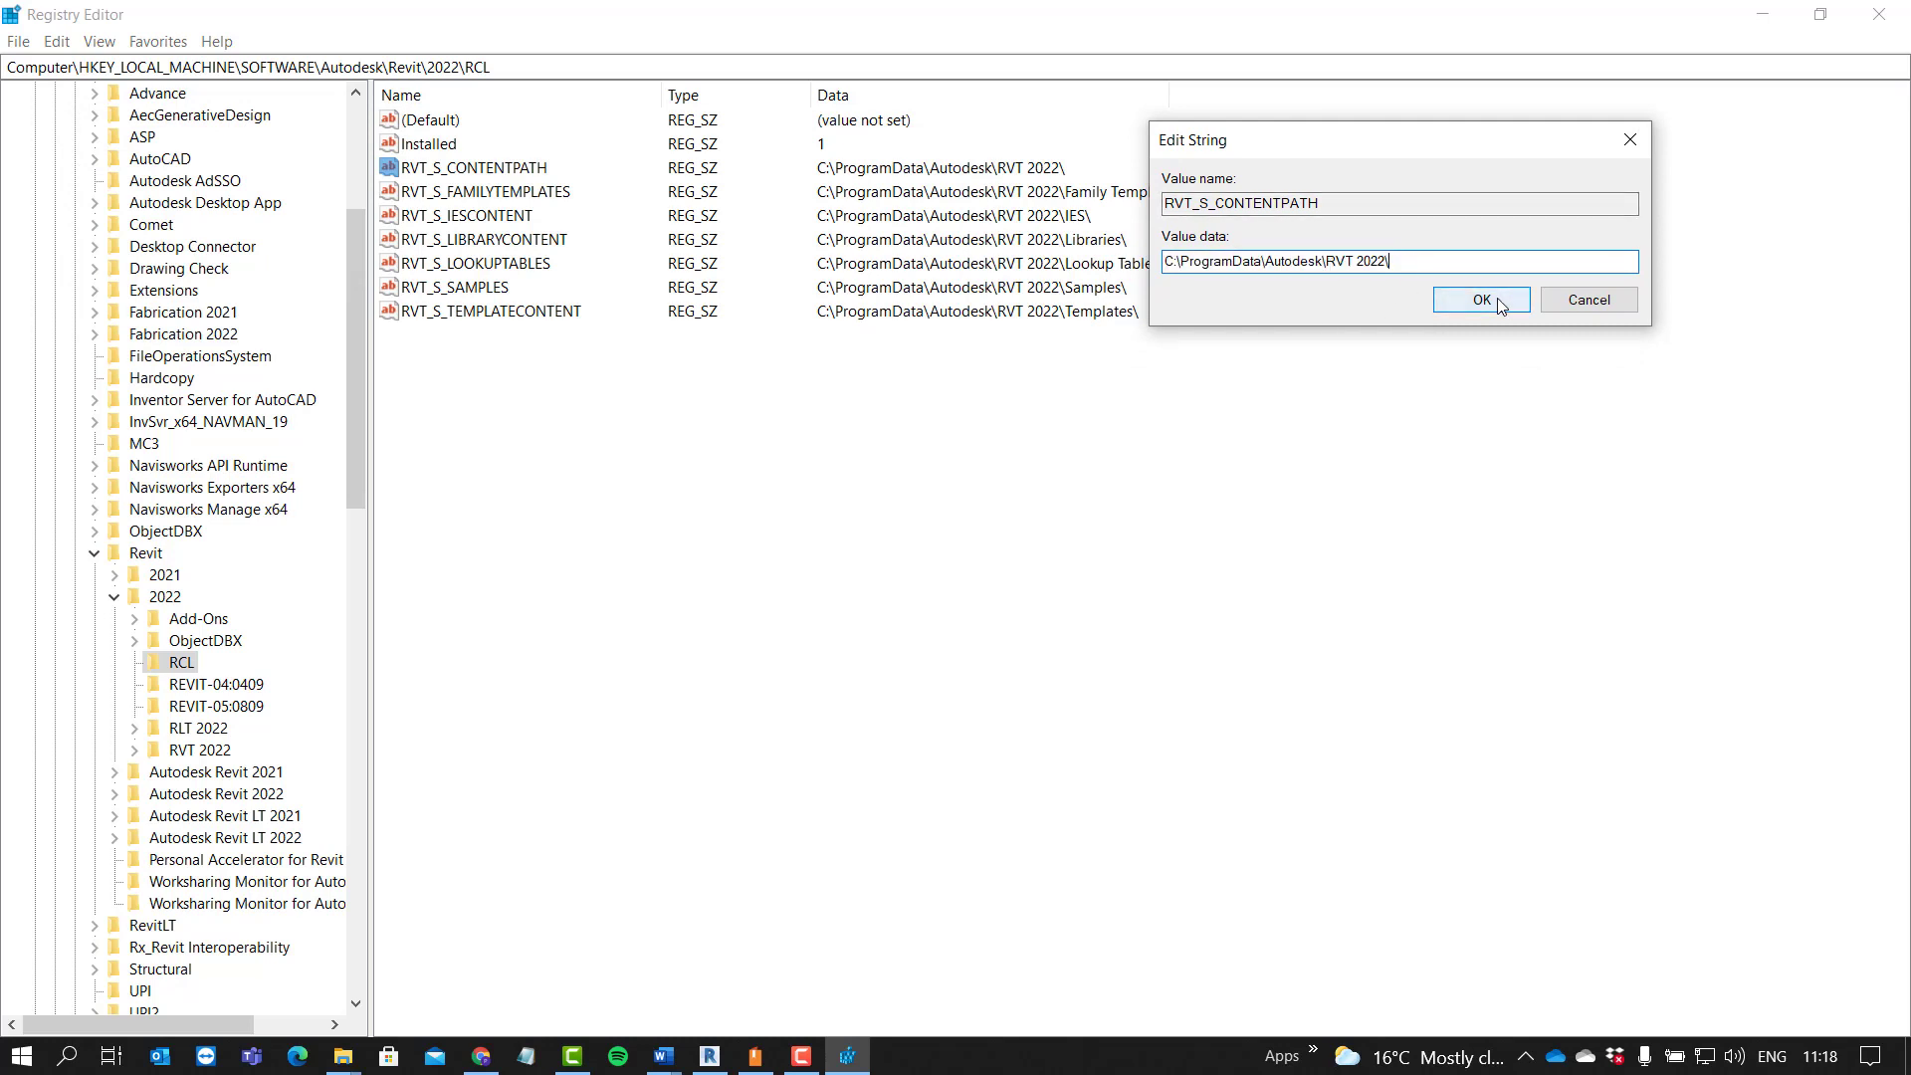
left_click(1479, 300)
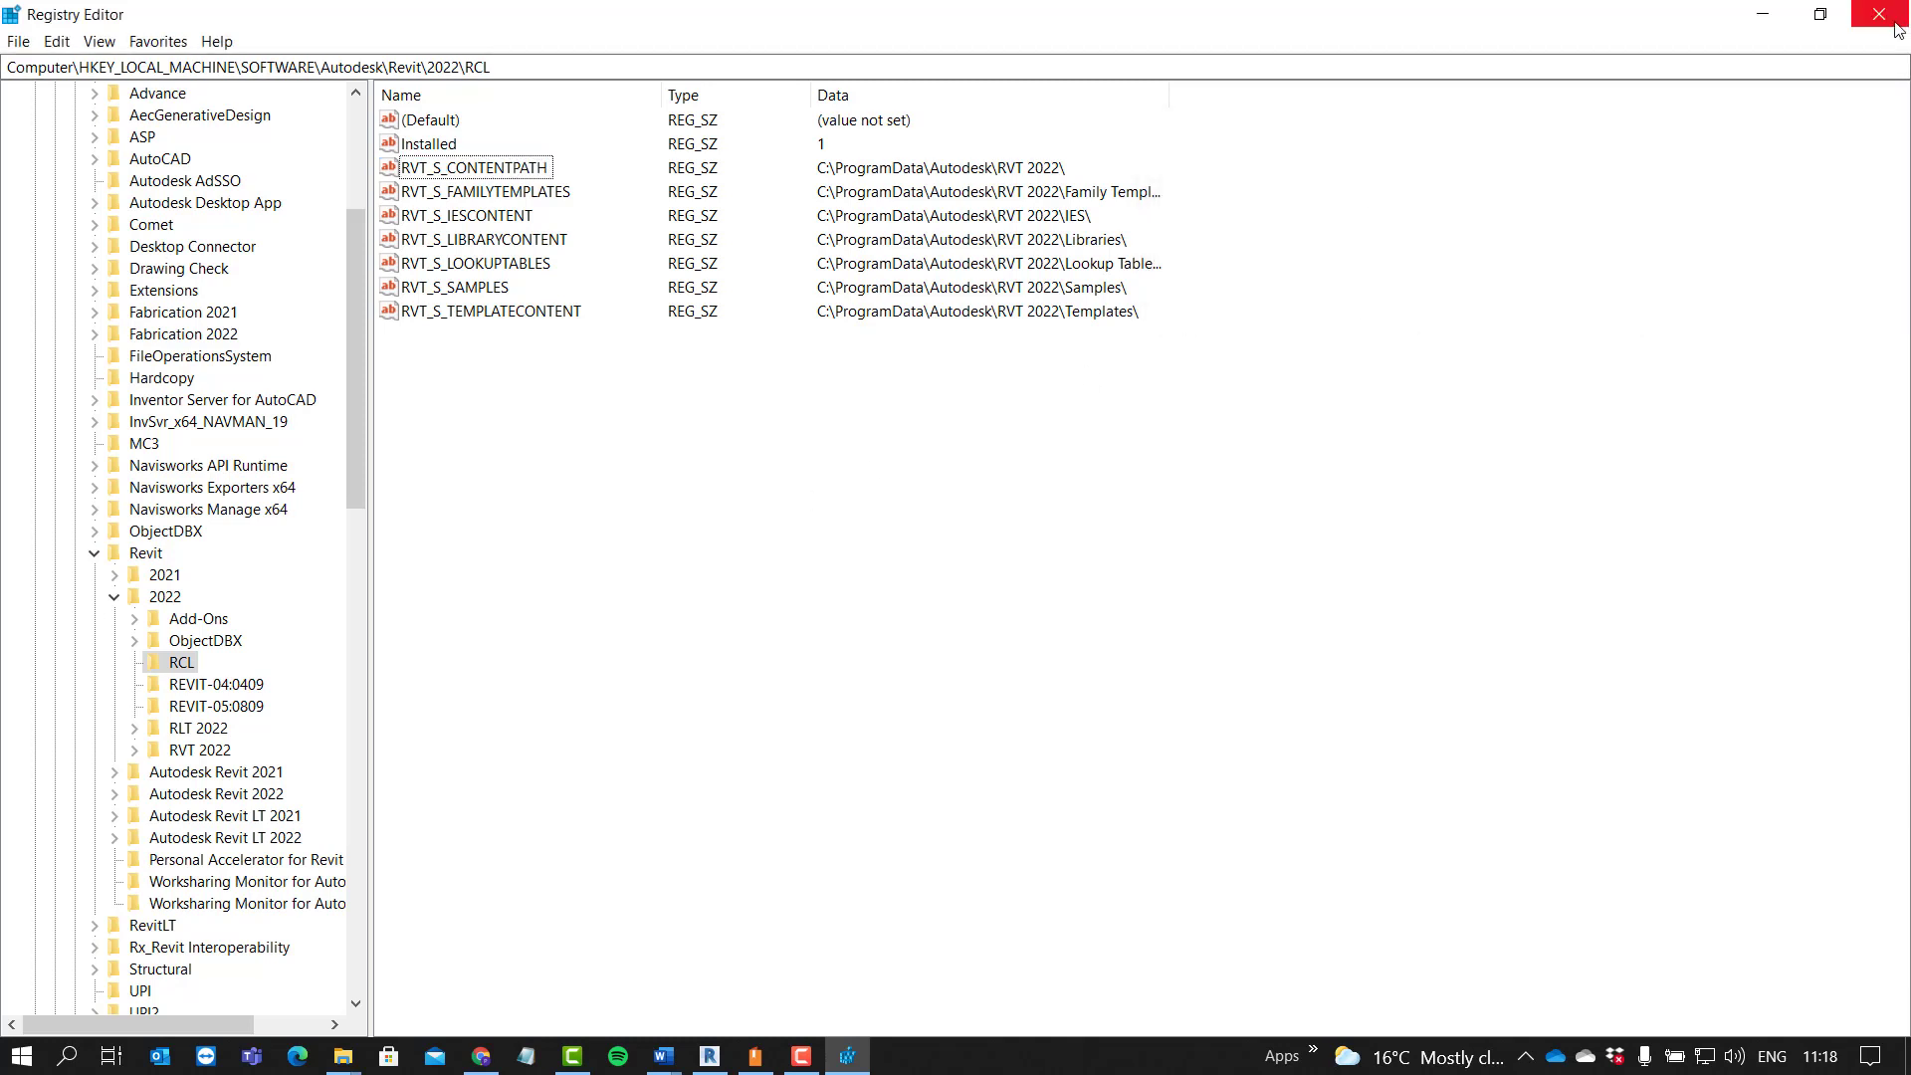
left_click(1891, 14)
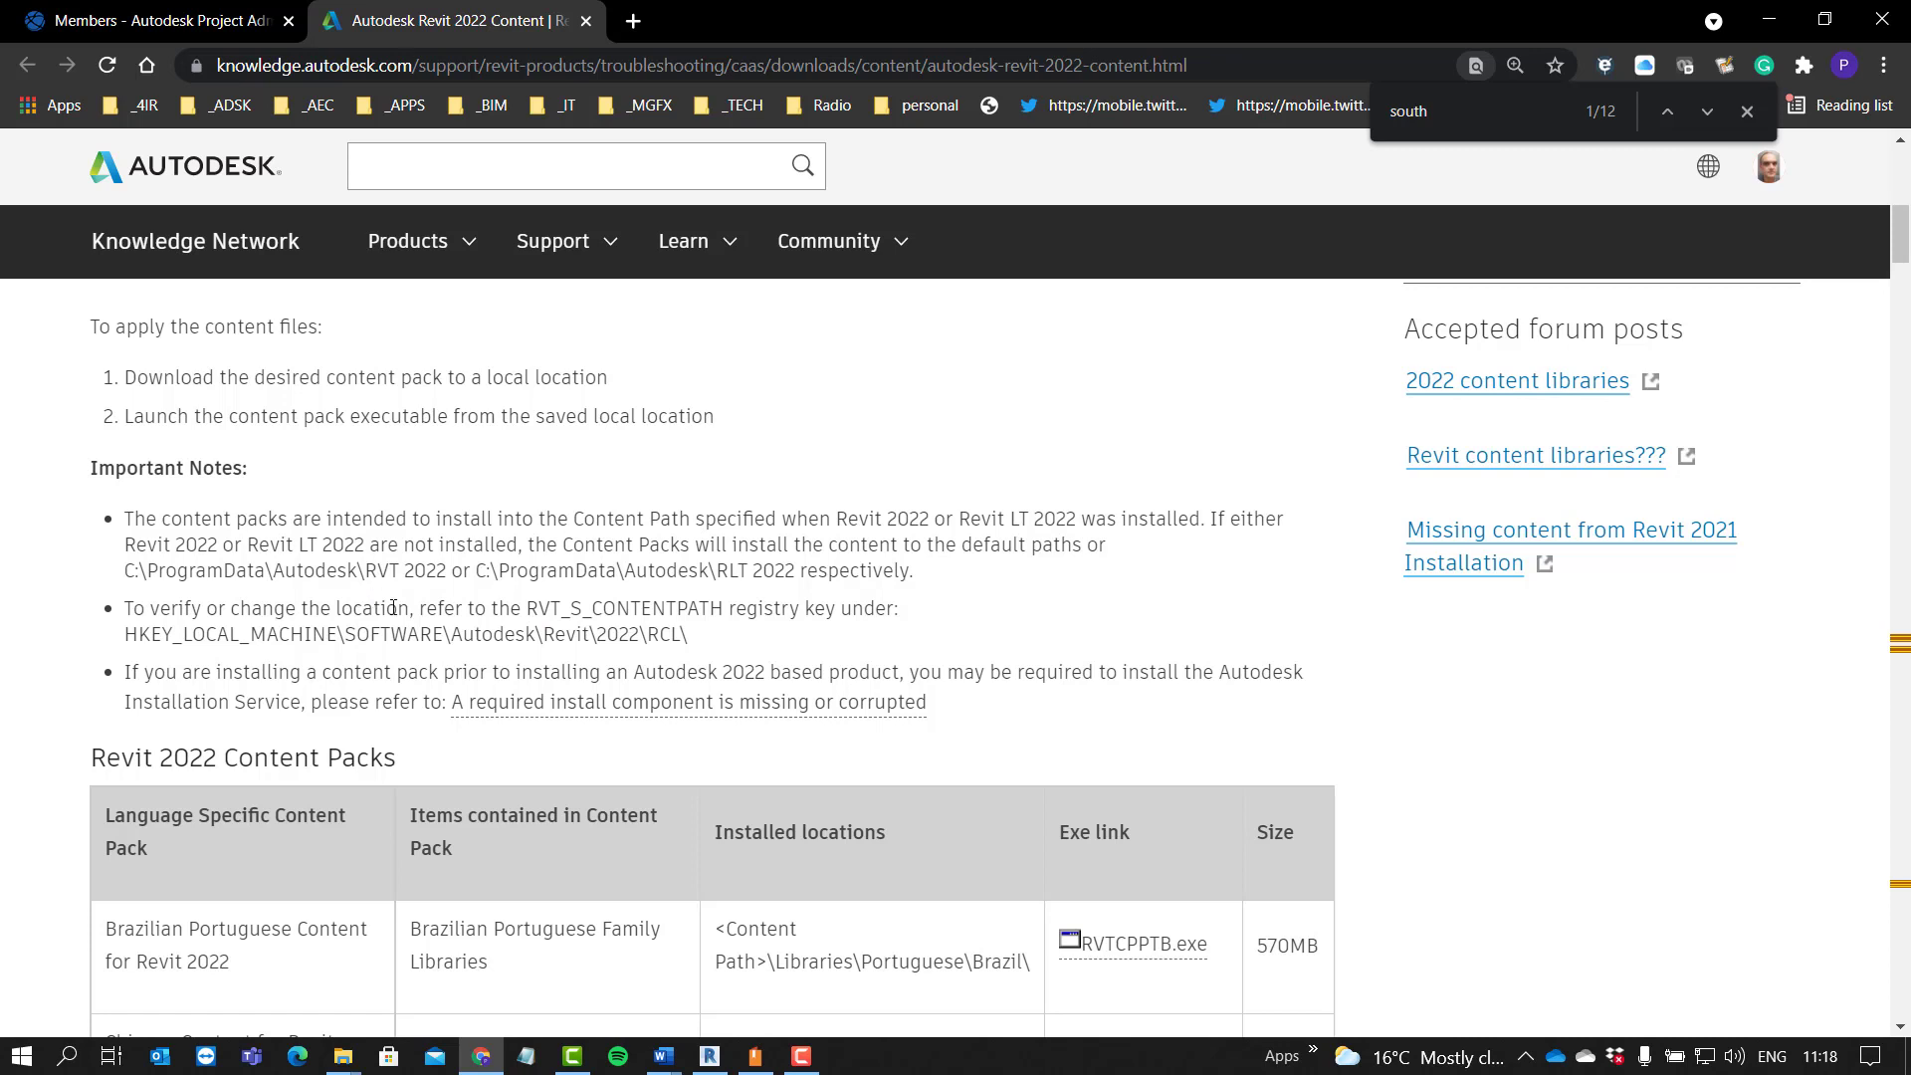
scroll("down", 3)
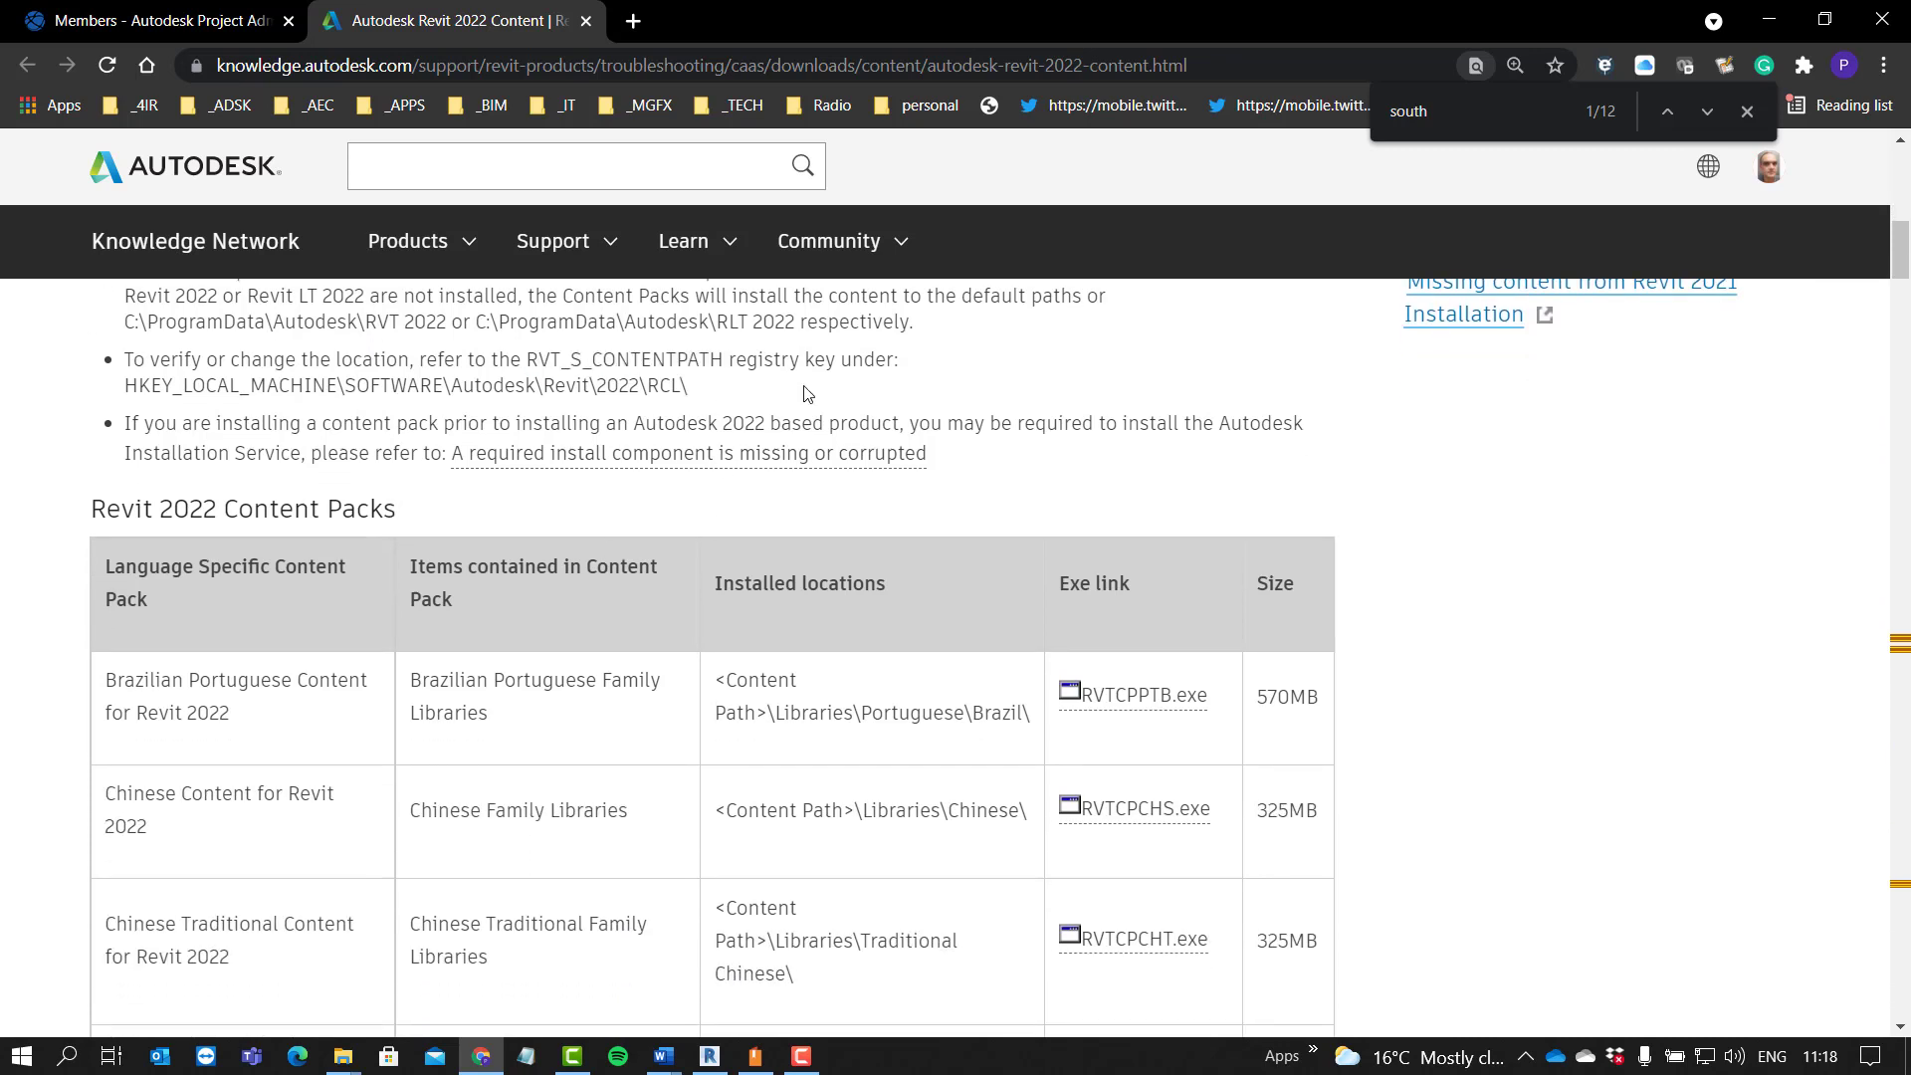
scroll("down", 3)
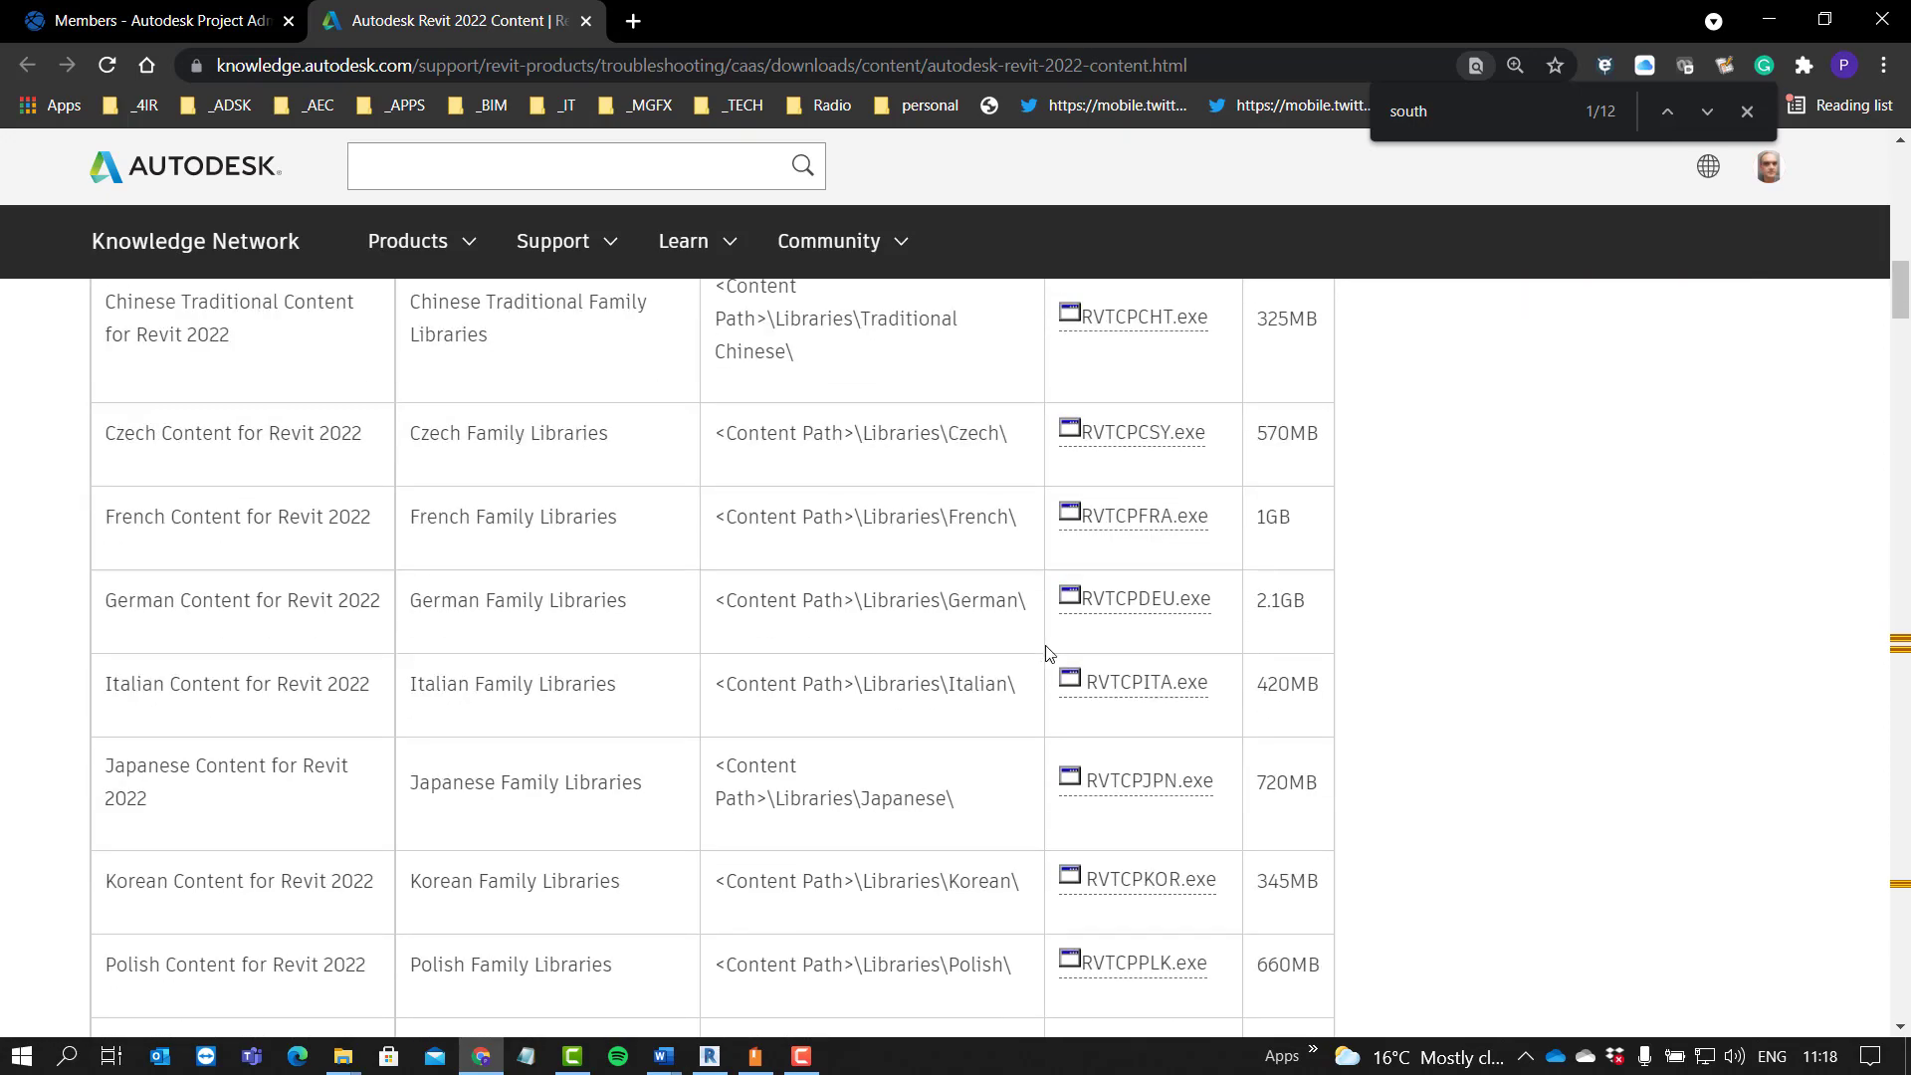
scroll("down", 3)
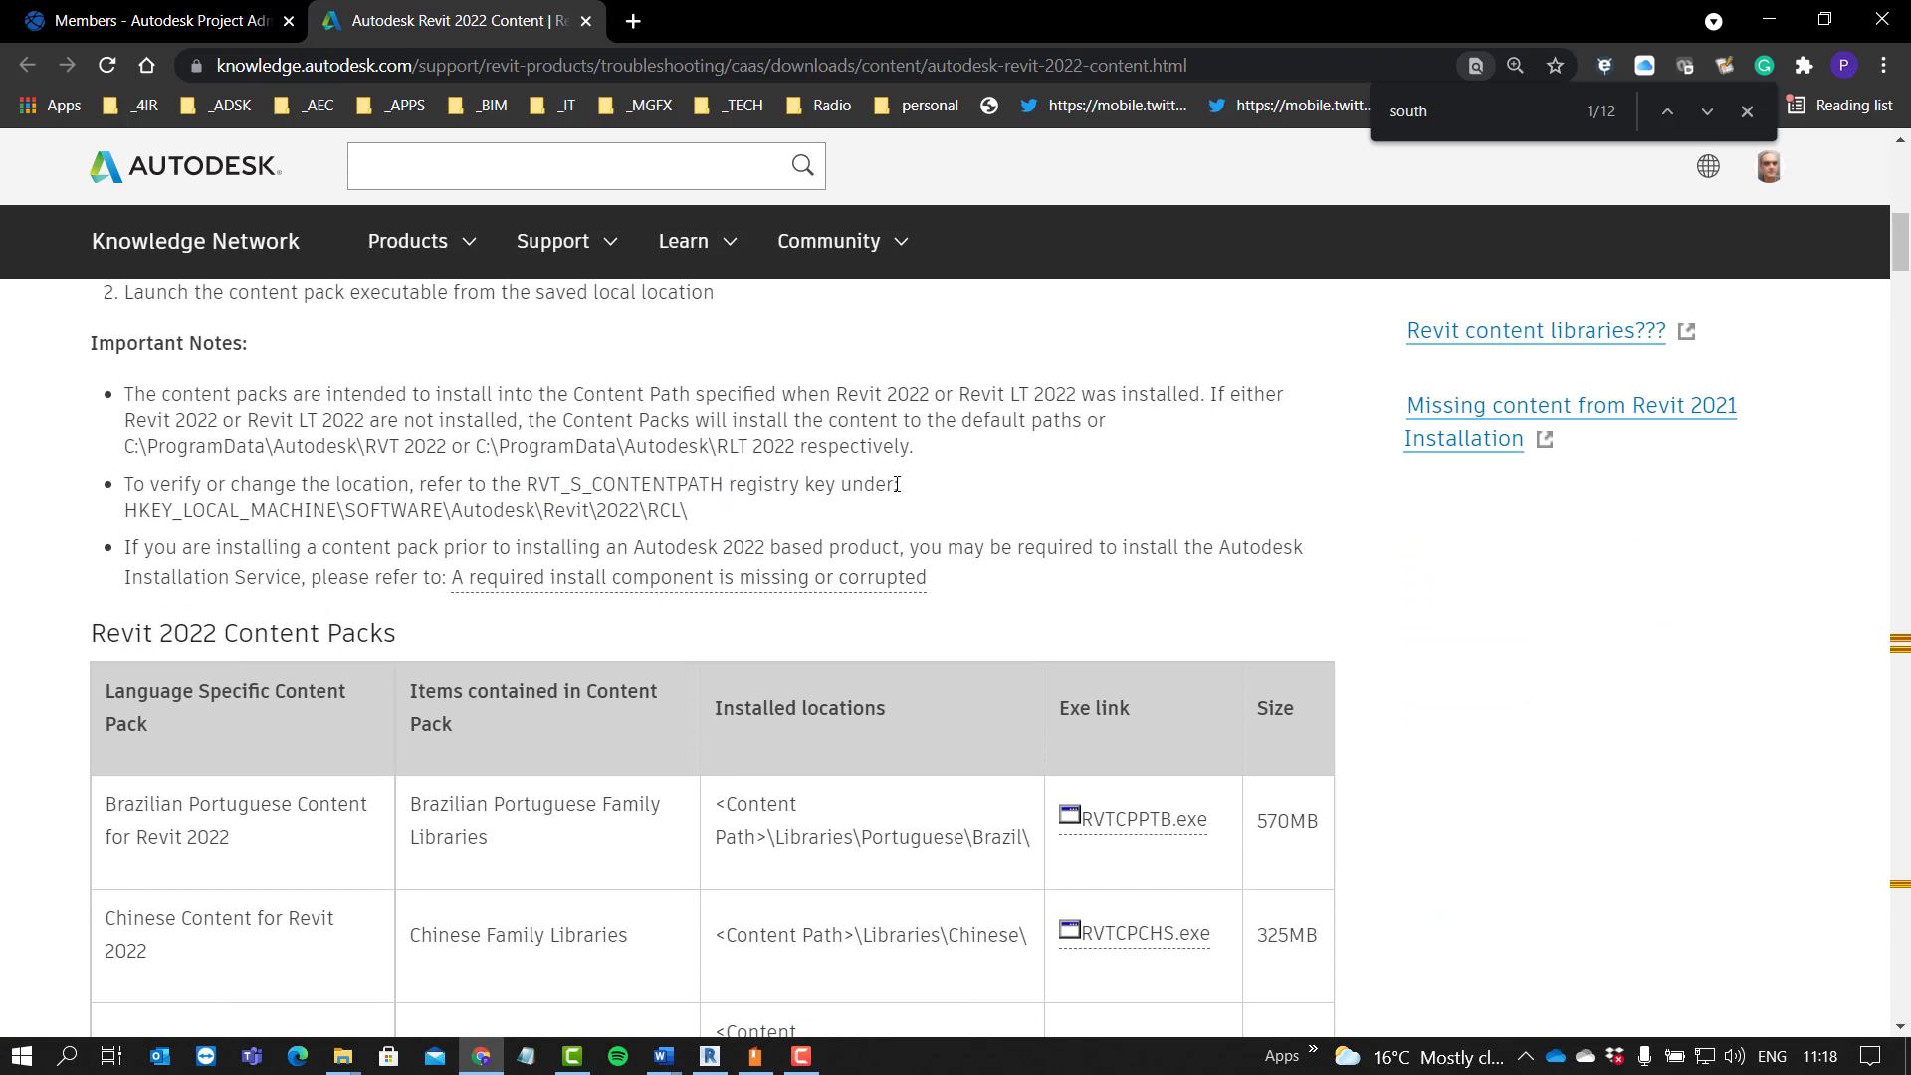
mouse_move(653, 574)
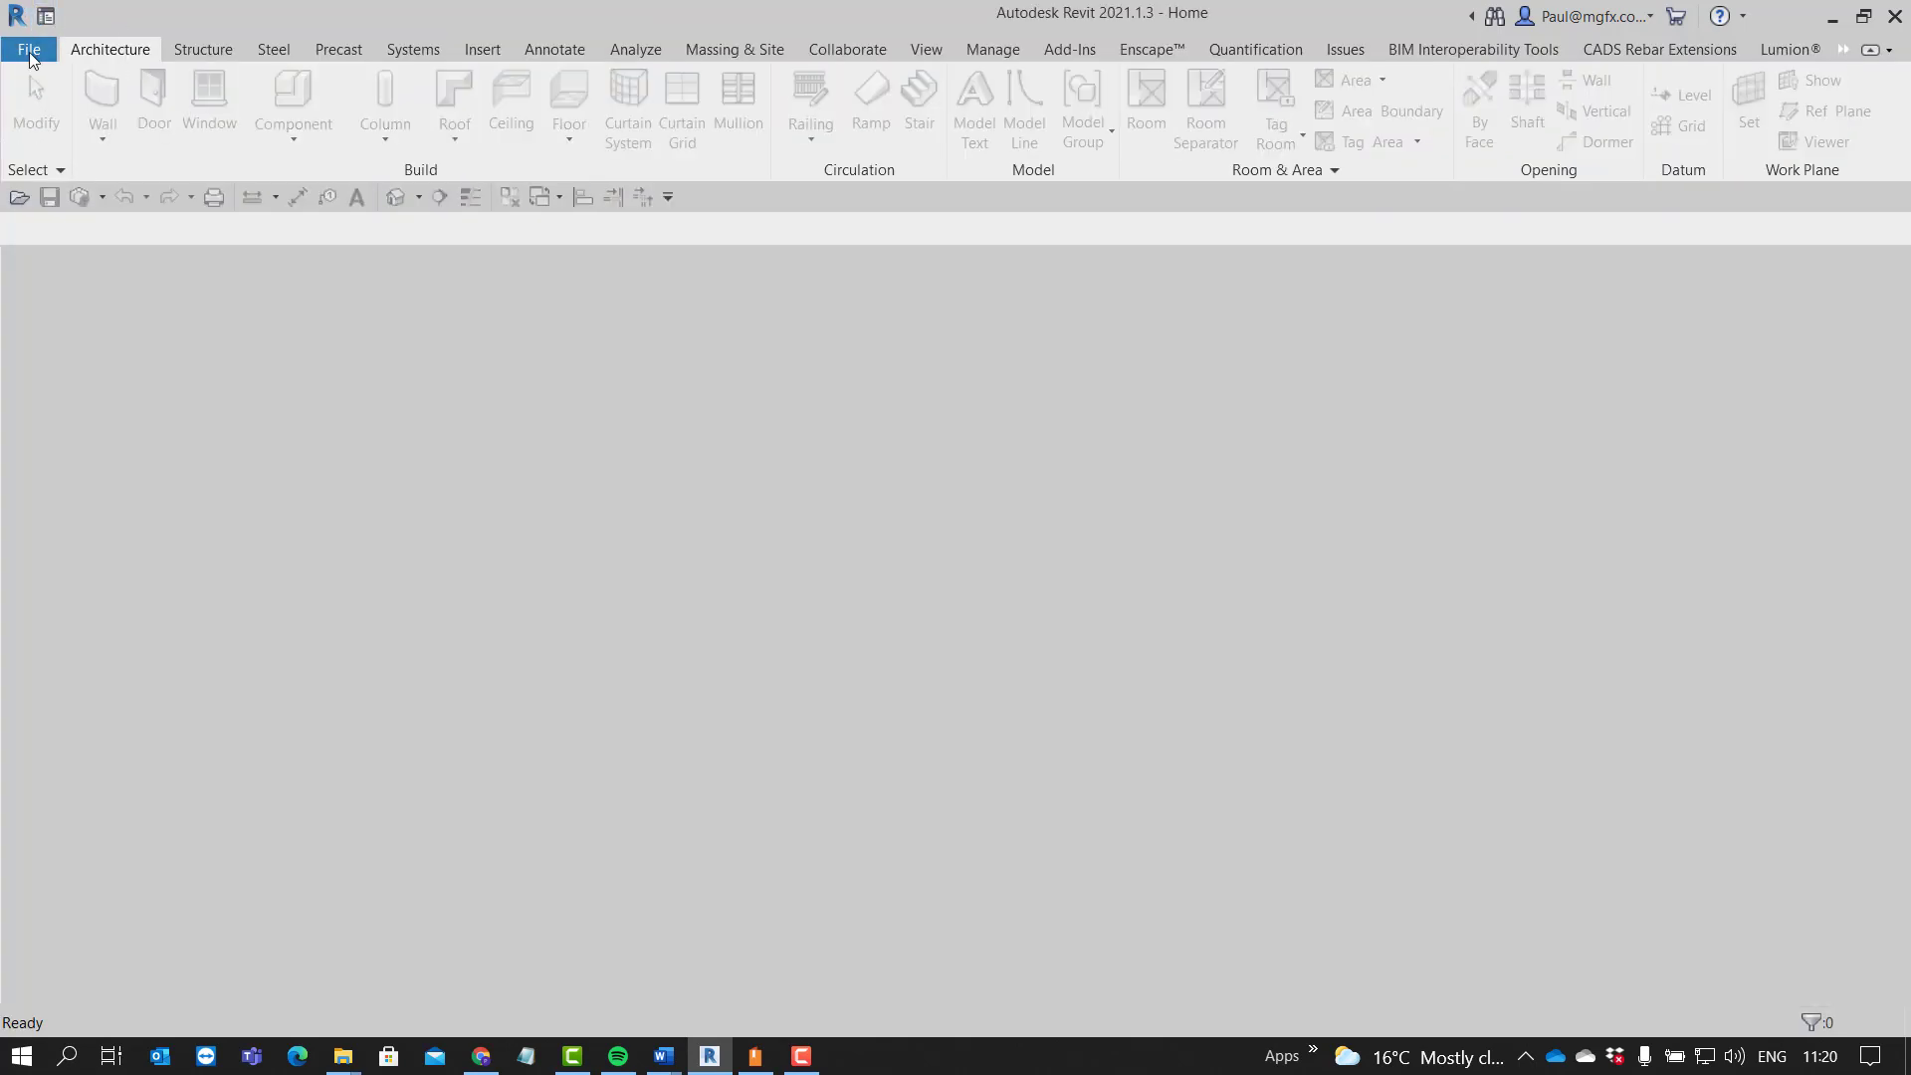
Step: Show Revit 2021's File Locations options listing the Metric template paths under RVT 2021
left_click(28, 47)
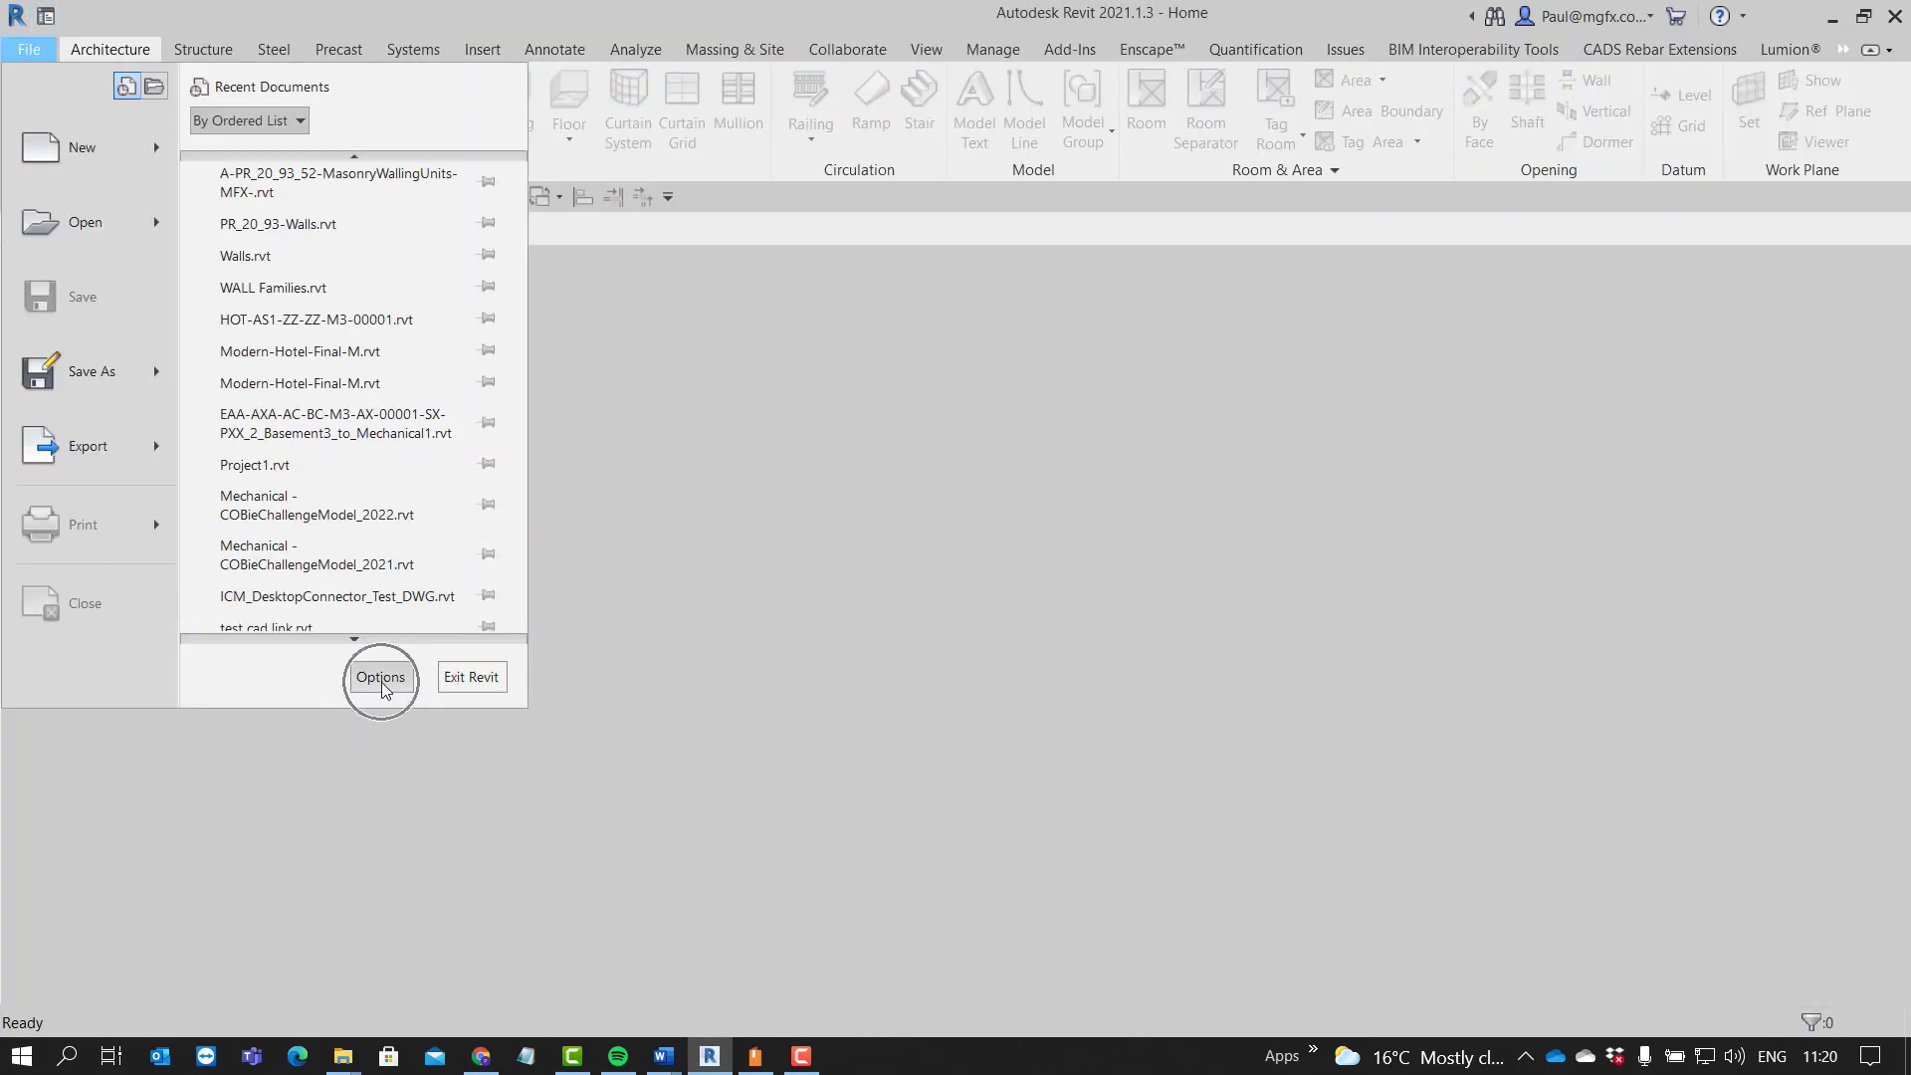
left_click(380, 676)
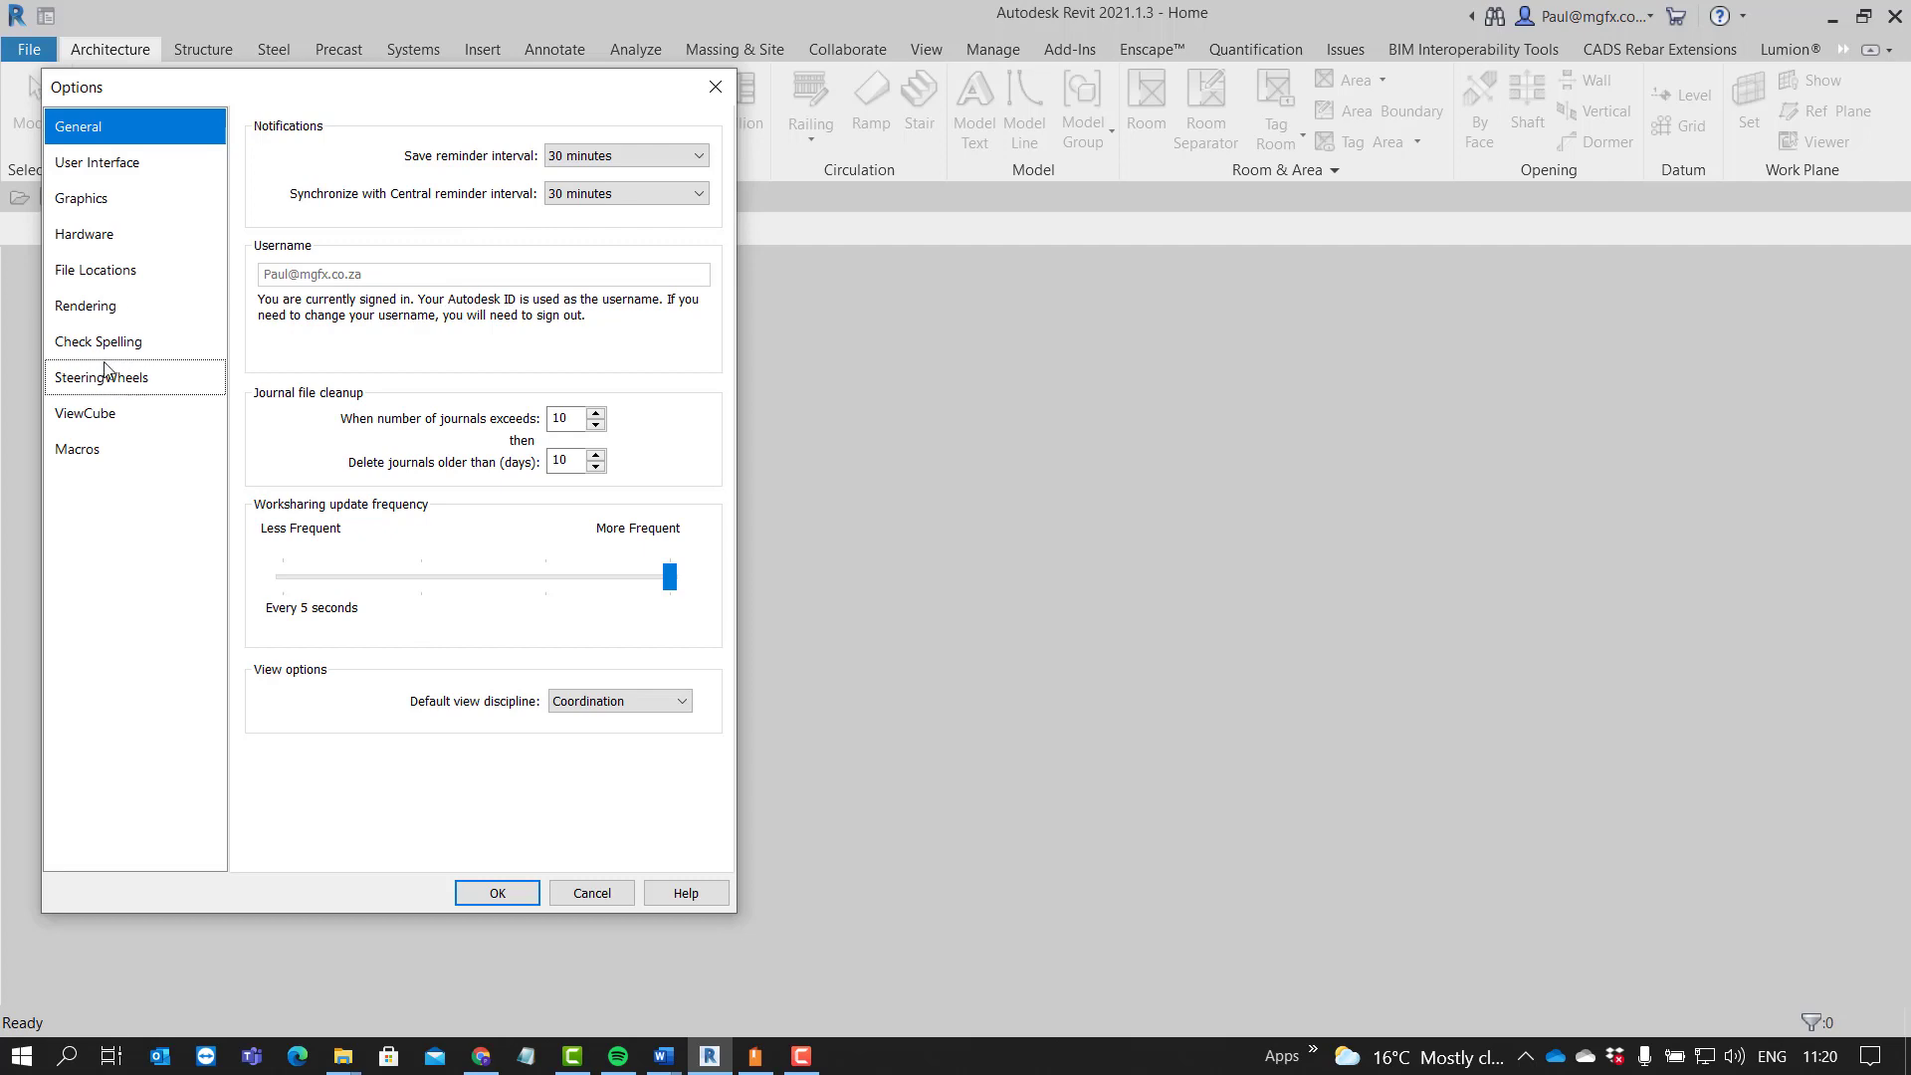
left_click(95, 268)
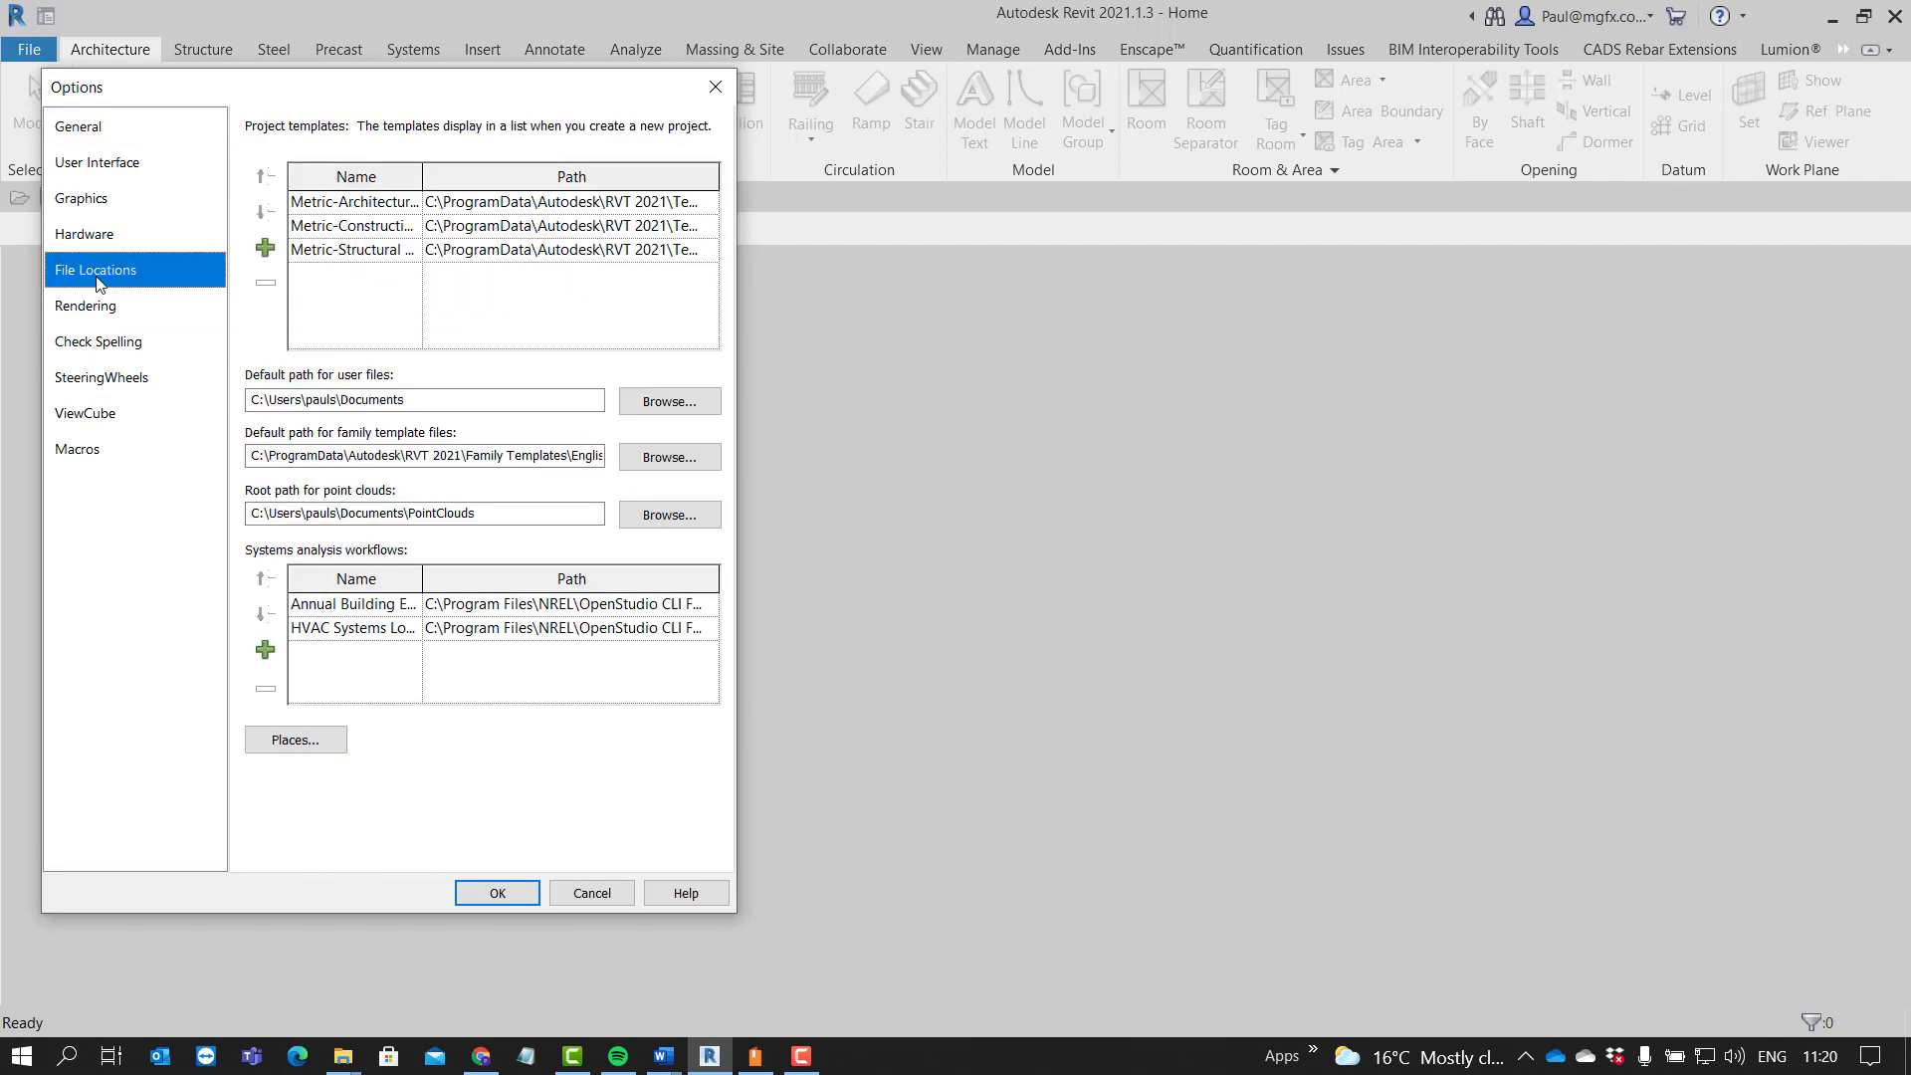
mouse_move(738, 898)
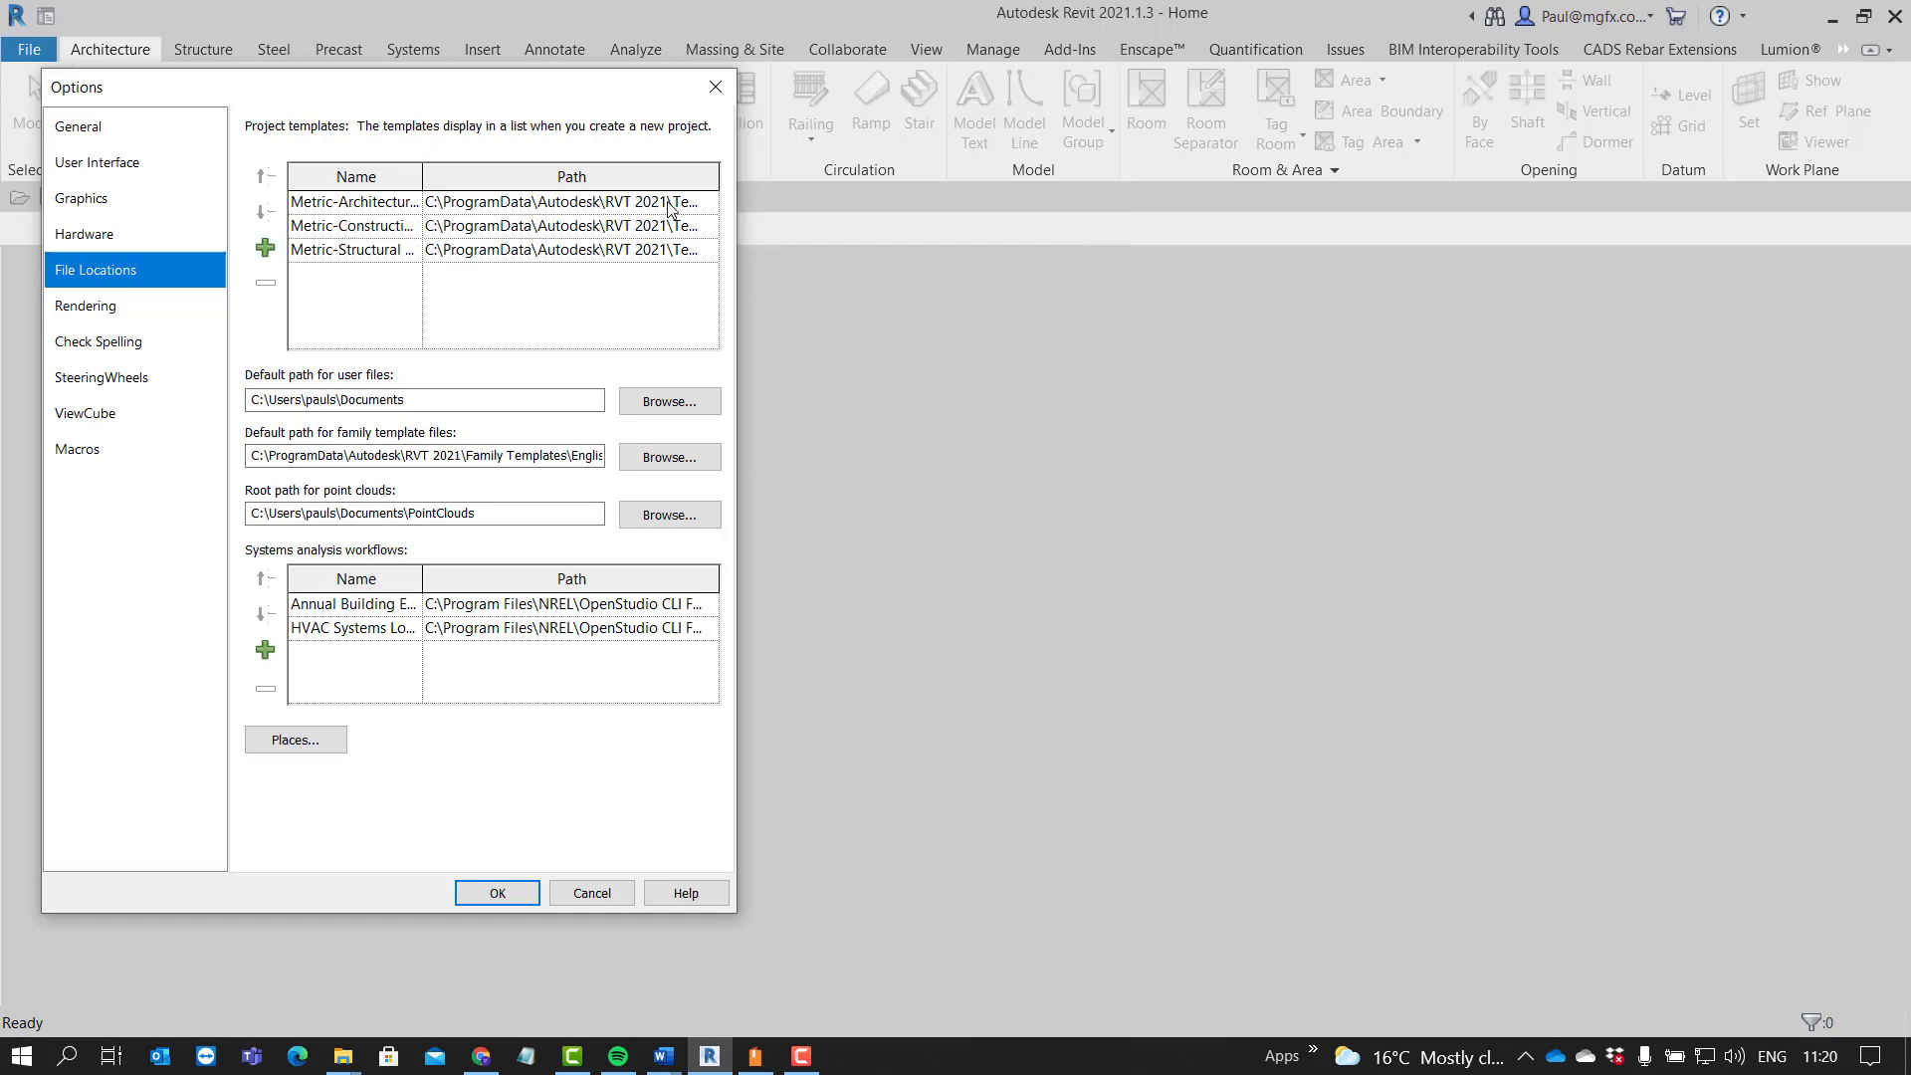
left_click(711, 201)
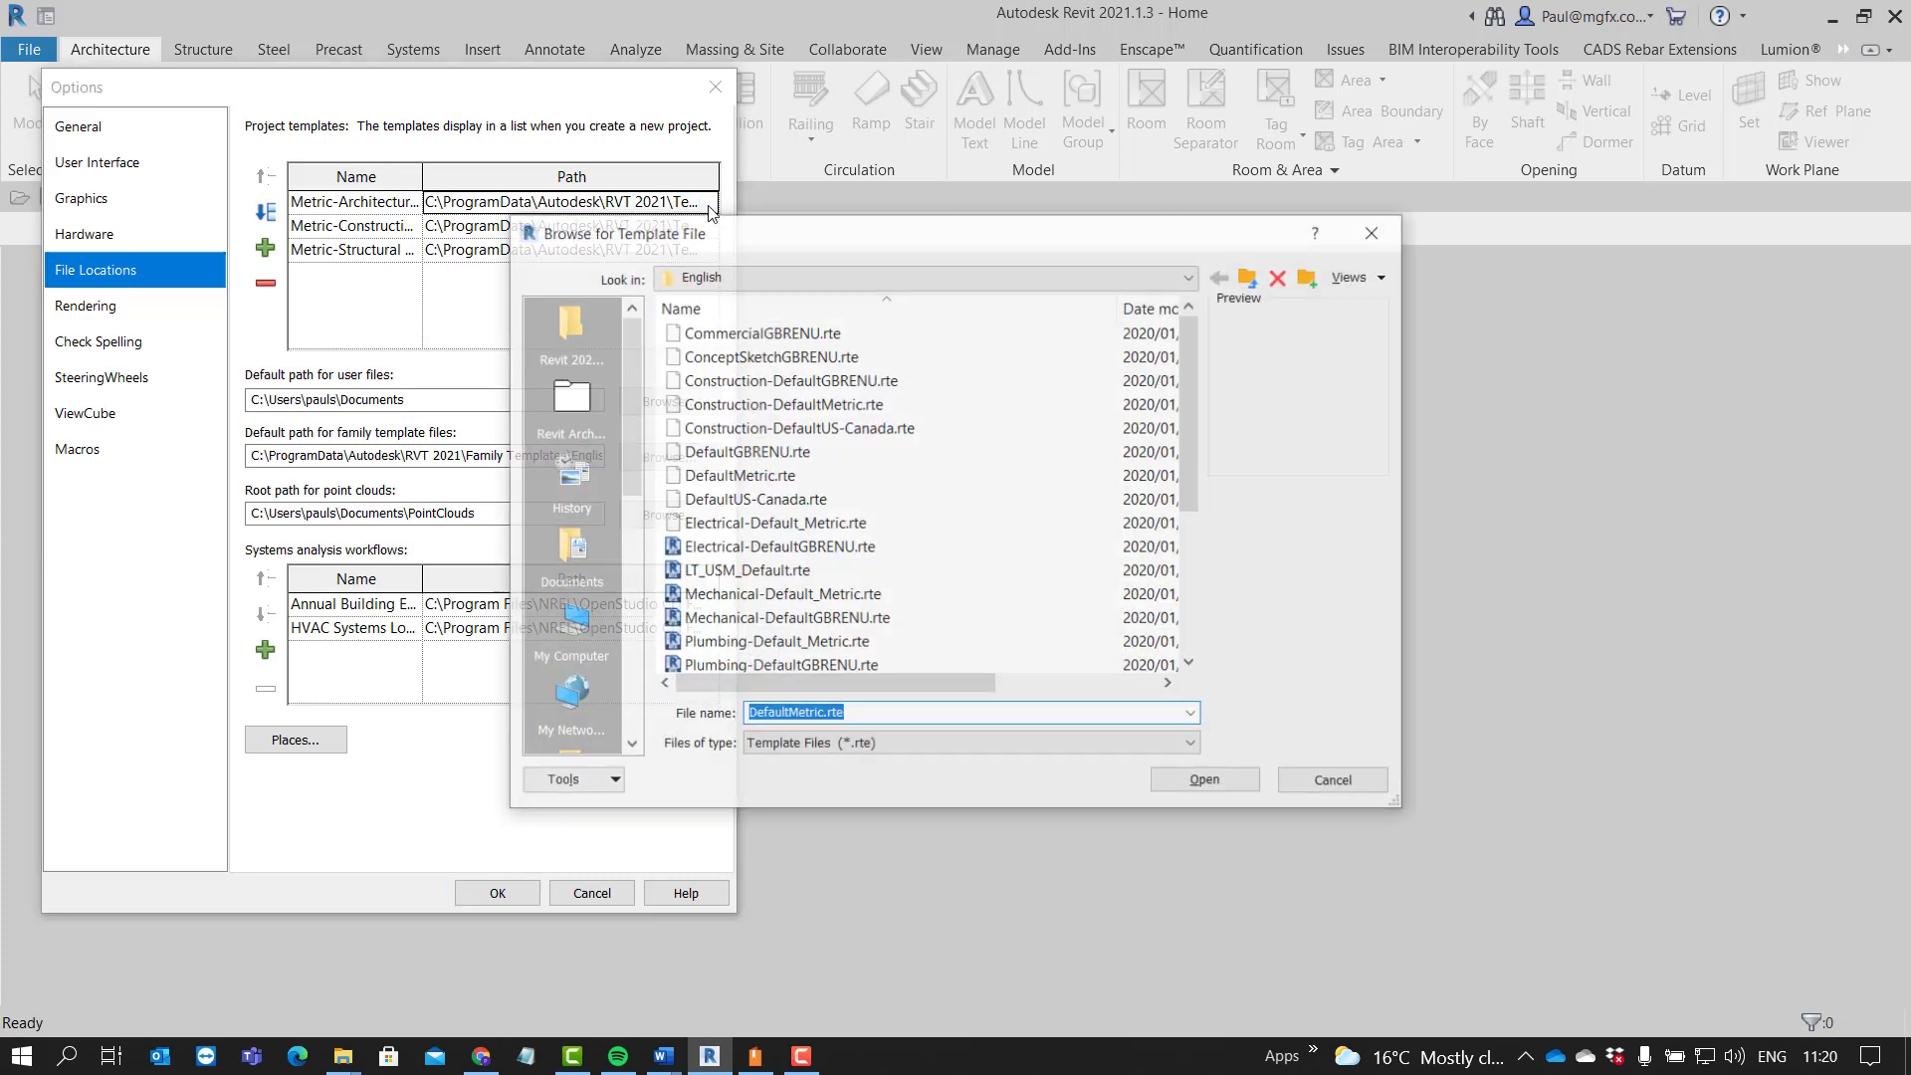
left_click(736, 475)
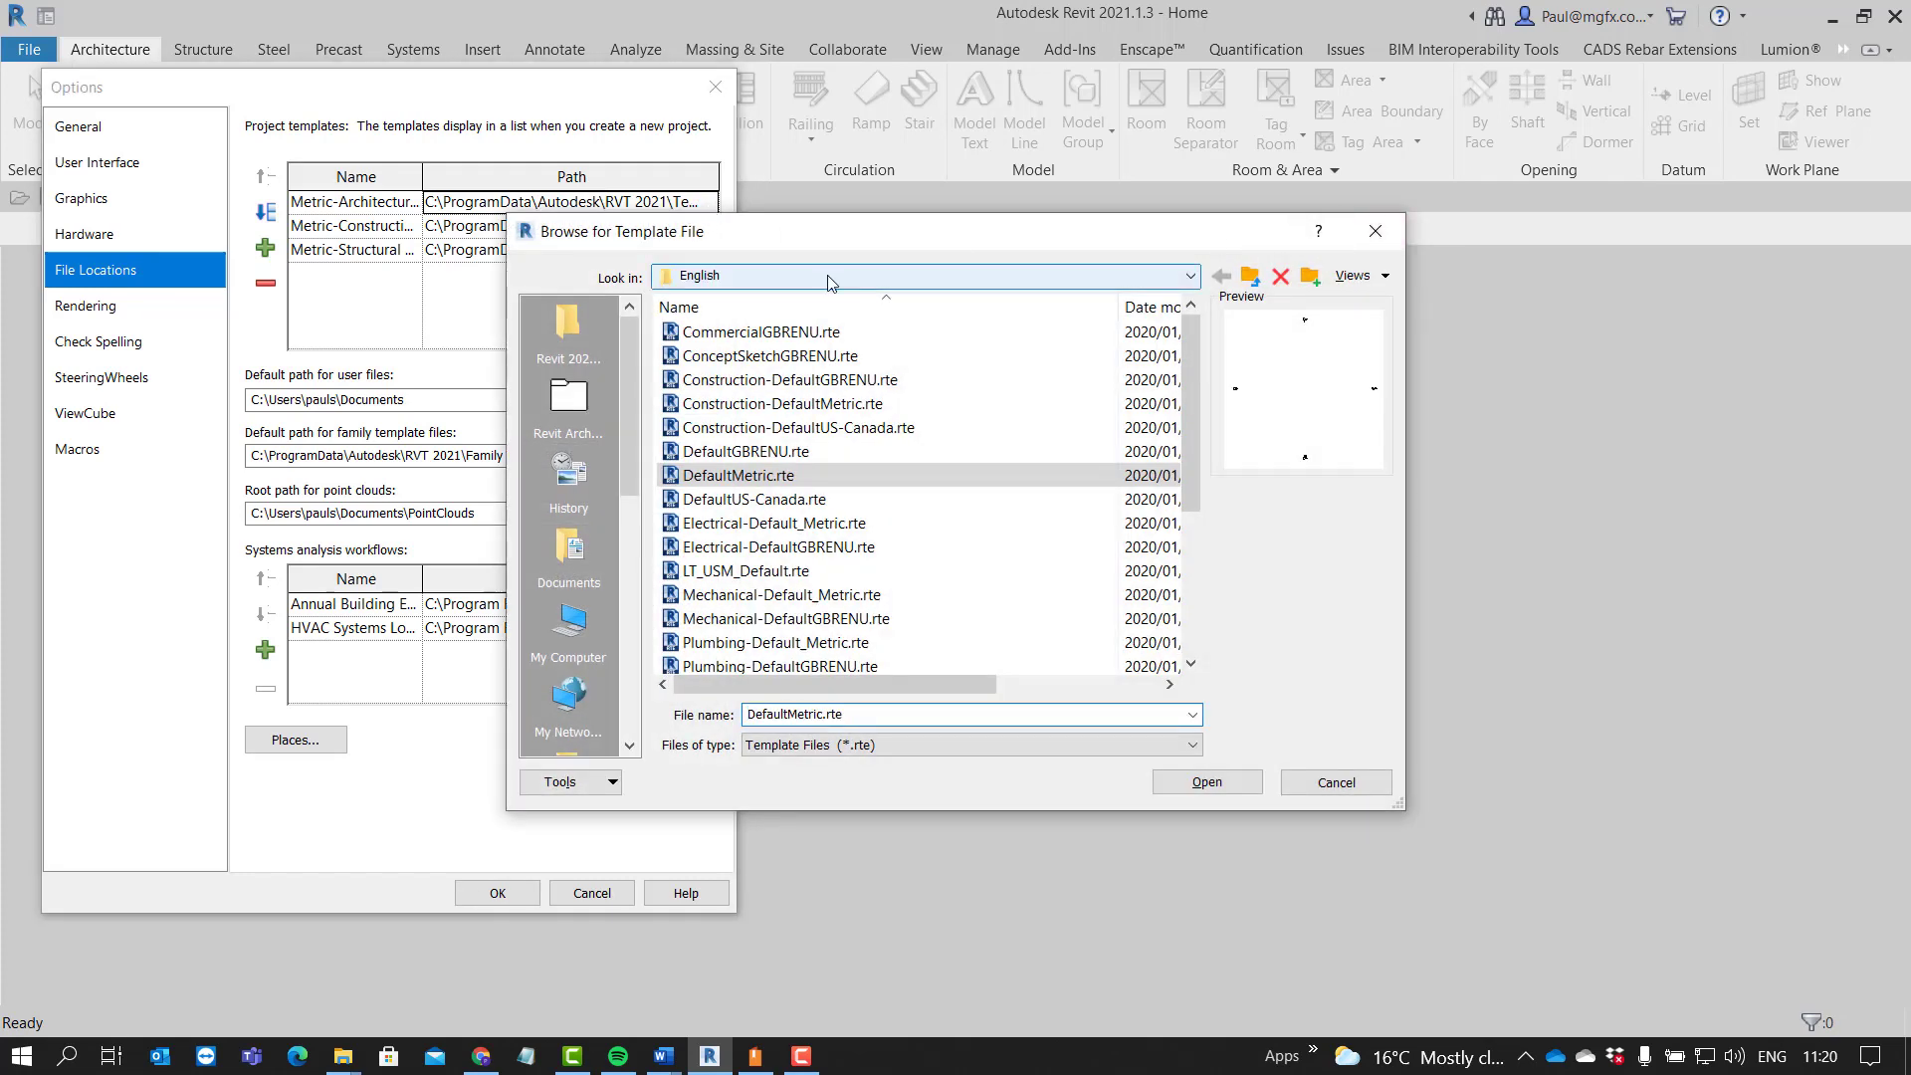
left_click(1194, 275)
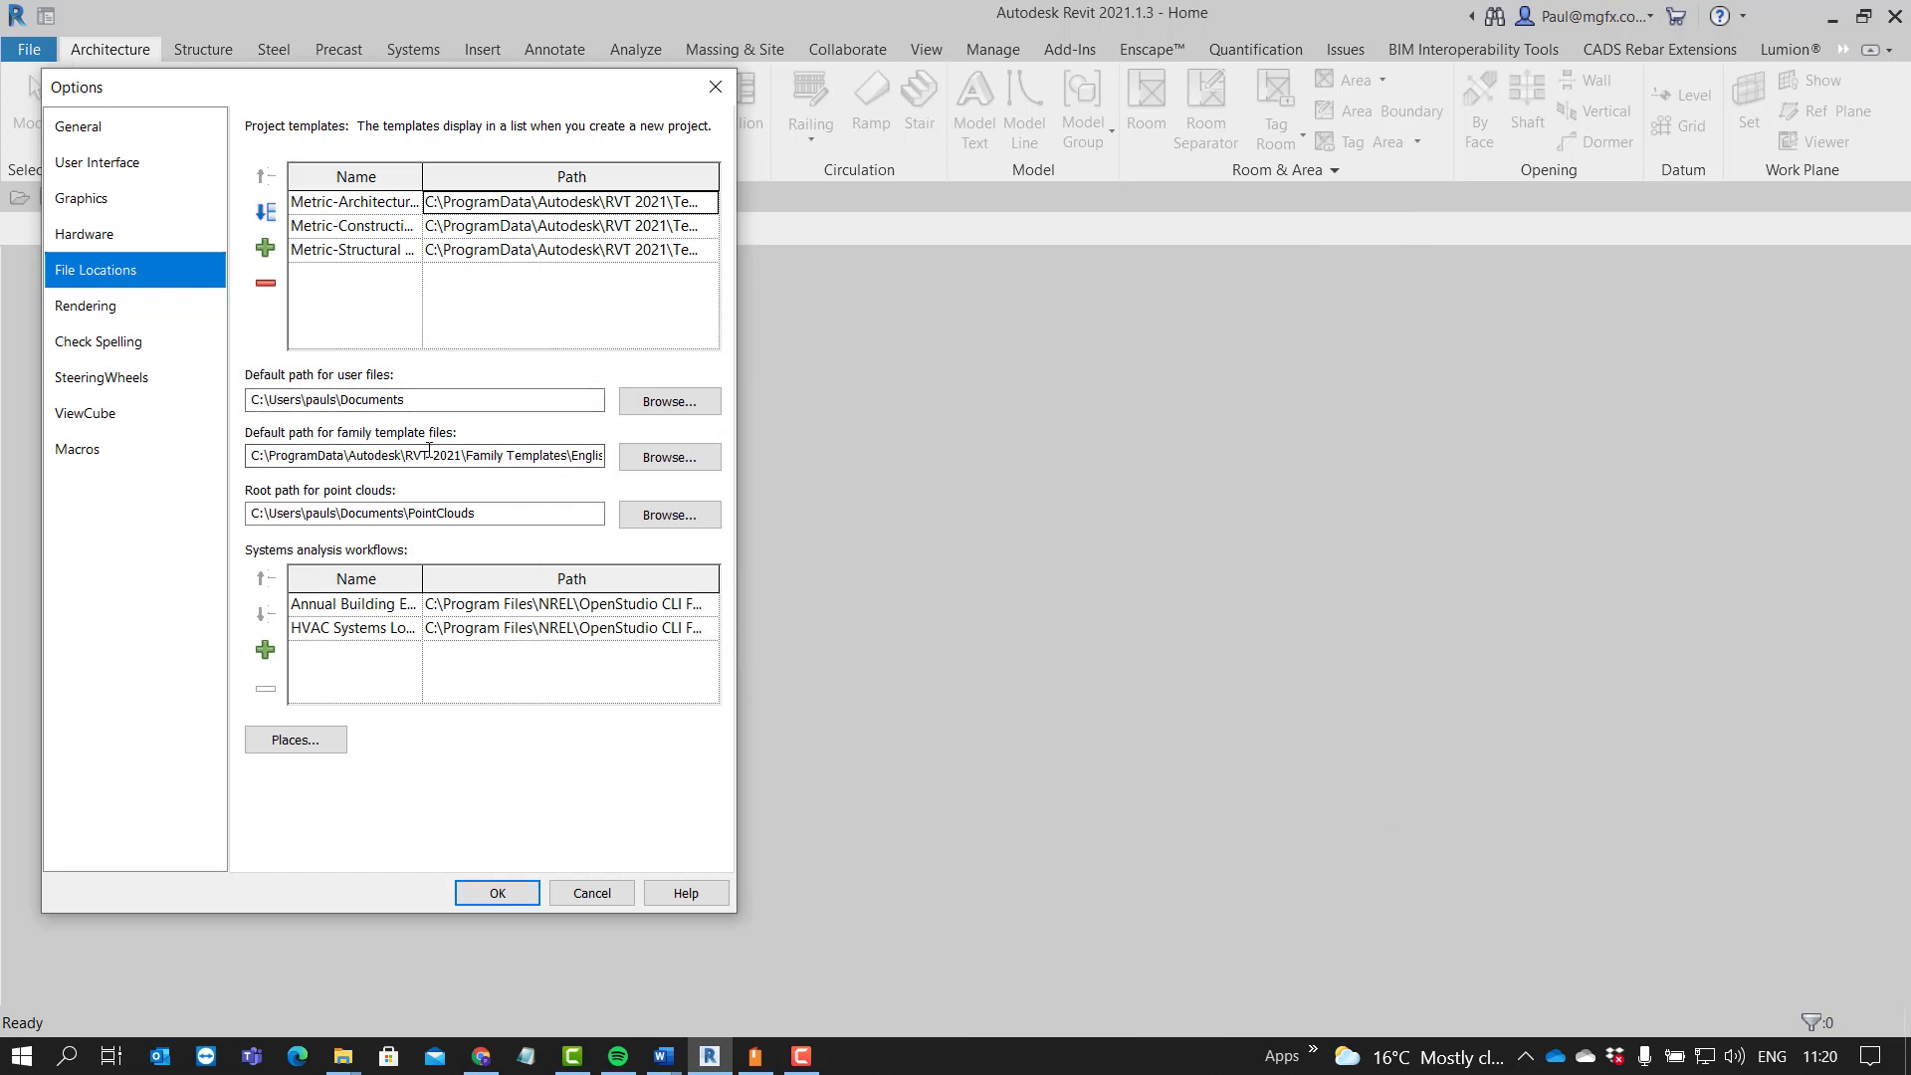
mouse_move(668, 458)
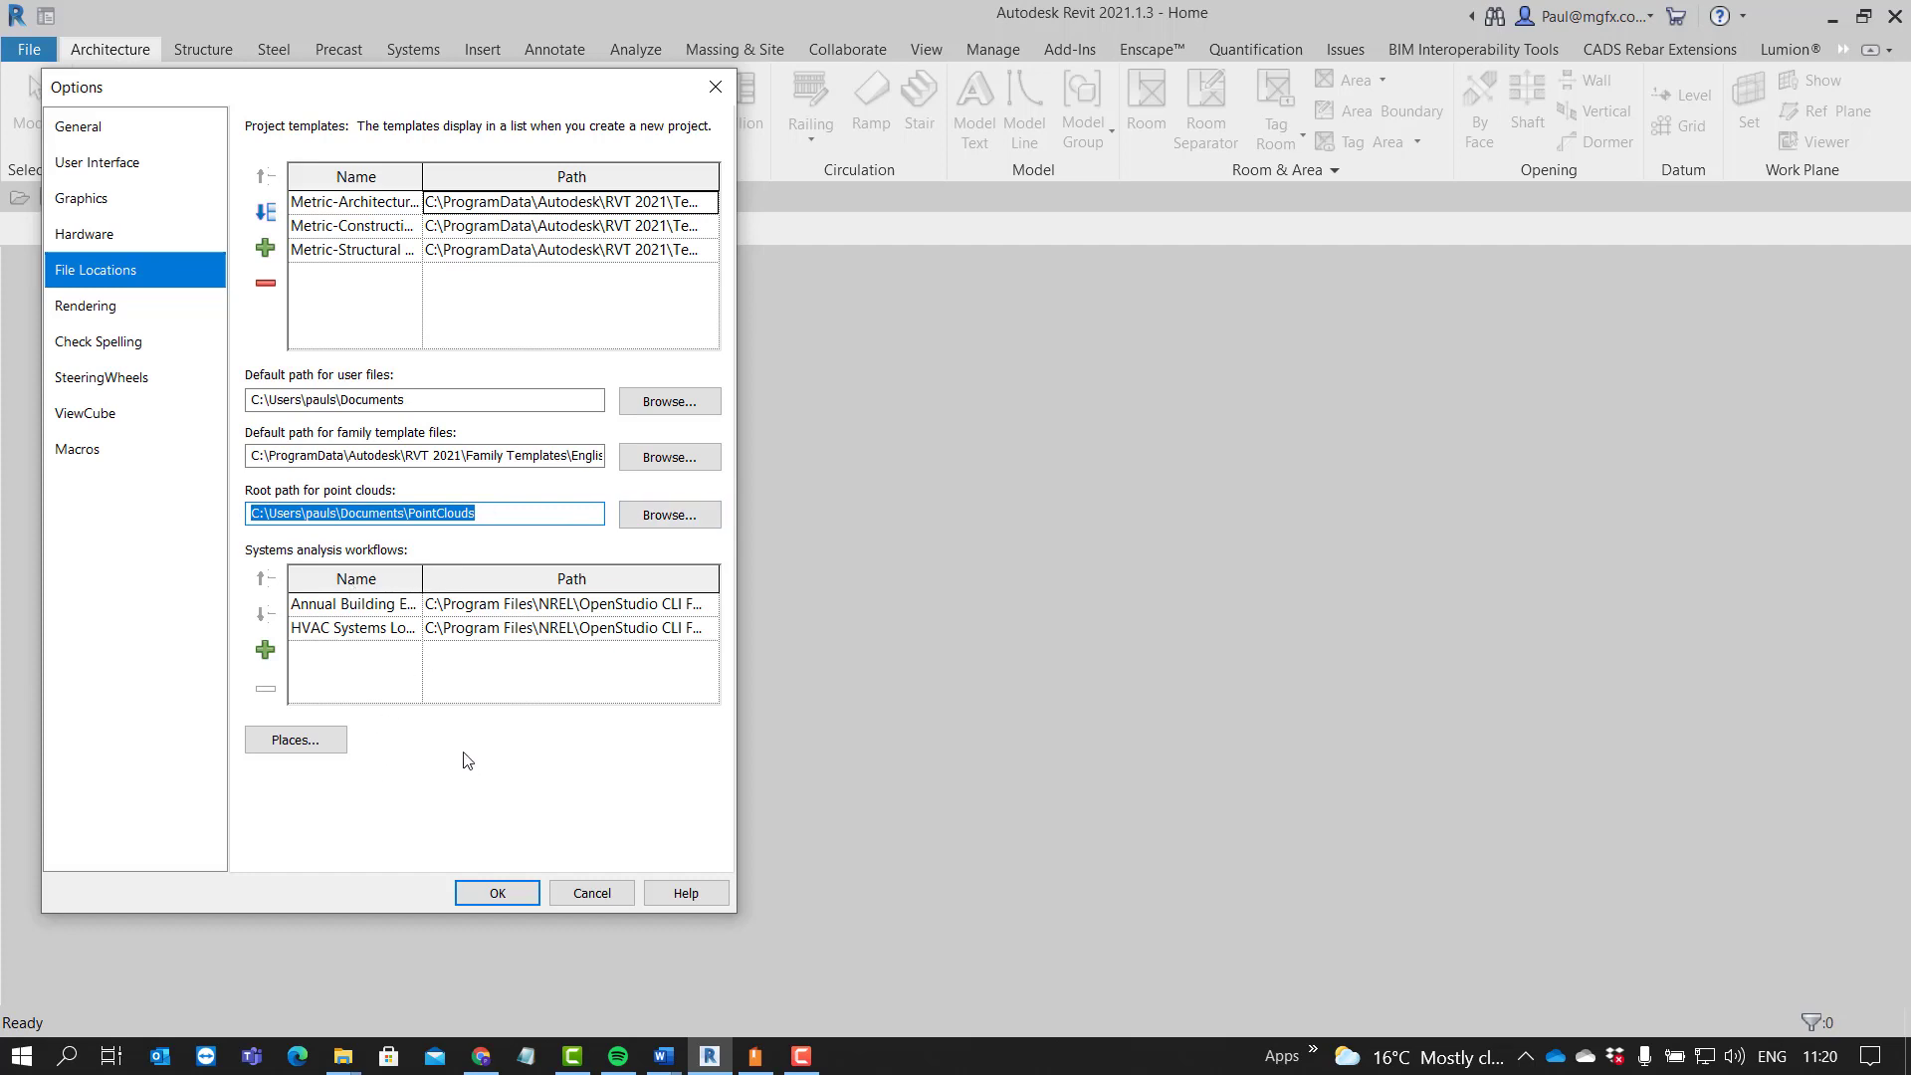
mouse_move(436, 674)
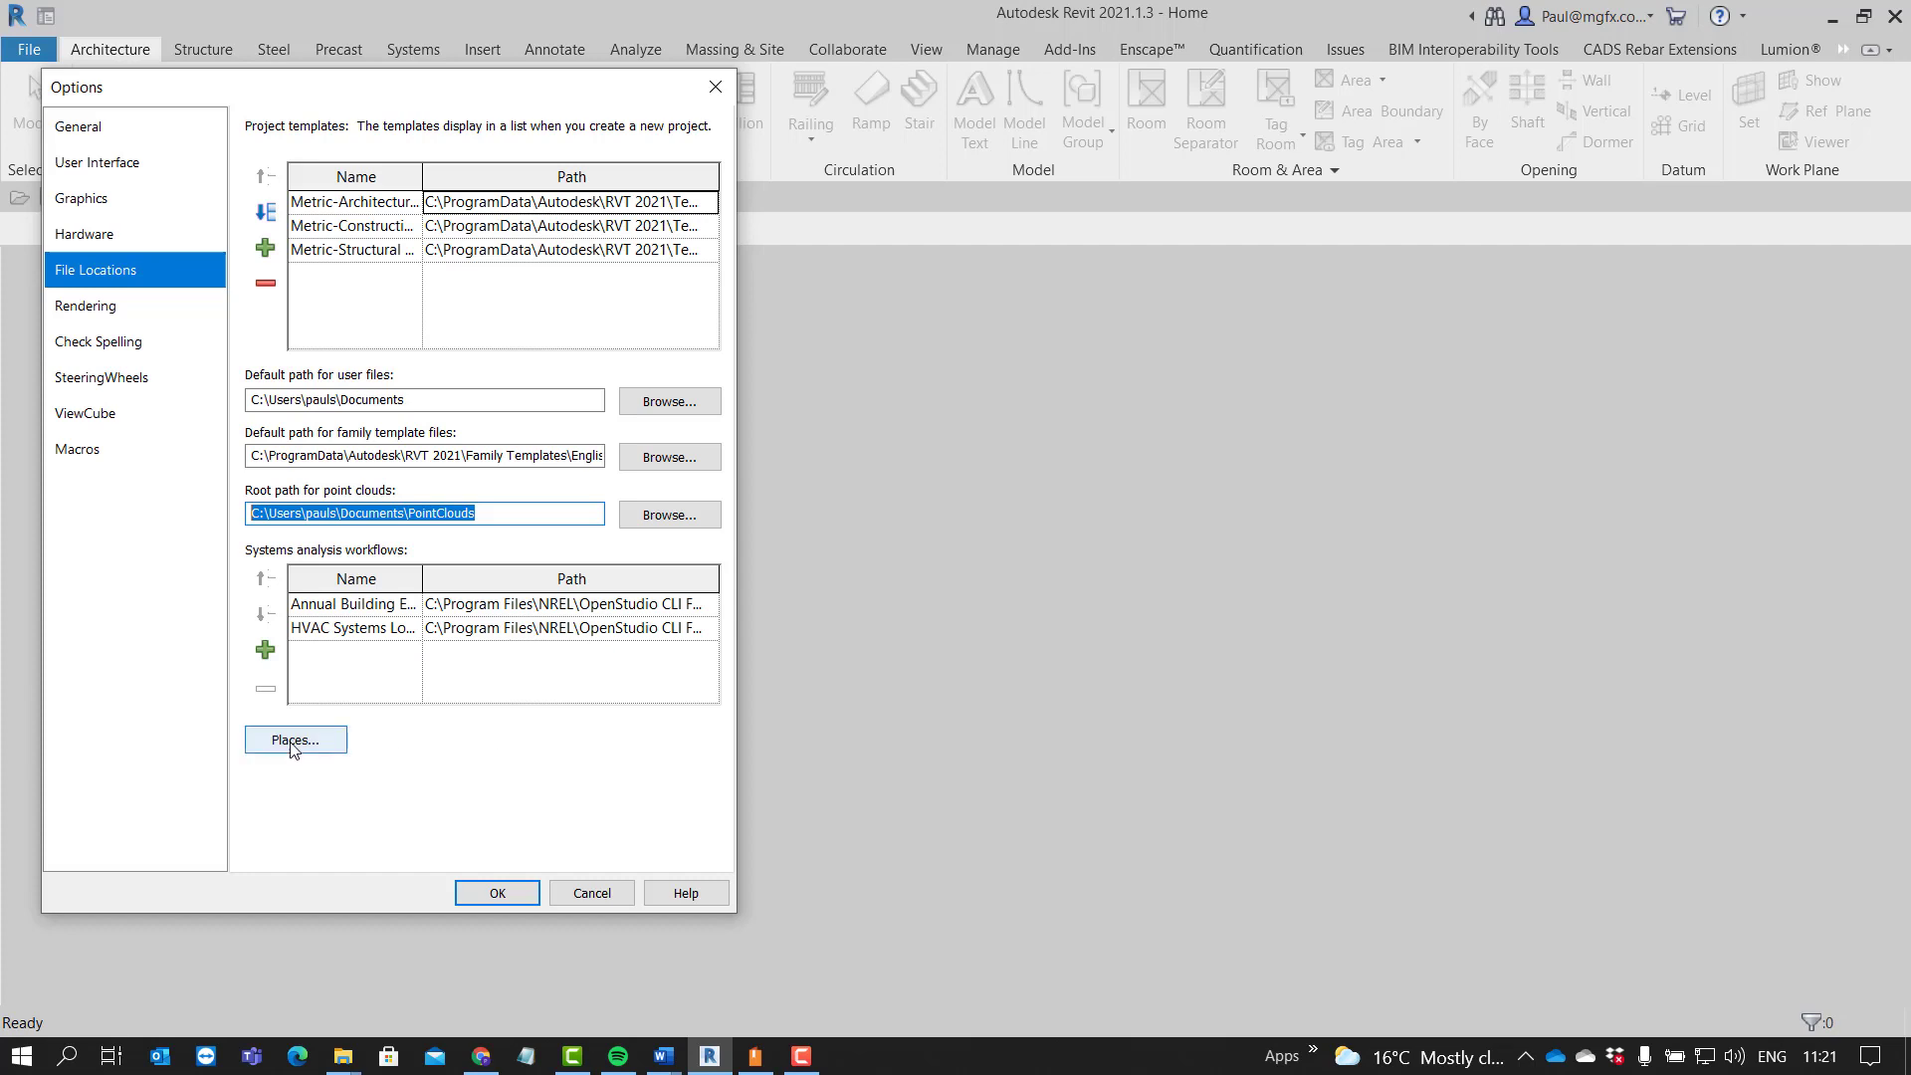
Step: From Places, browse the Metric Library path down through RVT 2021\Libraries to English
left_click(294, 741)
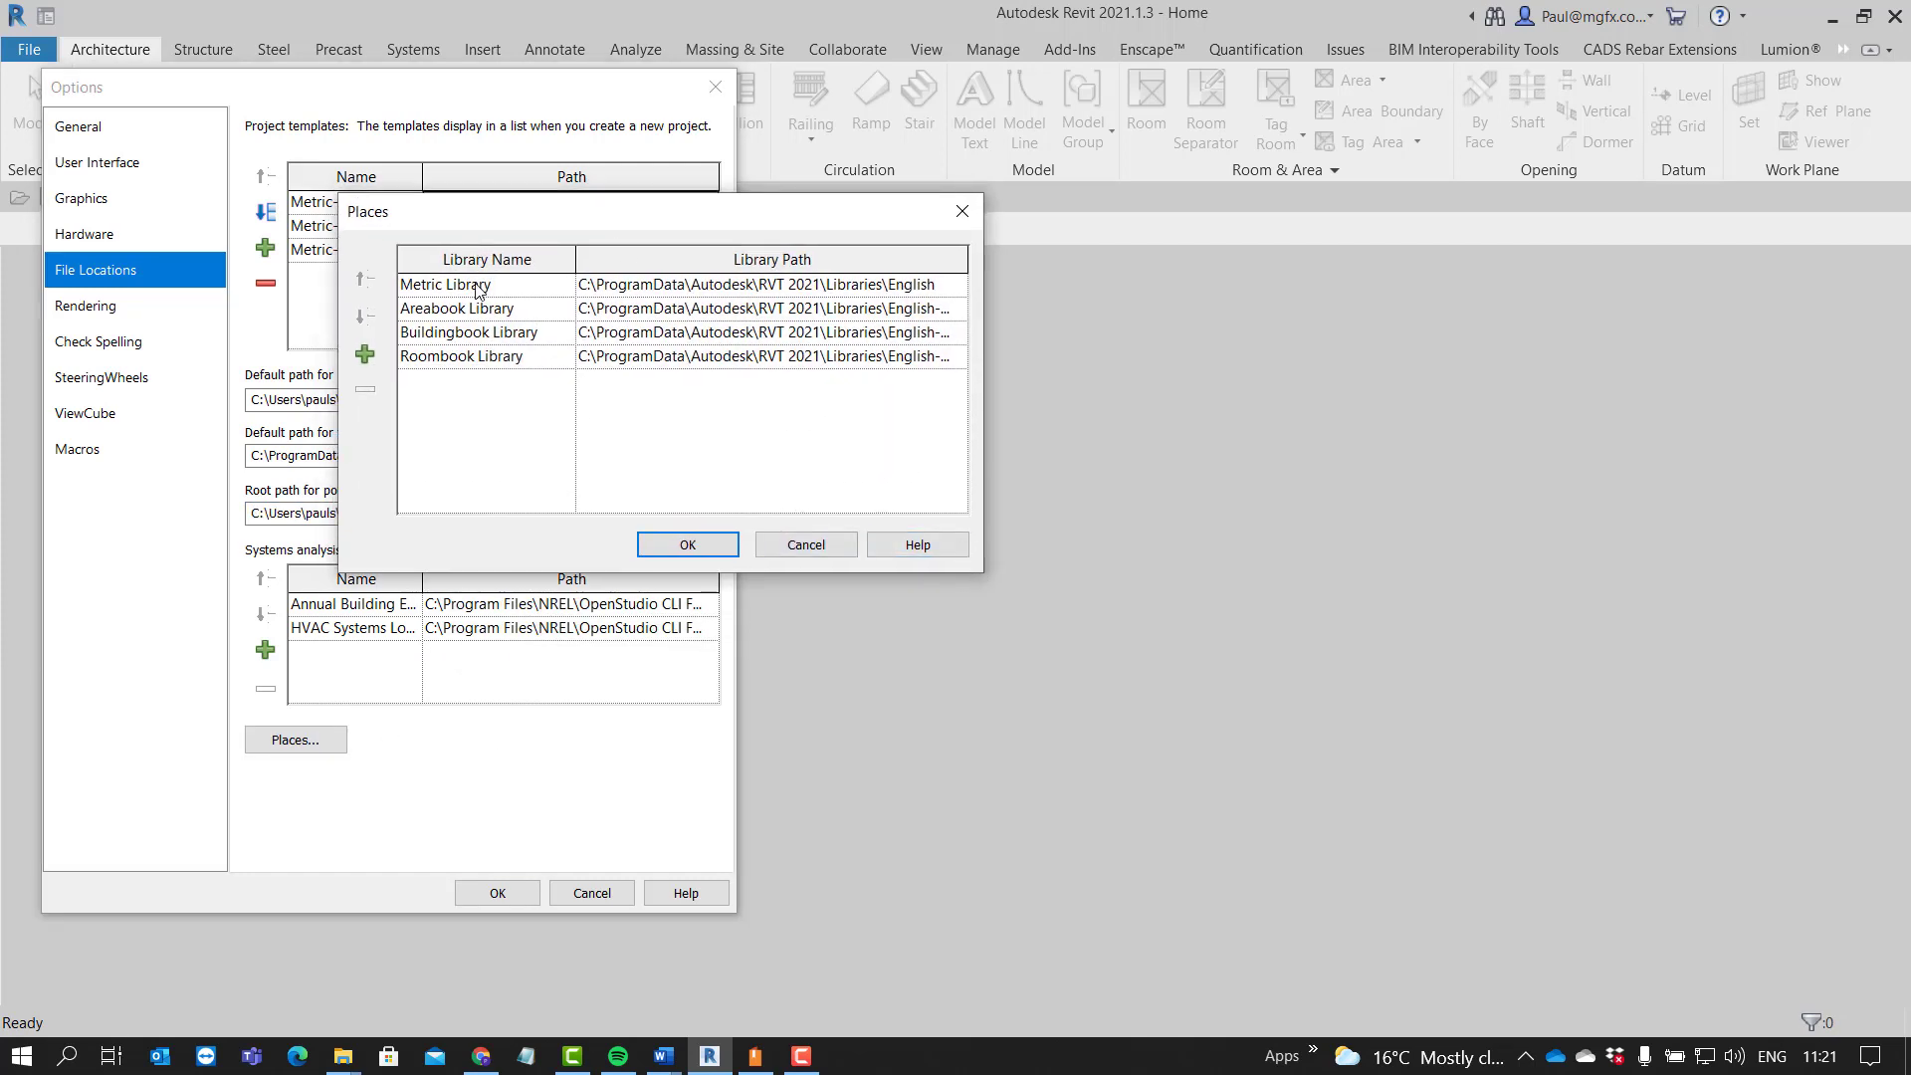
left_click(959, 285)
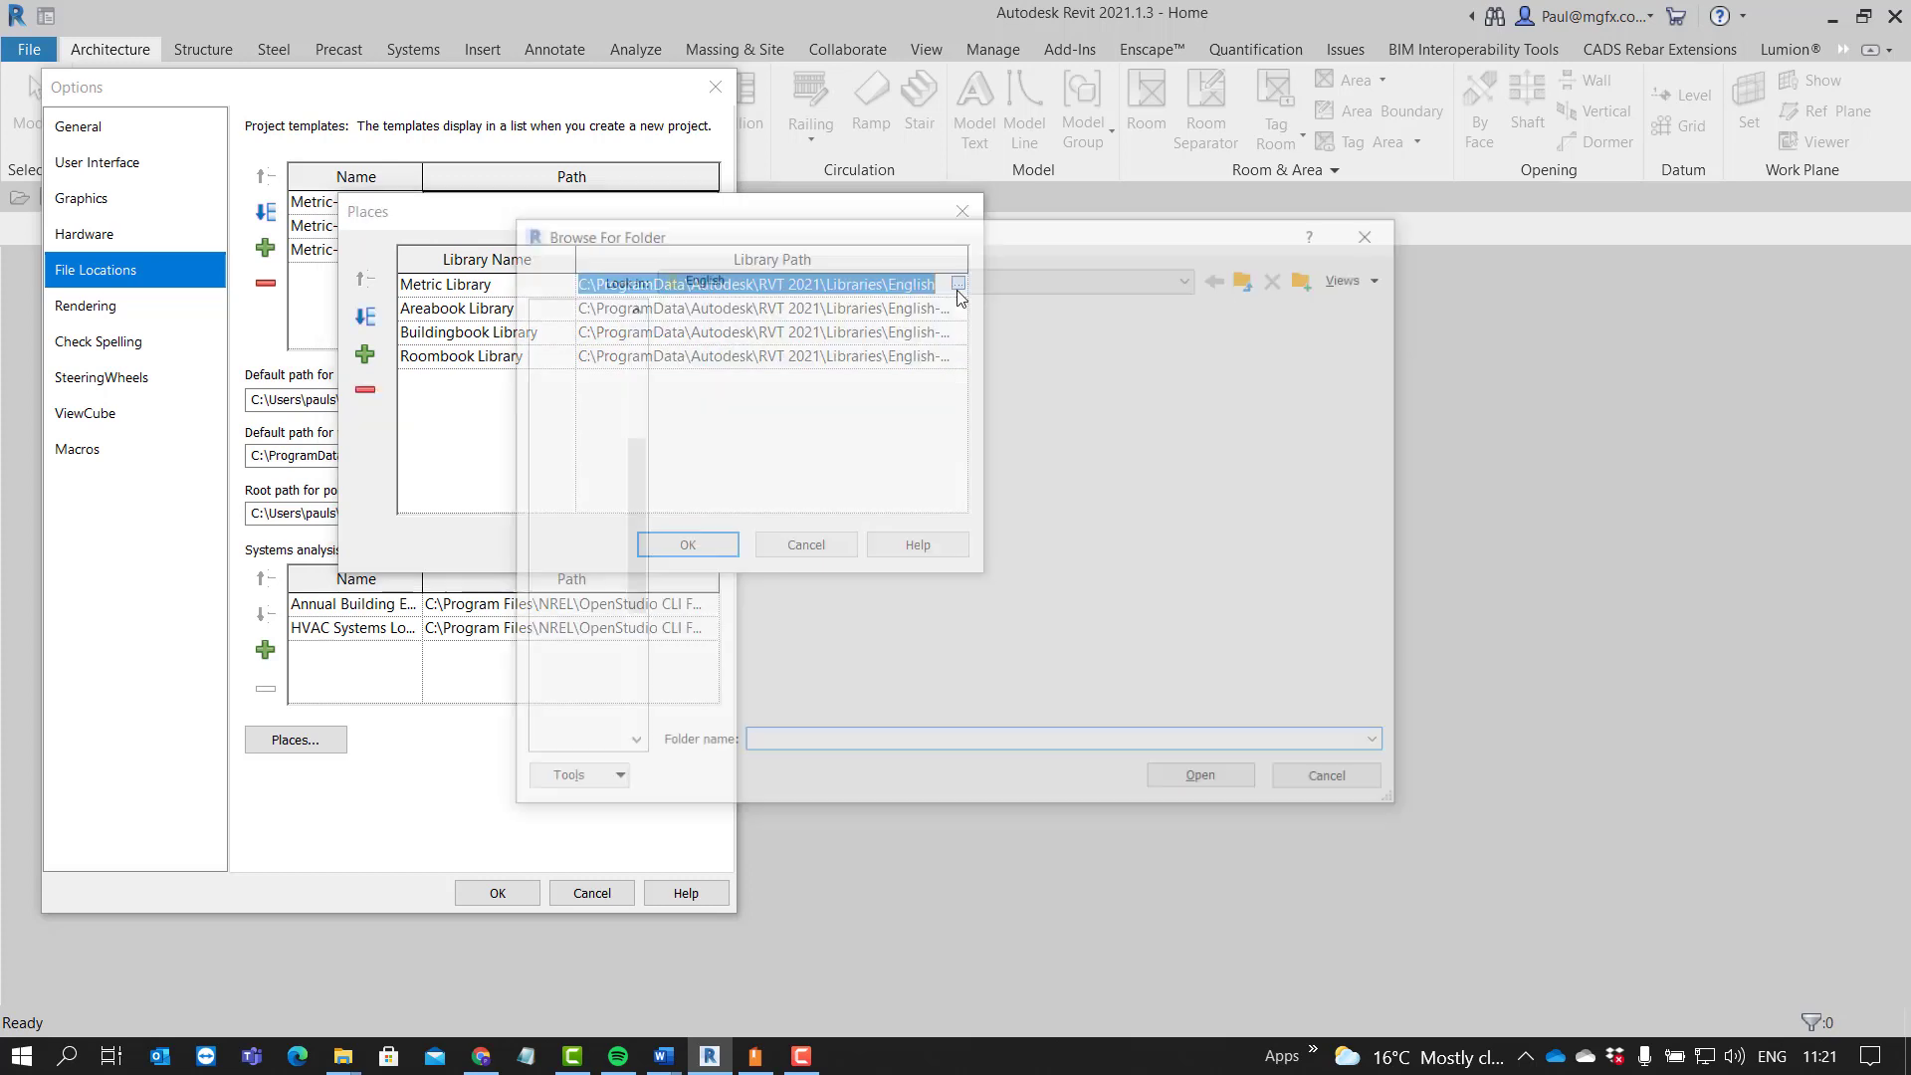
left_click(958, 282)
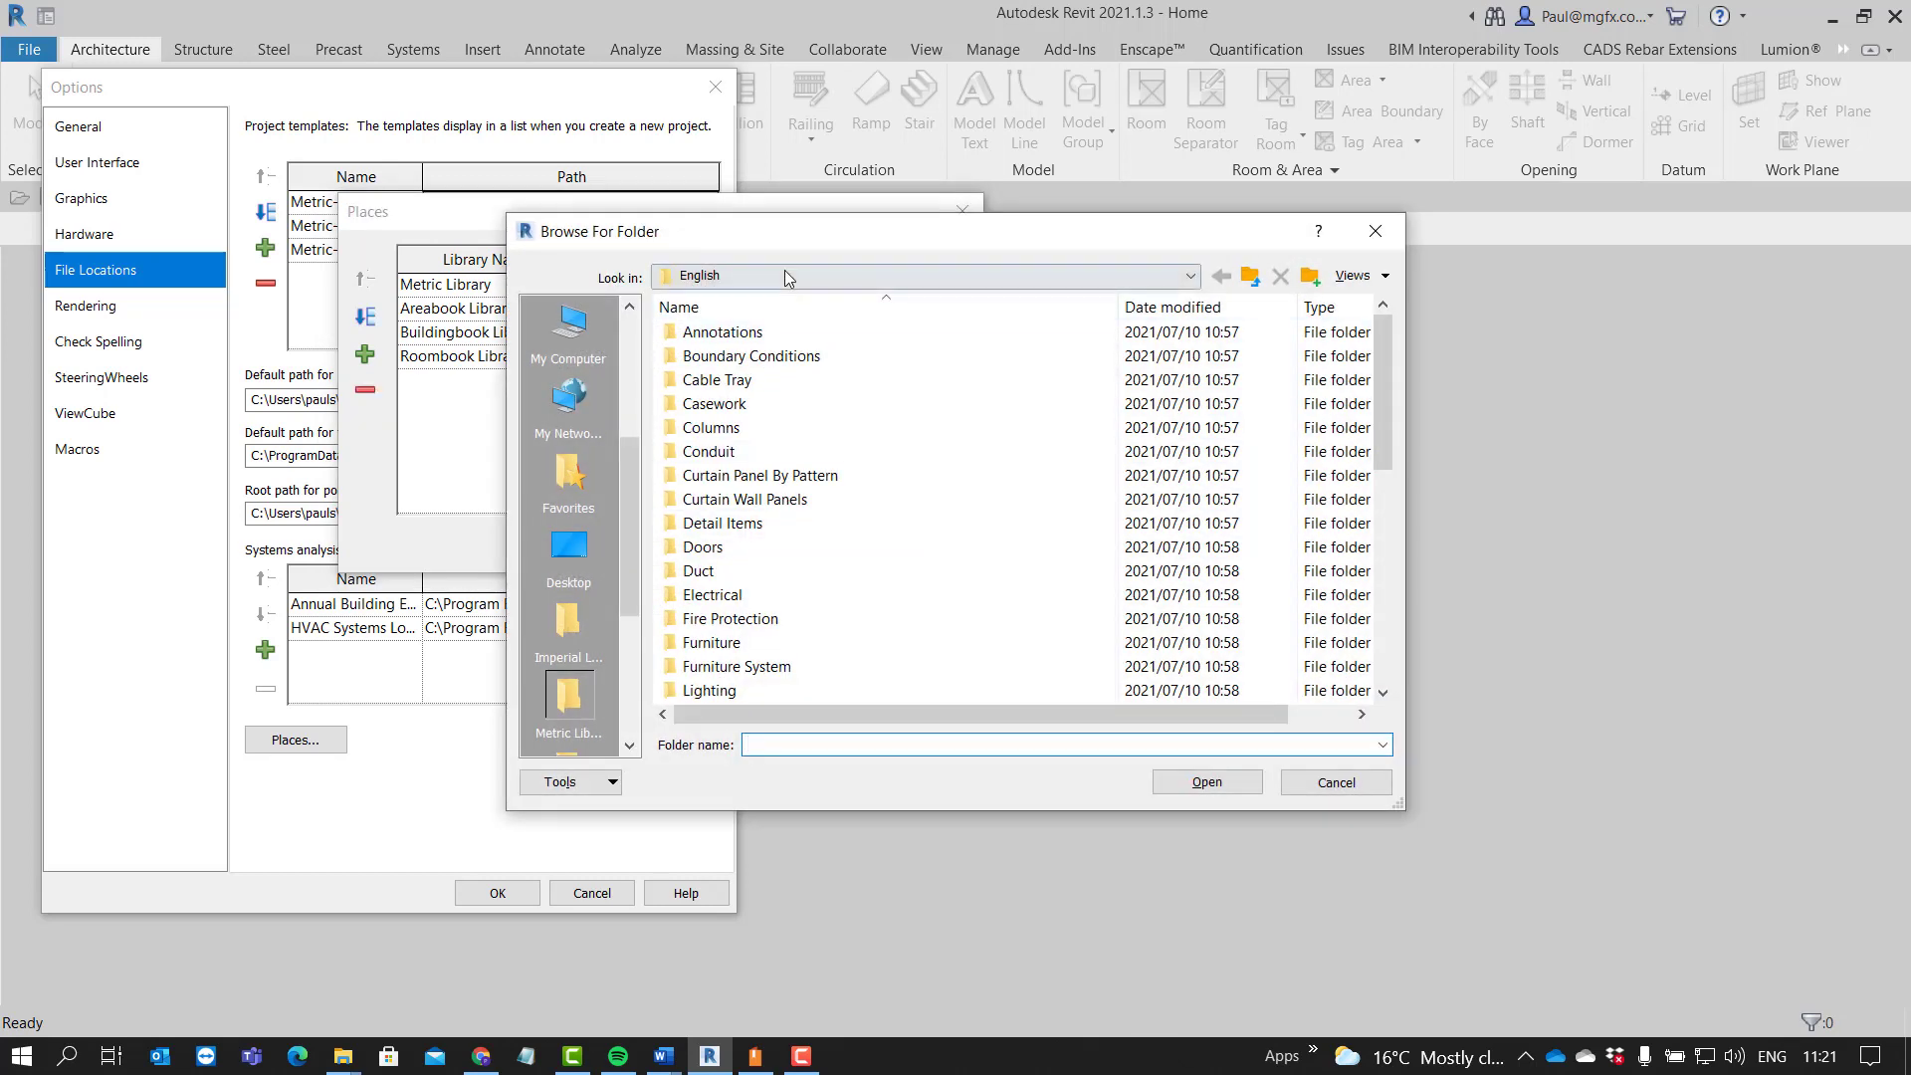
left_click(1189, 275)
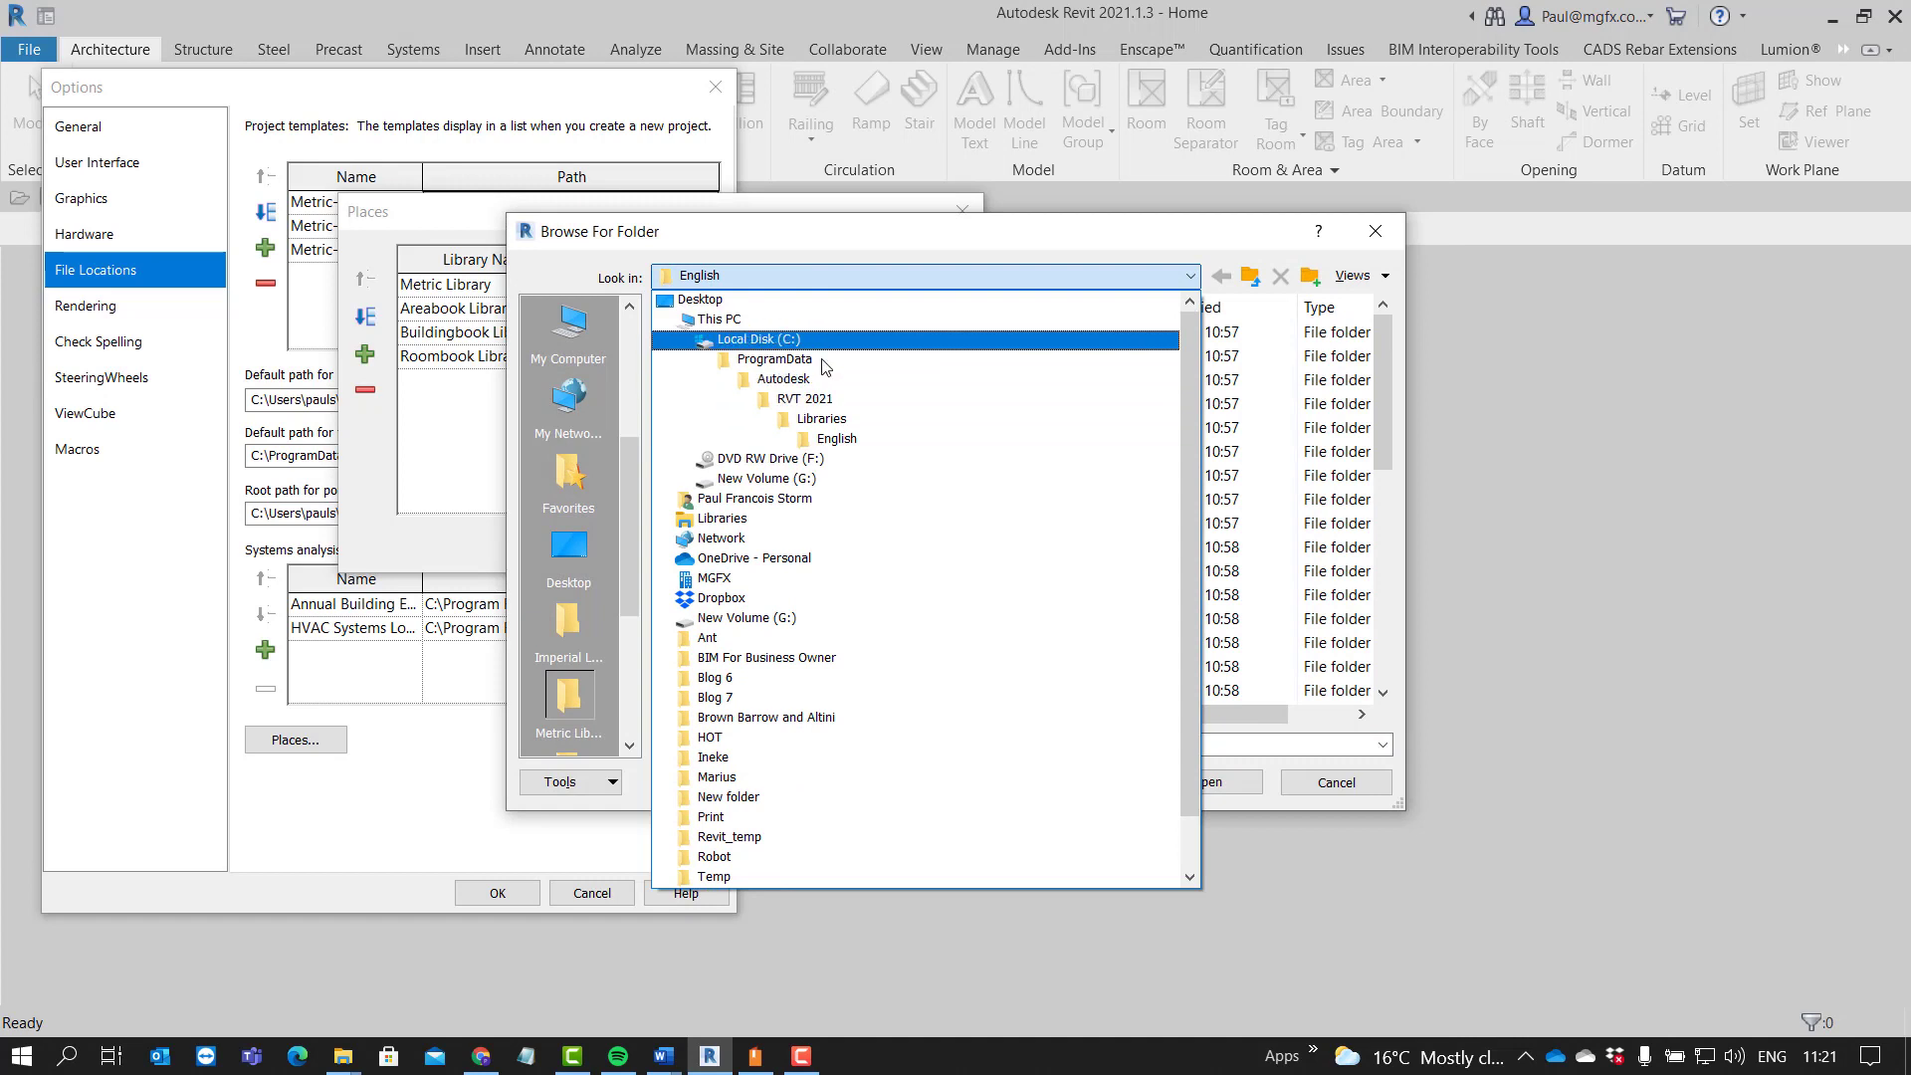
left_click(802, 399)
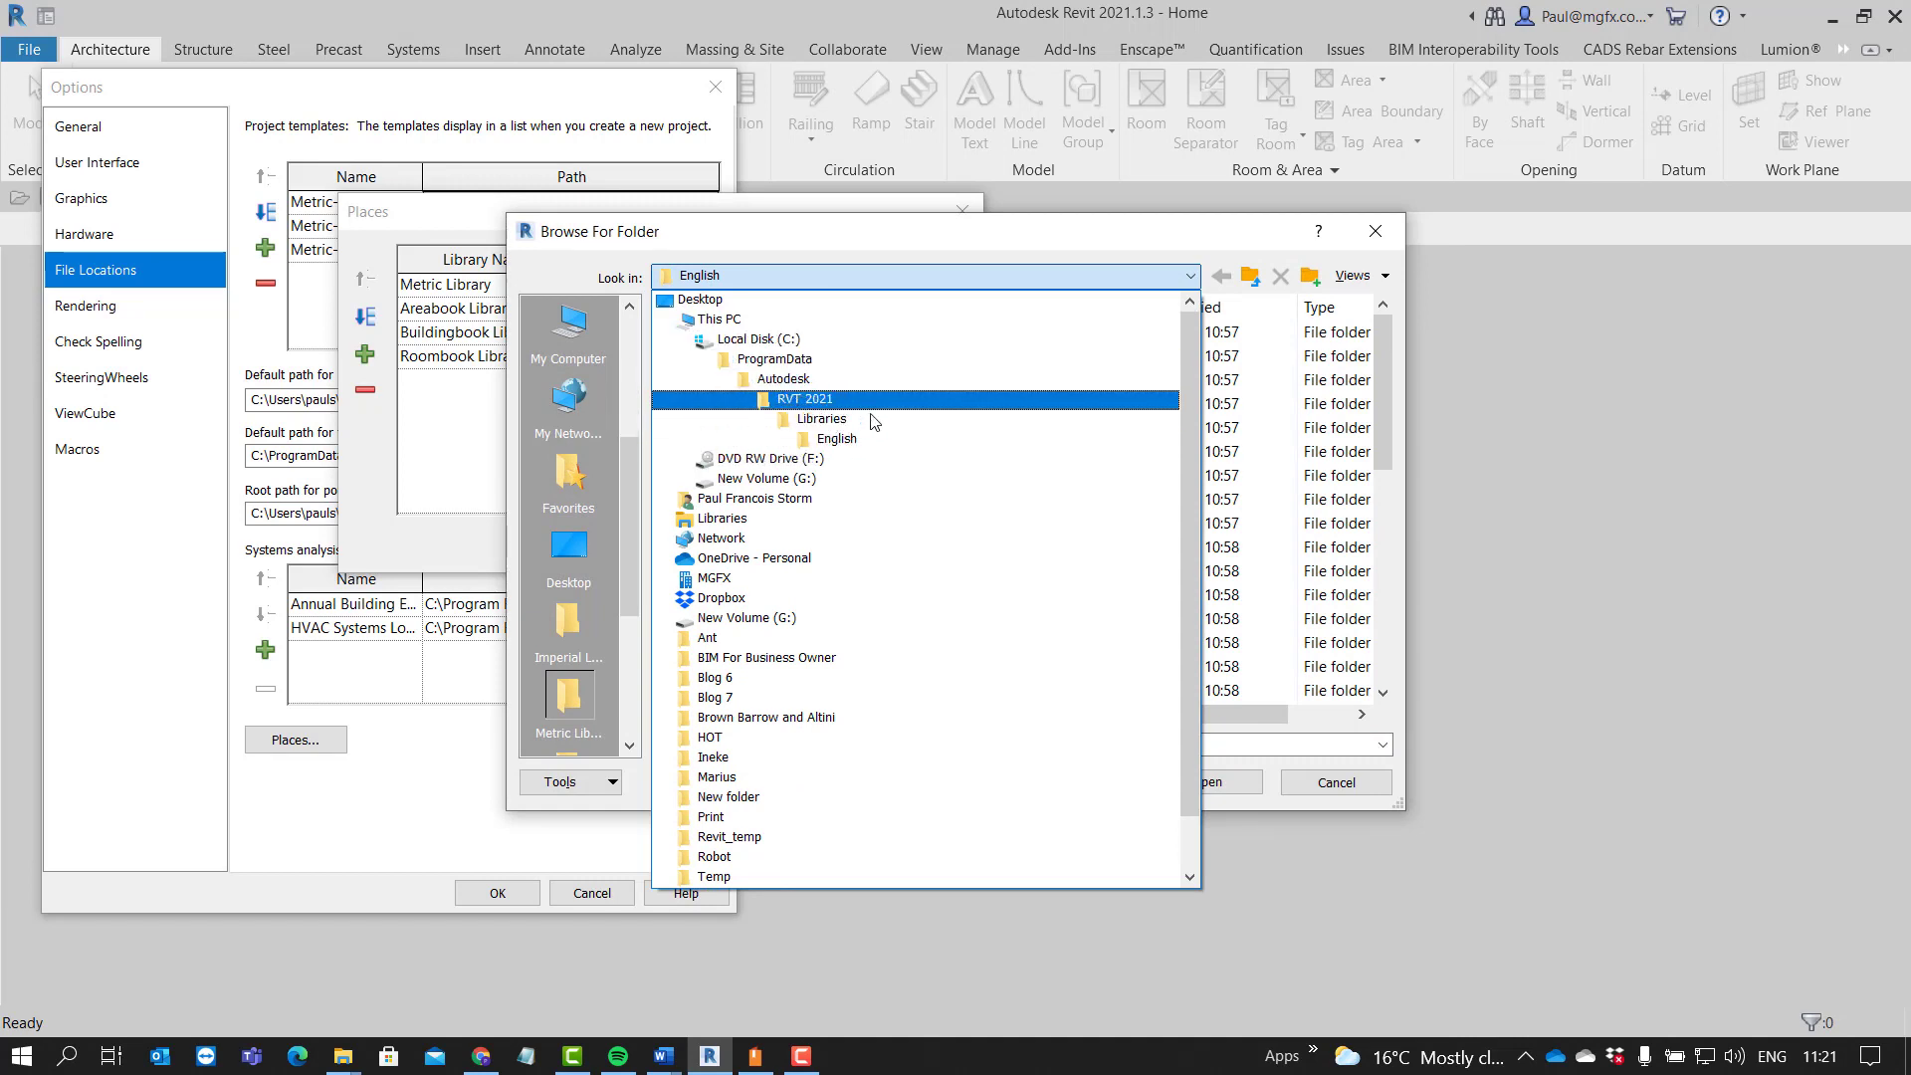
left_click(836, 438)
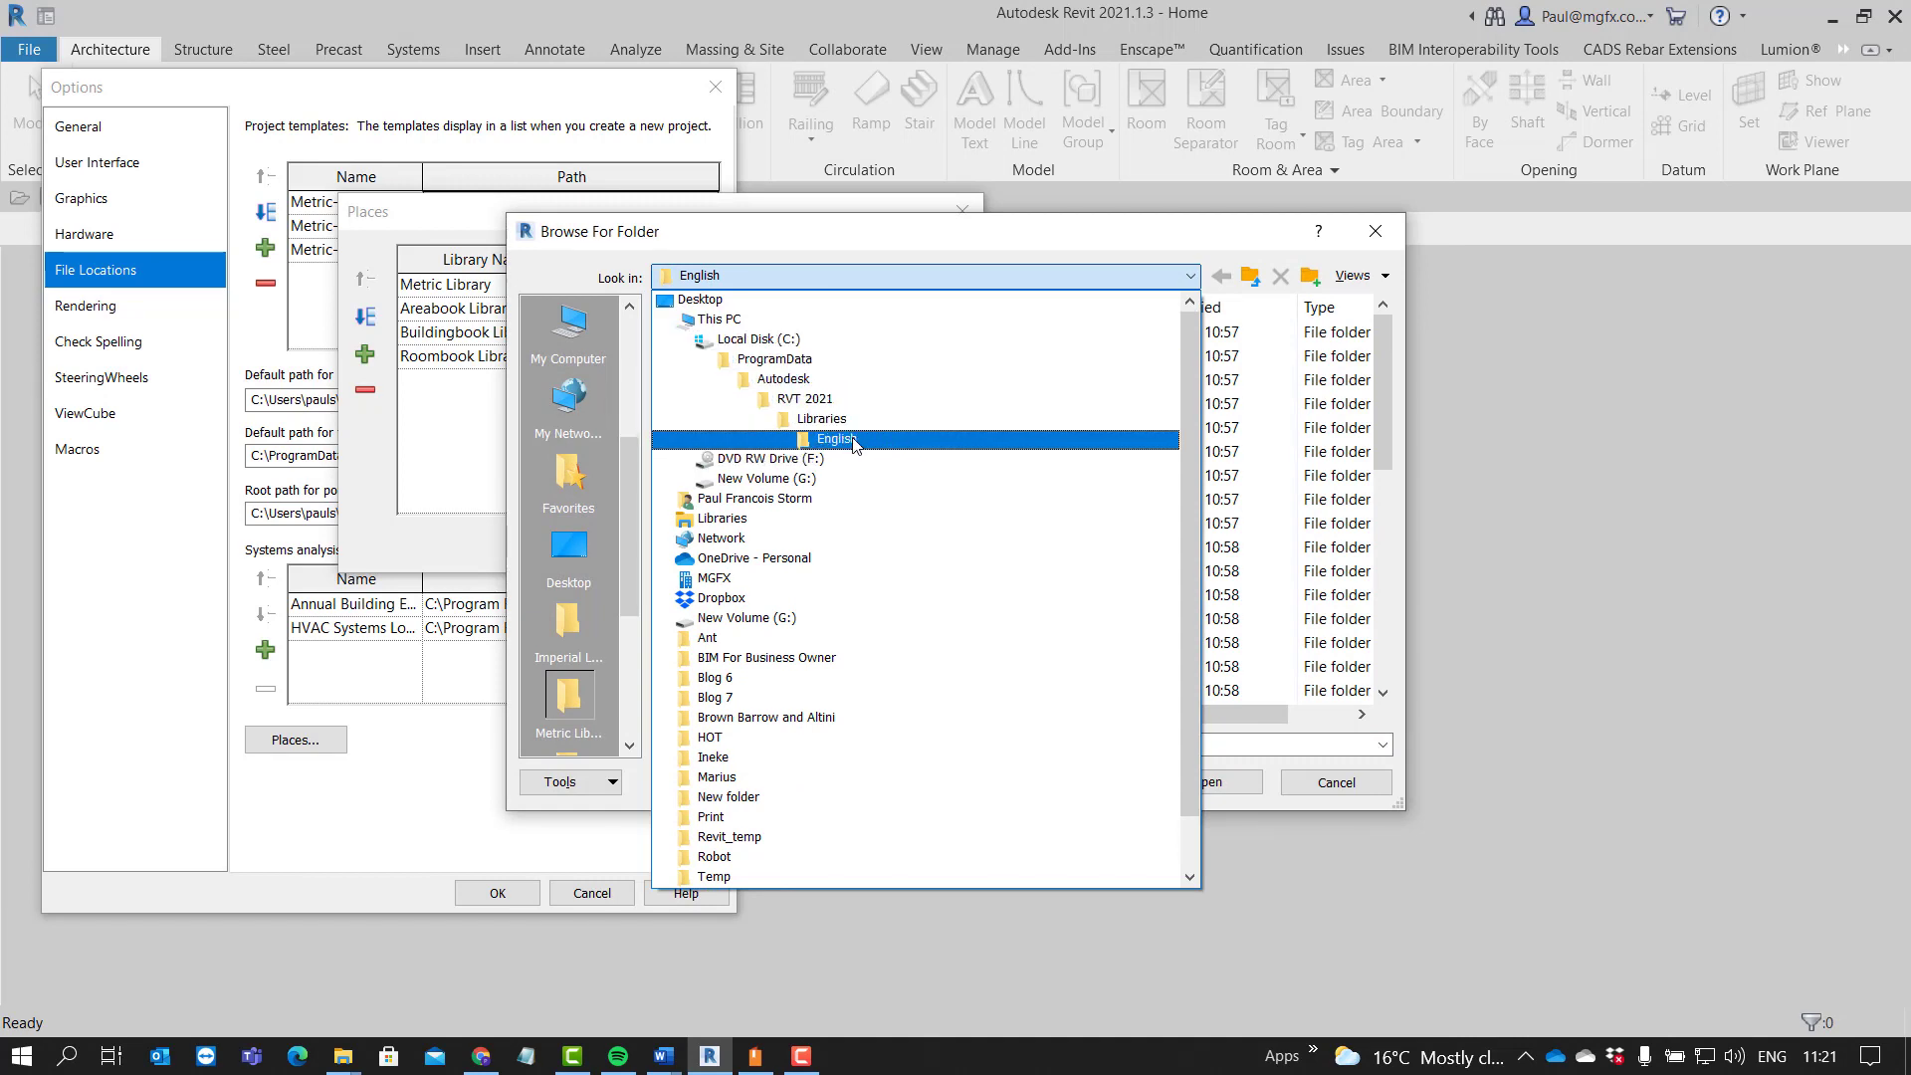
Step: Set RVT 2021\Libraries\English as the Metric Library folder and confirm the locations
double_click(834, 438)
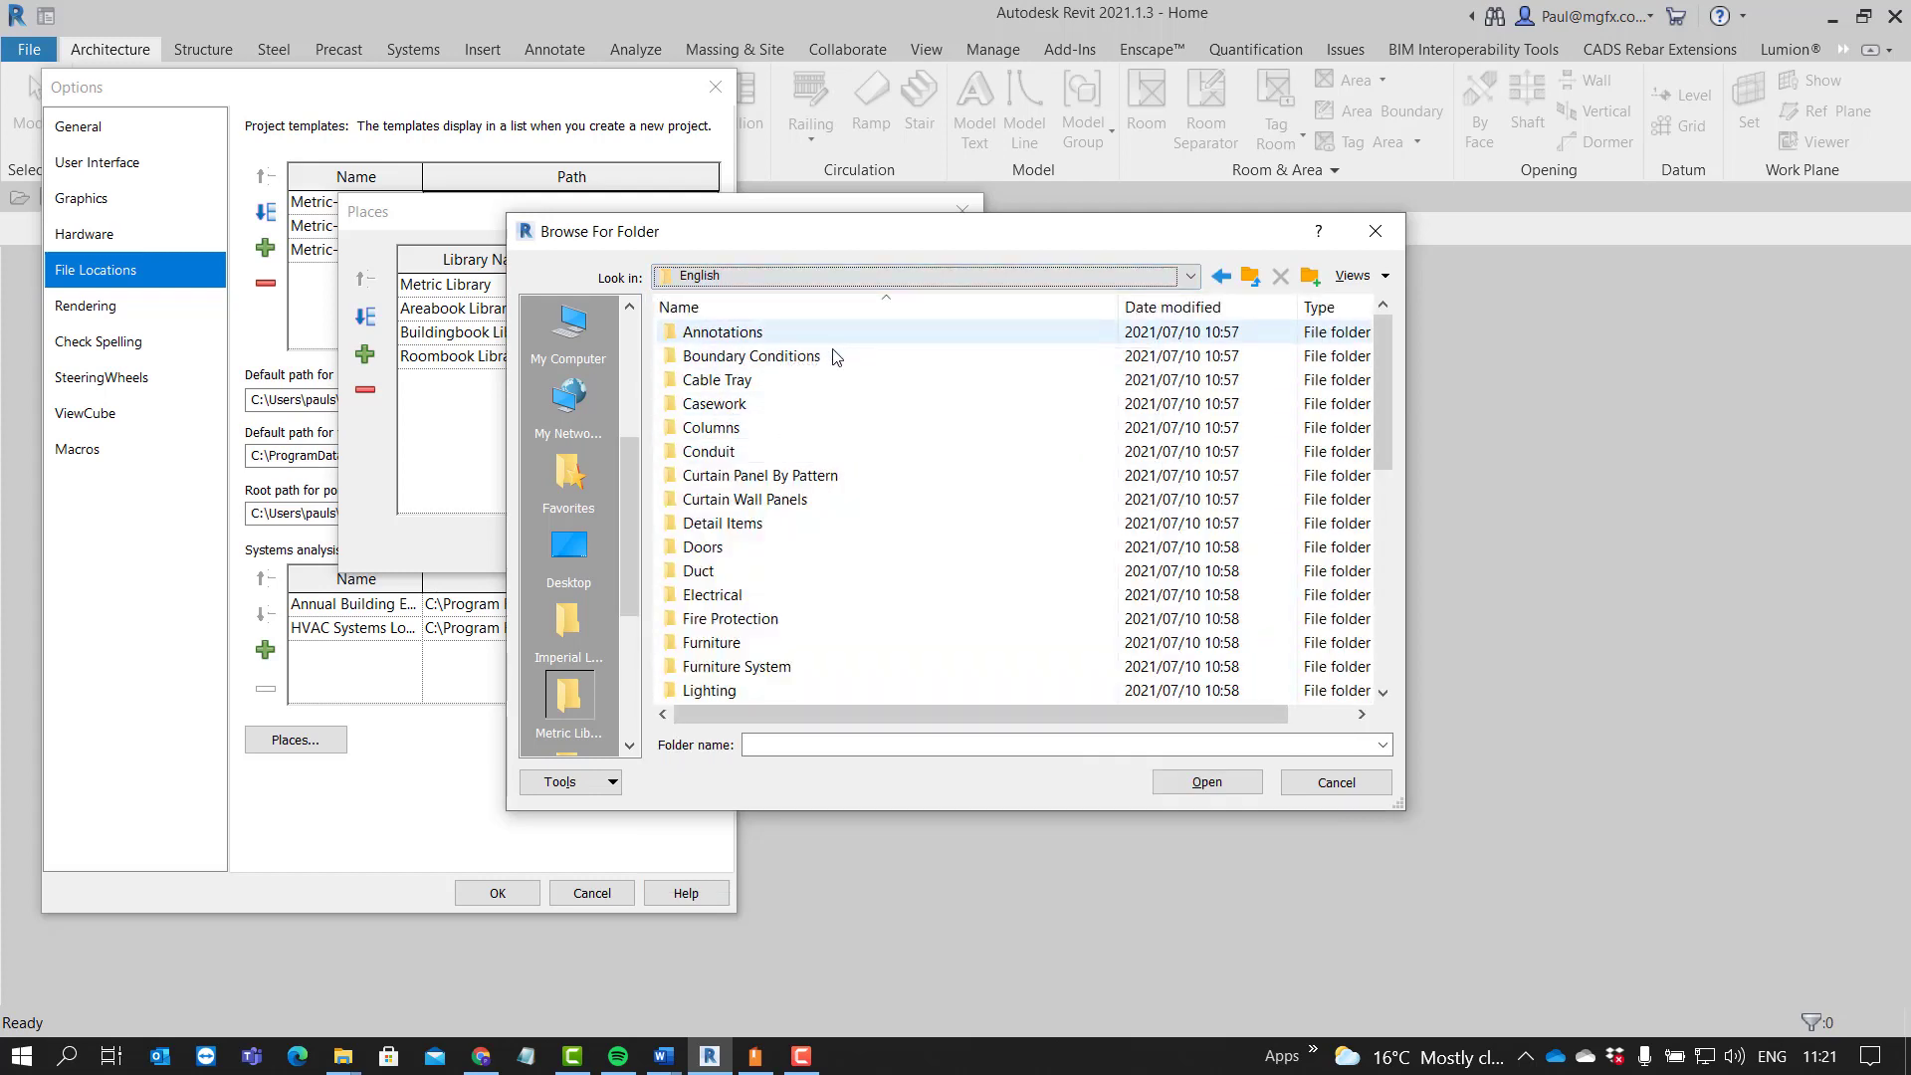
scroll("down", 3)
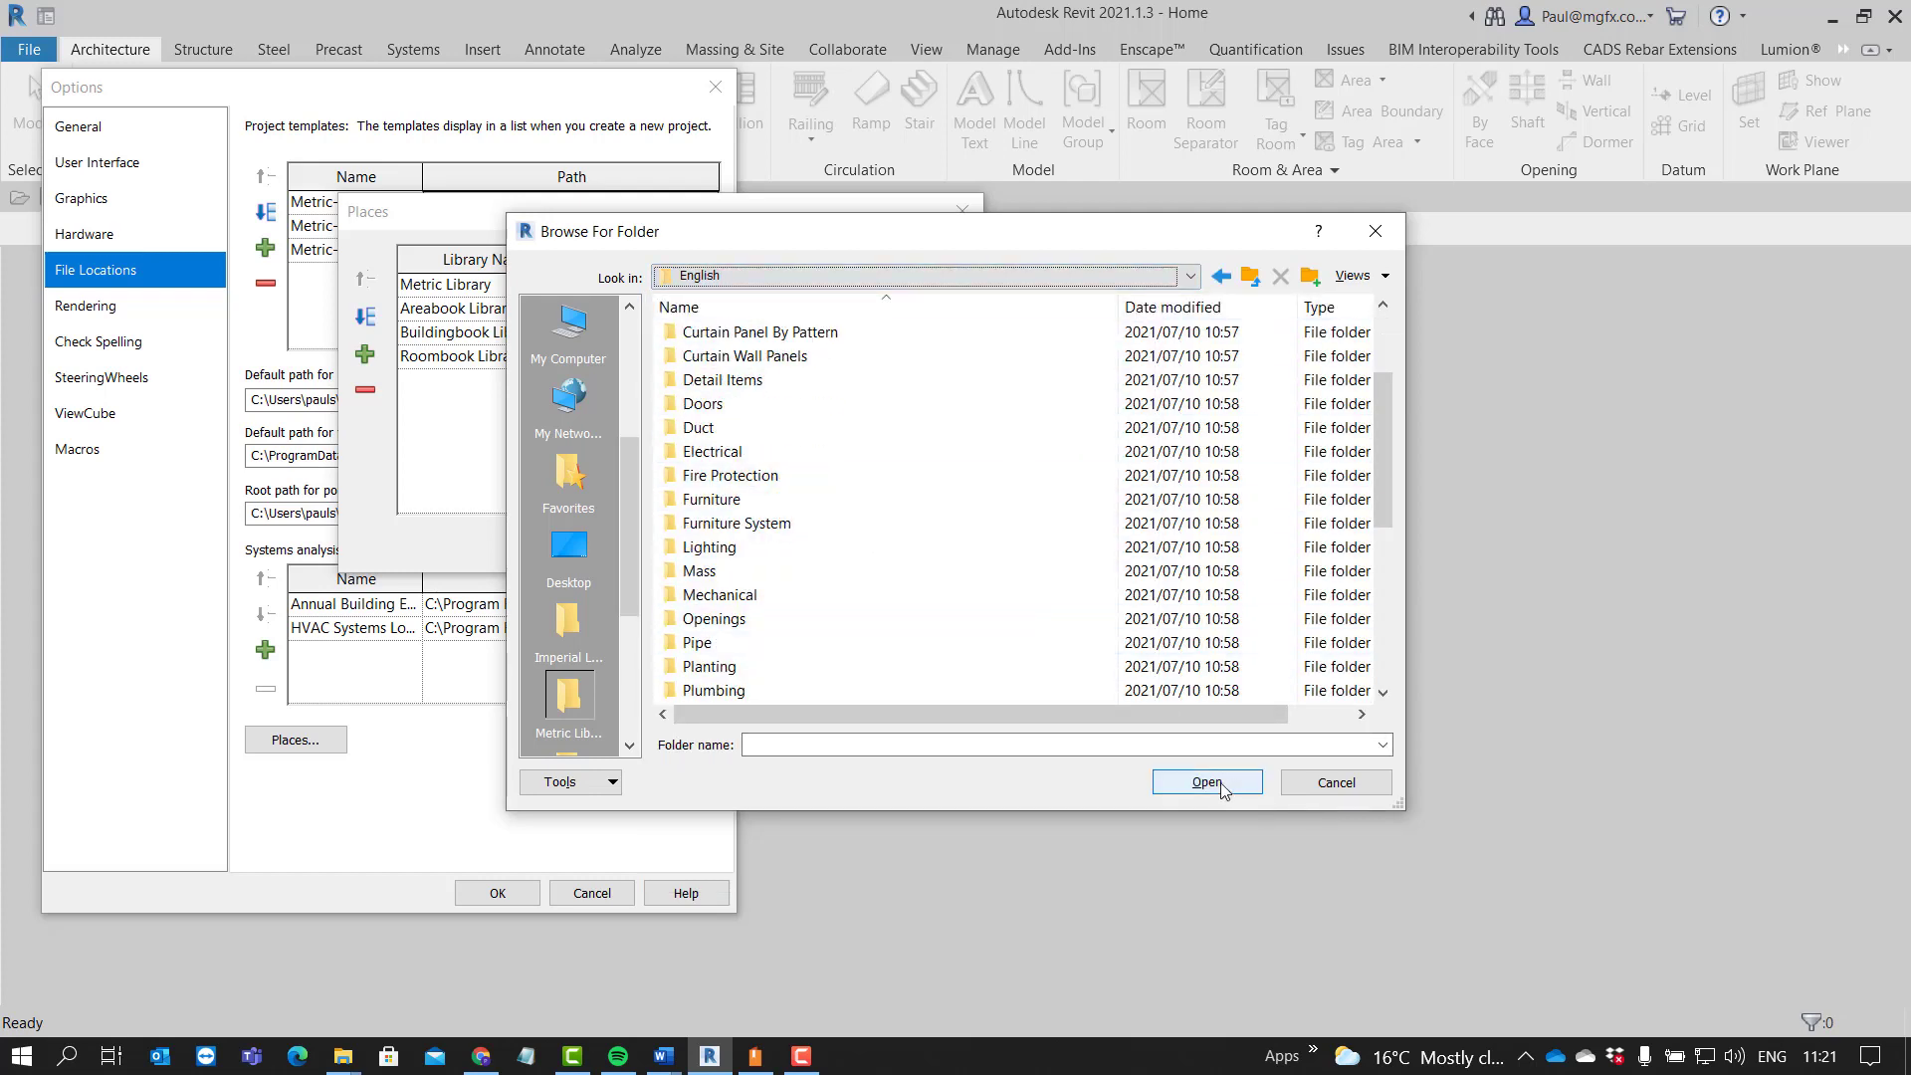
left_click(1207, 781)
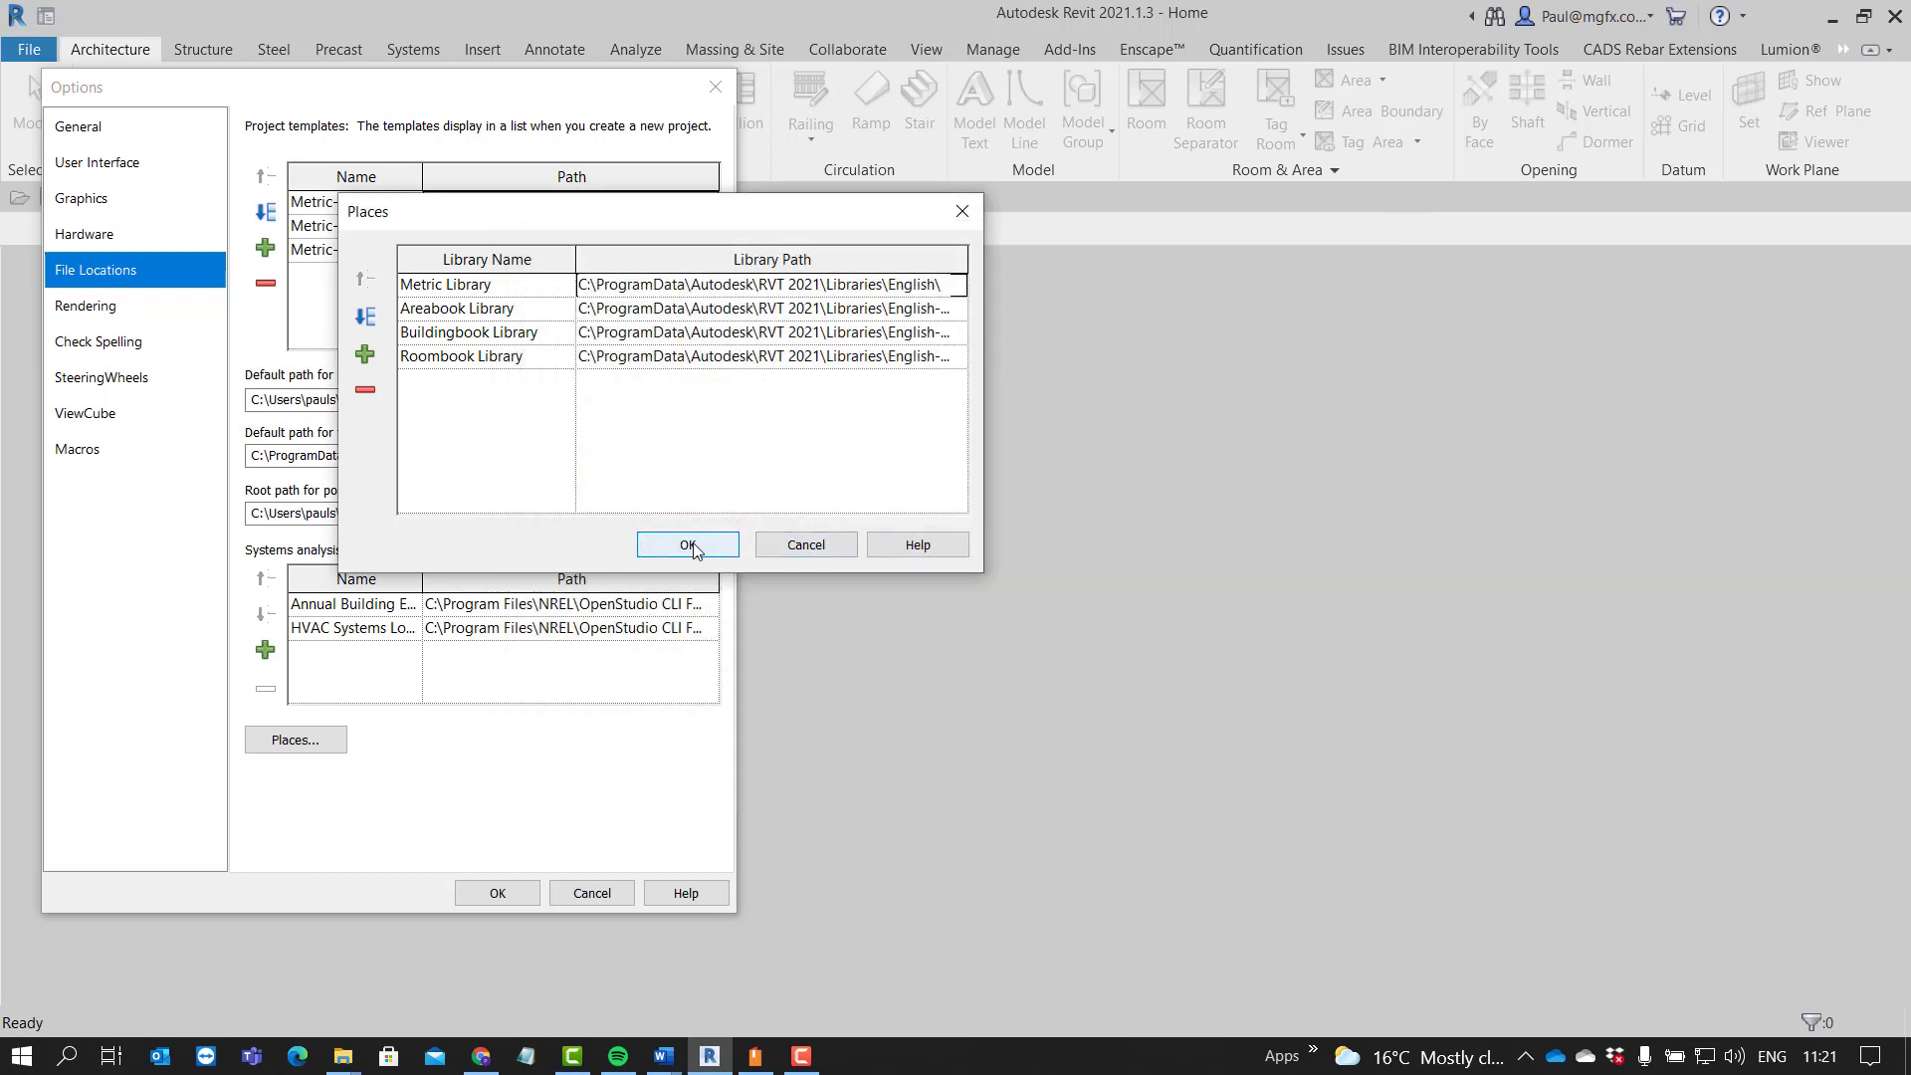
left_click(687, 546)
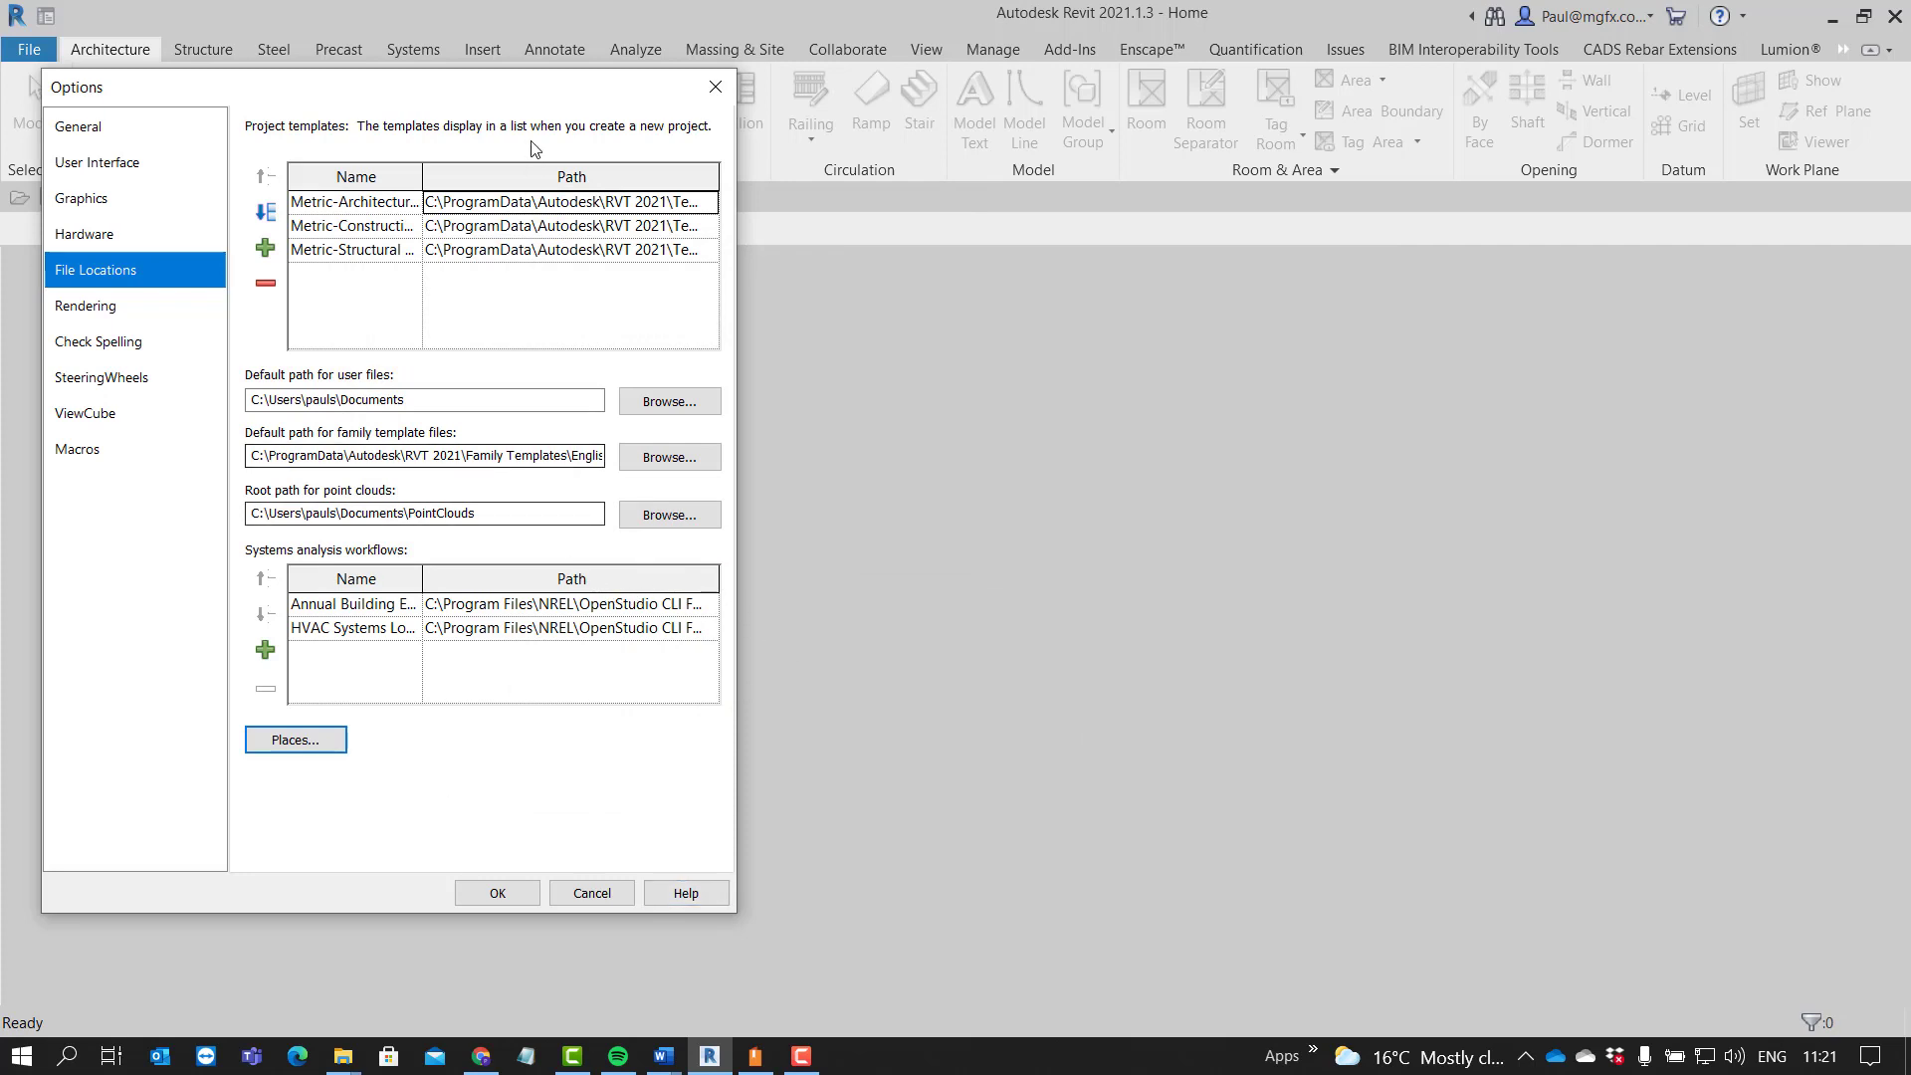
mouse_move(715, 85)
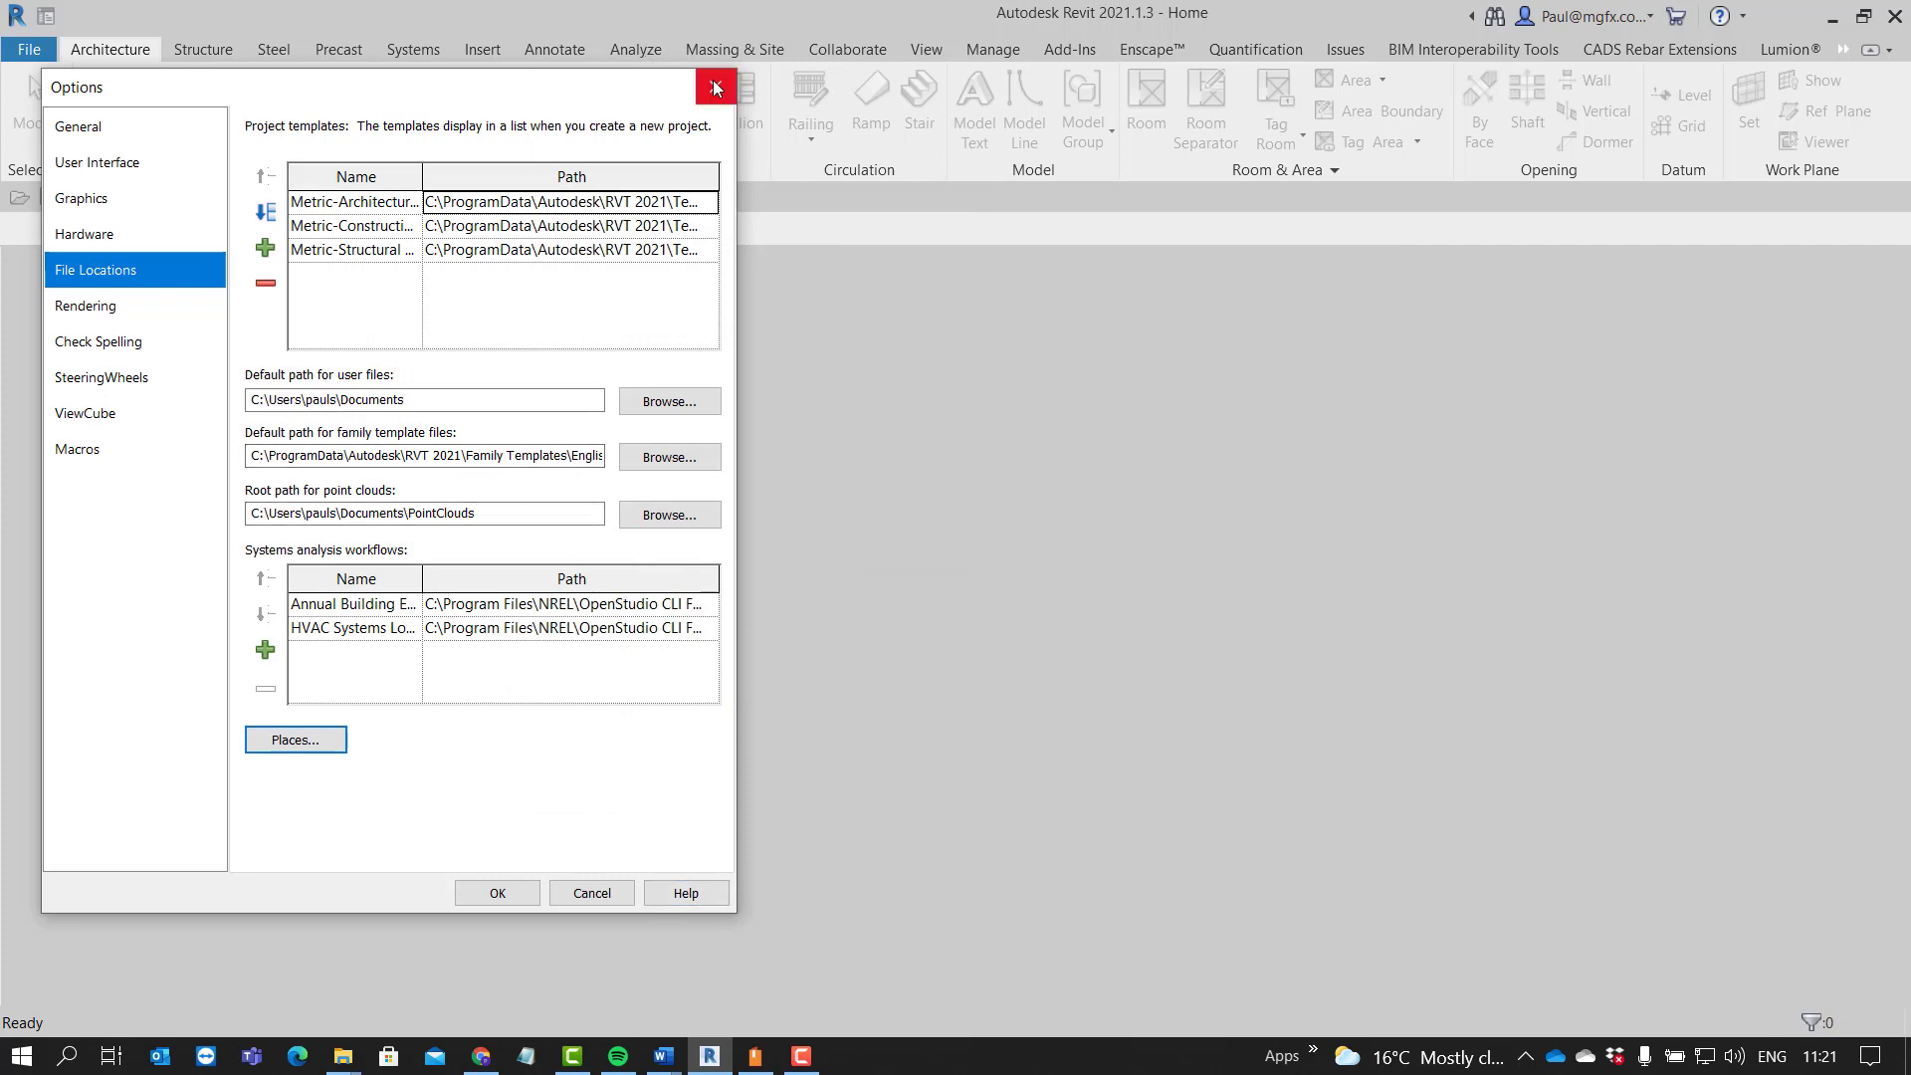
Step: Close Options and rescan the Revit 2022 Content article's RVT_S_CONTENTPATH note and pack table
left_click(715, 86)
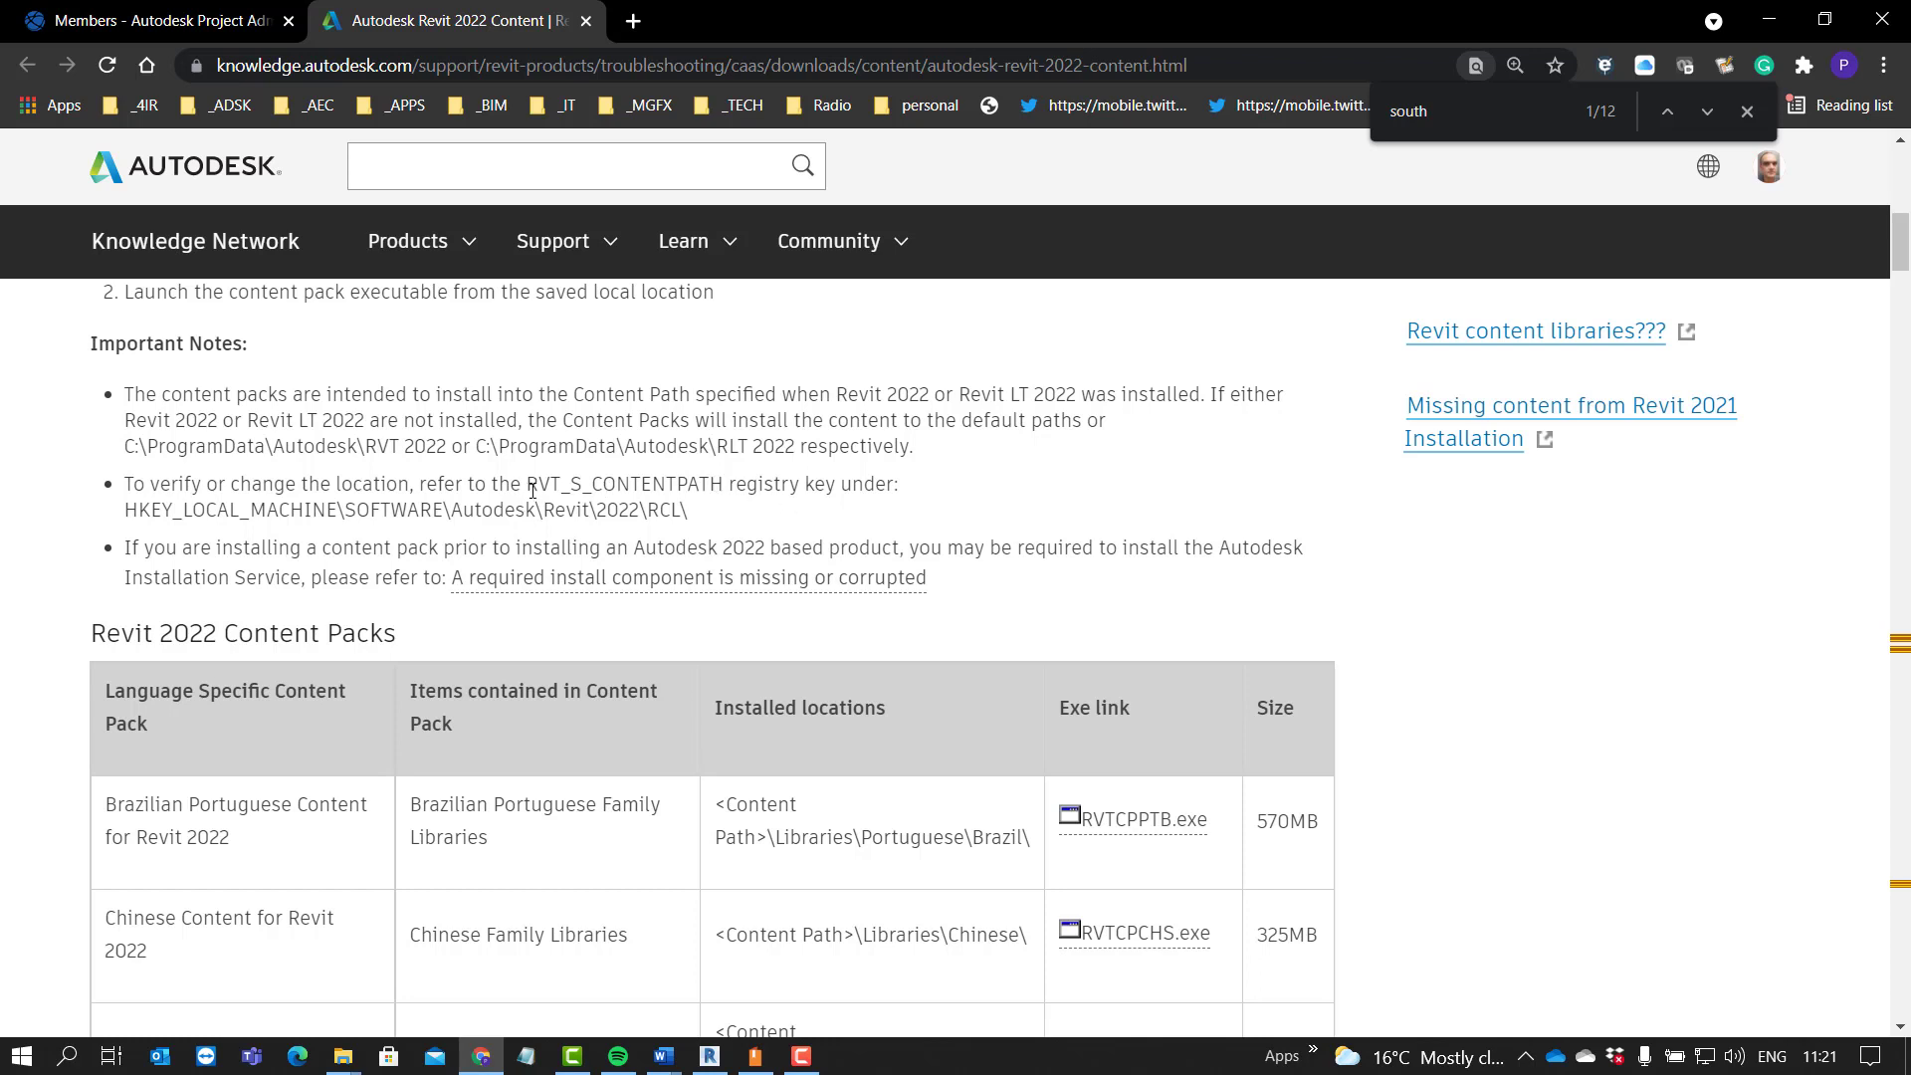
double_click(615, 483)
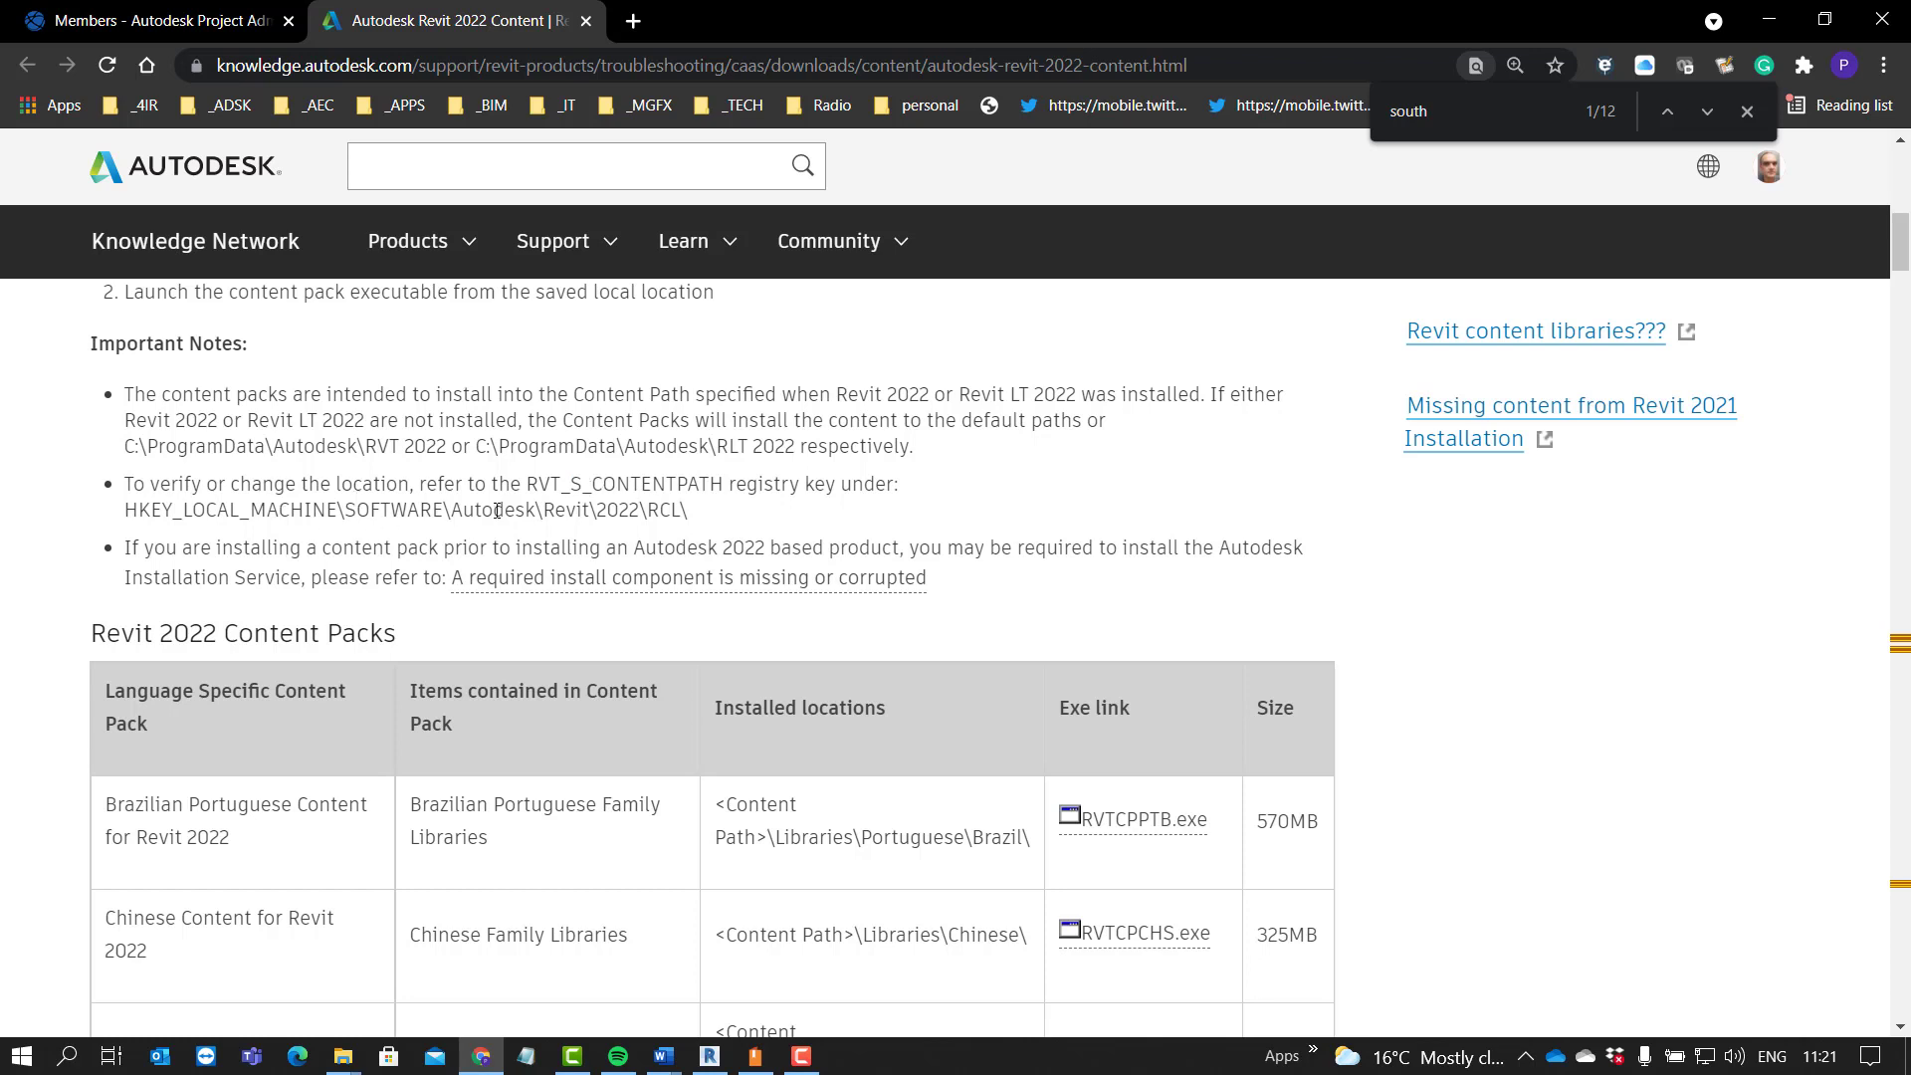
mouse_move(569, 498)
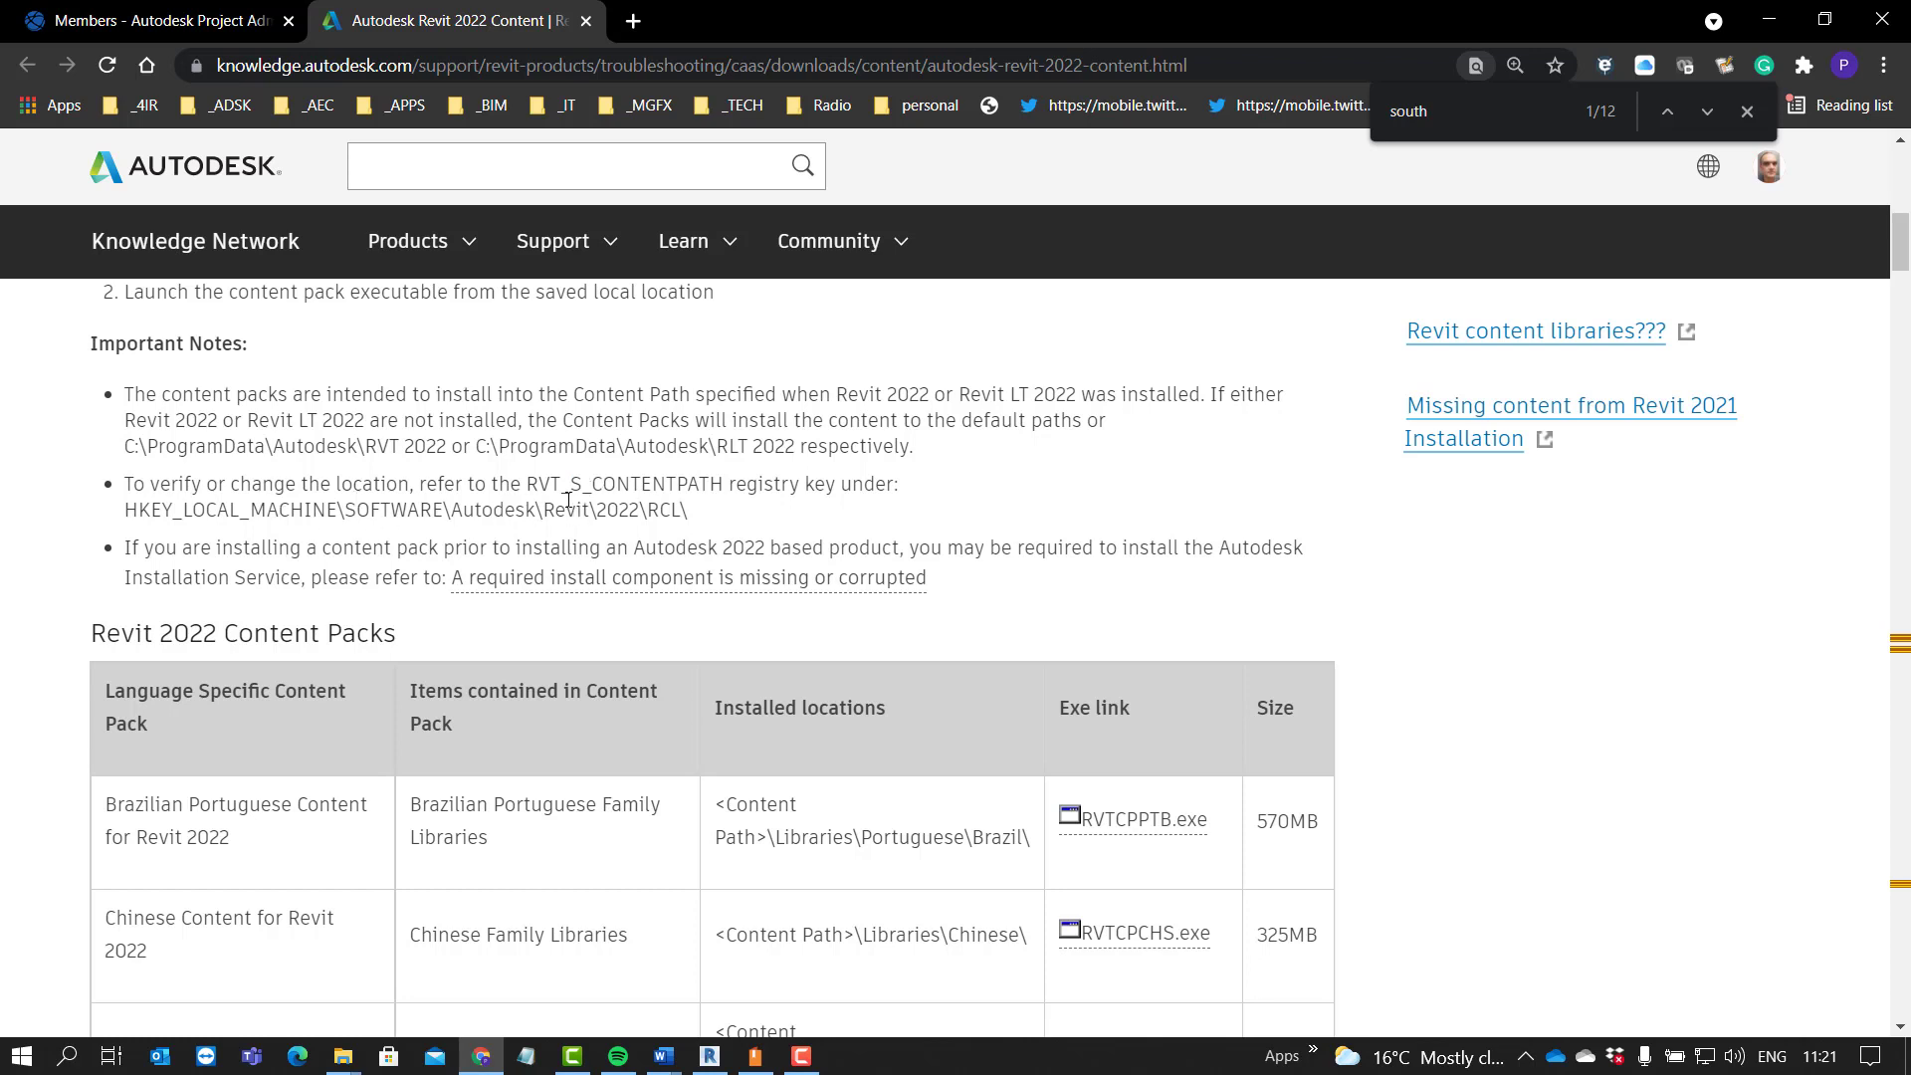
mouse_move(643, 395)
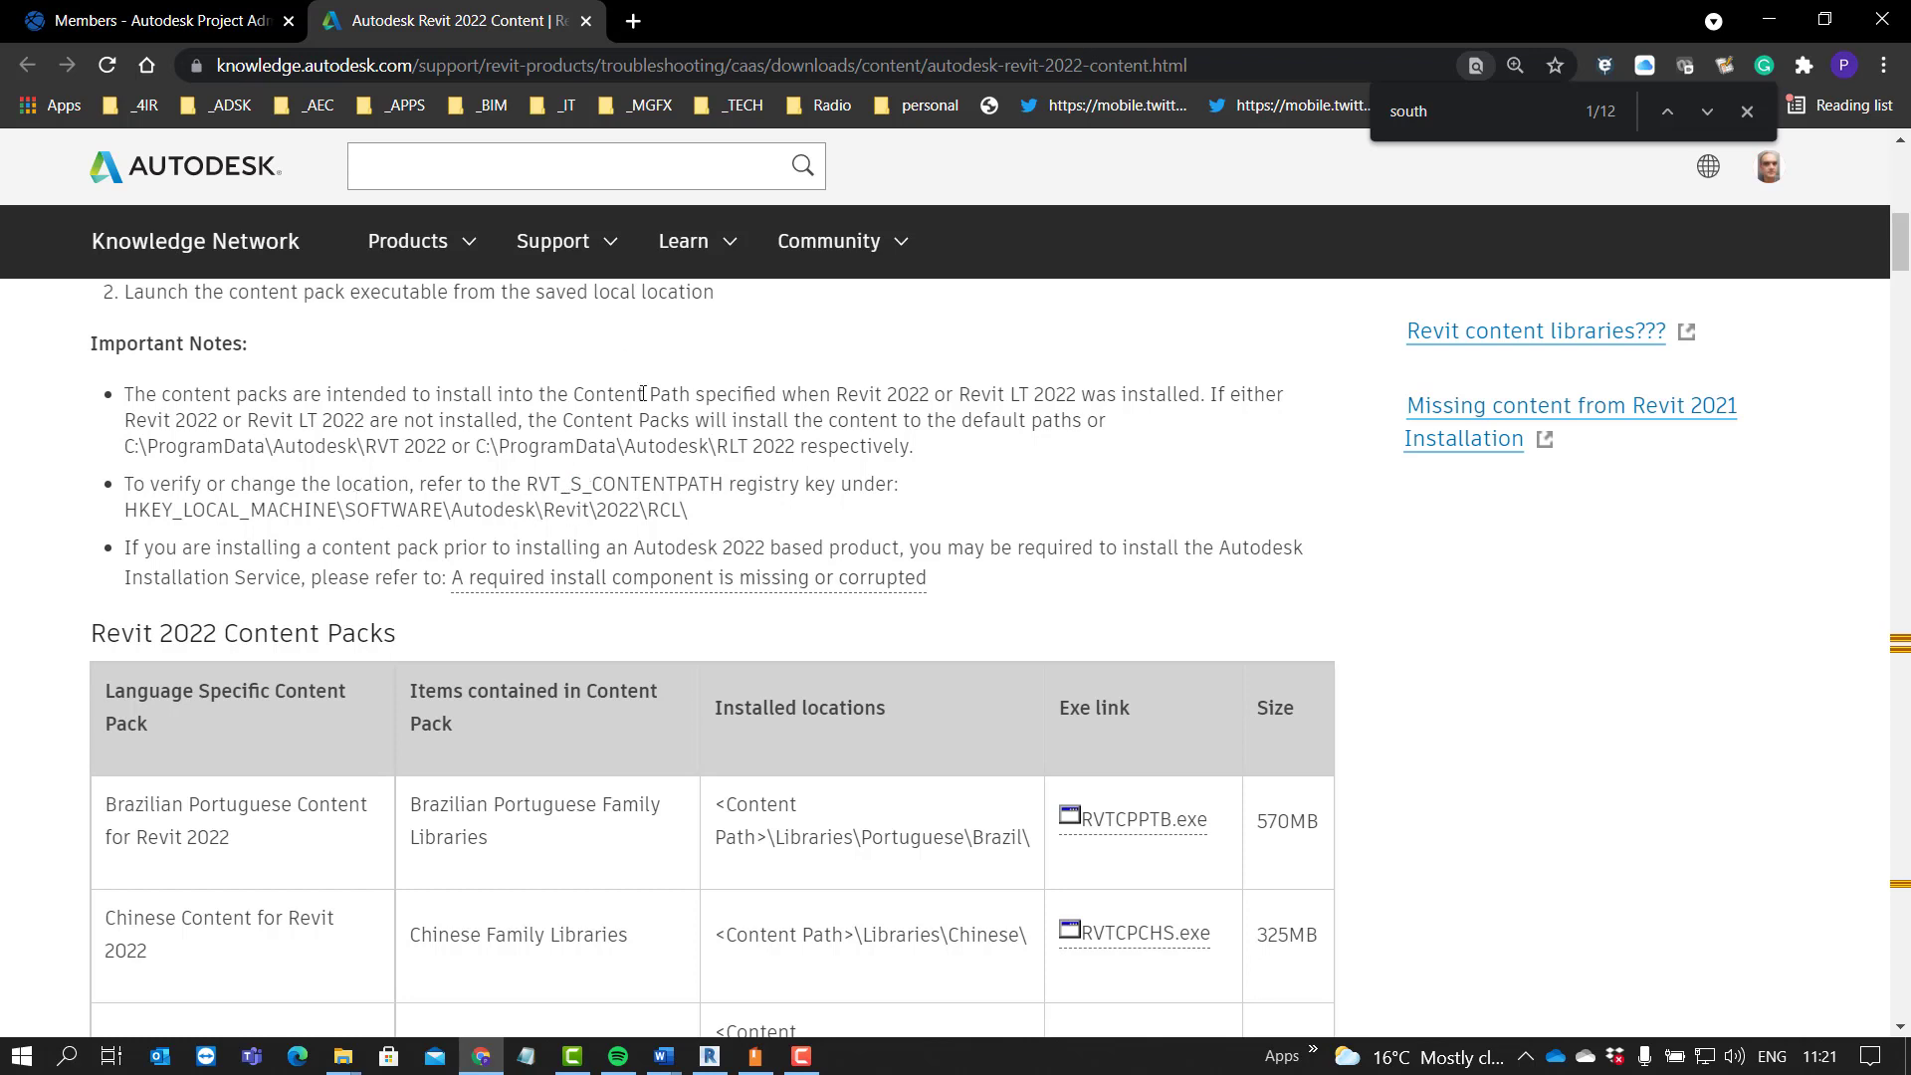
mouse_move(302, 540)
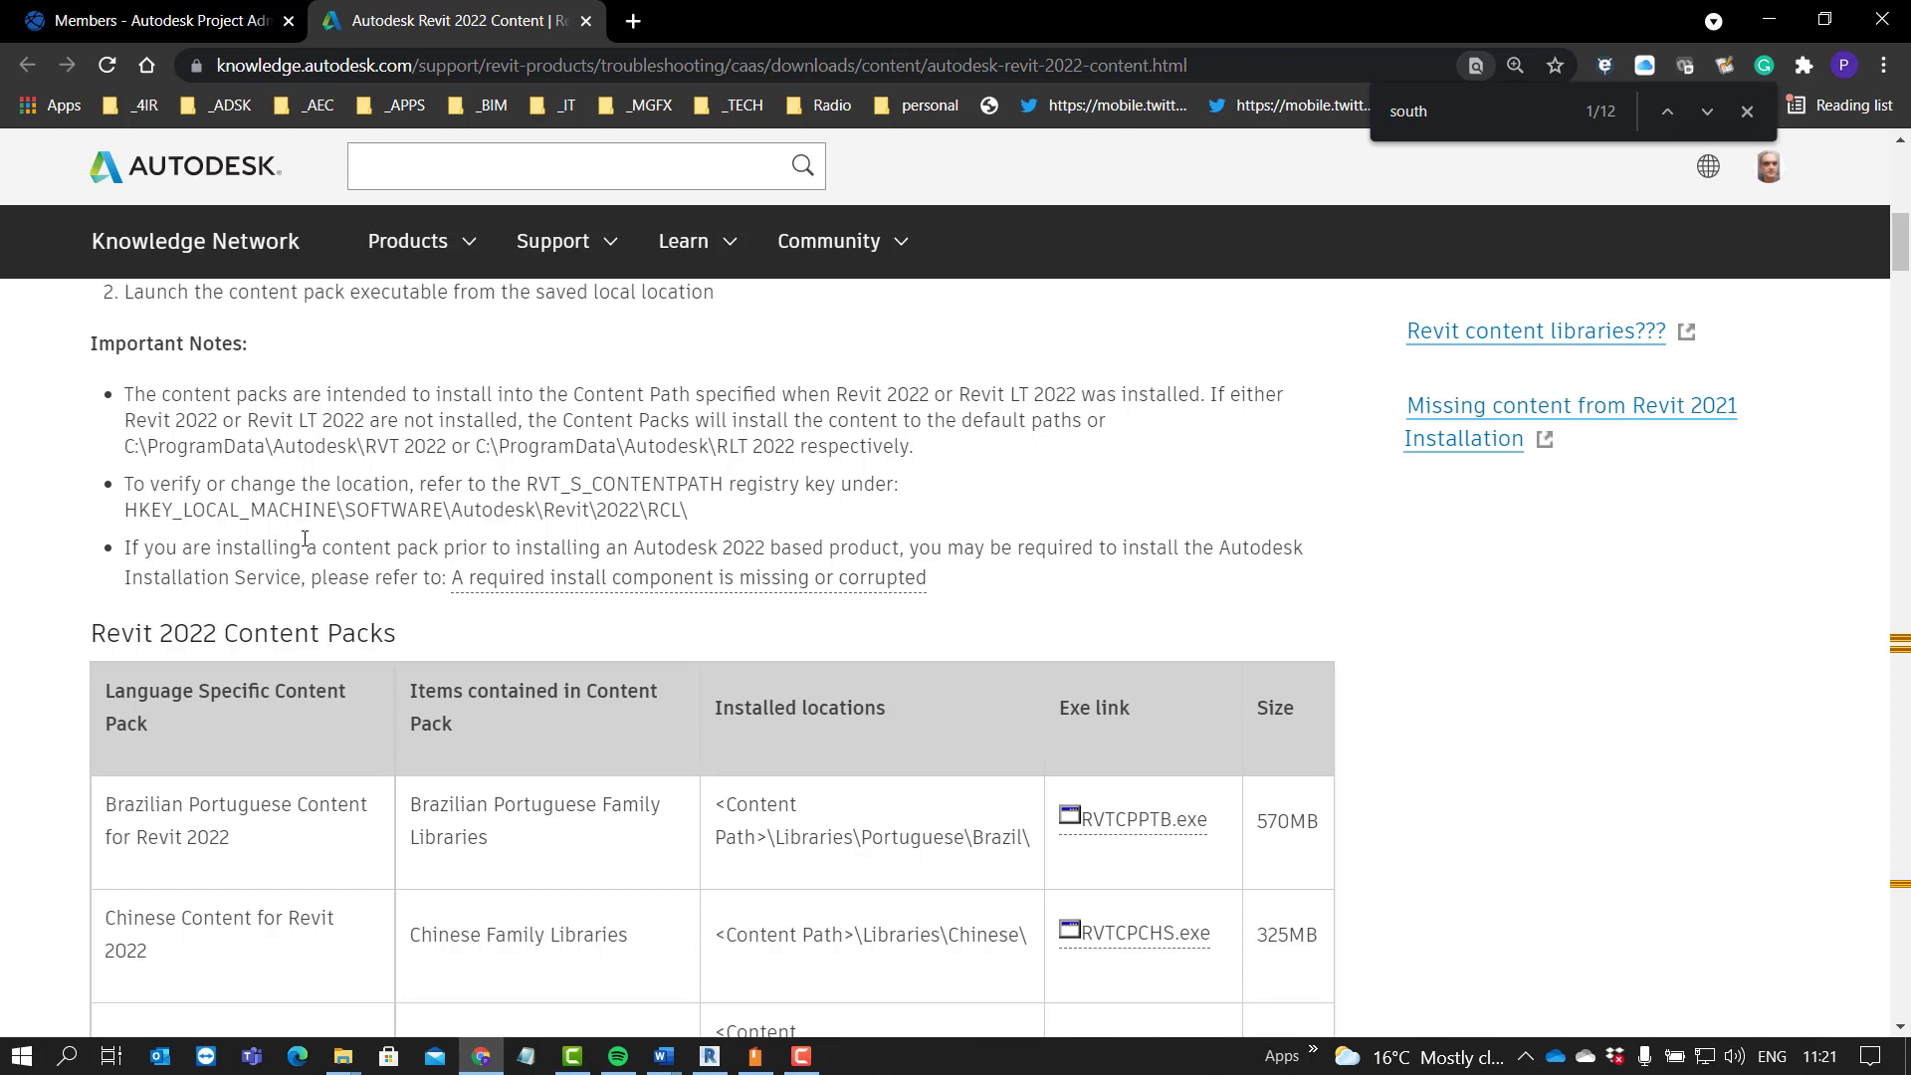
scroll("down", 3)
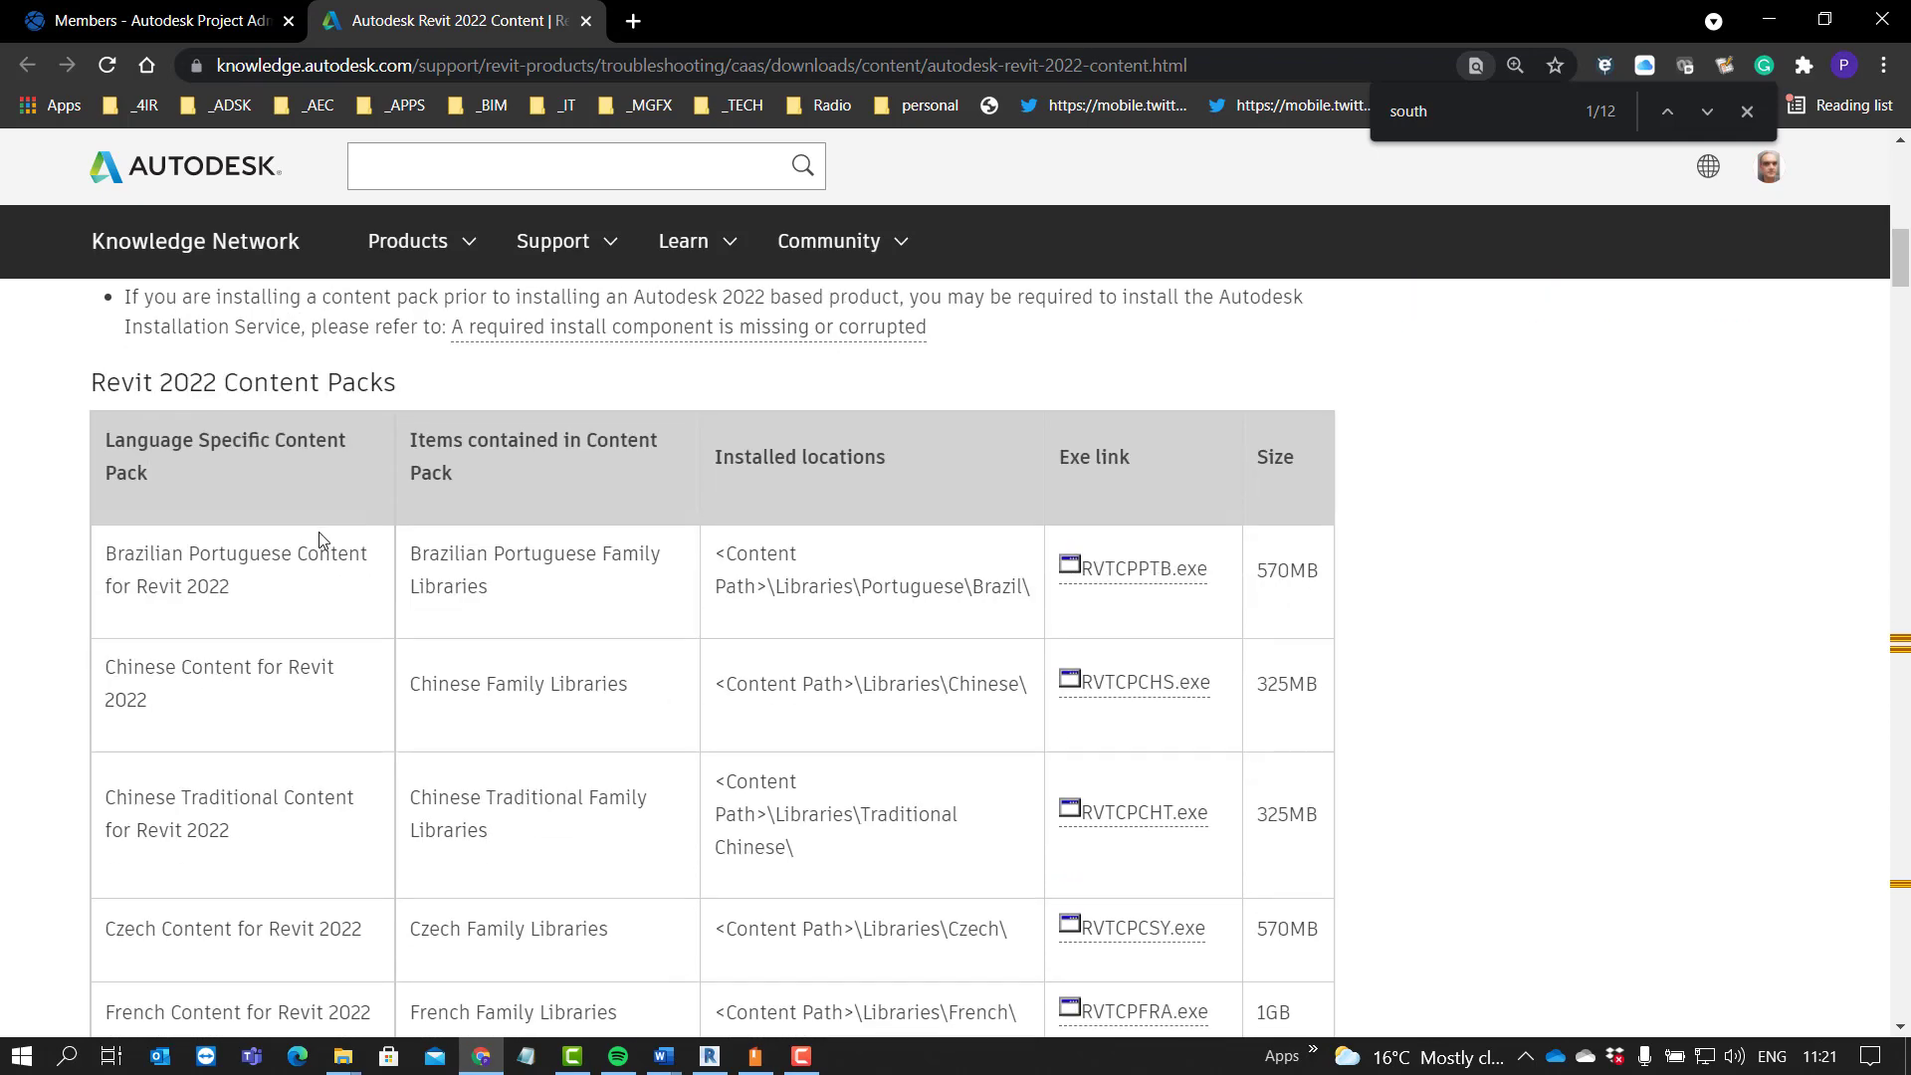
scroll("down", 3)
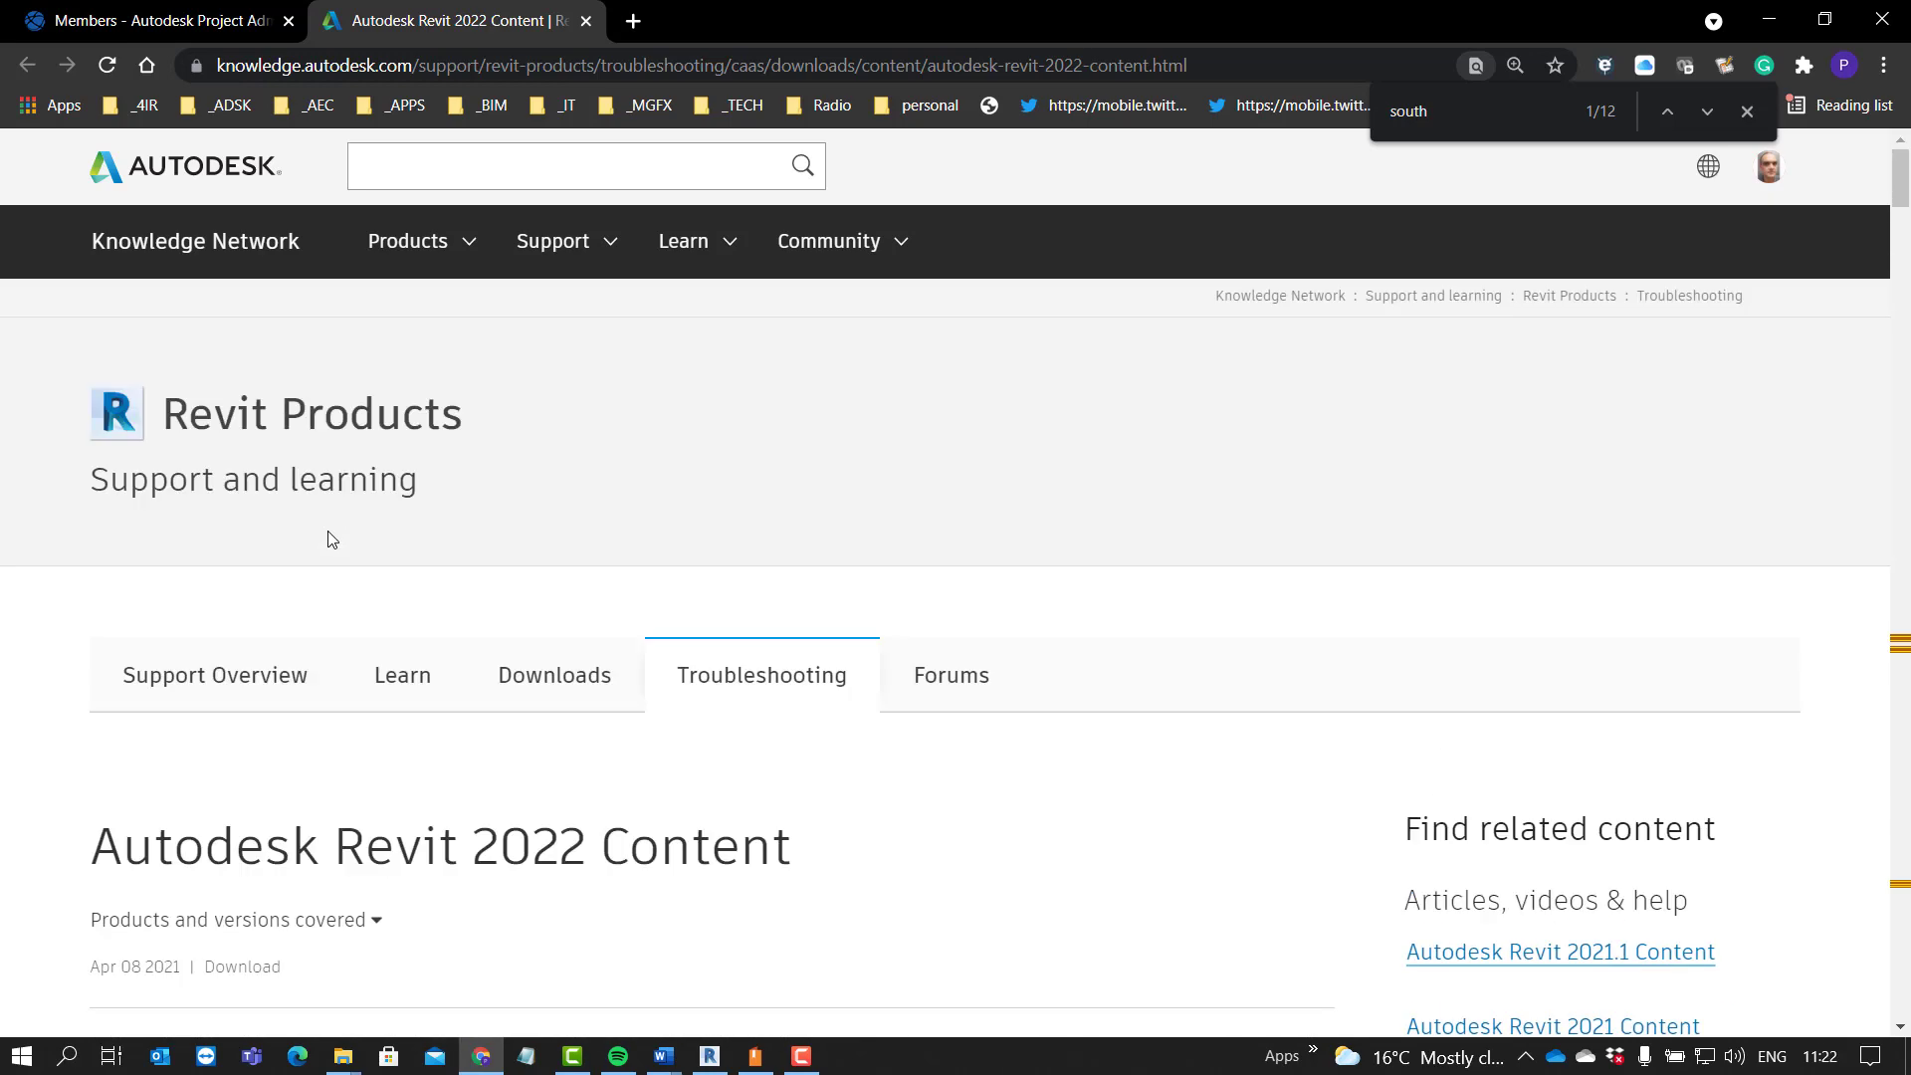
mouse_move(491, 498)
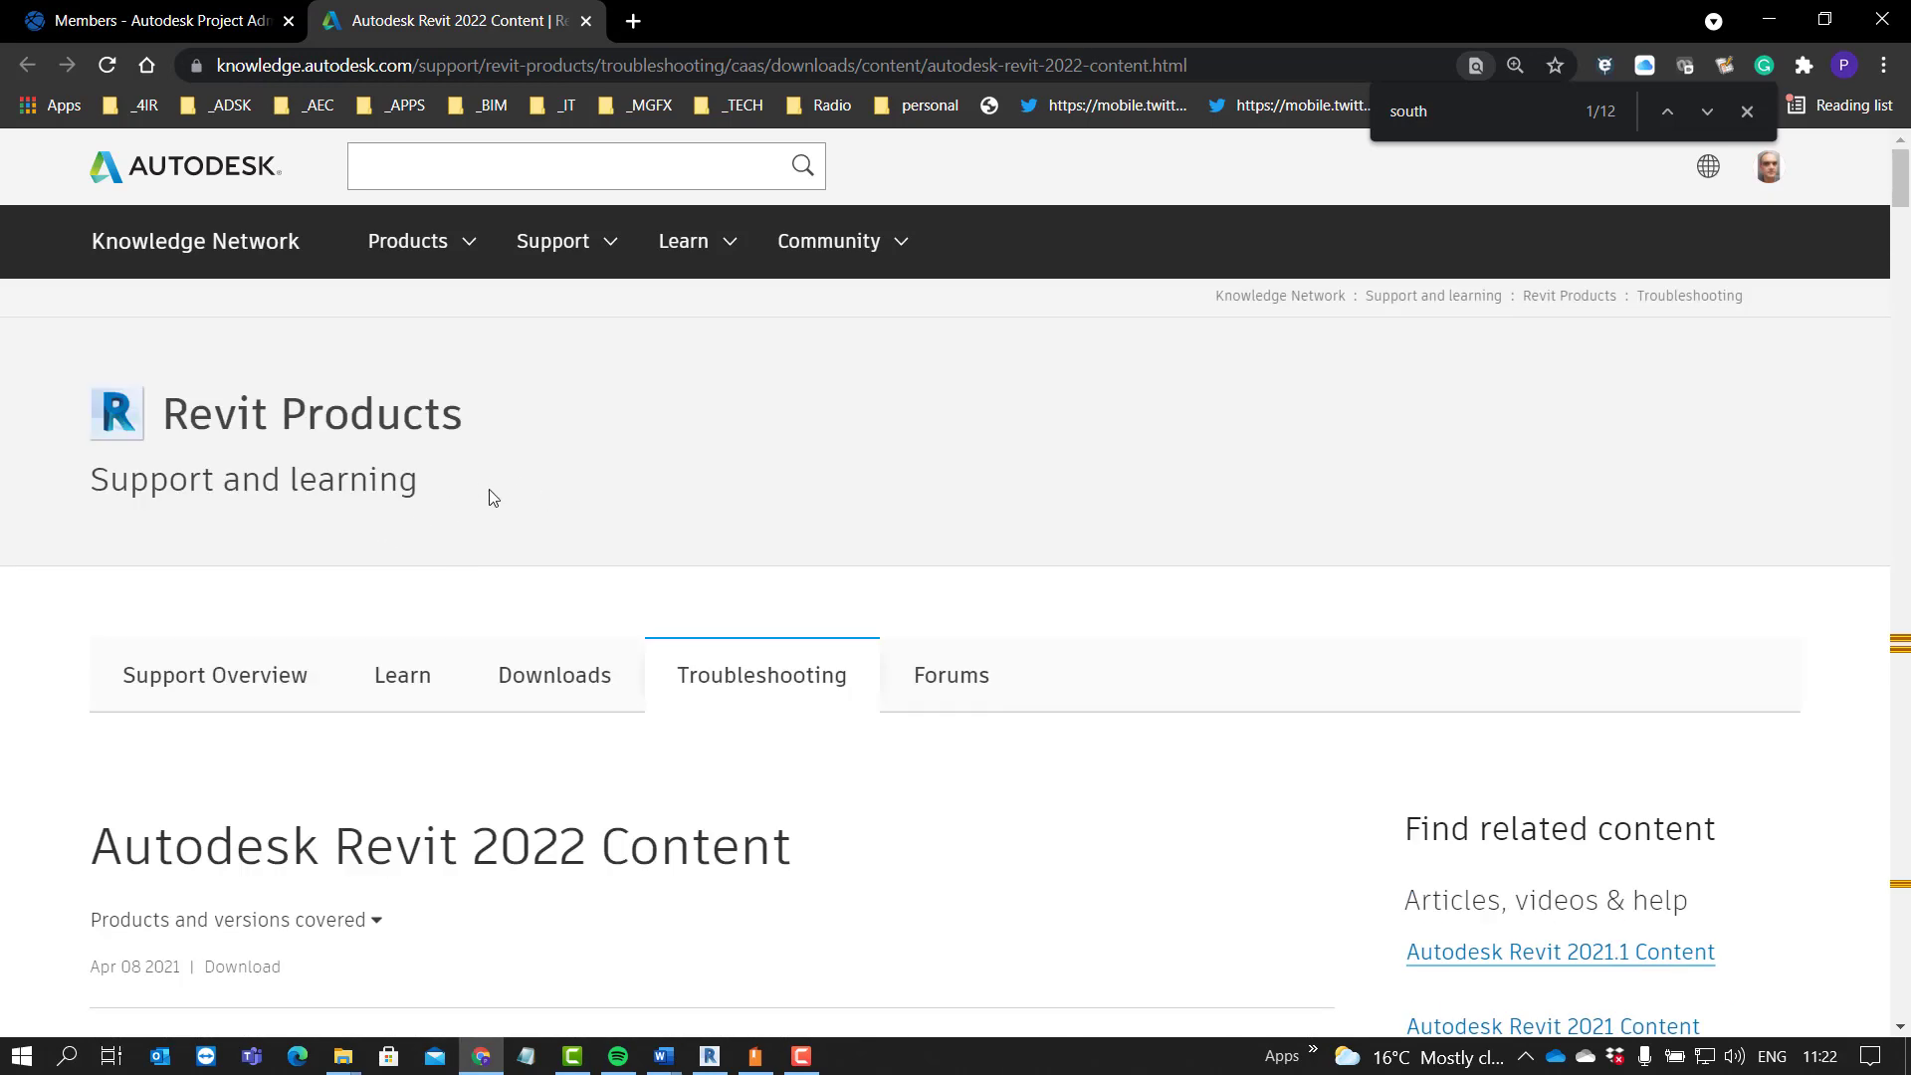